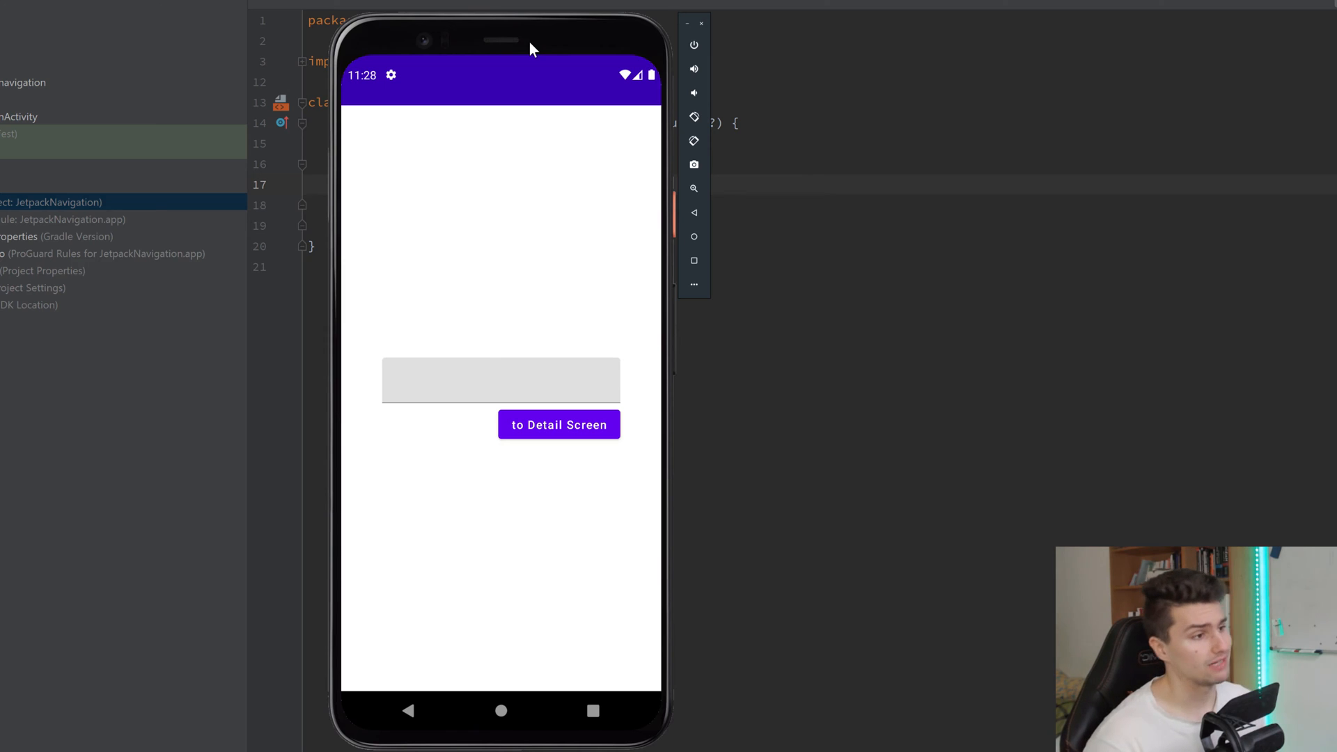
mouse_move(571, 224)
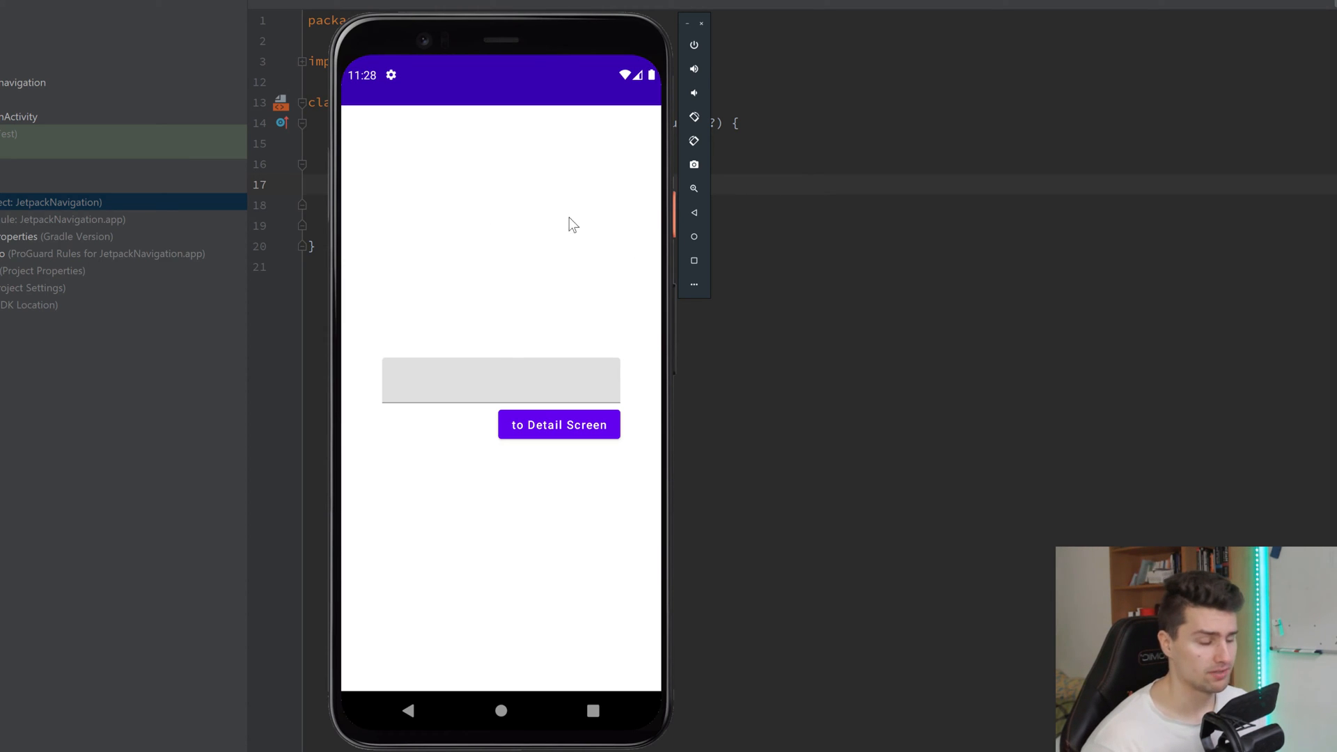
mouse_move(503, 386)
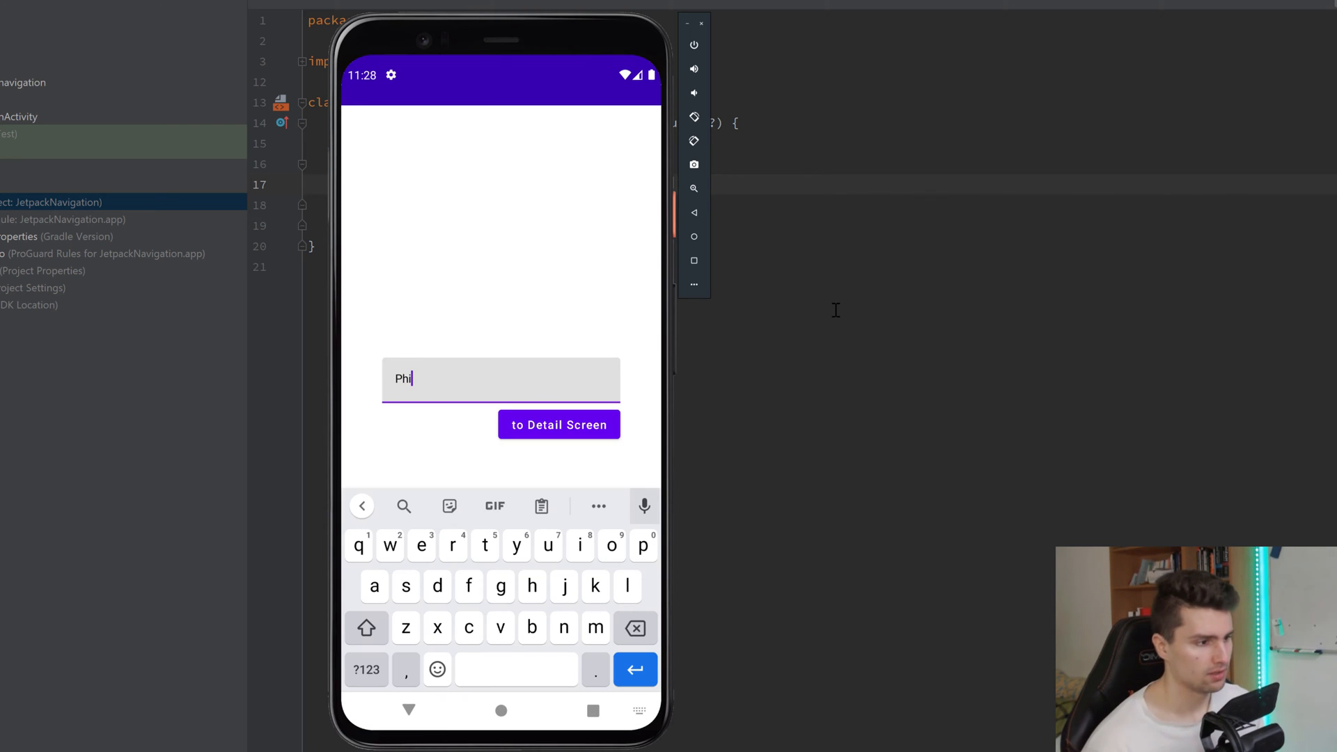
Step: Enter the name Philipp, hide the keyboard and navigate to the detail screen
text(lipp)
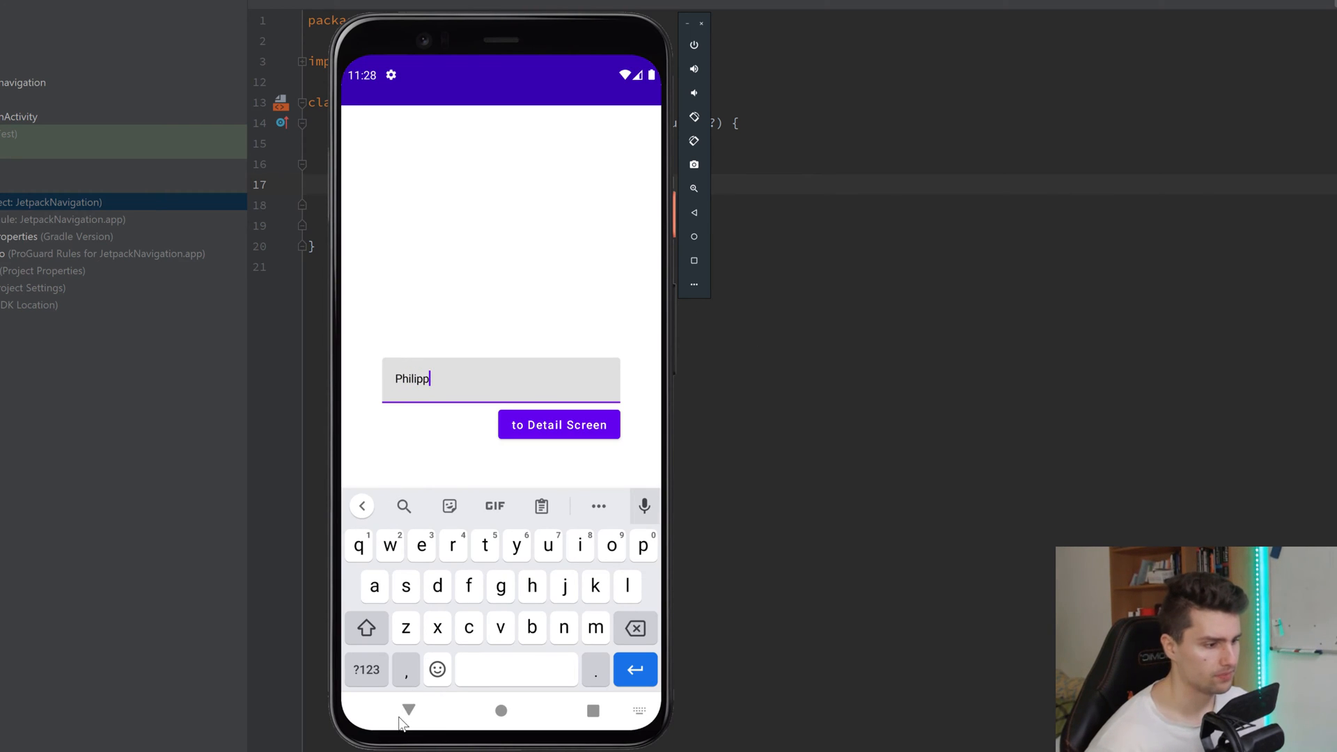
click(408, 711)
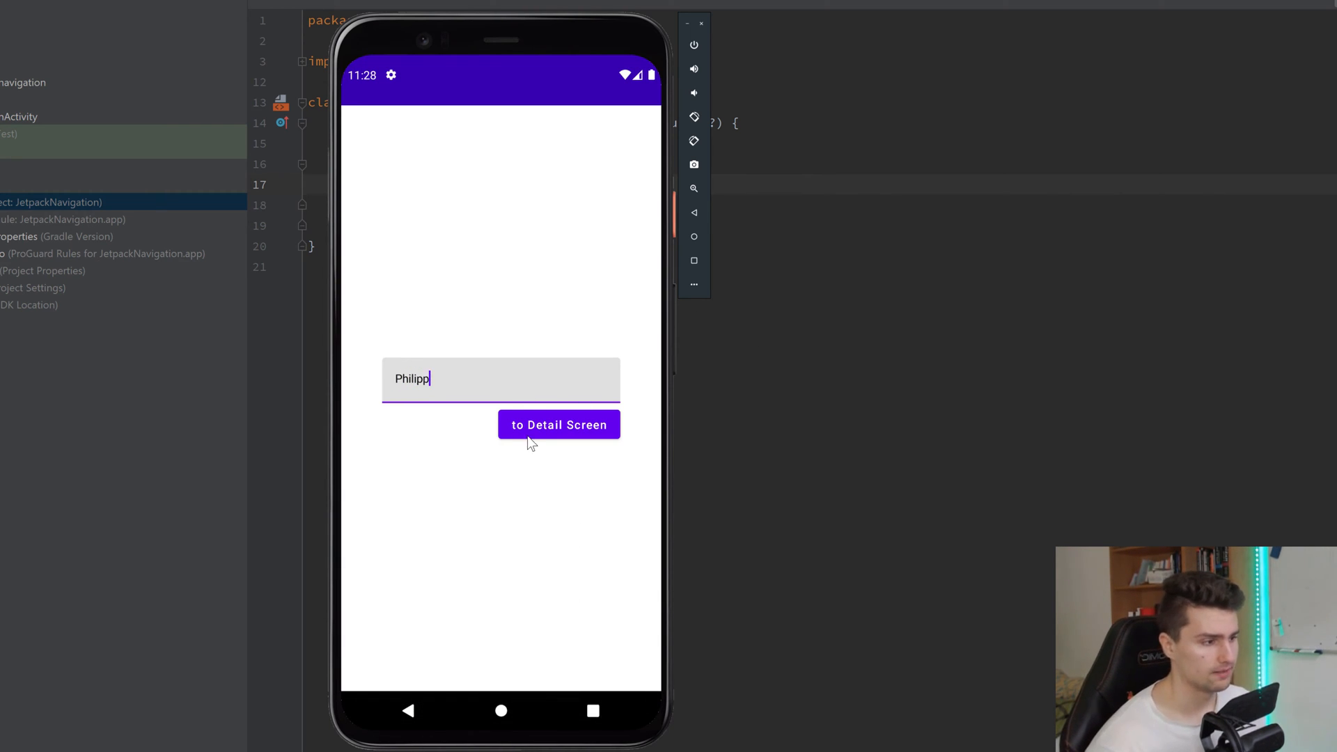
click(558, 425)
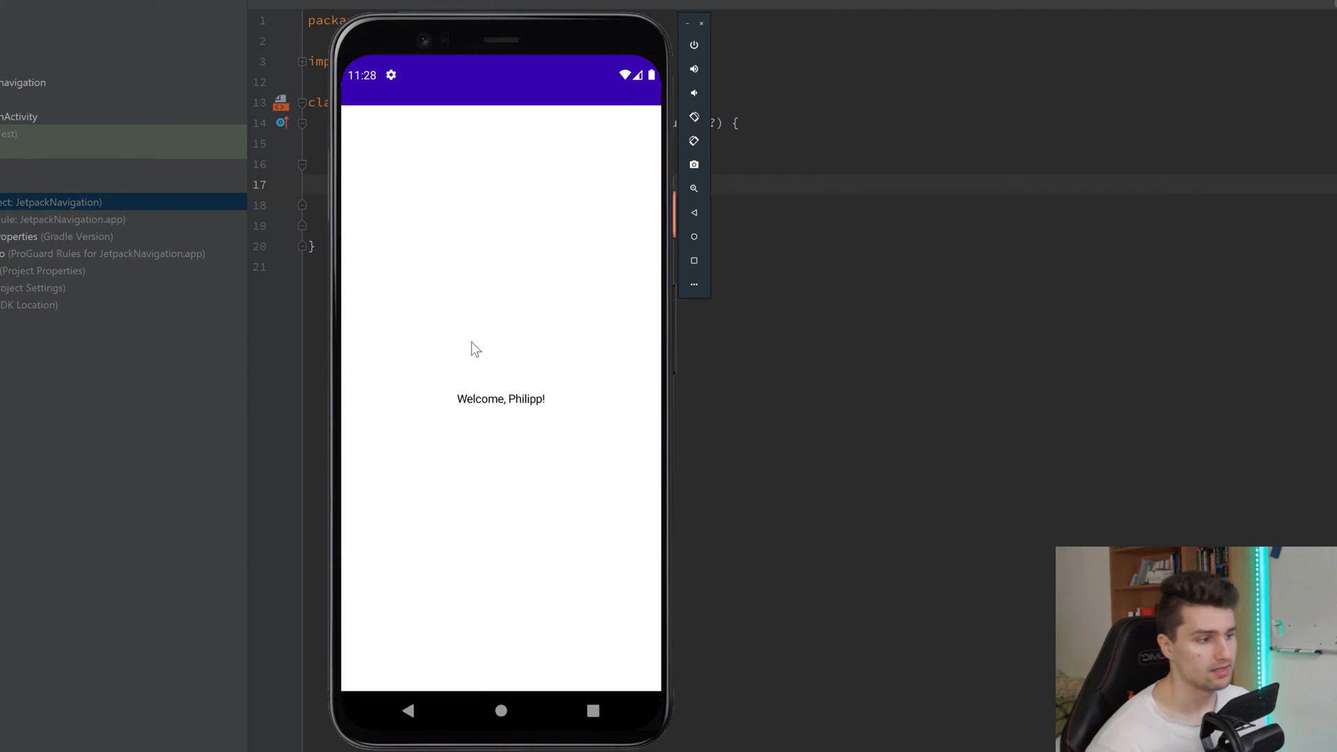
mouse_move(571, 518)
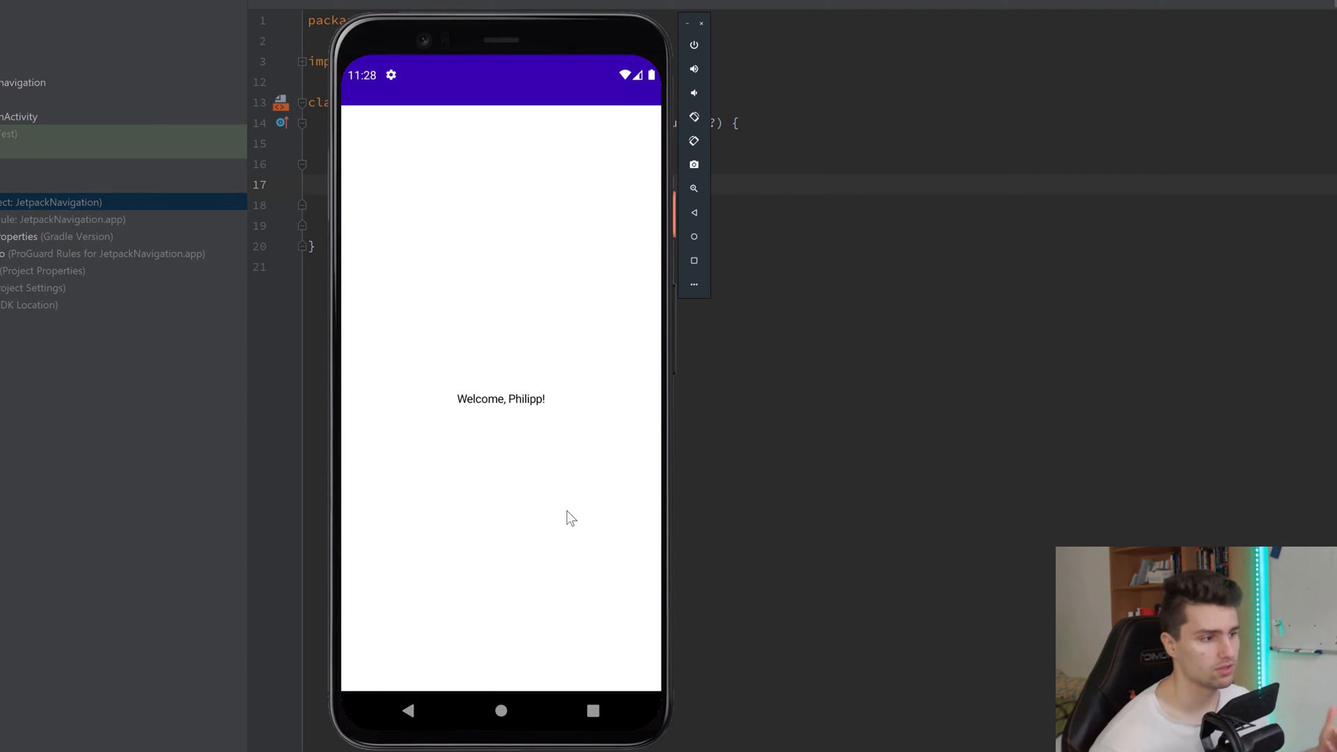
mouse_move(571, 489)
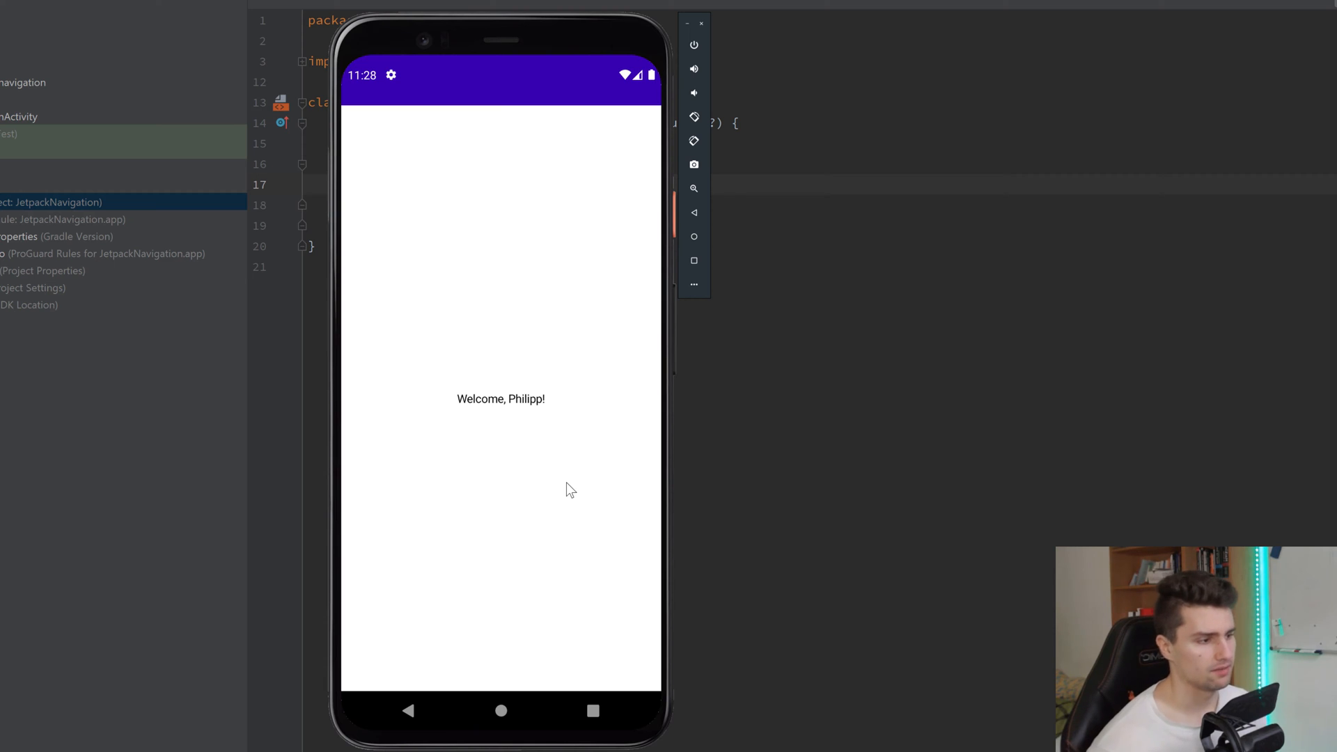
mouse_move(576, 315)
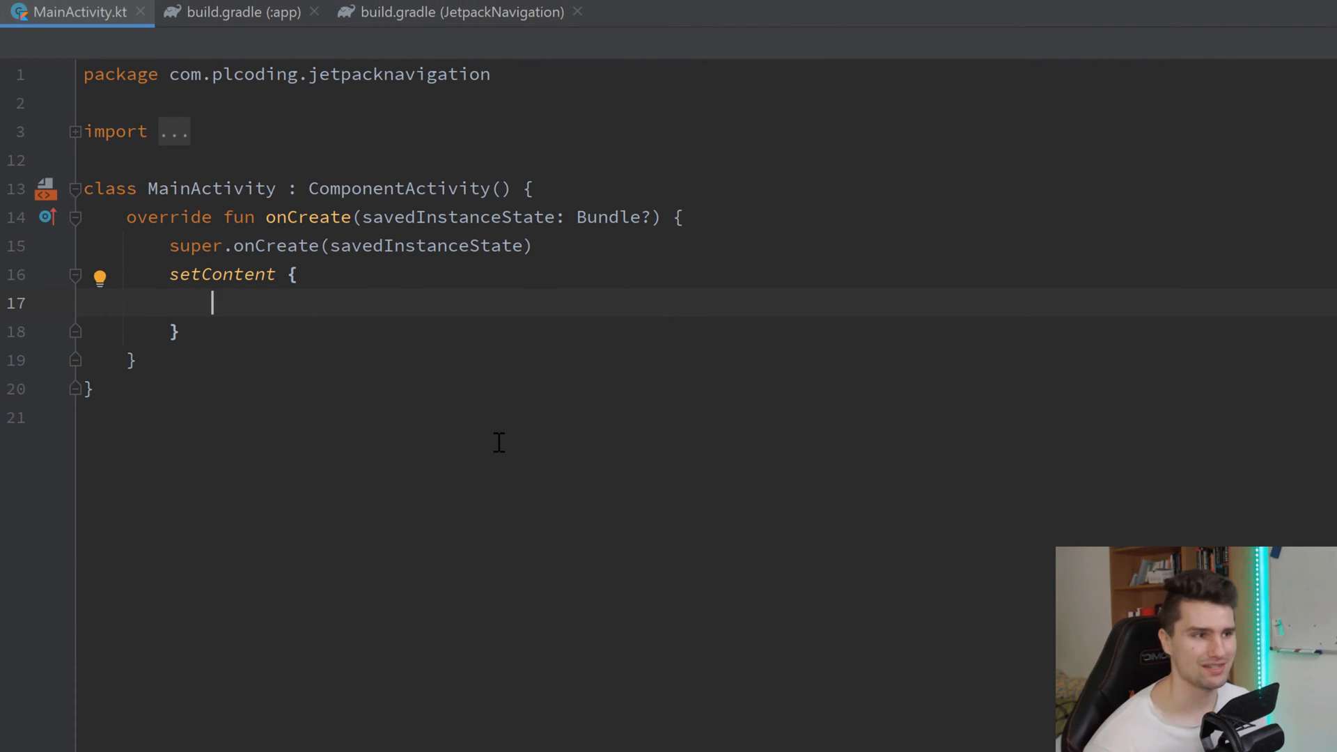
mouse_move(285, 54)
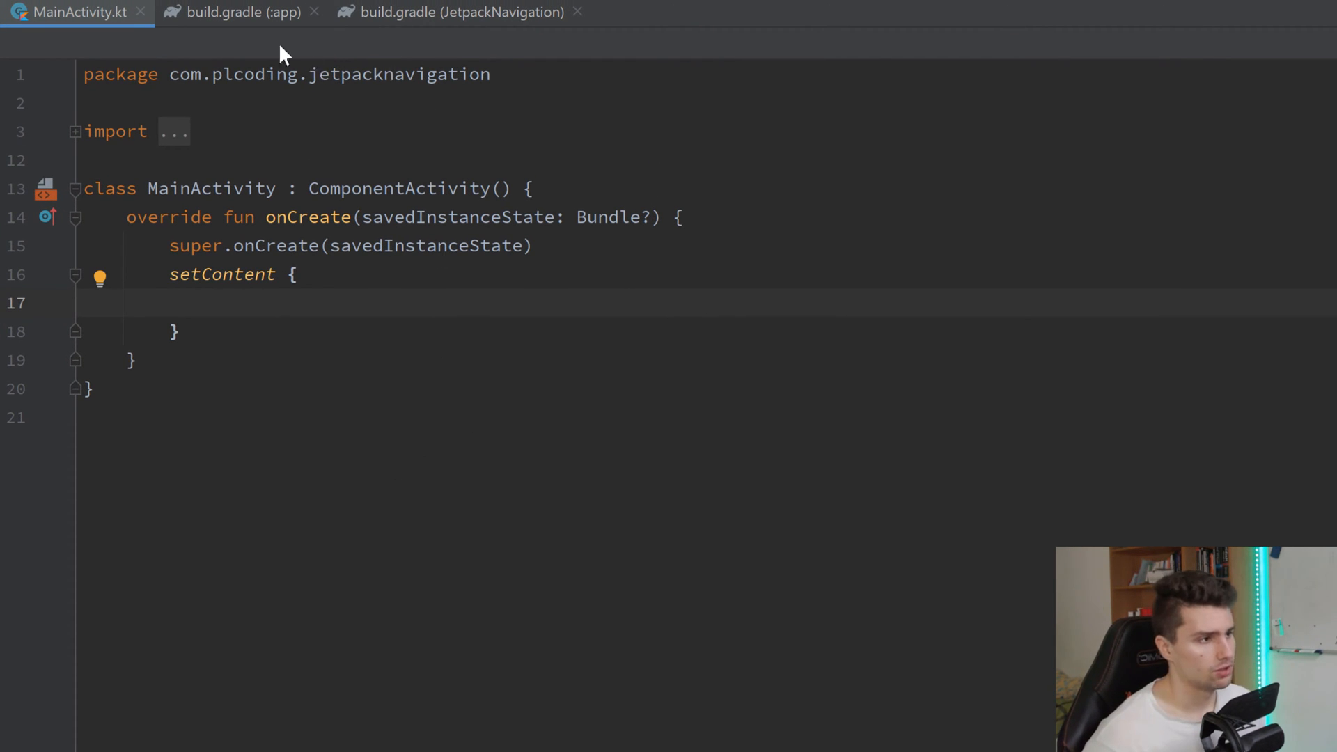
Step: Review the navigation-compose 2.4.0-alpha04 dependency in build.gradle (:app), then the project build file and MainActivity
click(238, 12)
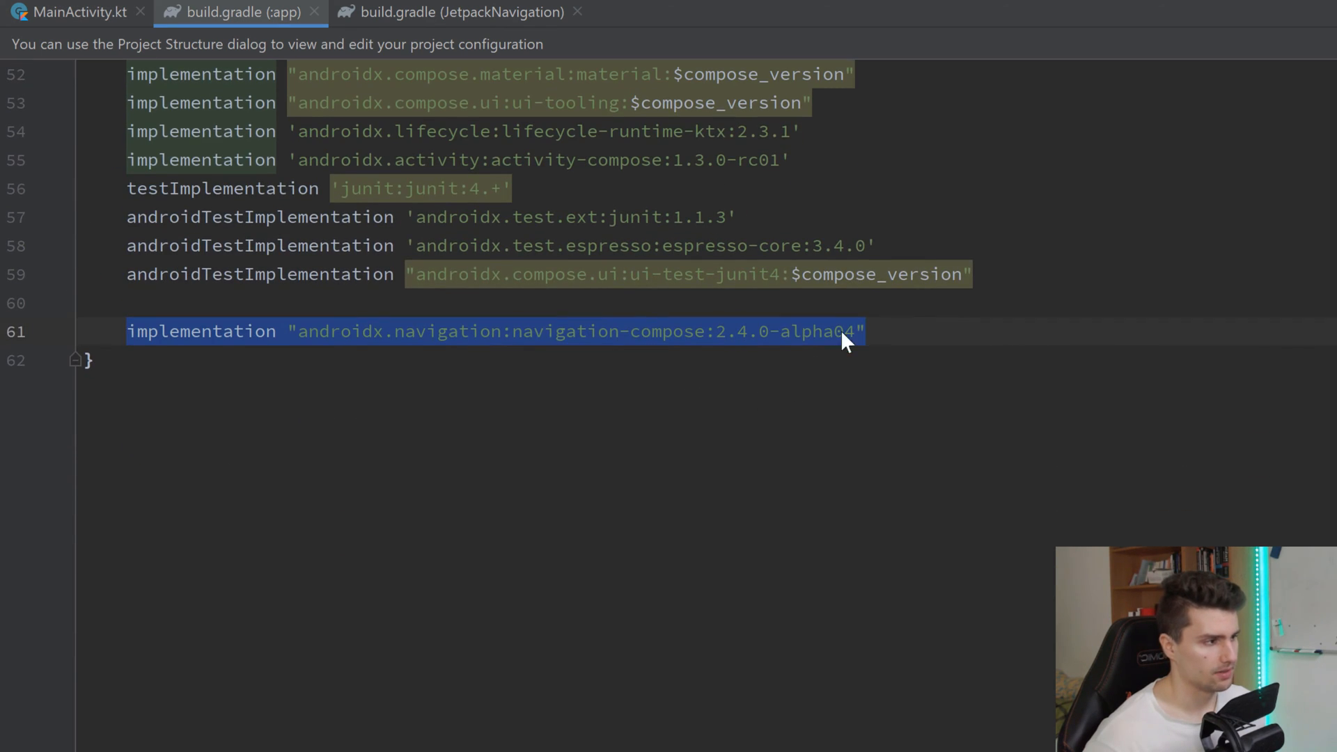
mouse_move(303, 40)
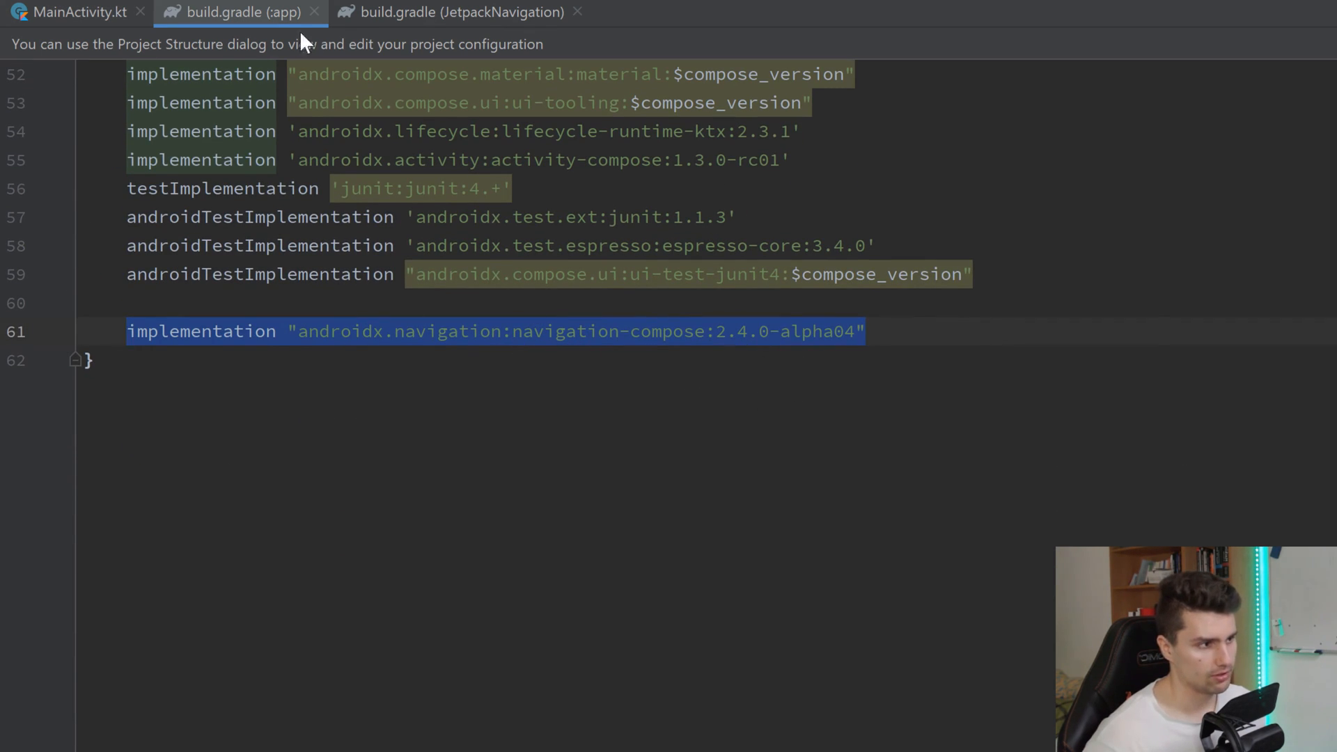
mouse_move(1011, 299)
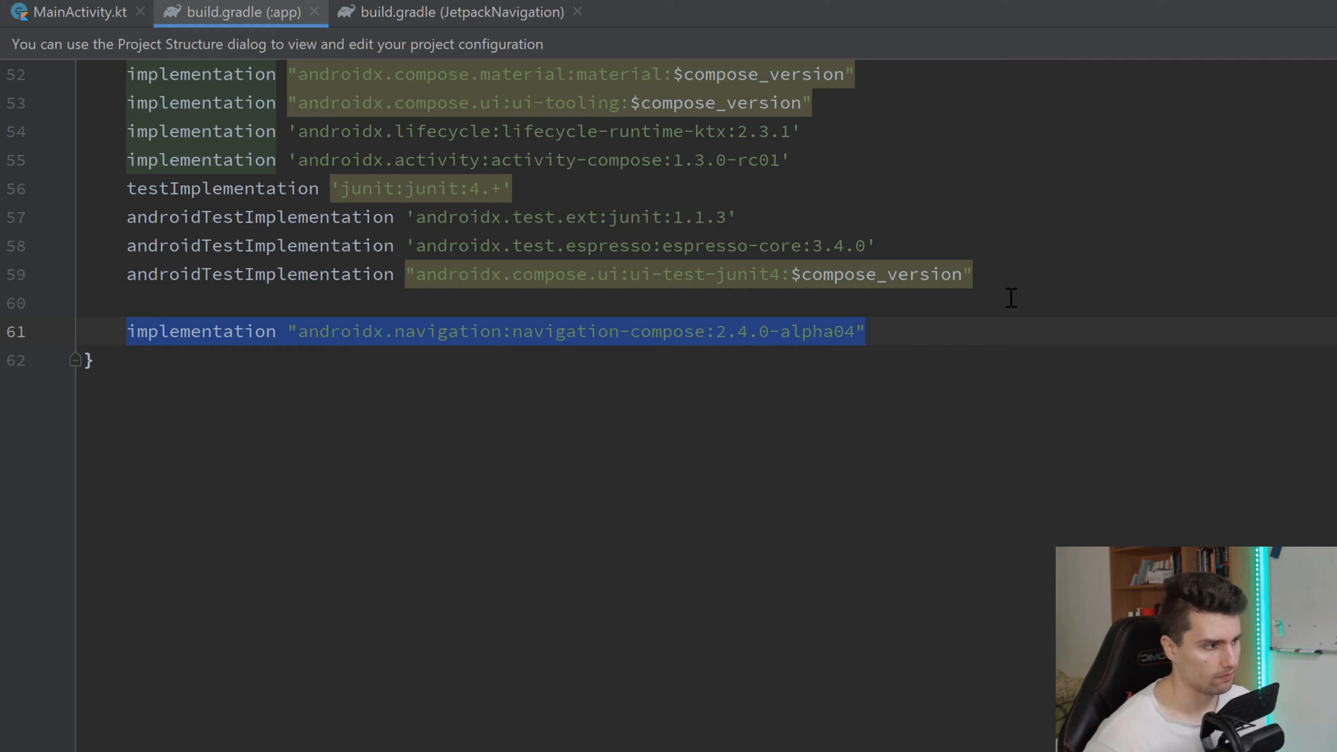
mouse_move(404, 355)
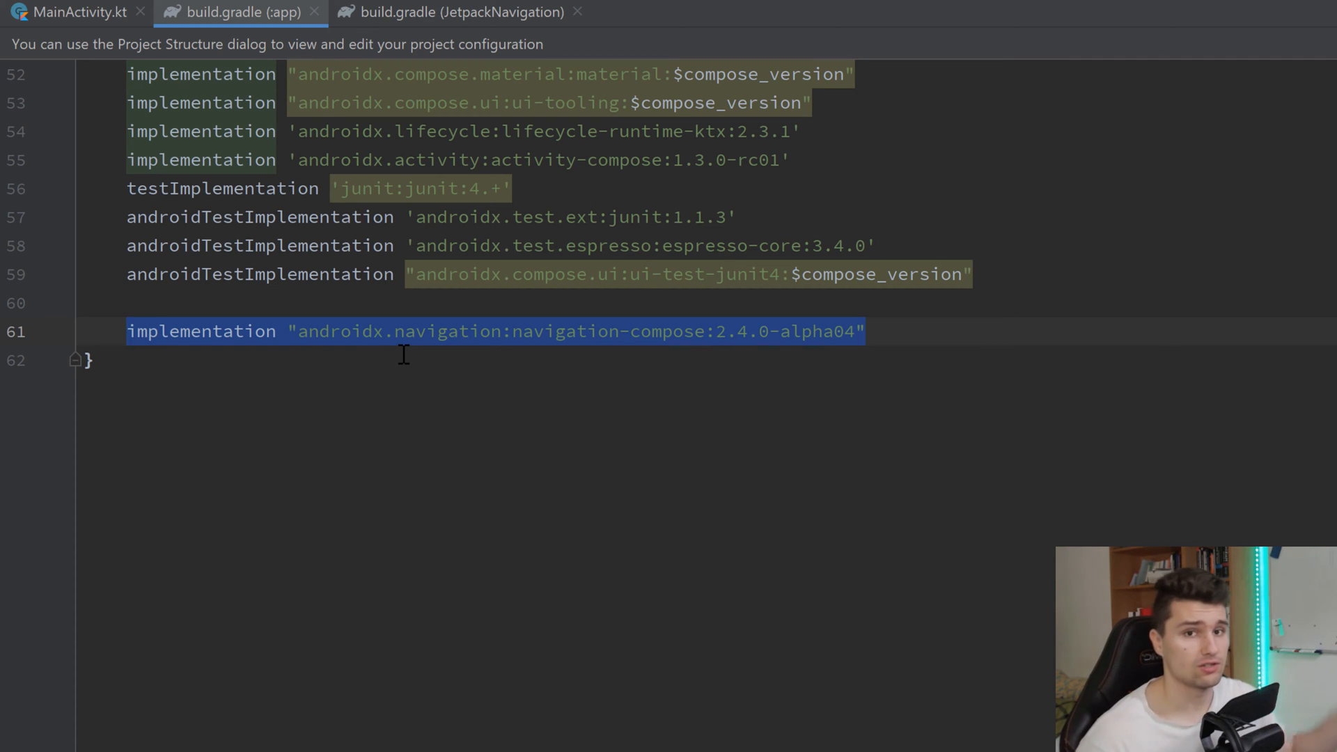
click(459, 13)
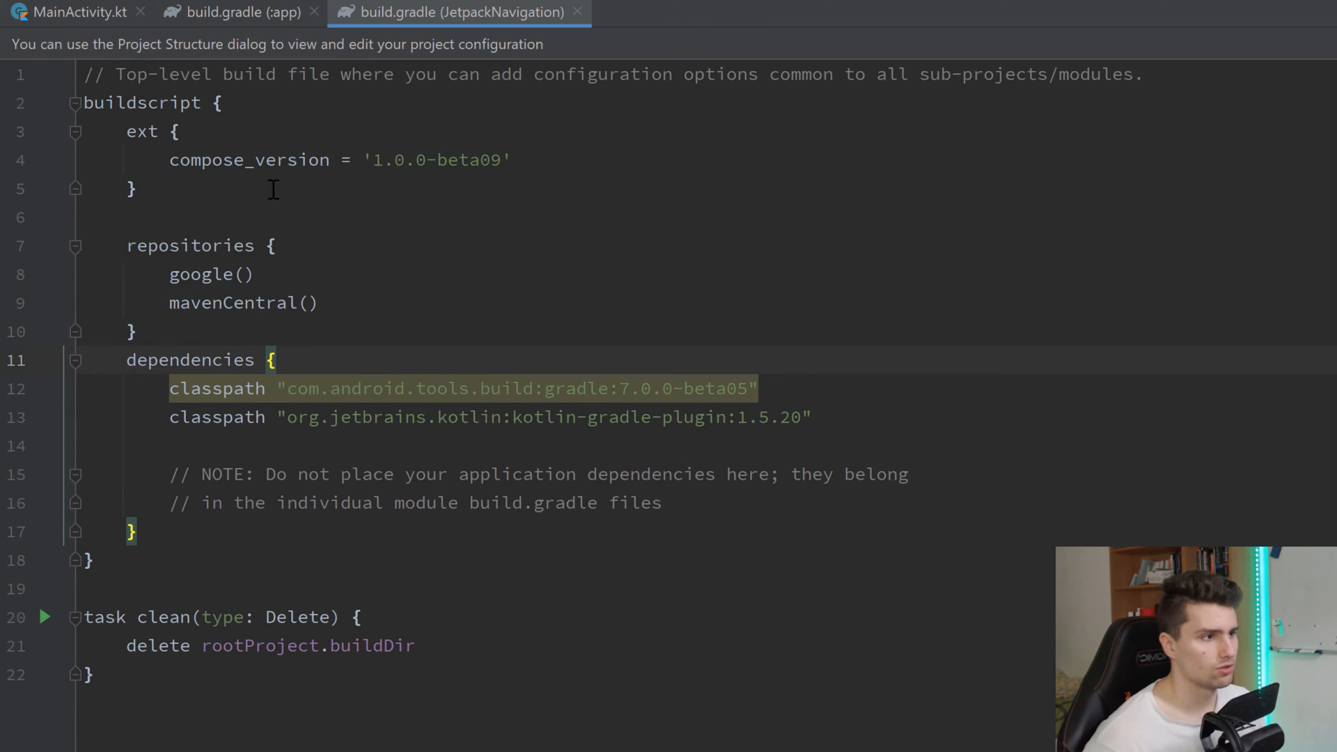
click(76, 12)
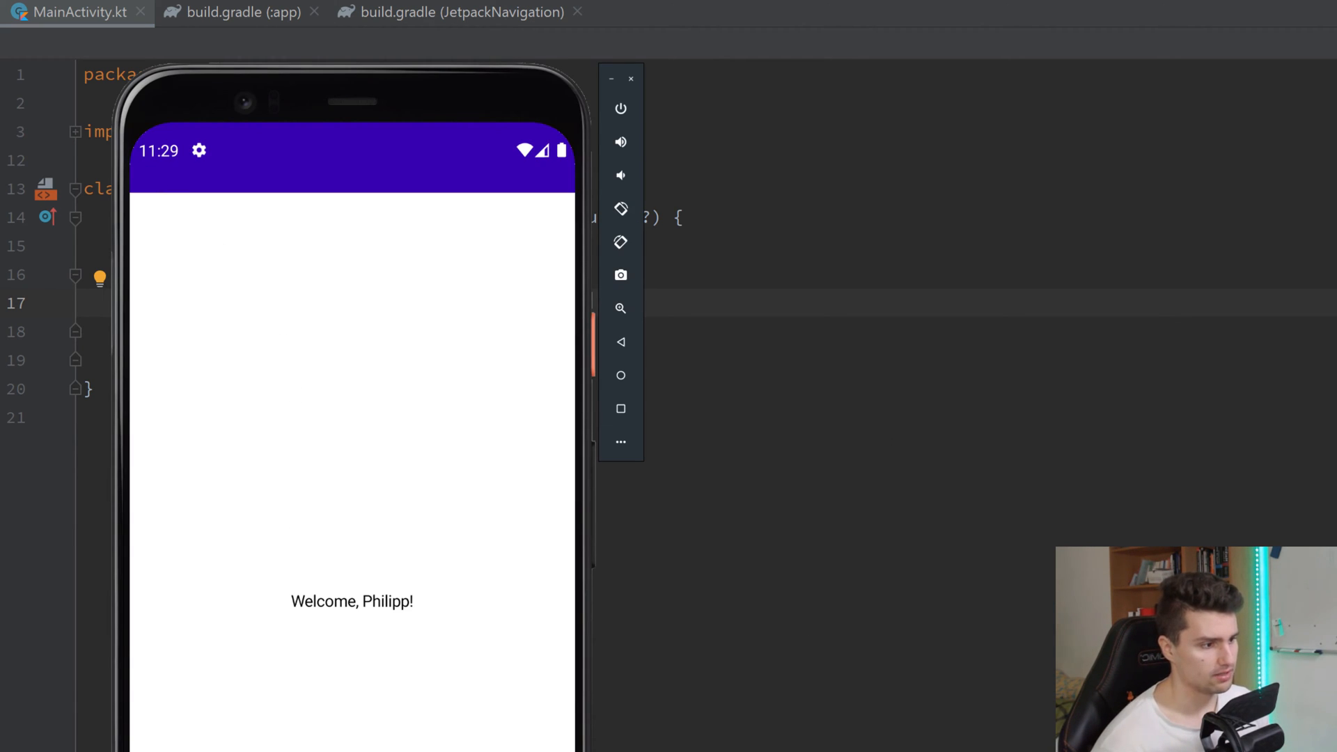
mouse_move(256, 322)
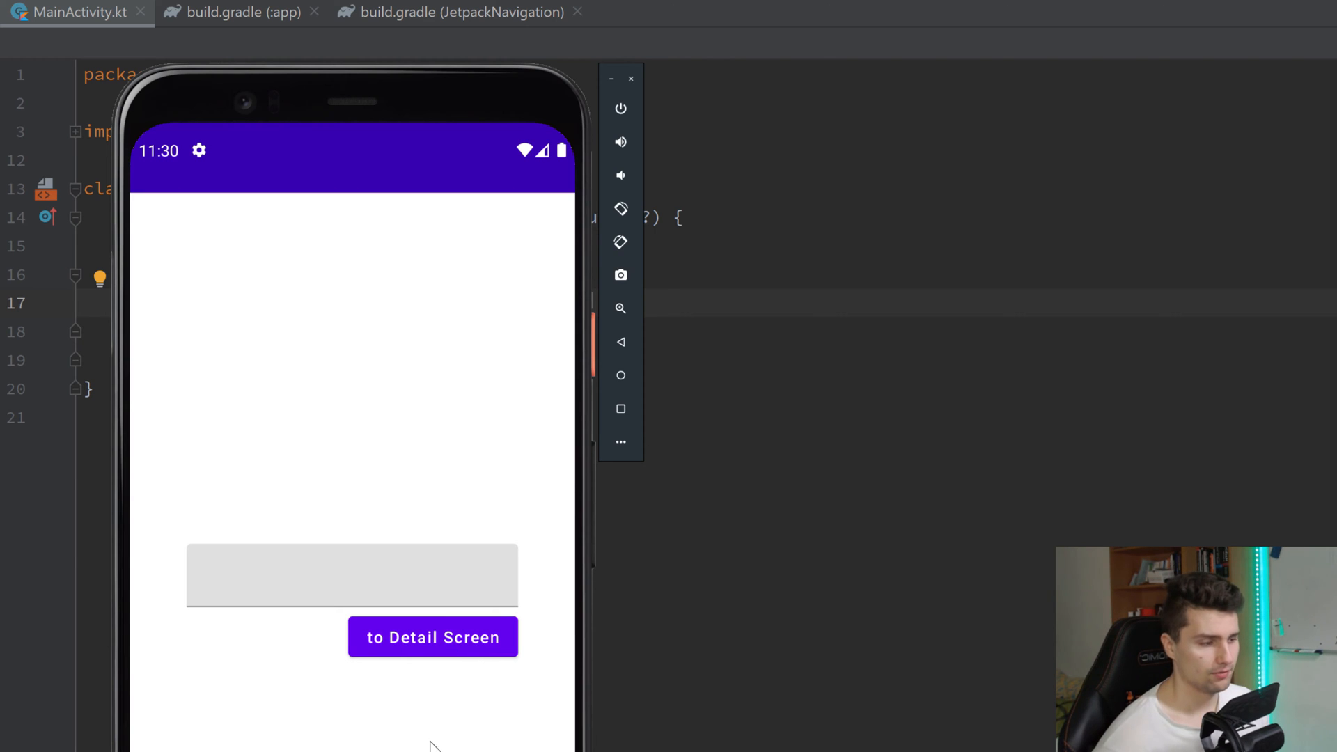
mouse_move(438, 749)
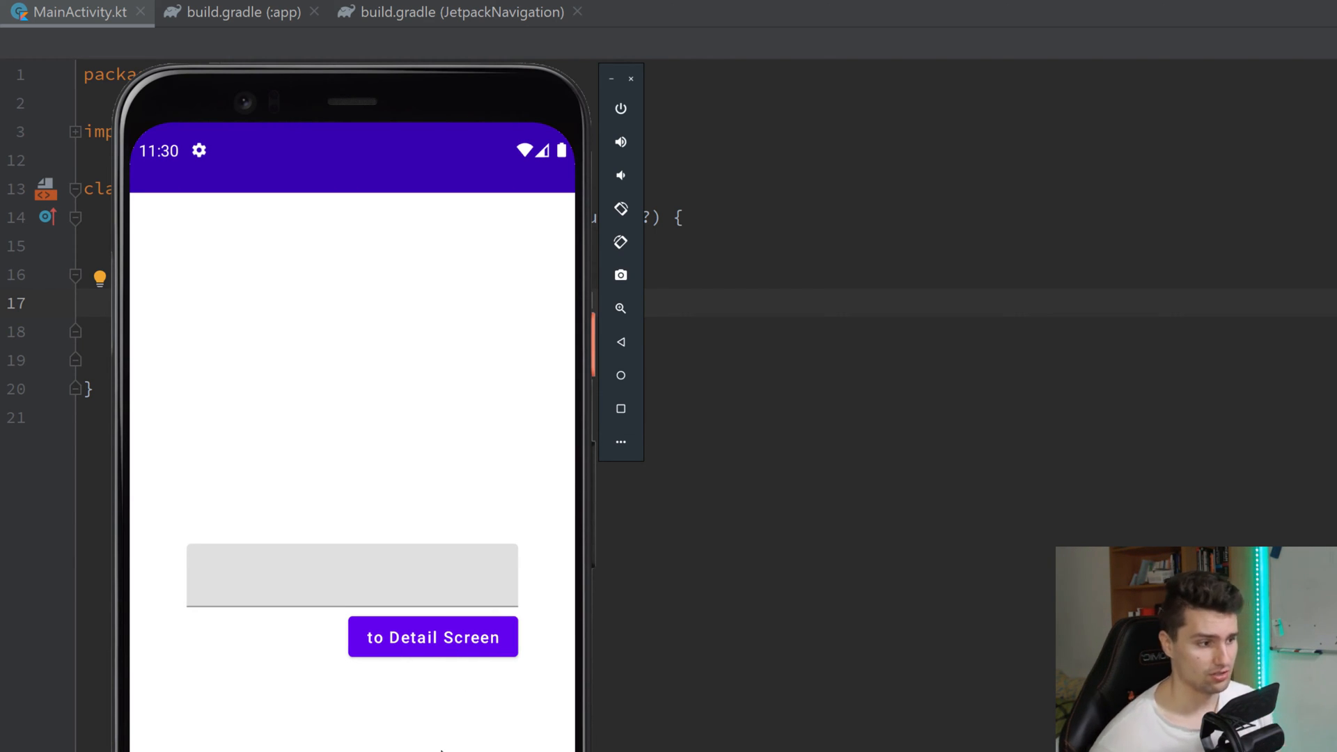
mouse_move(330, 574)
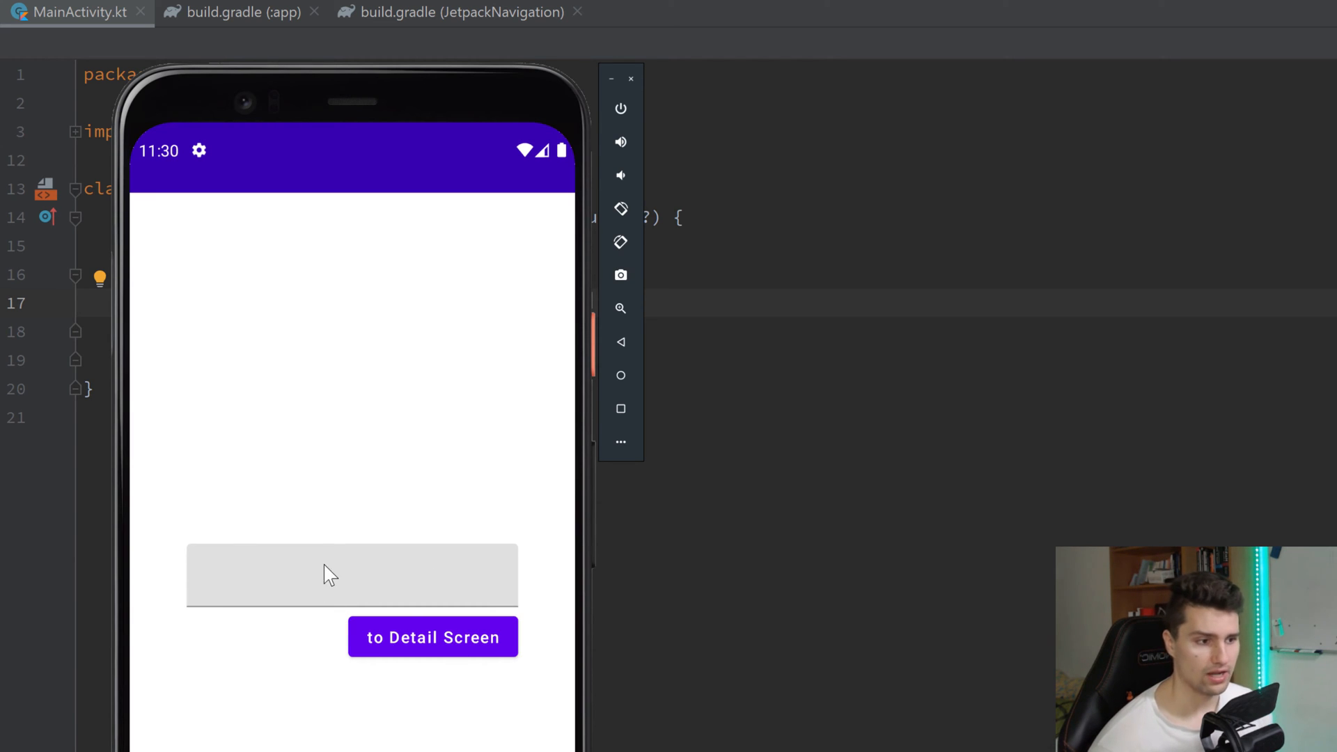
mouse_move(237, 668)
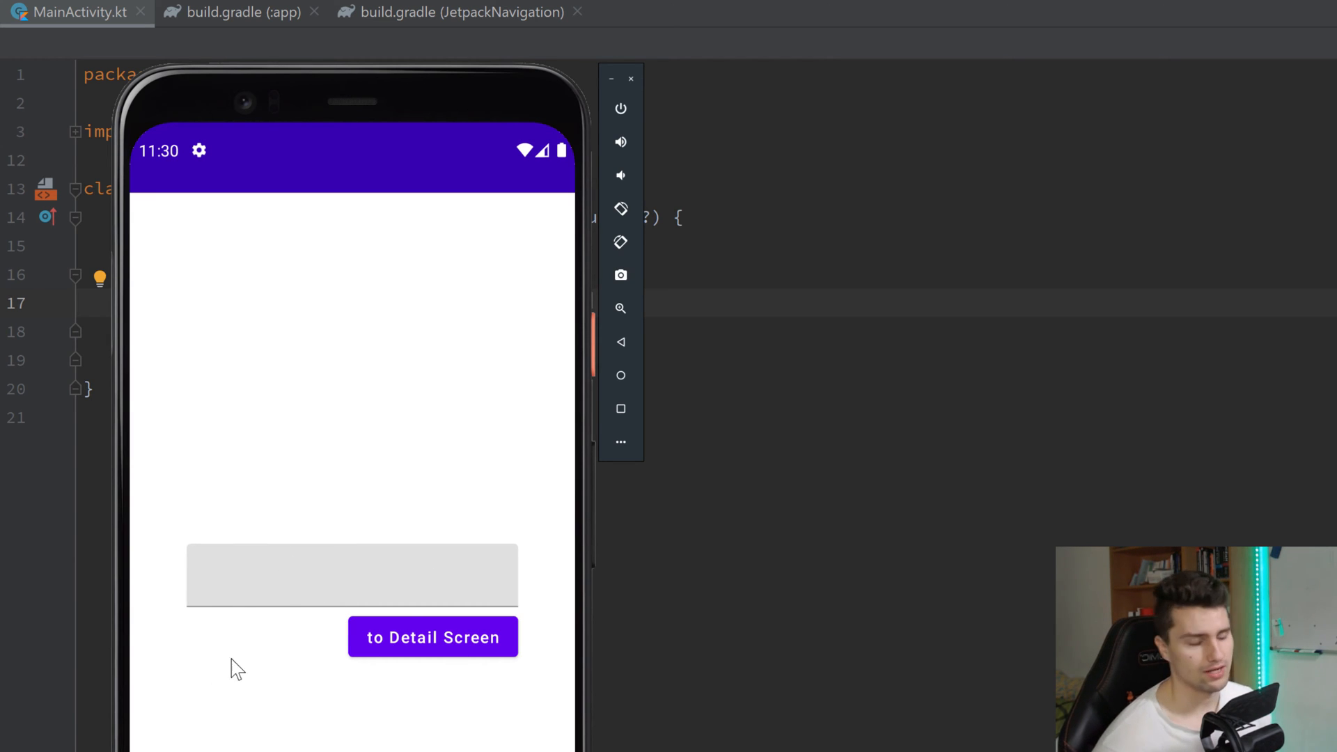
mouse_move(358, 65)
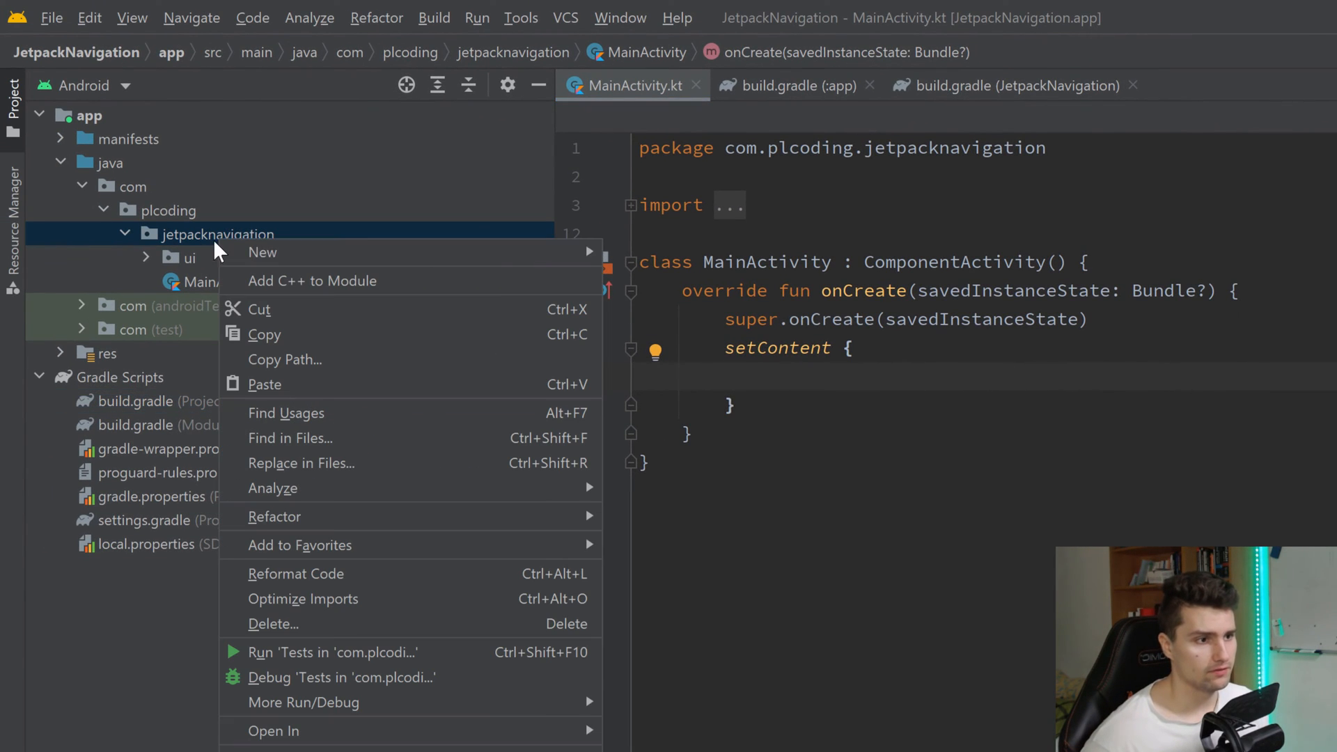
Step: Create a new Kotlin file named Navigation in the jetpacknavigation package
click(262, 253)
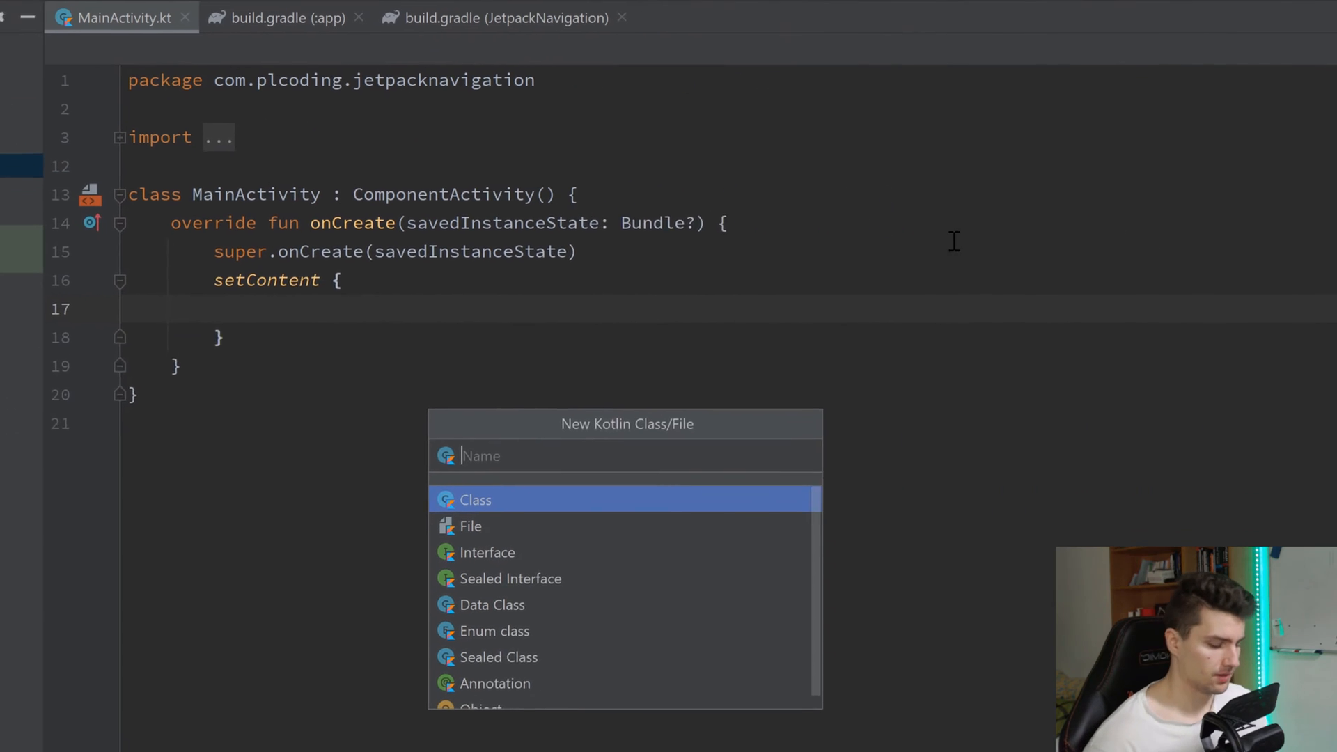
text(Navigation)
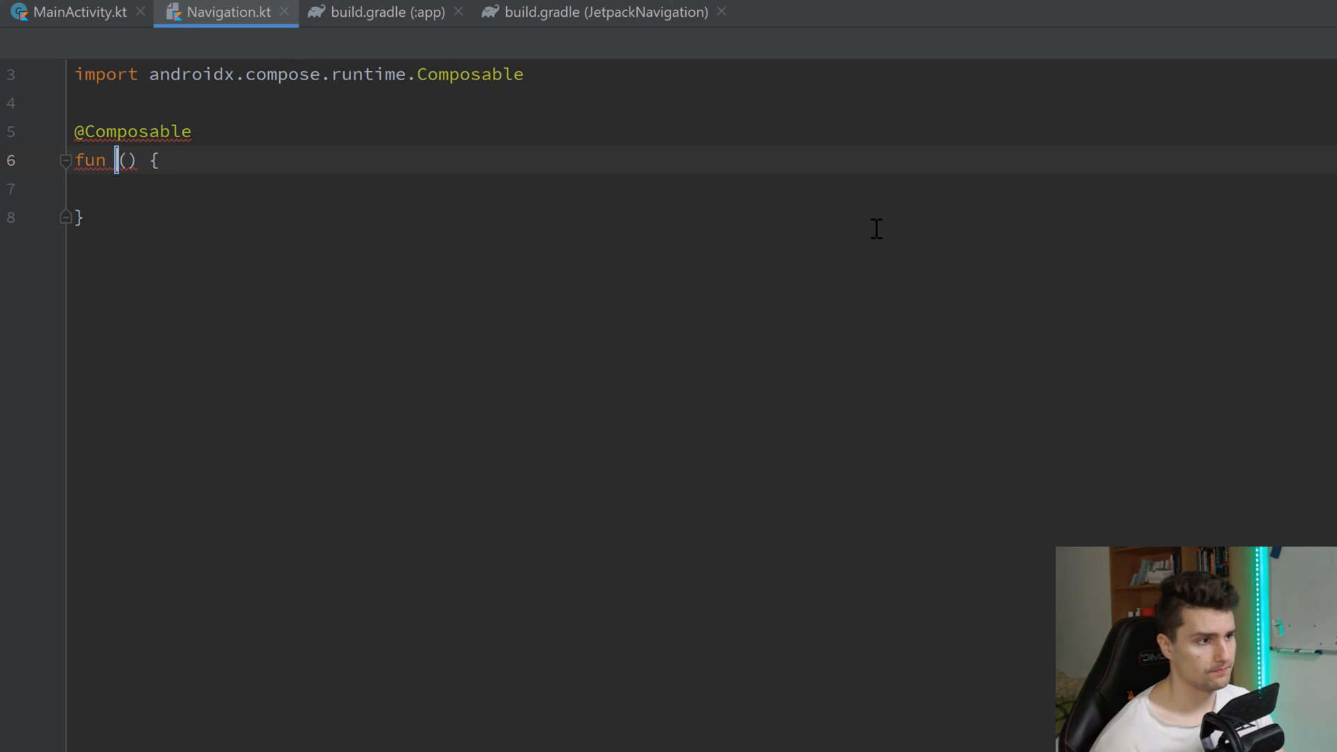
Step: Name the composable Navigation and declare val navController = rememberNavController()
text(Navigation)
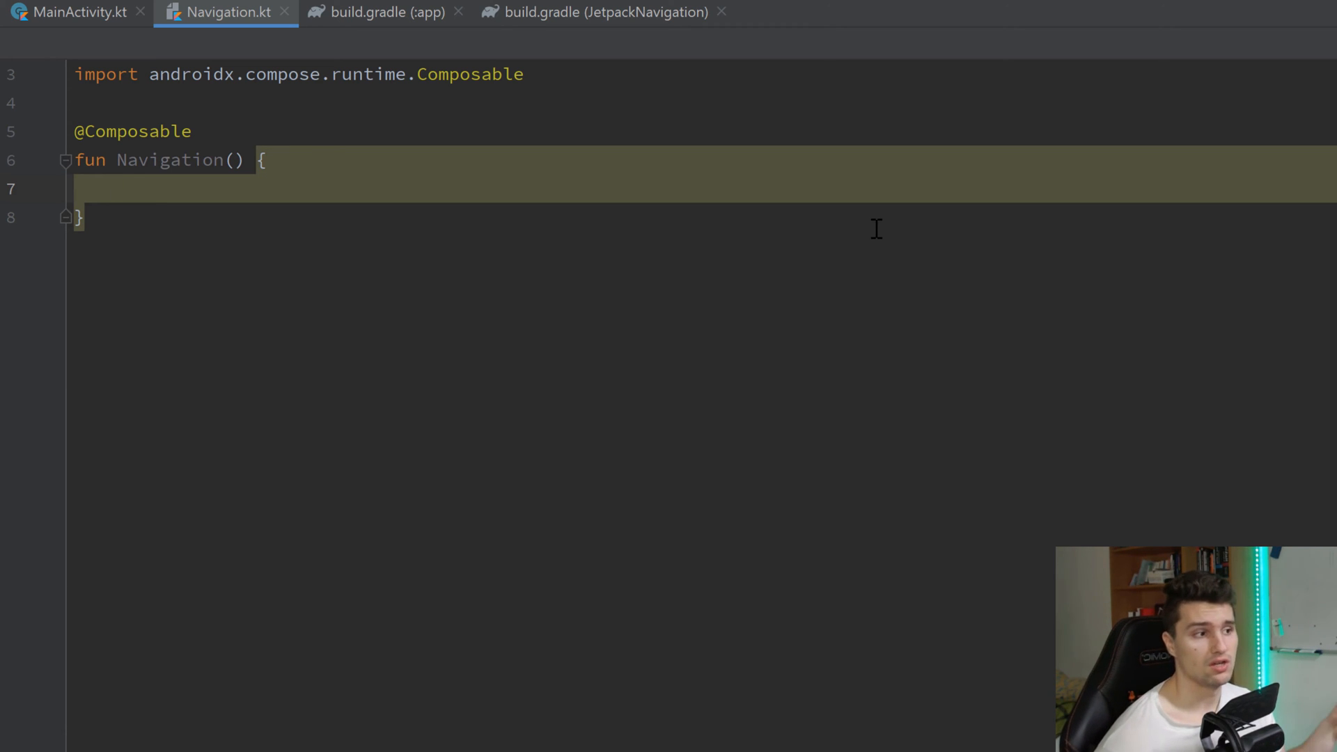
text(val)
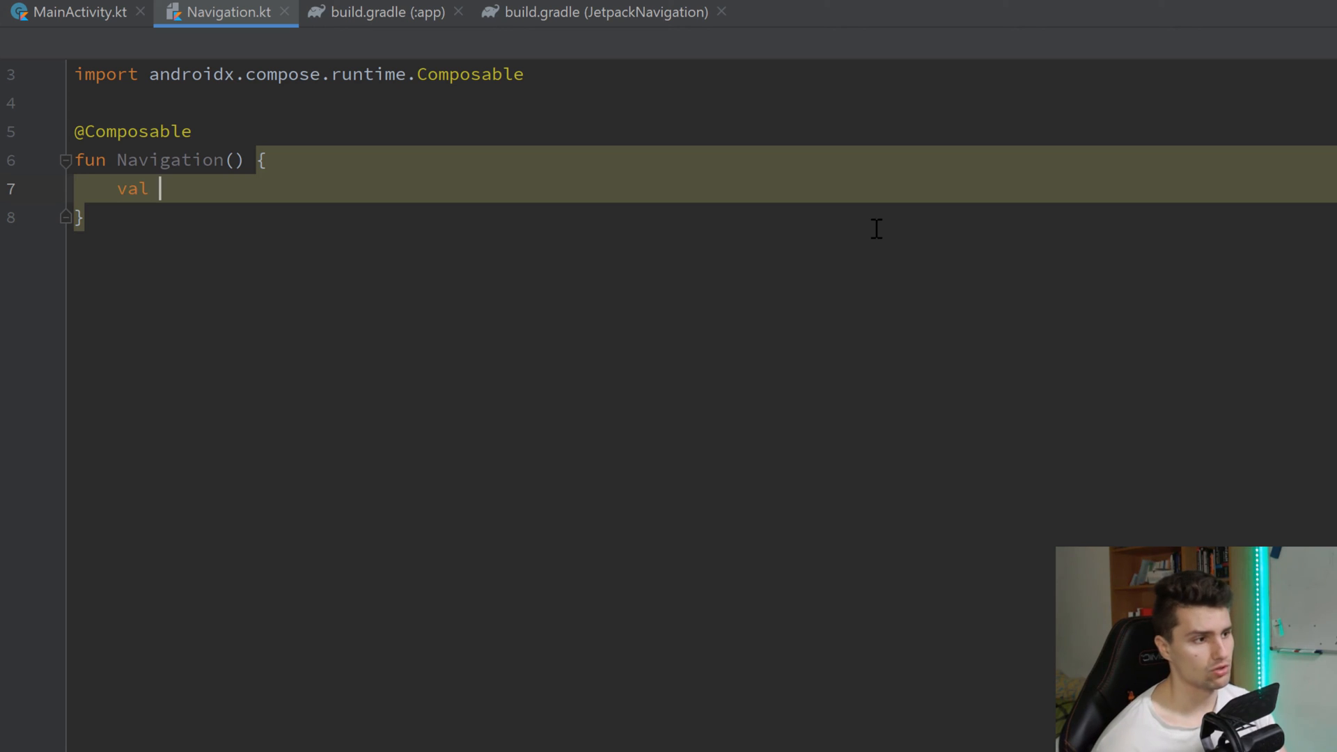
text(navController)
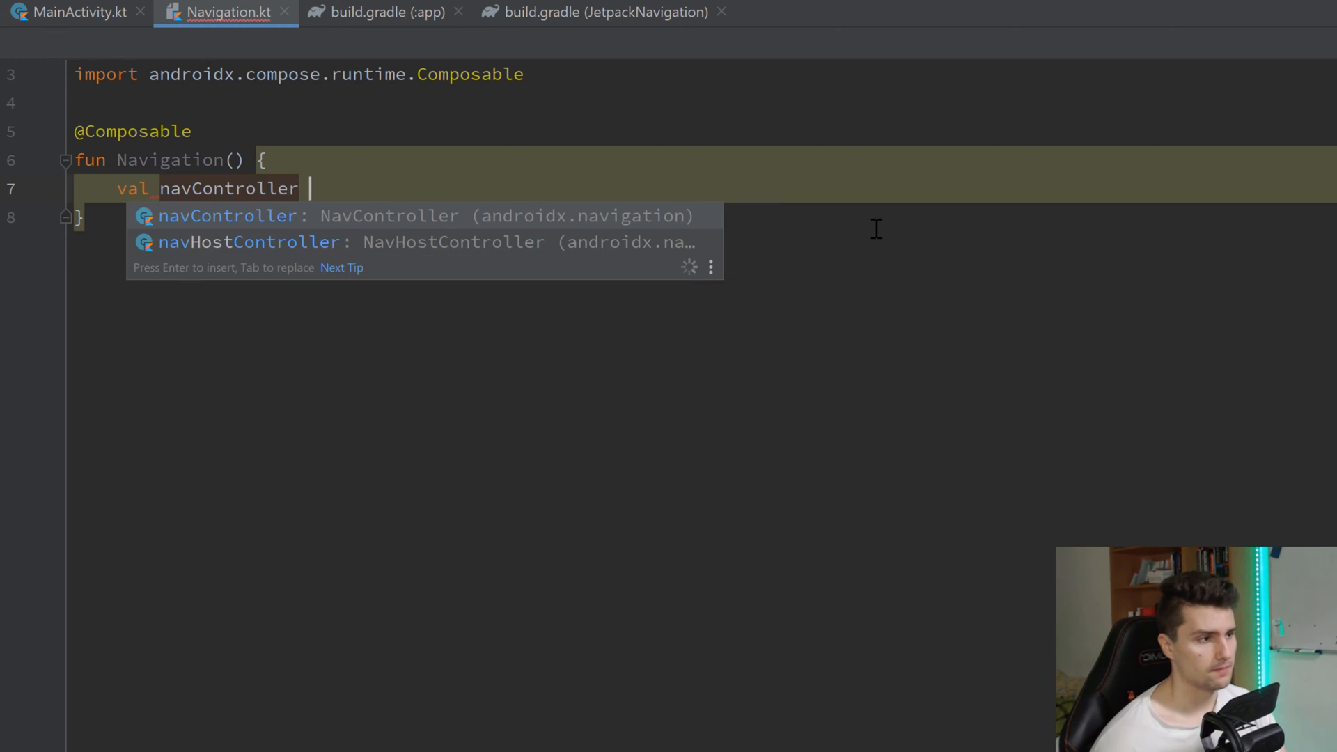
text(= rememberNavController()
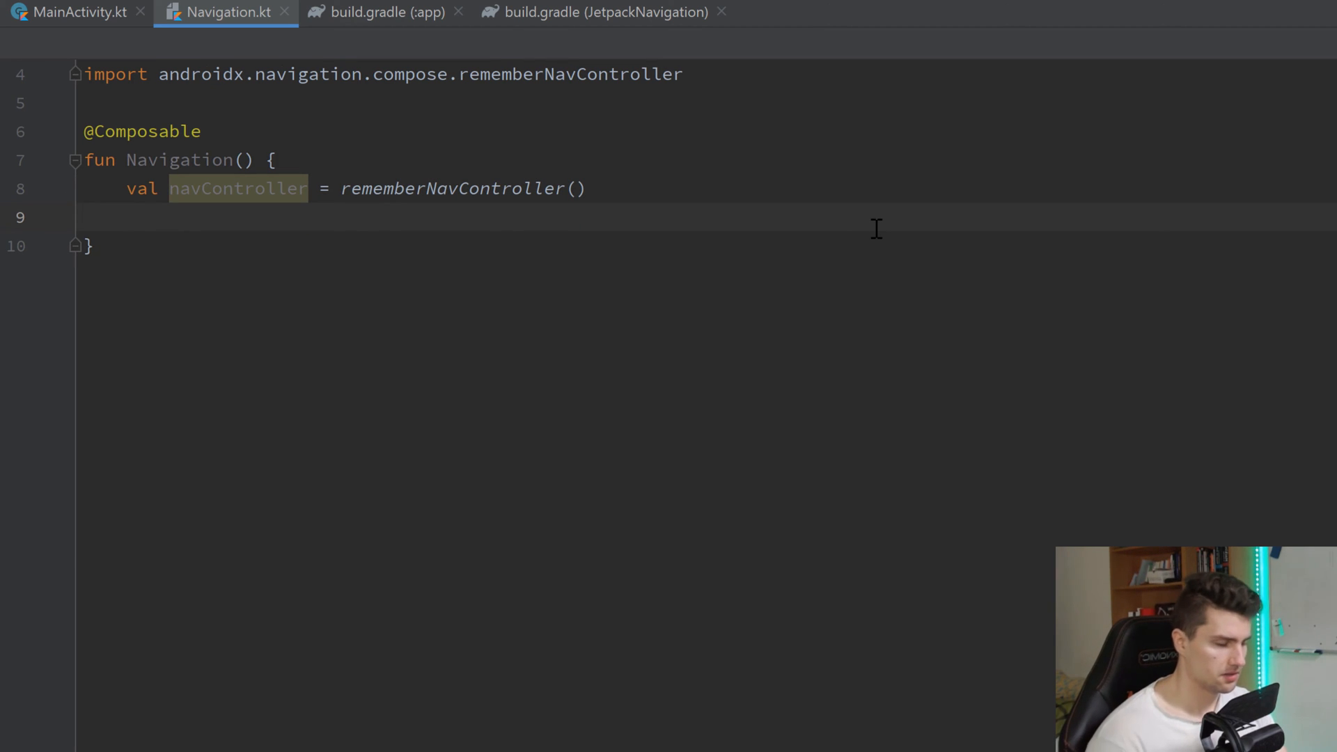
Step: Begin a NavHost(navController = navController, startDestination = ) call
text(NavHost(navController = , graph =)
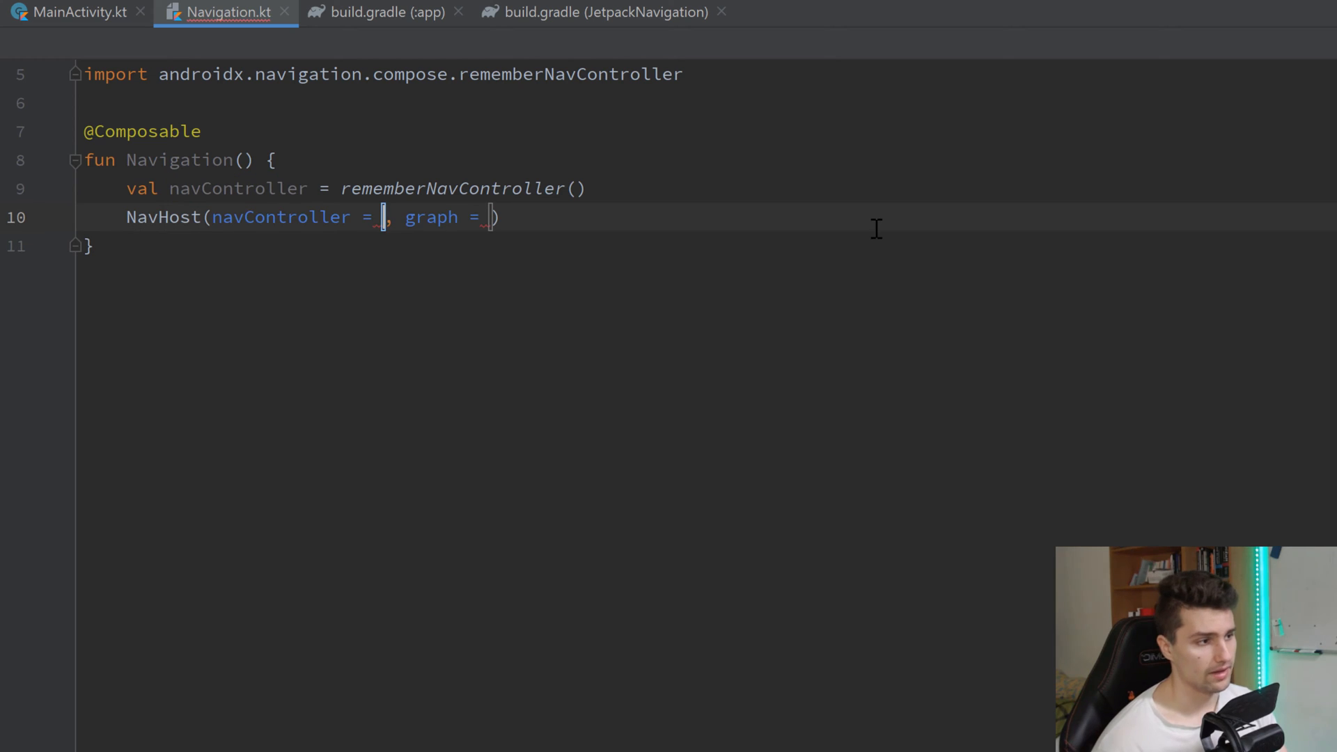
text(nav)
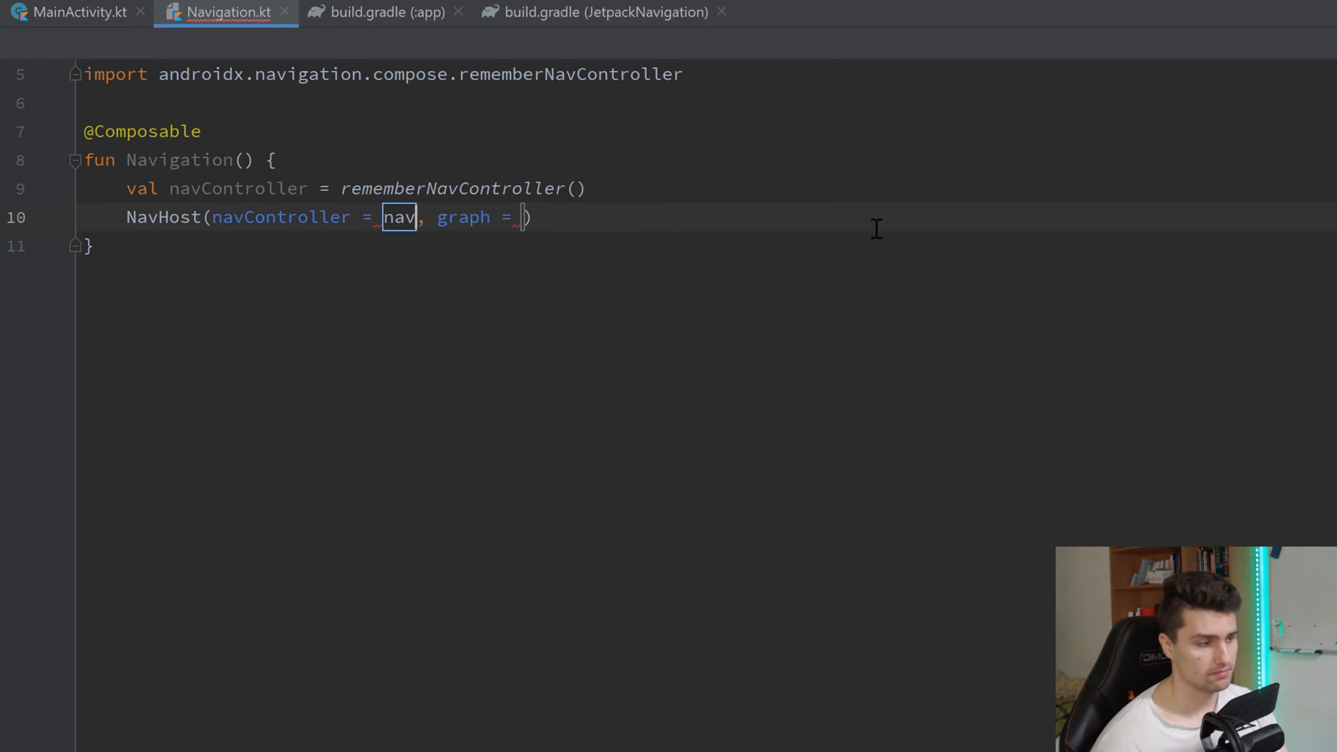
text(nav)
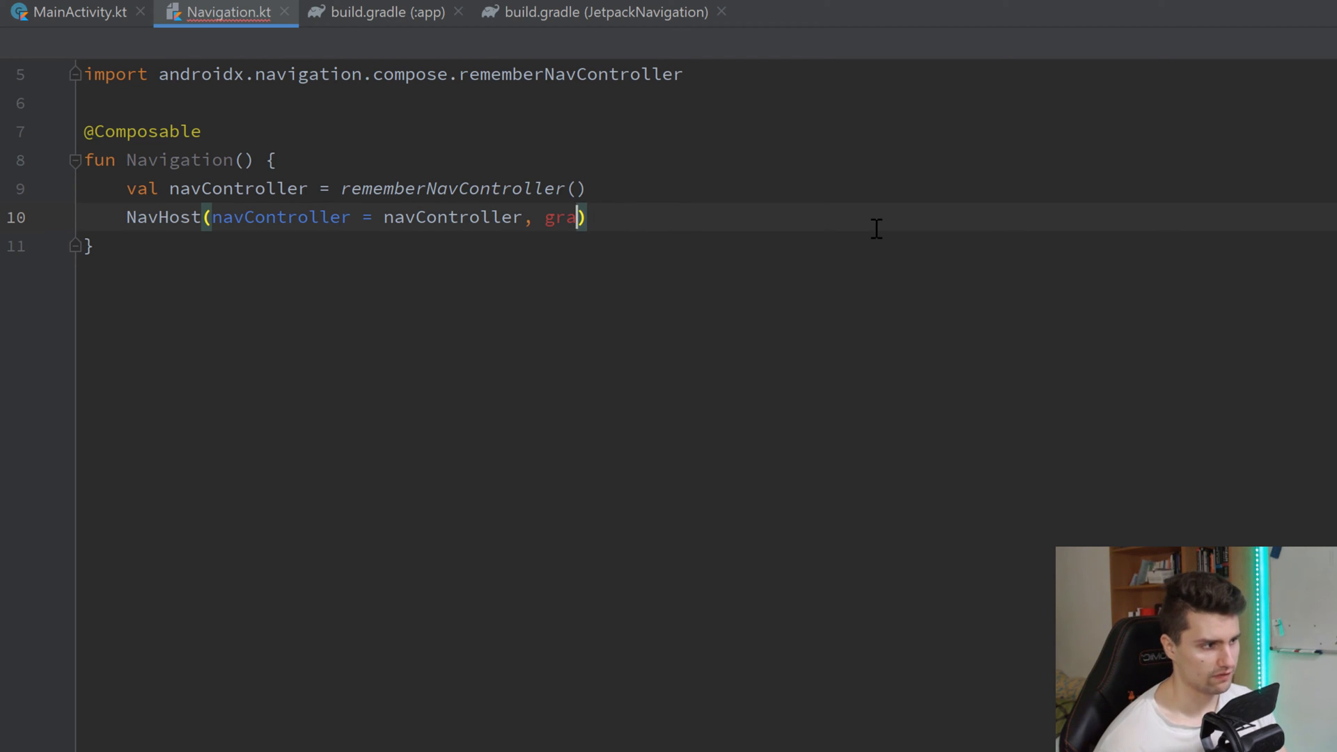
text(startDestination =)
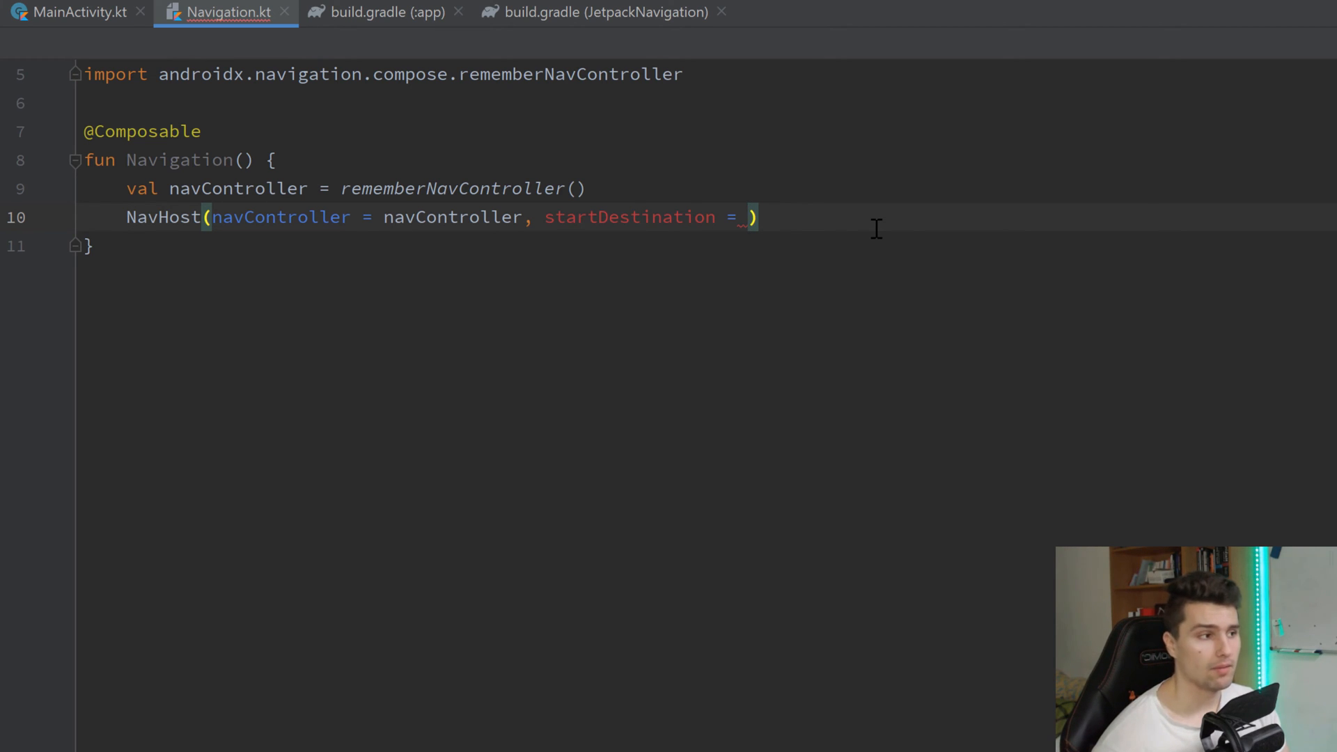
mouse_move(828, 206)
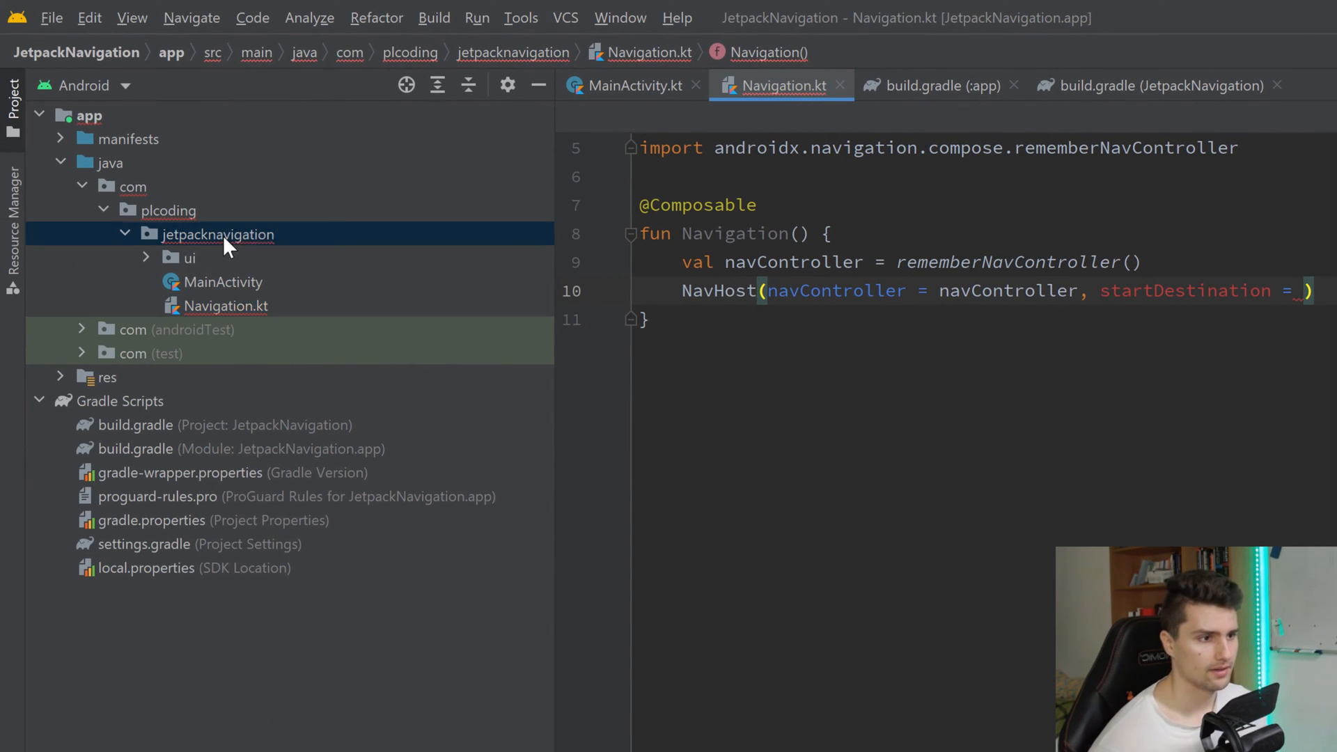
Step: Create a new sealed class named Screen in the jetpacknavigation package
right_click(218, 235)
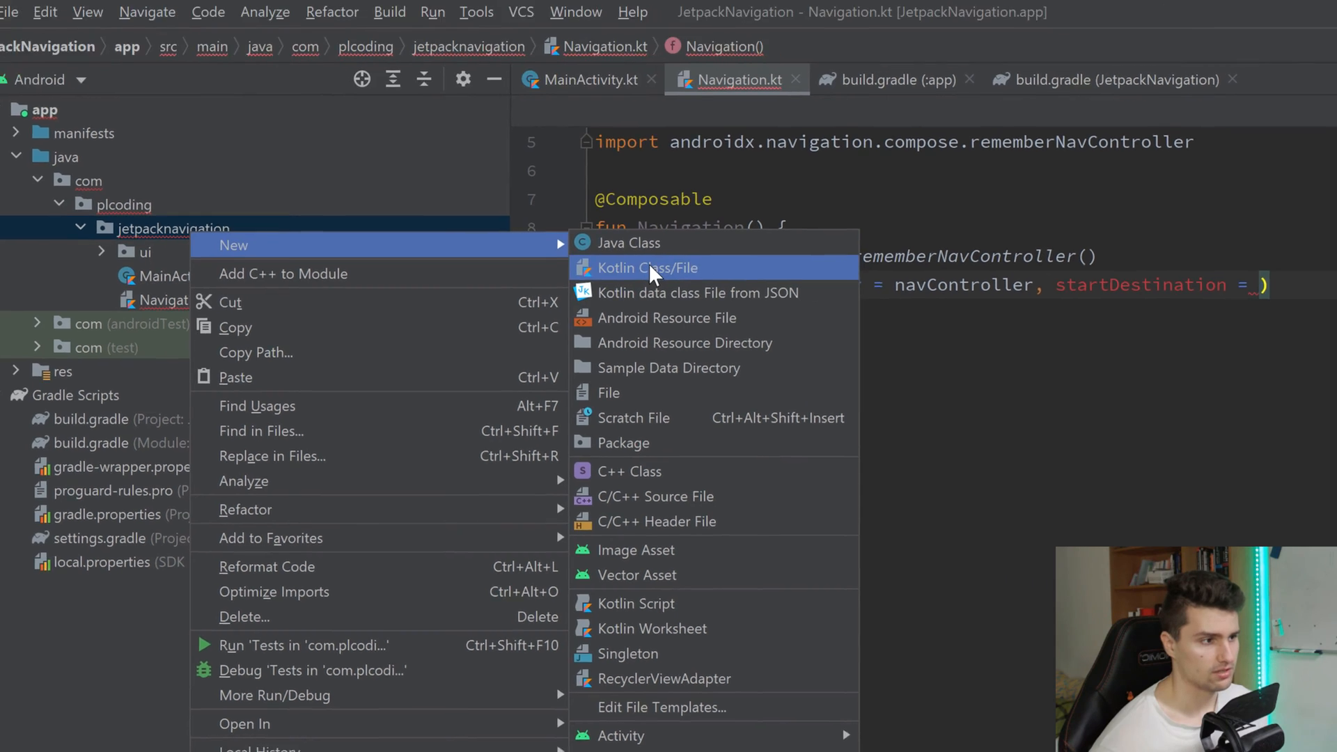
click(647, 268)
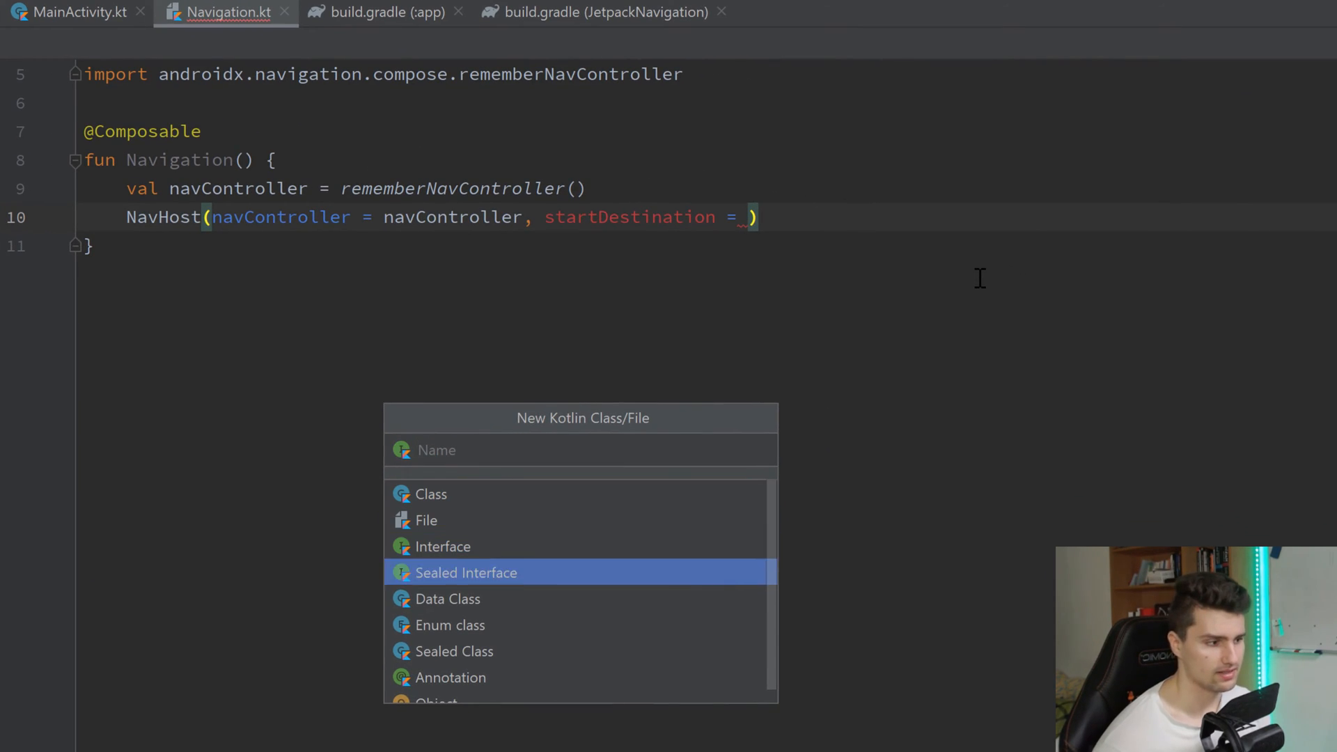
text(S)
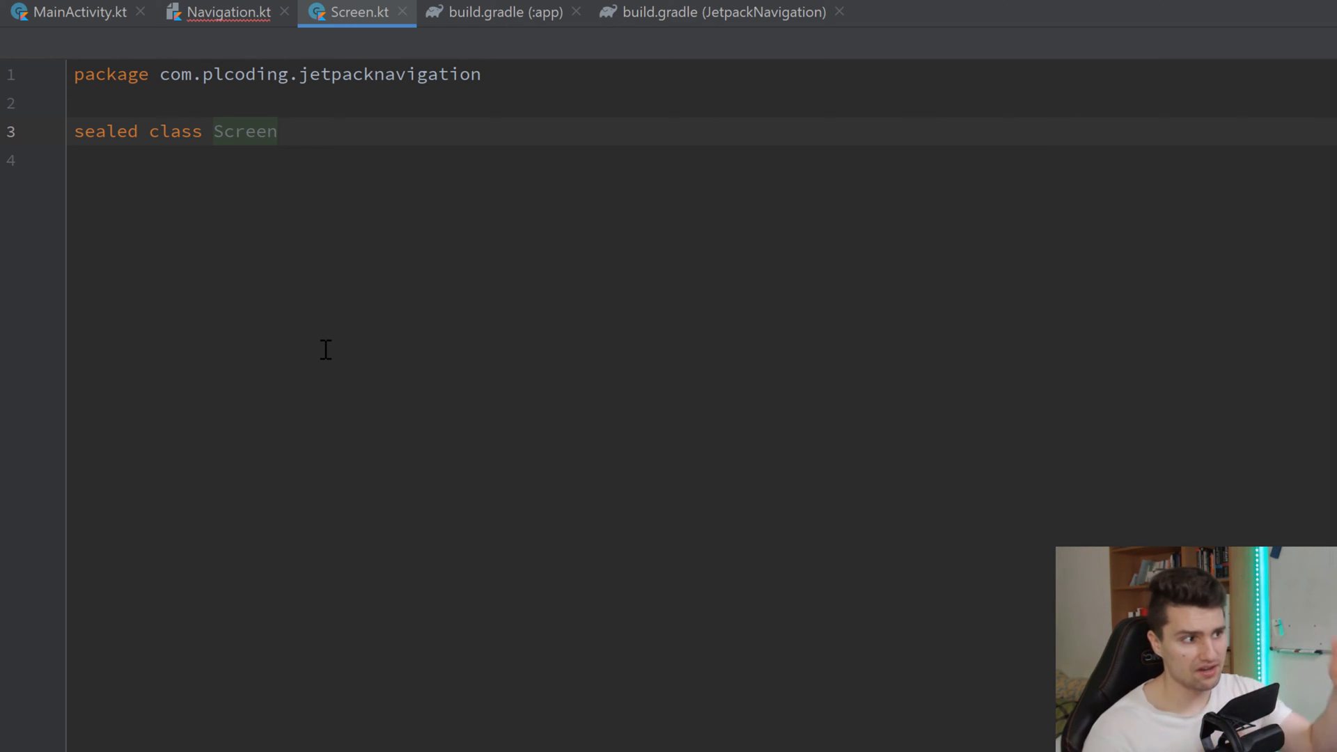
Step: Give Screen a constructor parameter val route: String and open its body
double_click(245, 131)
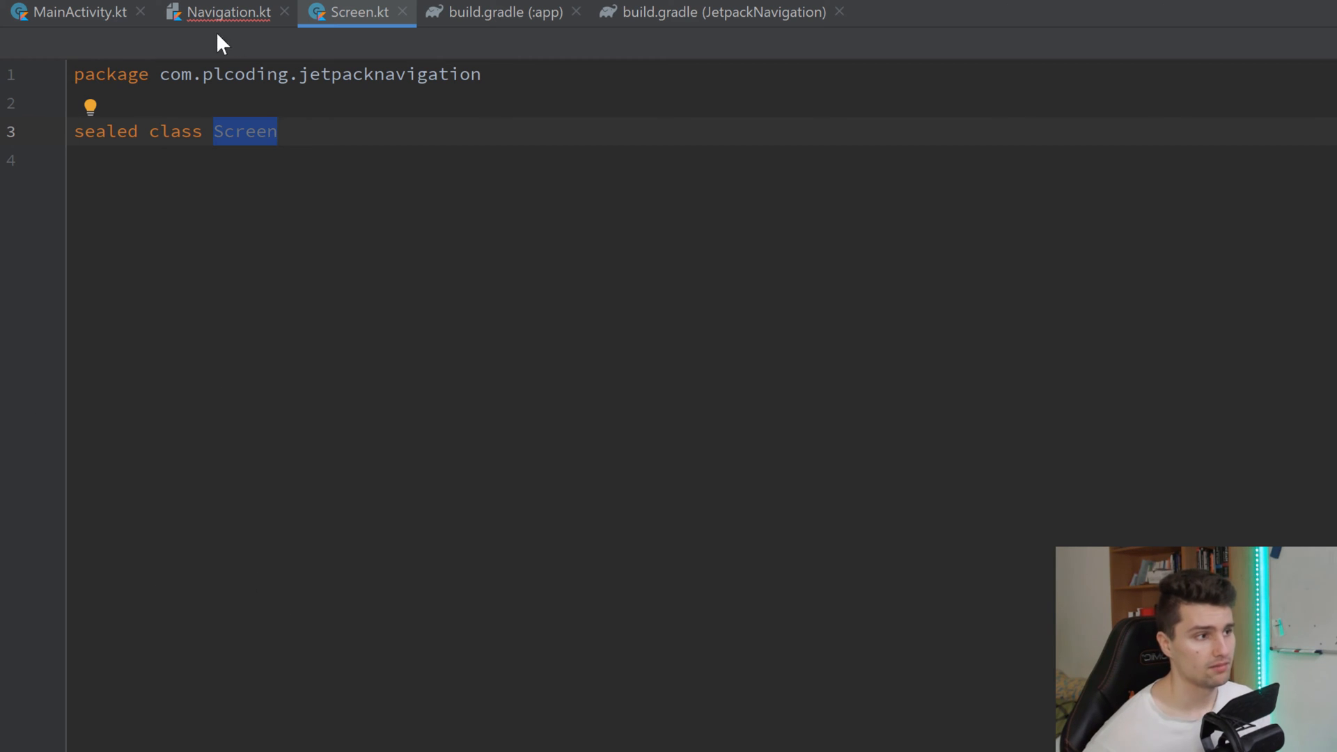
mouse_move(238, 168)
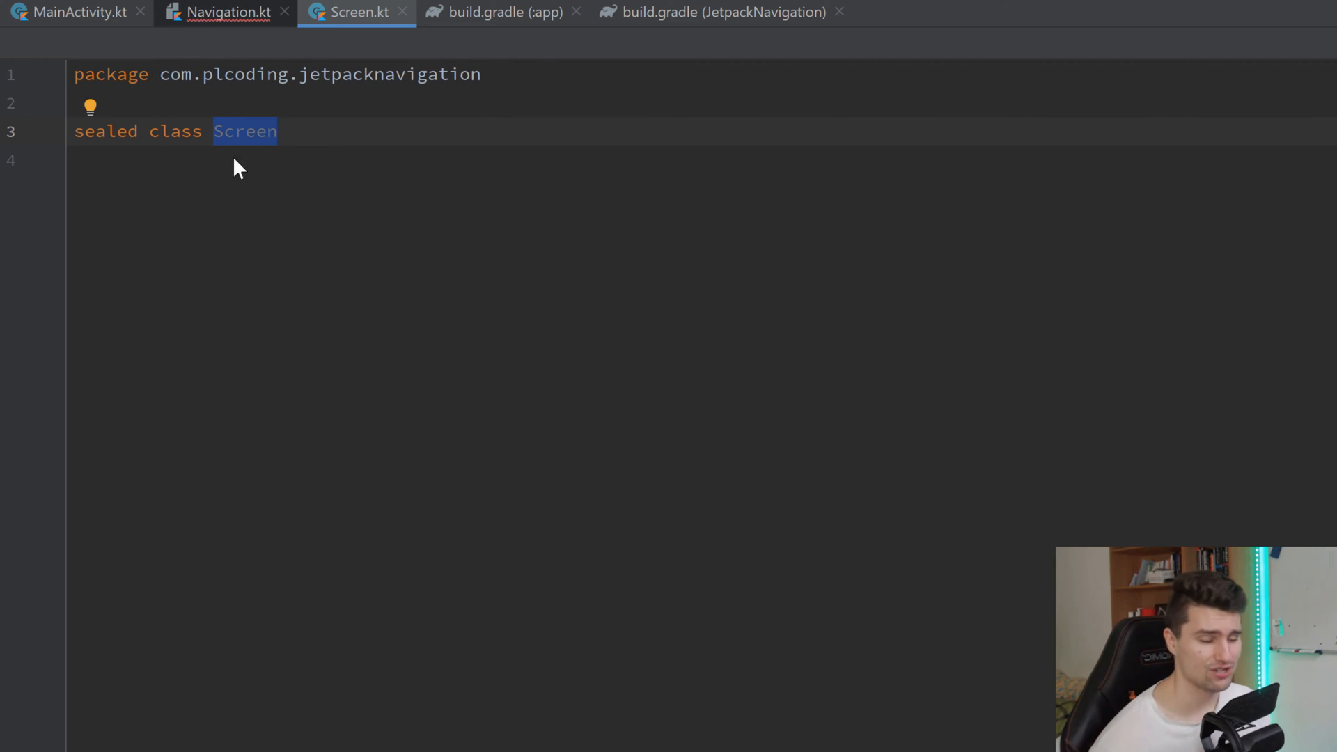
mouse_move(341, 96)
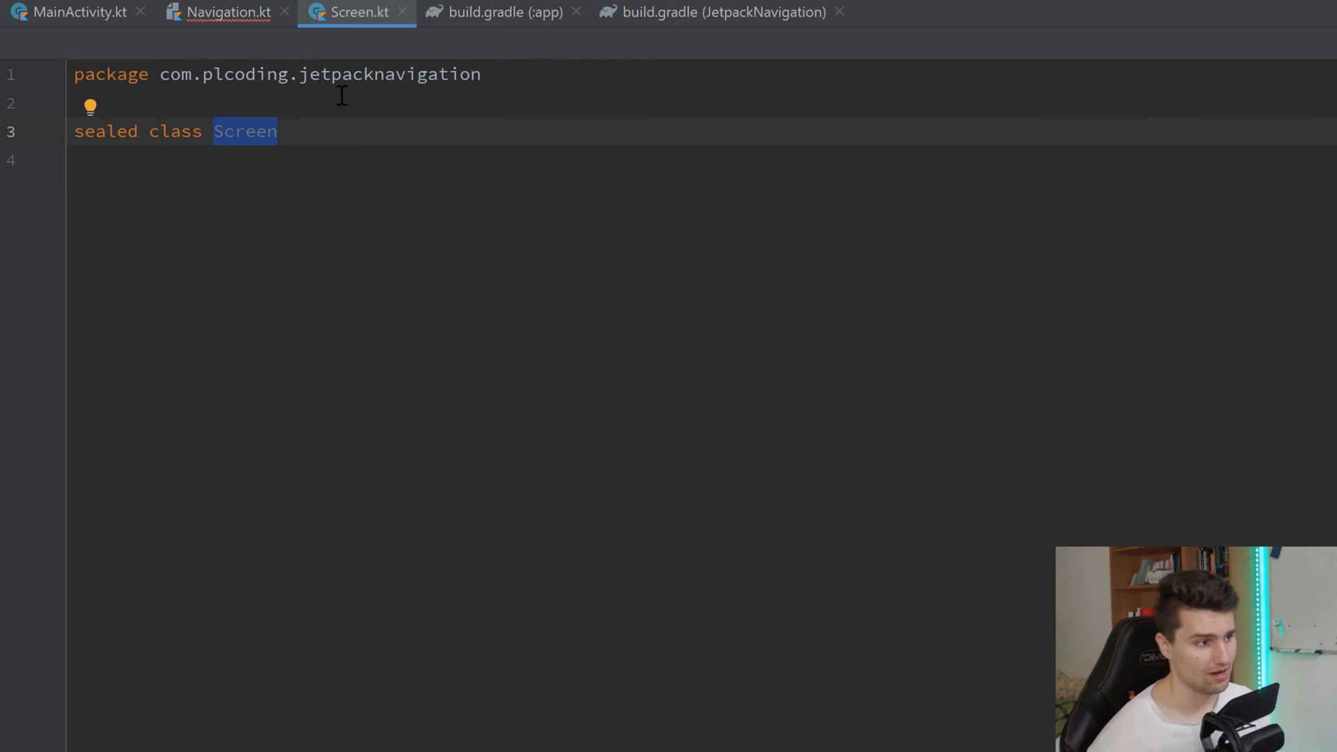
text(())
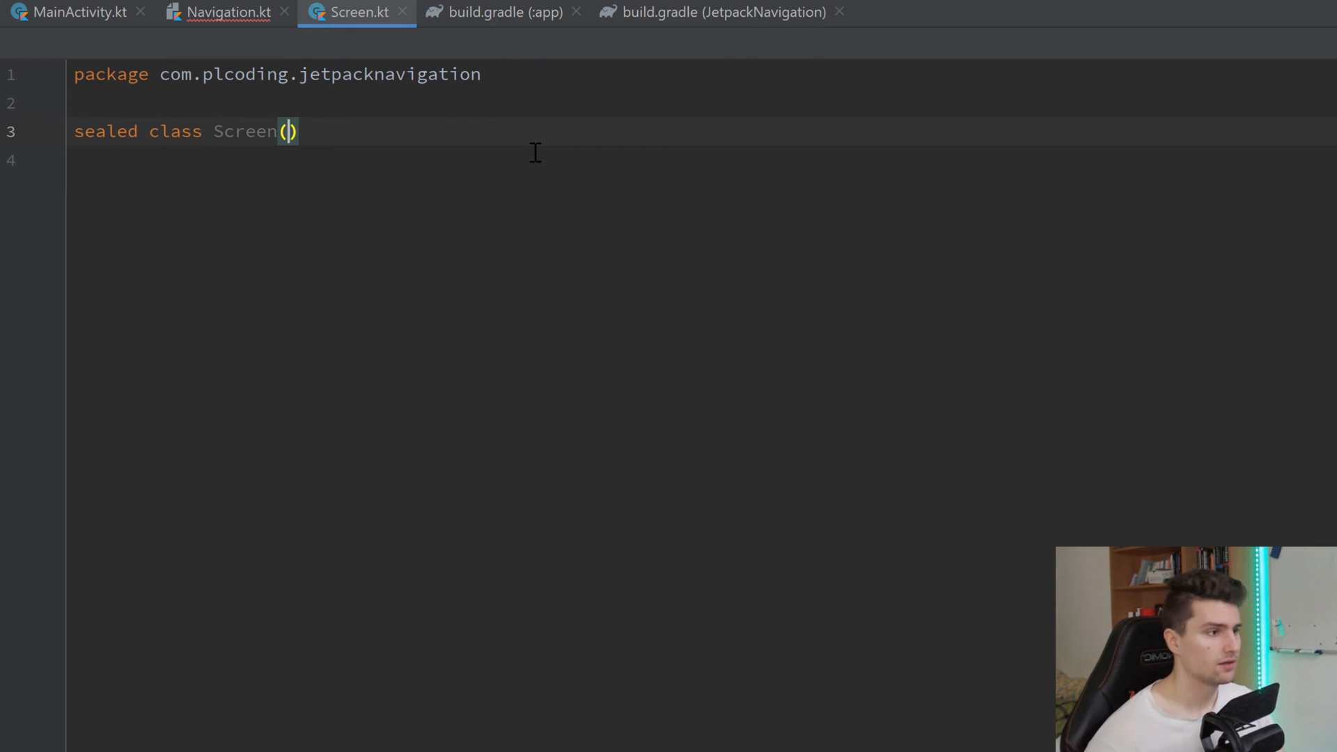
text(val)
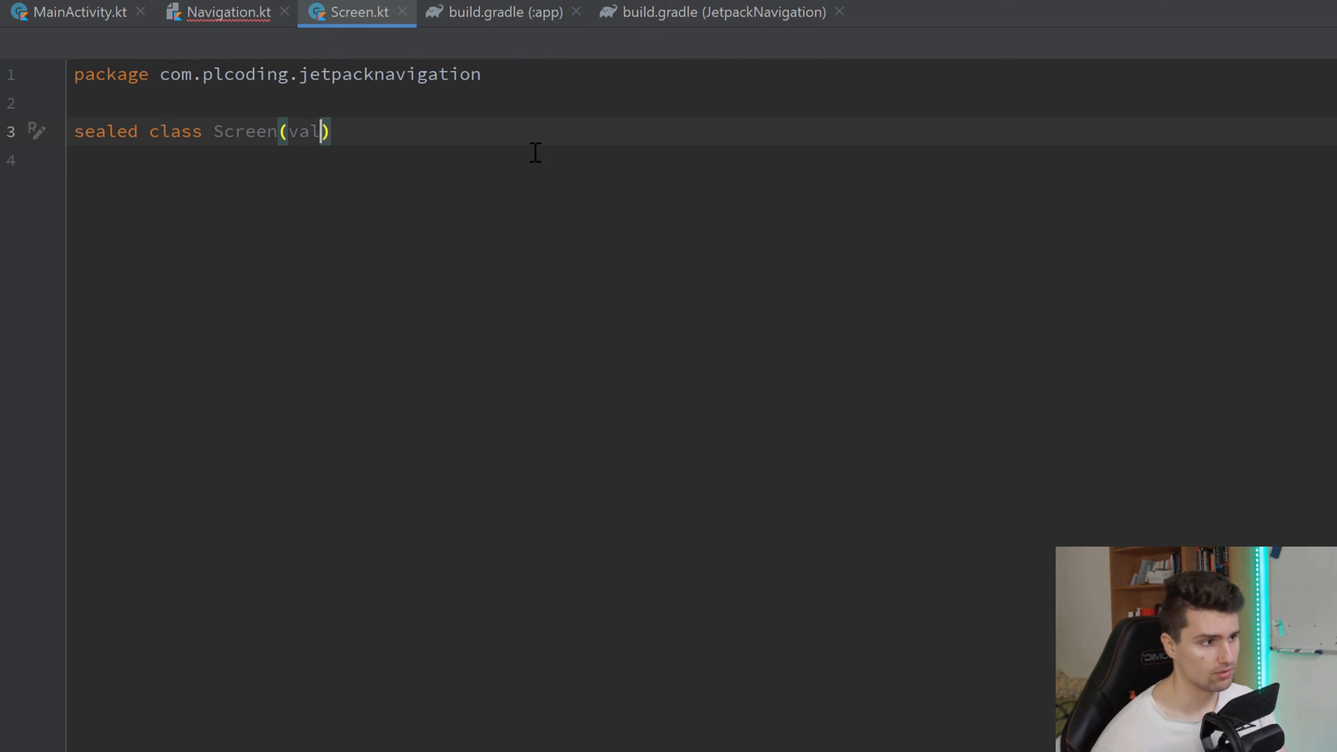
text(route: String)
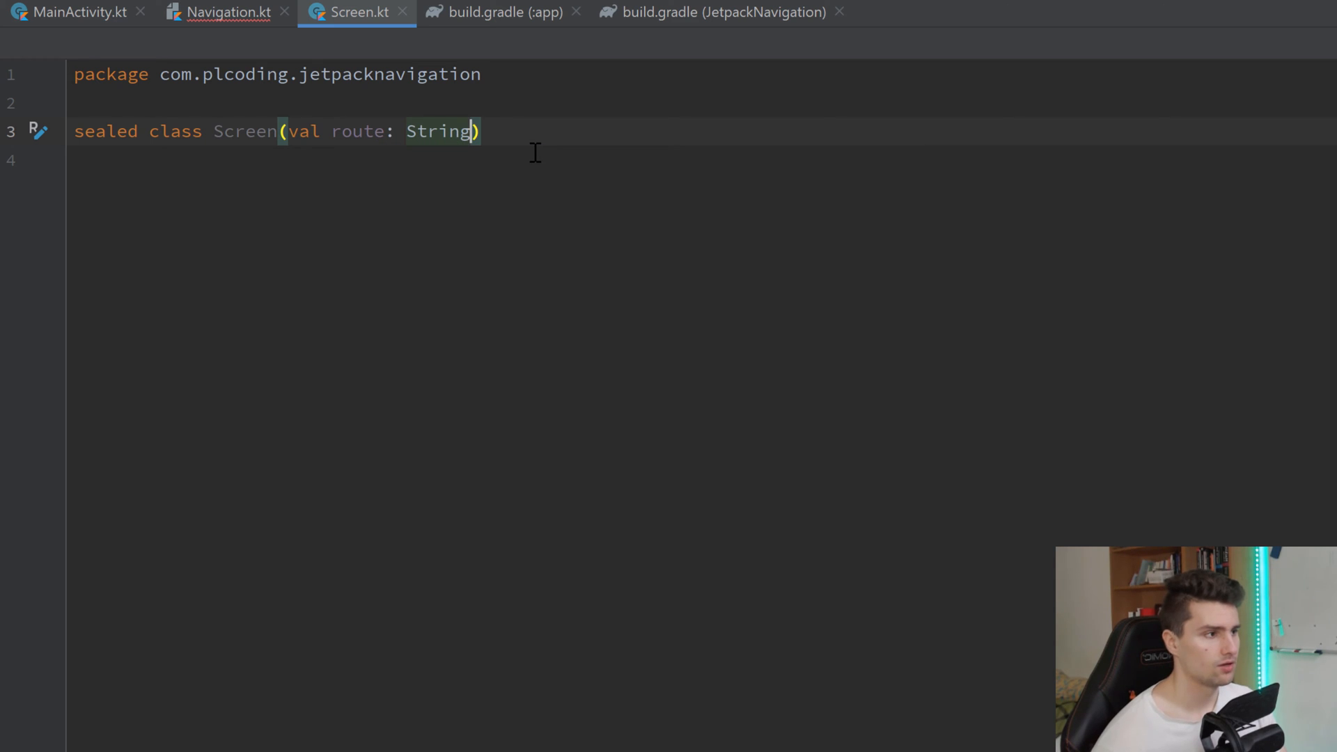
text({)
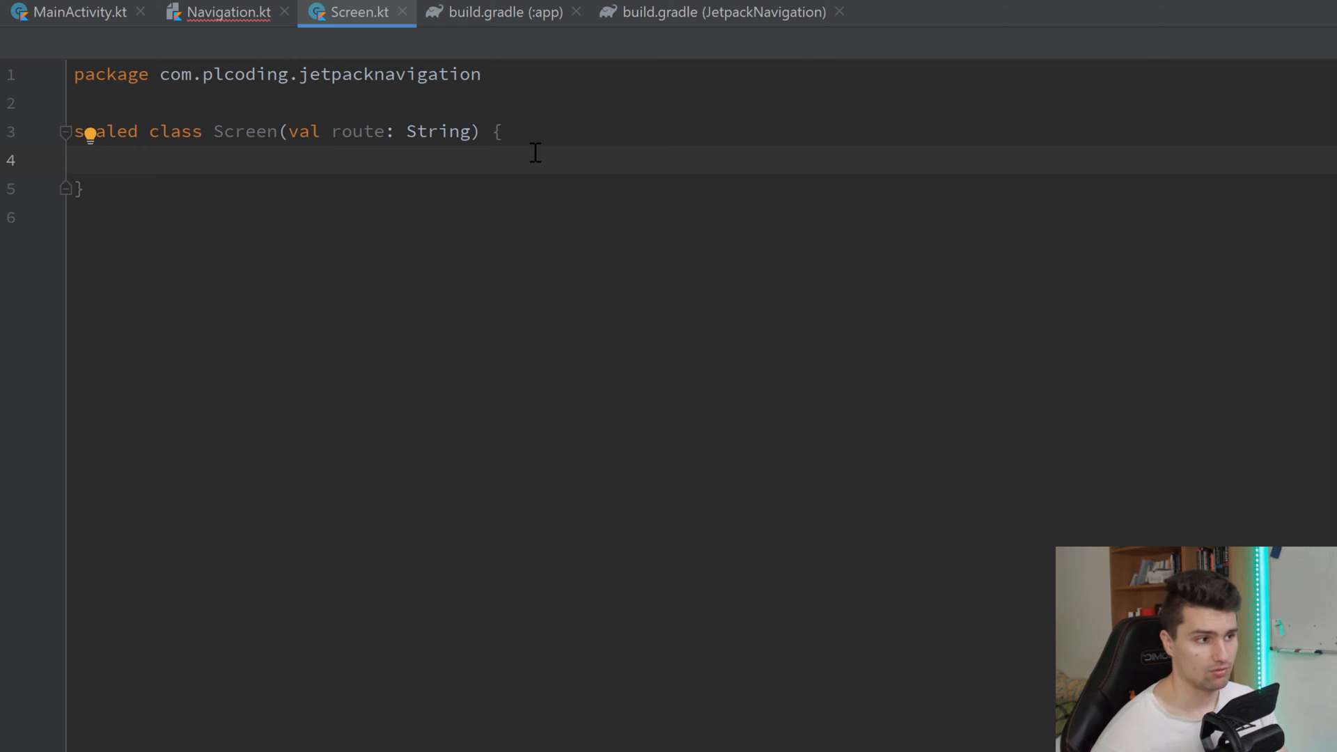
Step: Add object MainScreen : Screen("main_screen")
text(object)
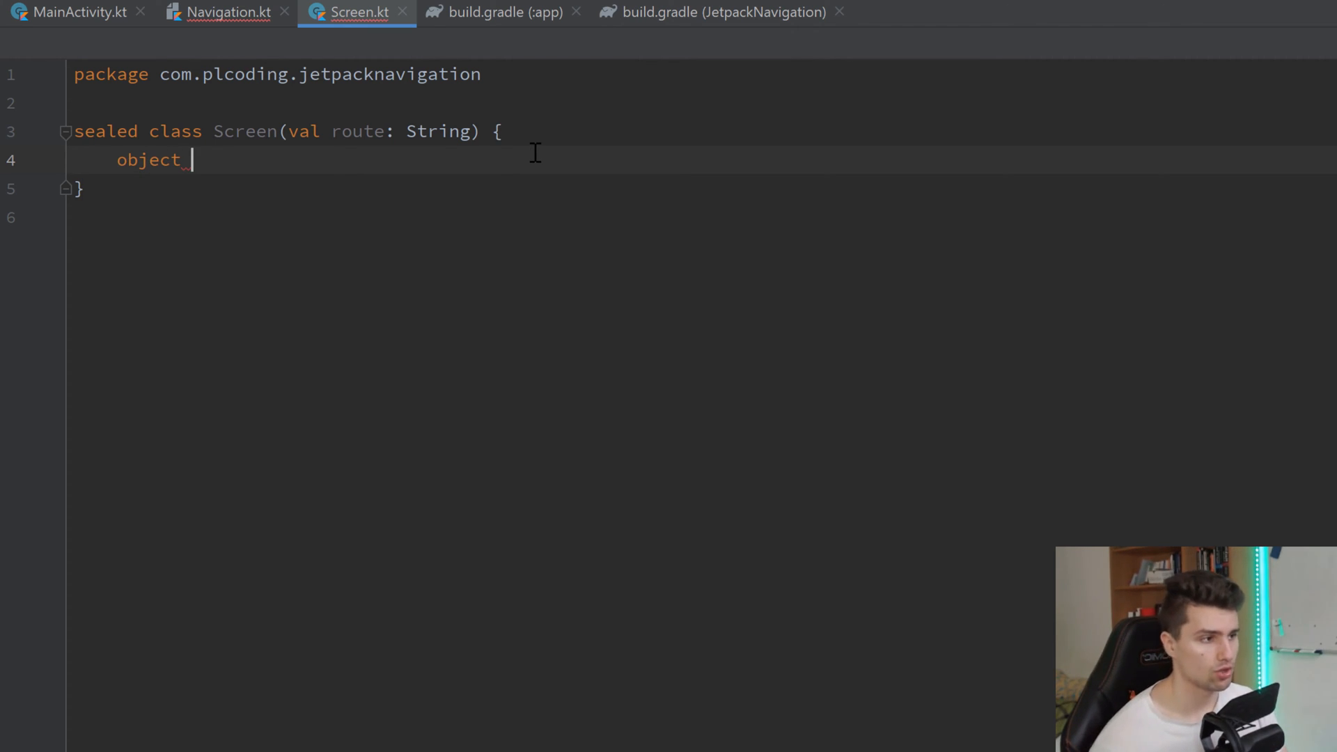
text(MainScre)
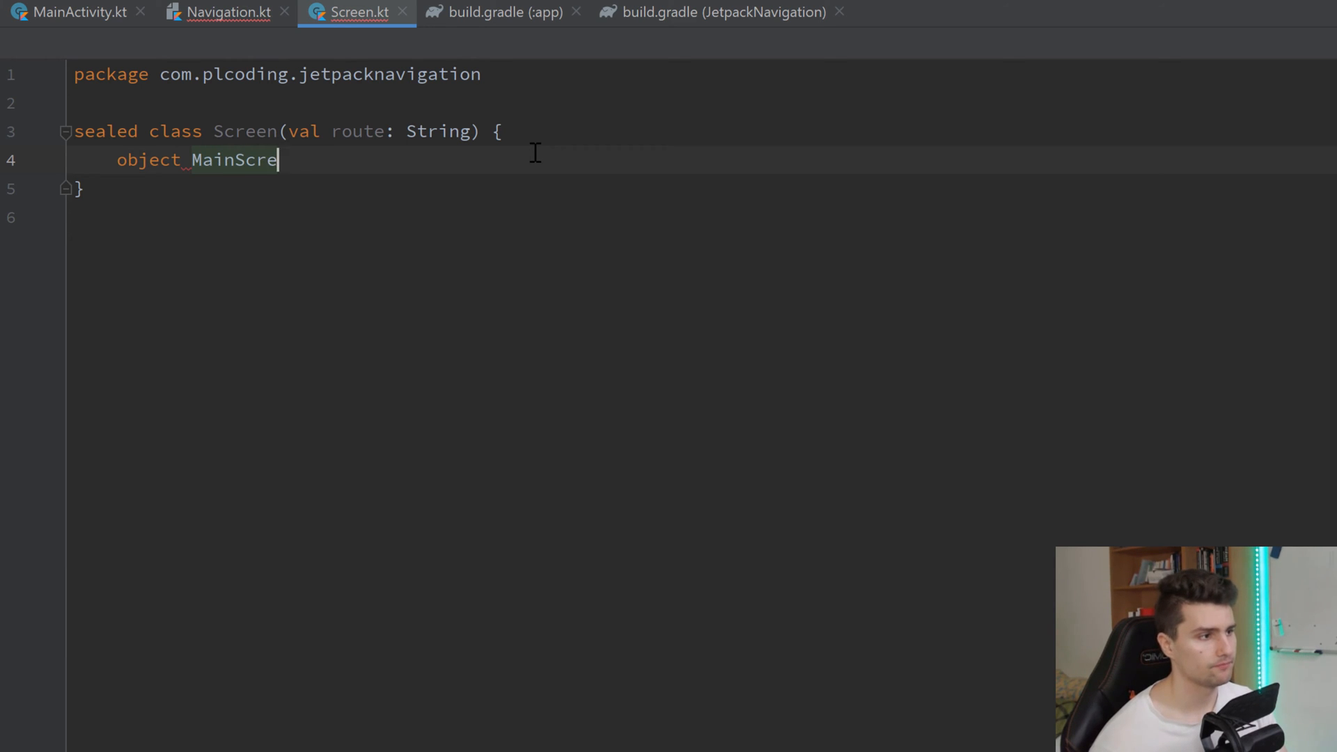
text(en :)
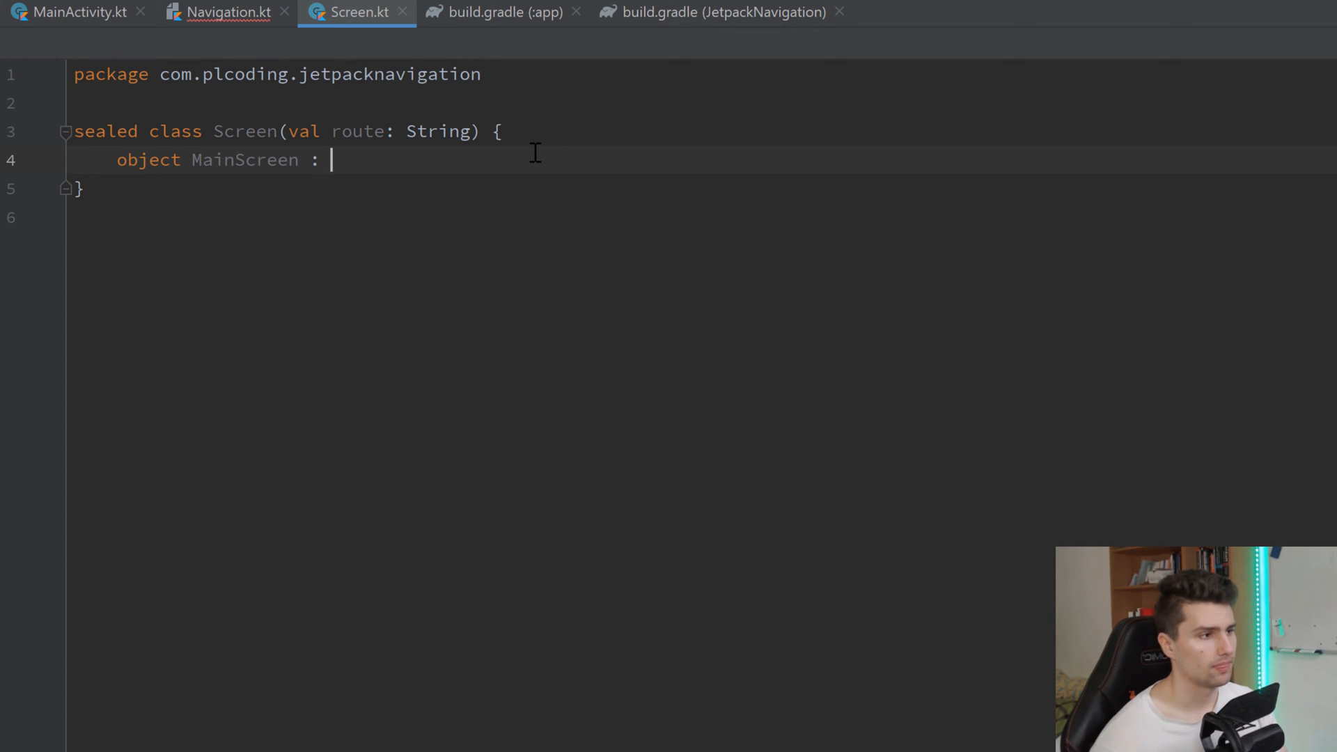
text(Screen())
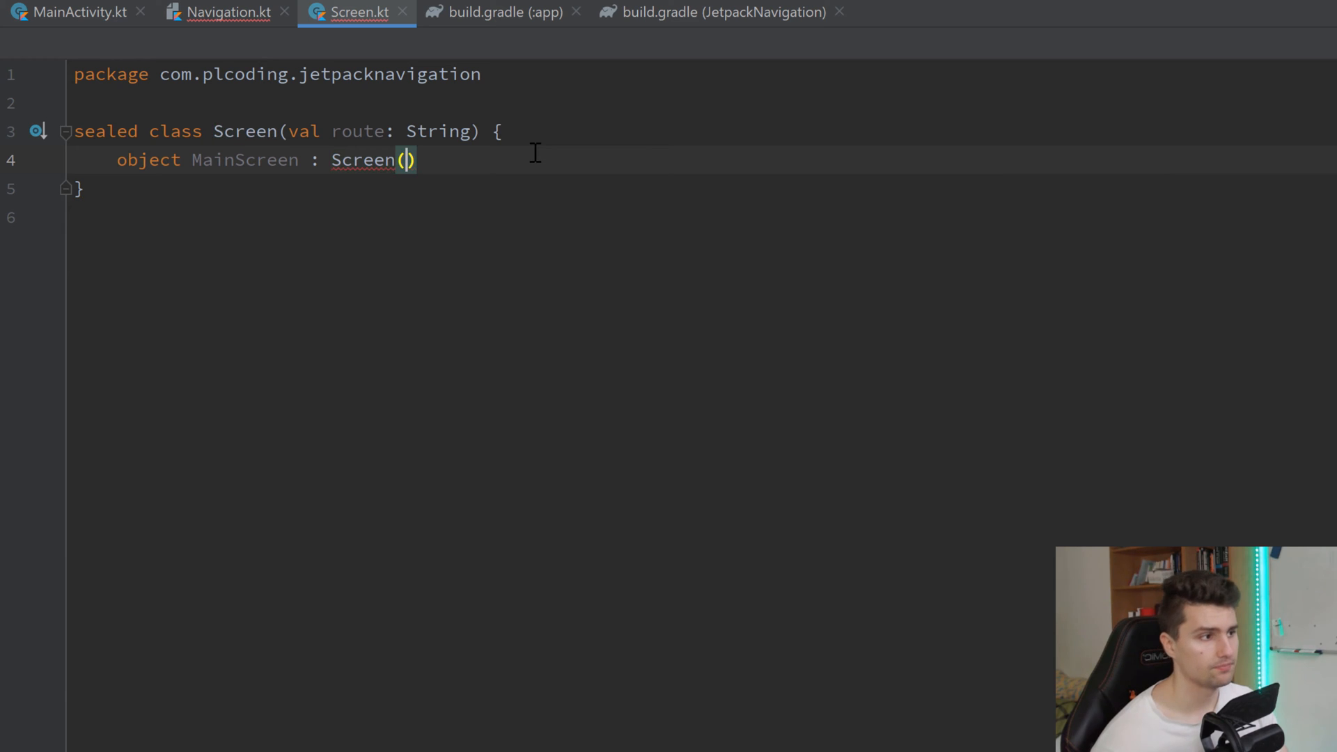
text(route: "")
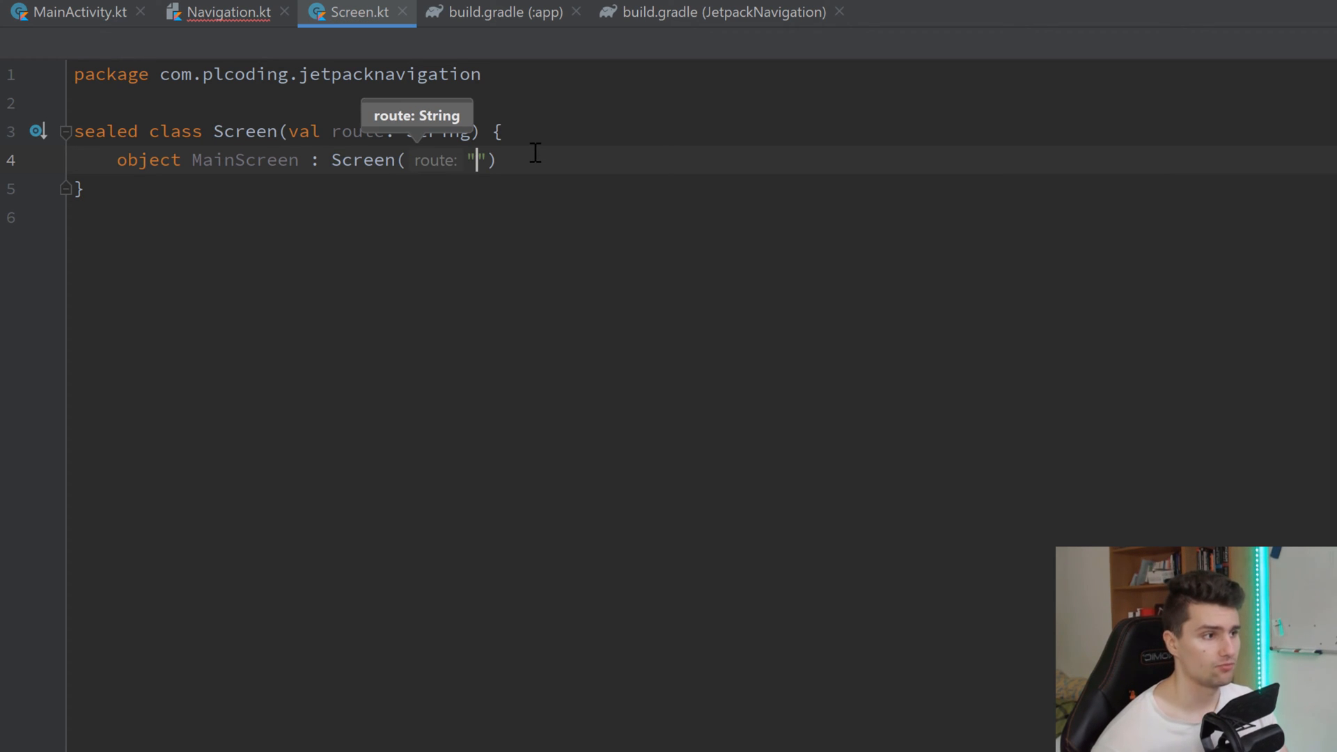
text(main_screen)
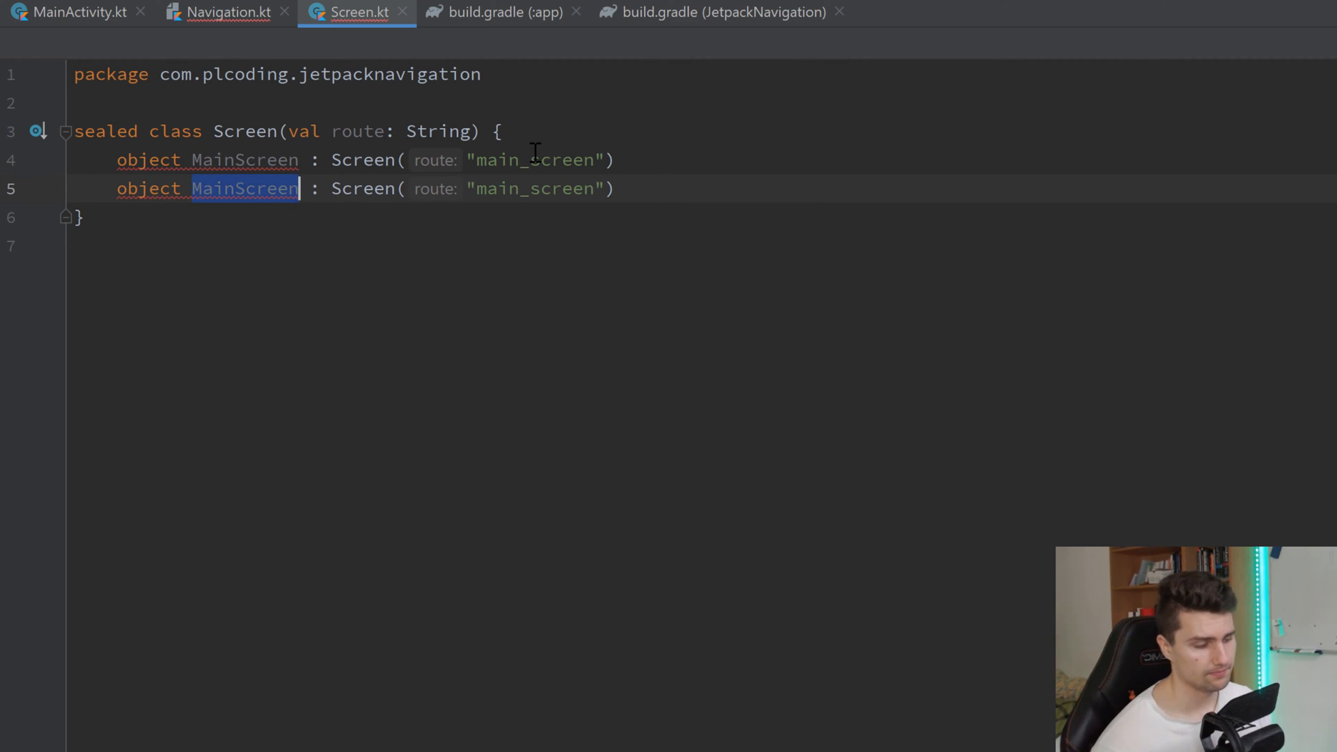
Step: Add object DetailScreen : Screen("detail_screen")
text(Detail)
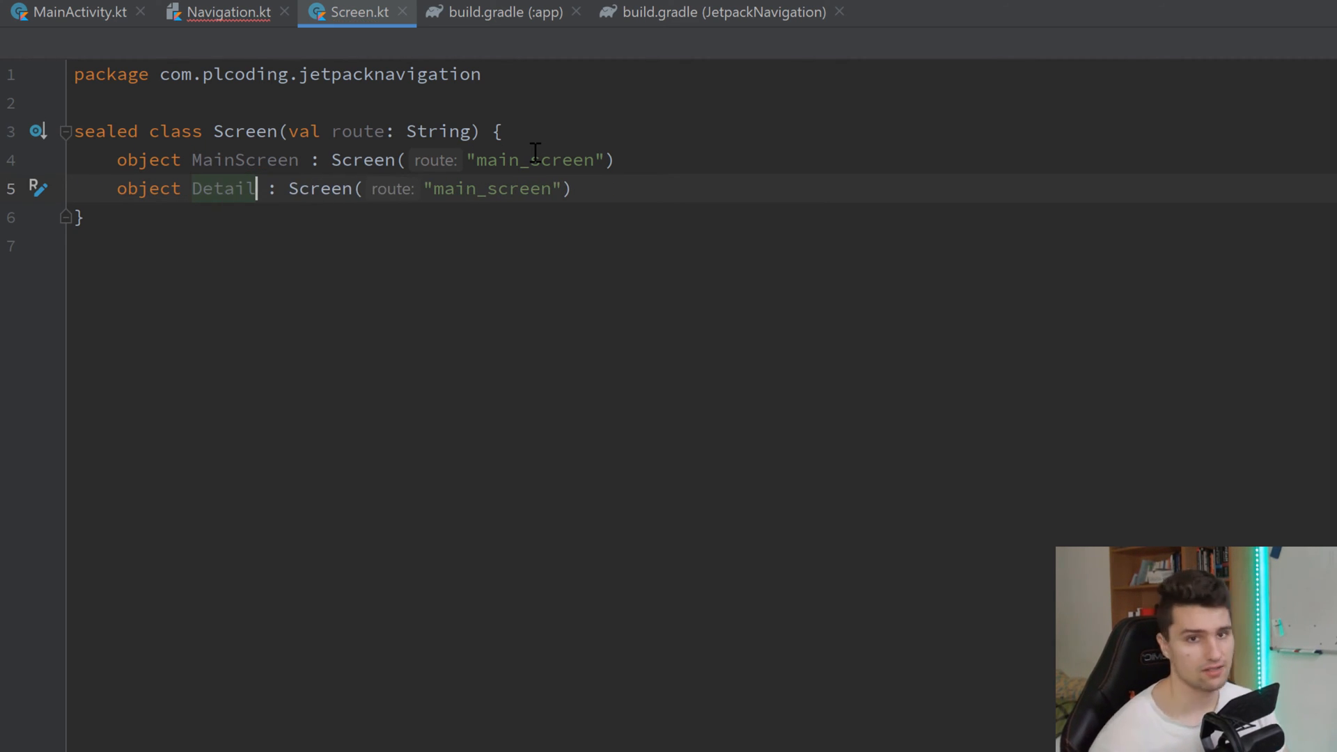
text(Screen)
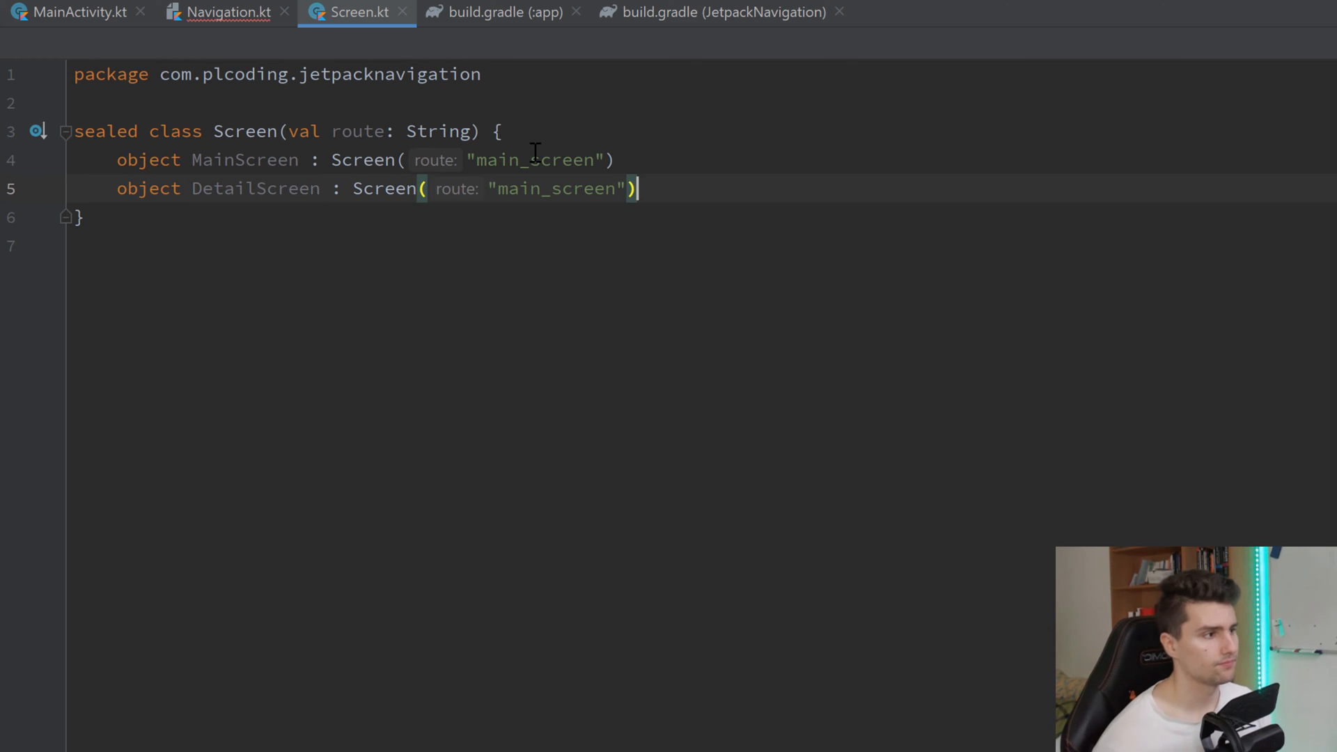
text(det)
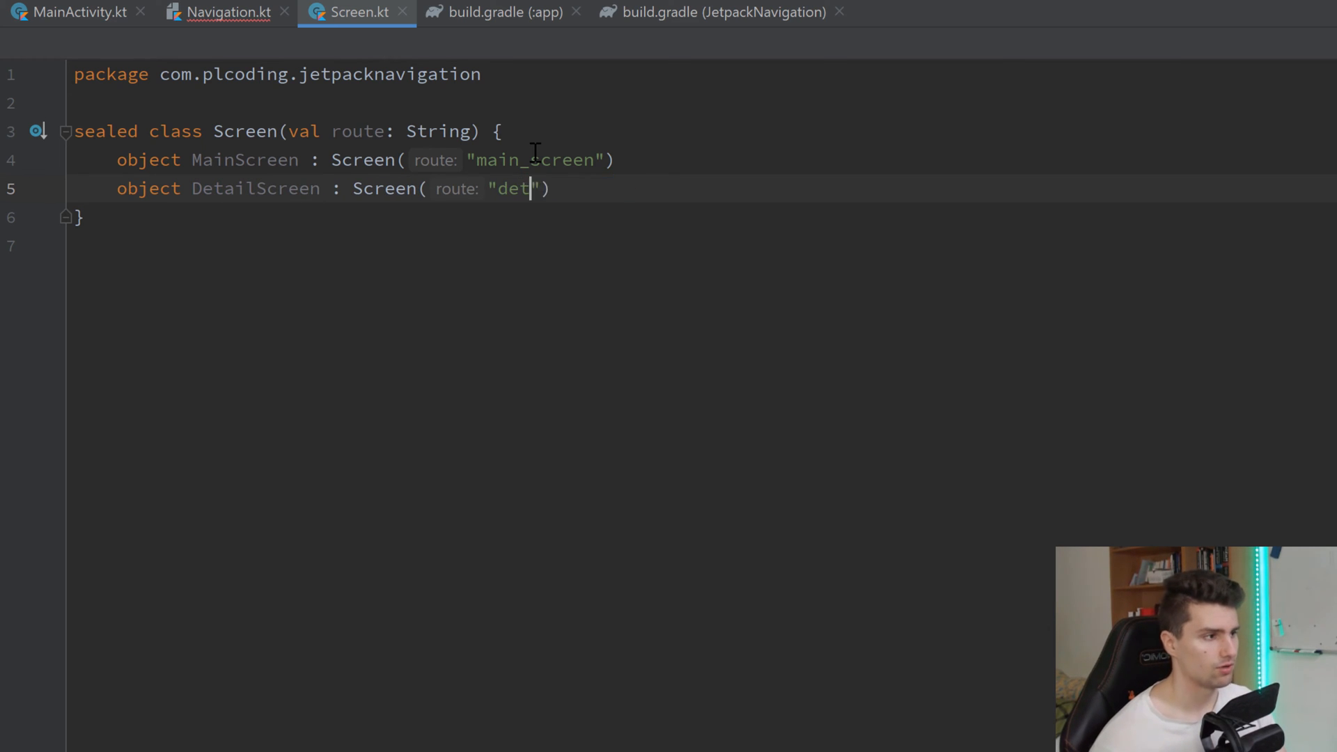
text(ail_scree)
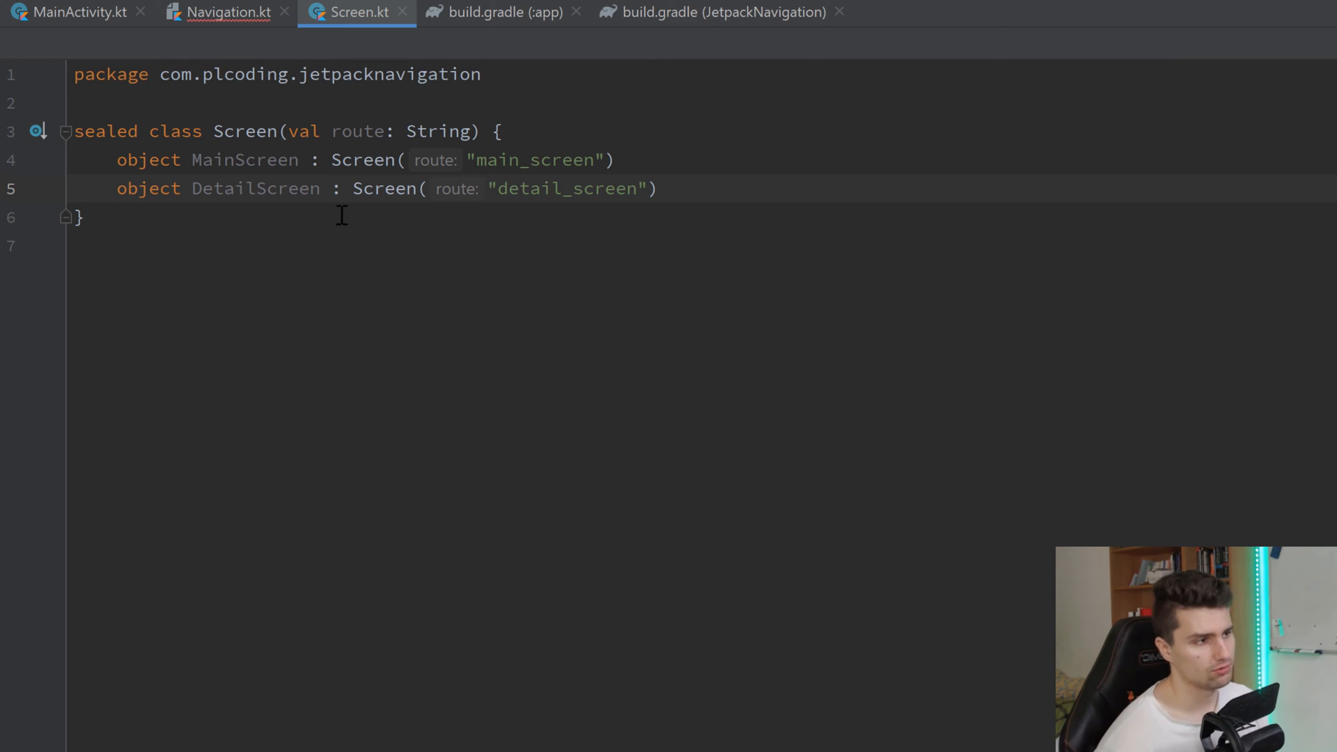
Step: Set the NavHost startDestination to Screen.MainScreen.route in Navigation.kt
click(227, 13)
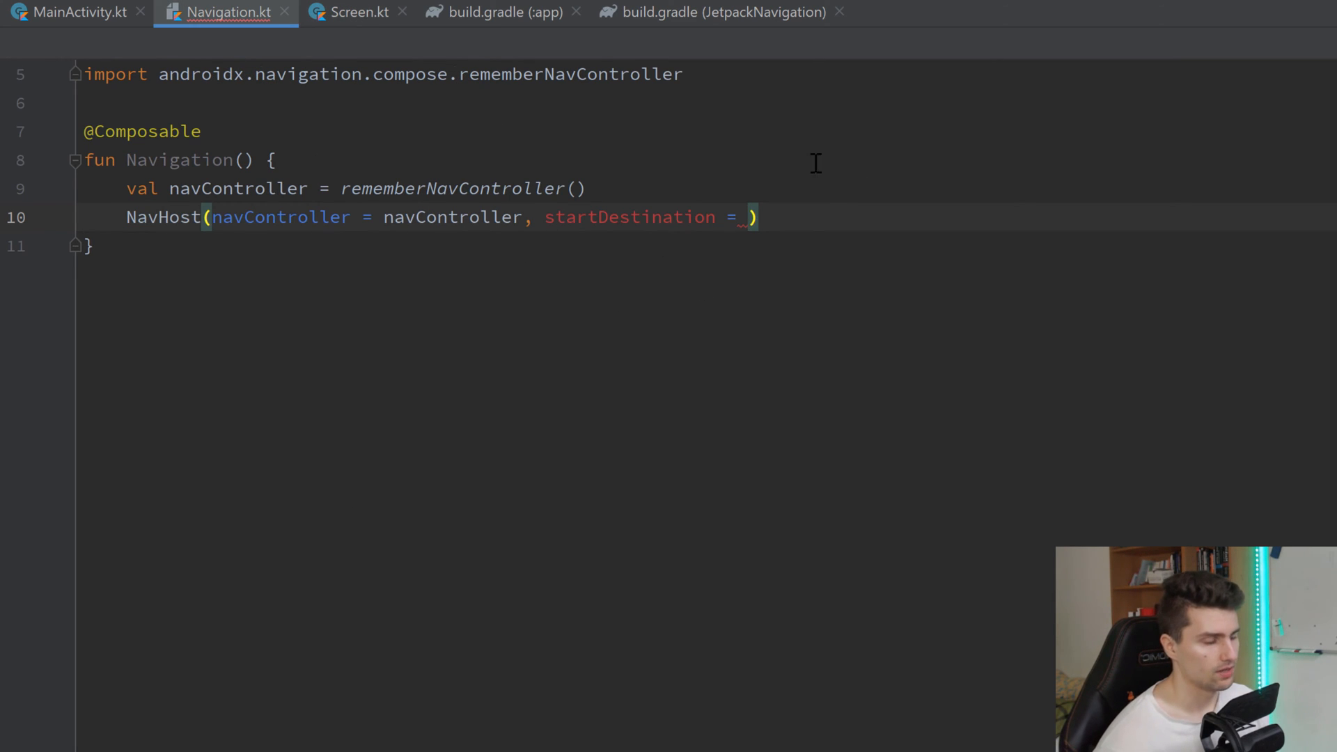
text(Screen.)
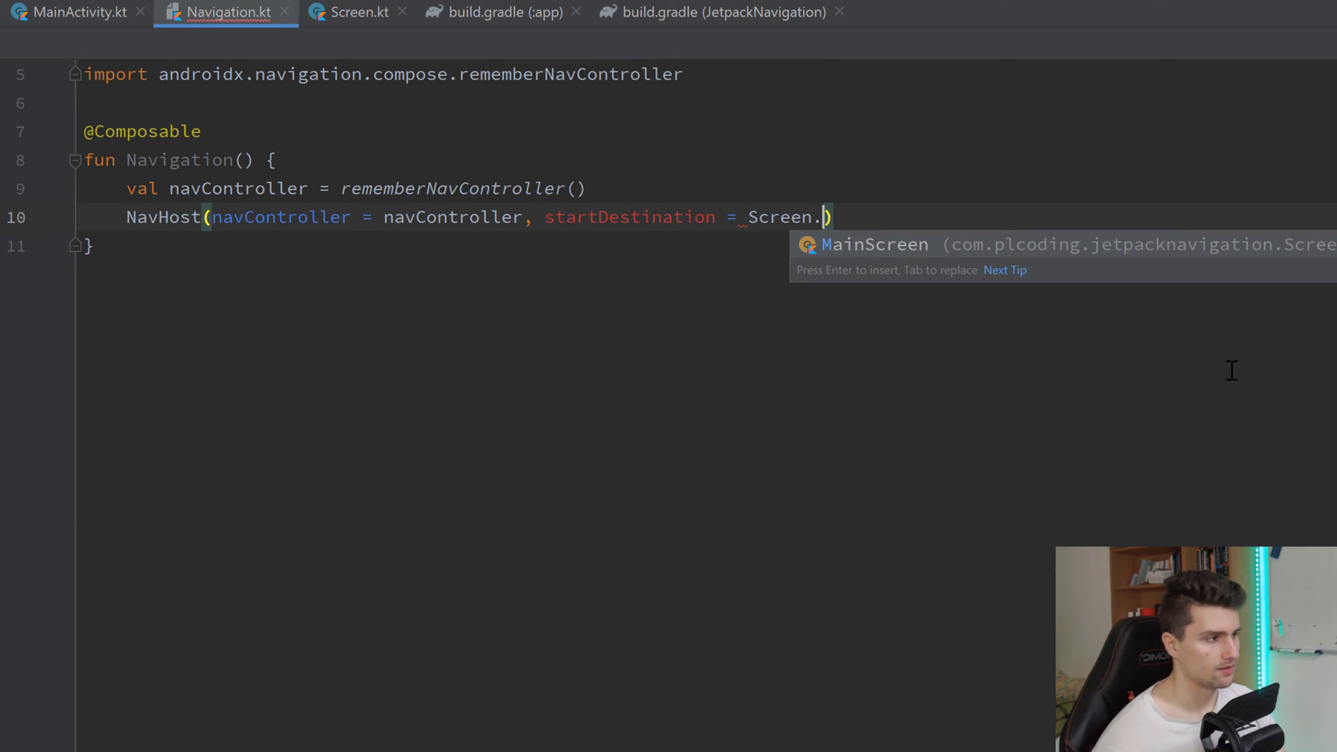
text(MainScreen.route)
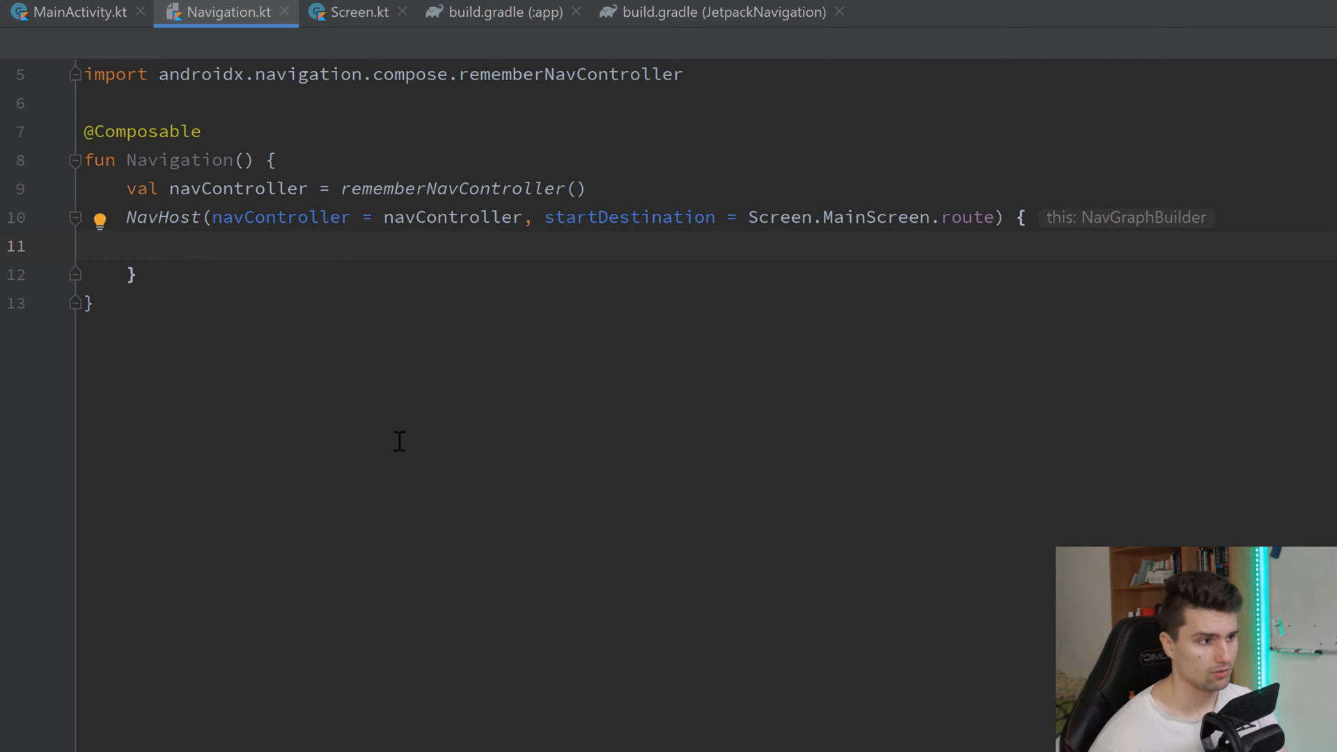
Step: Add an empty composable(route = Screen.MainScreen.route) destination block
text(composable()
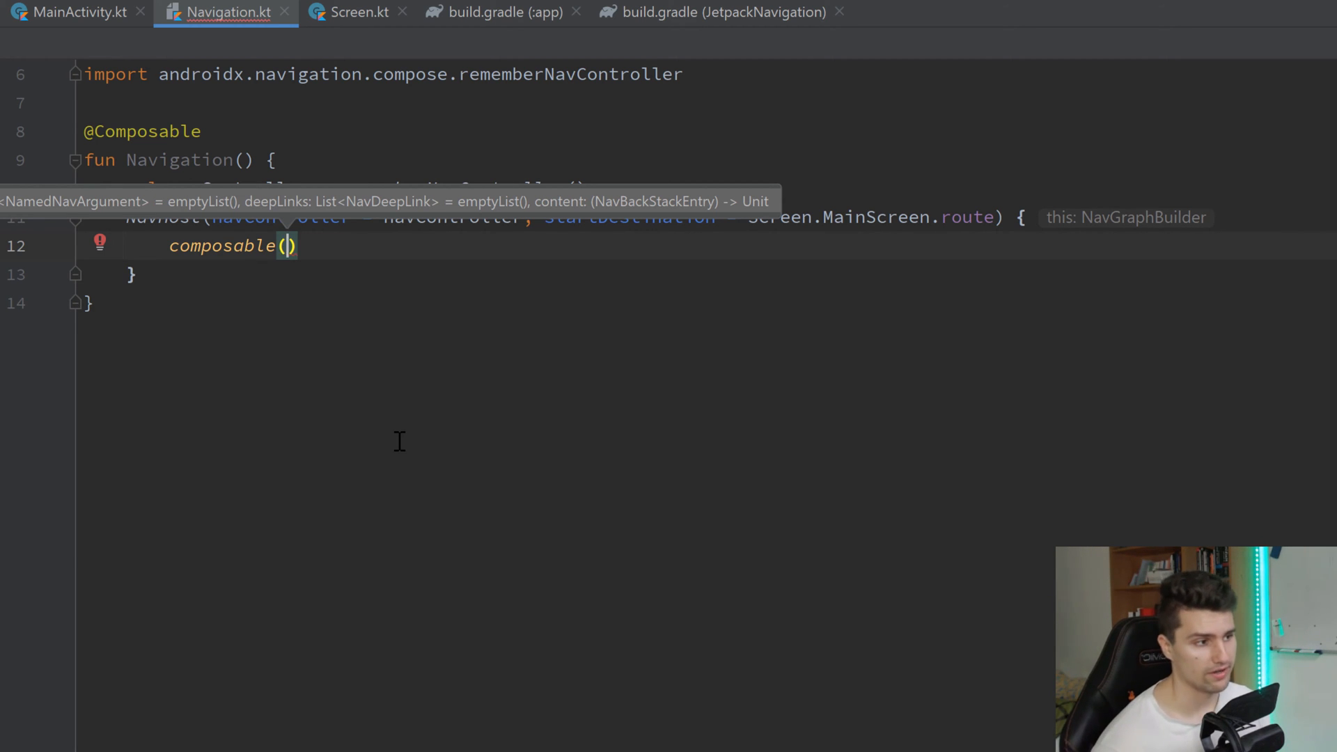
mouse_move(333, 296)
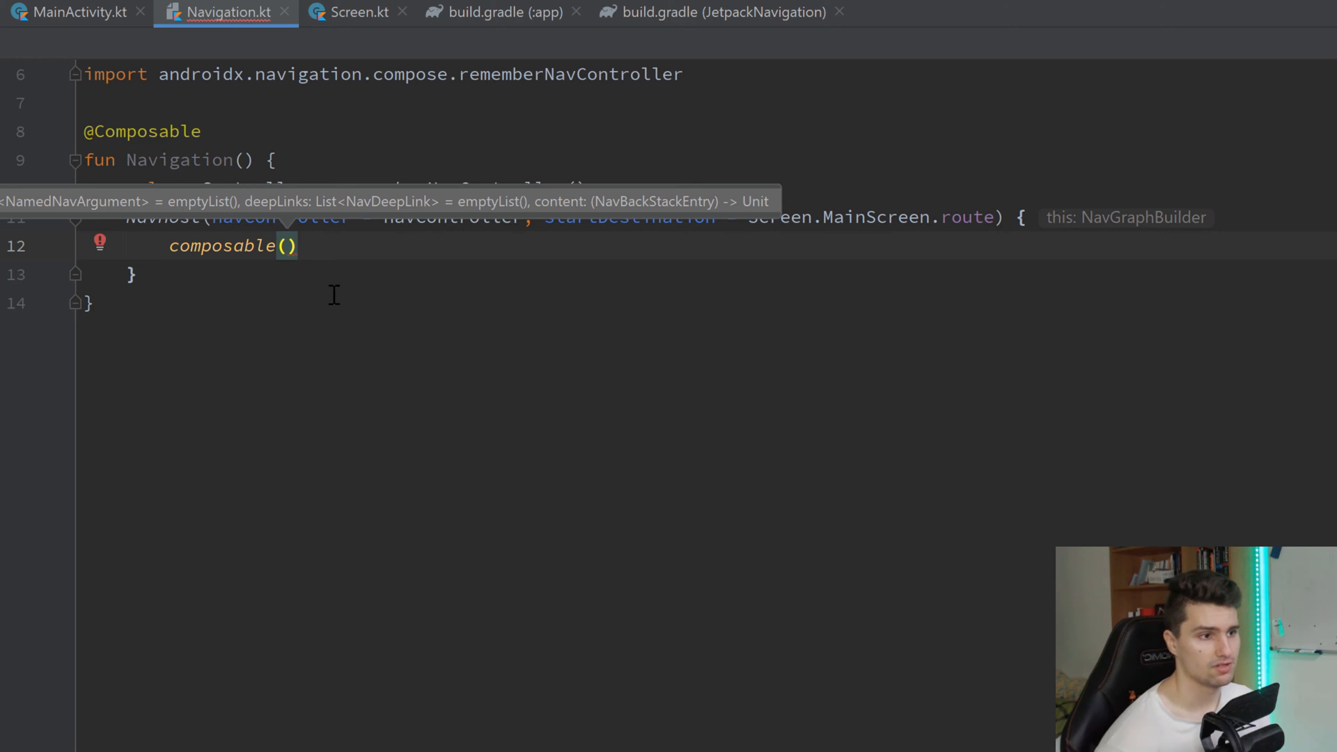
mouse_move(389, 287)
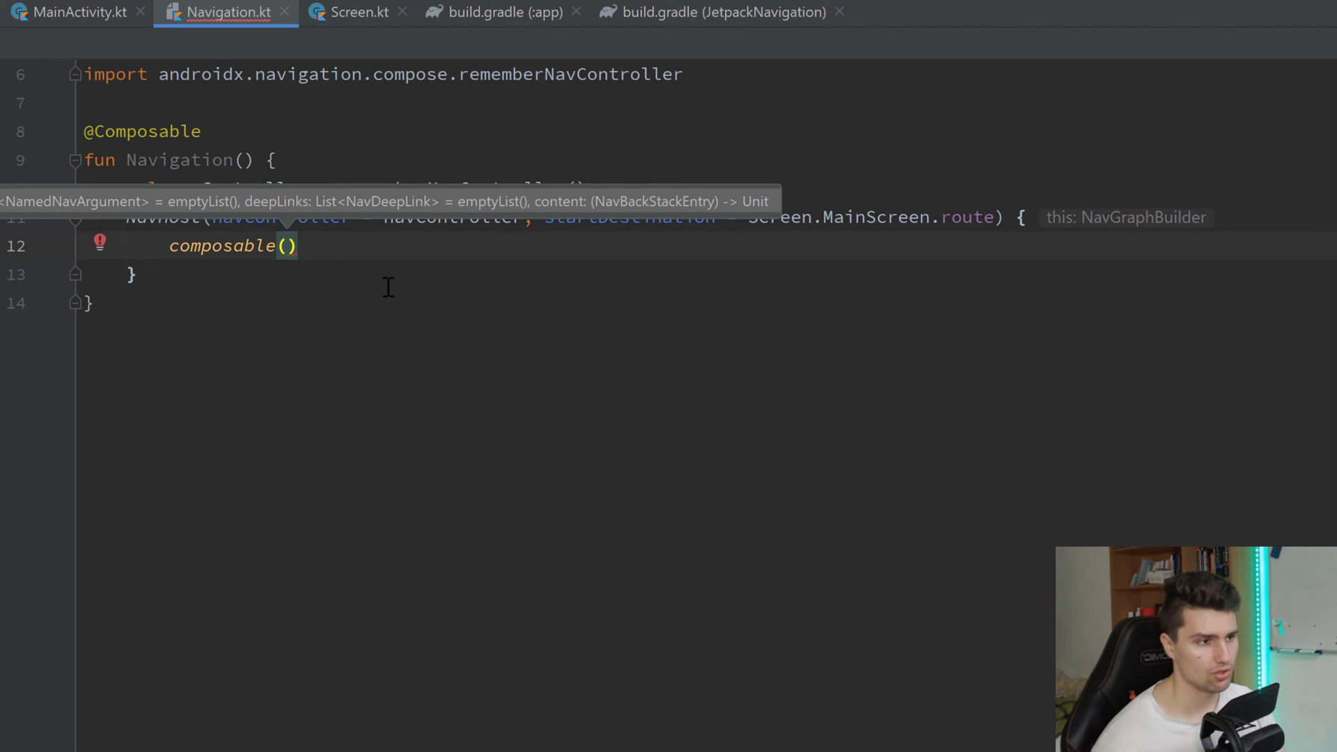
text(route =)
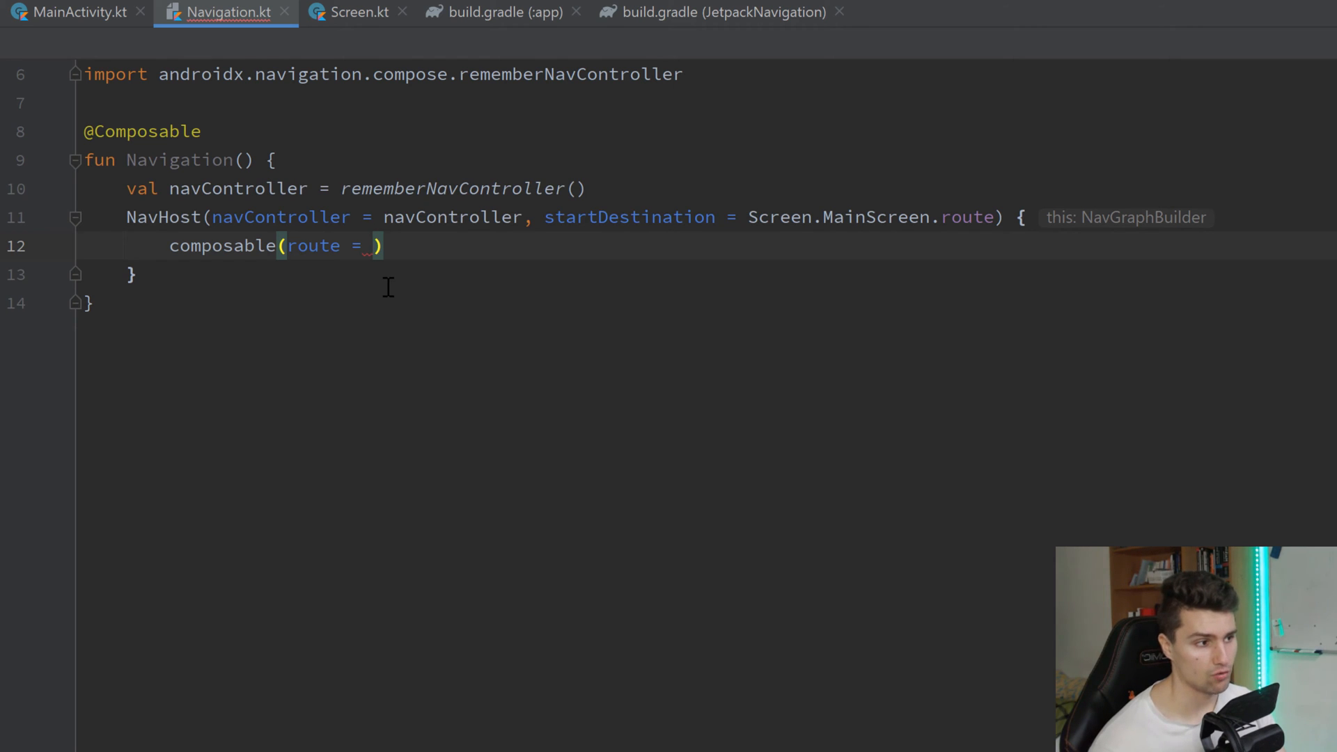
text(Screen)
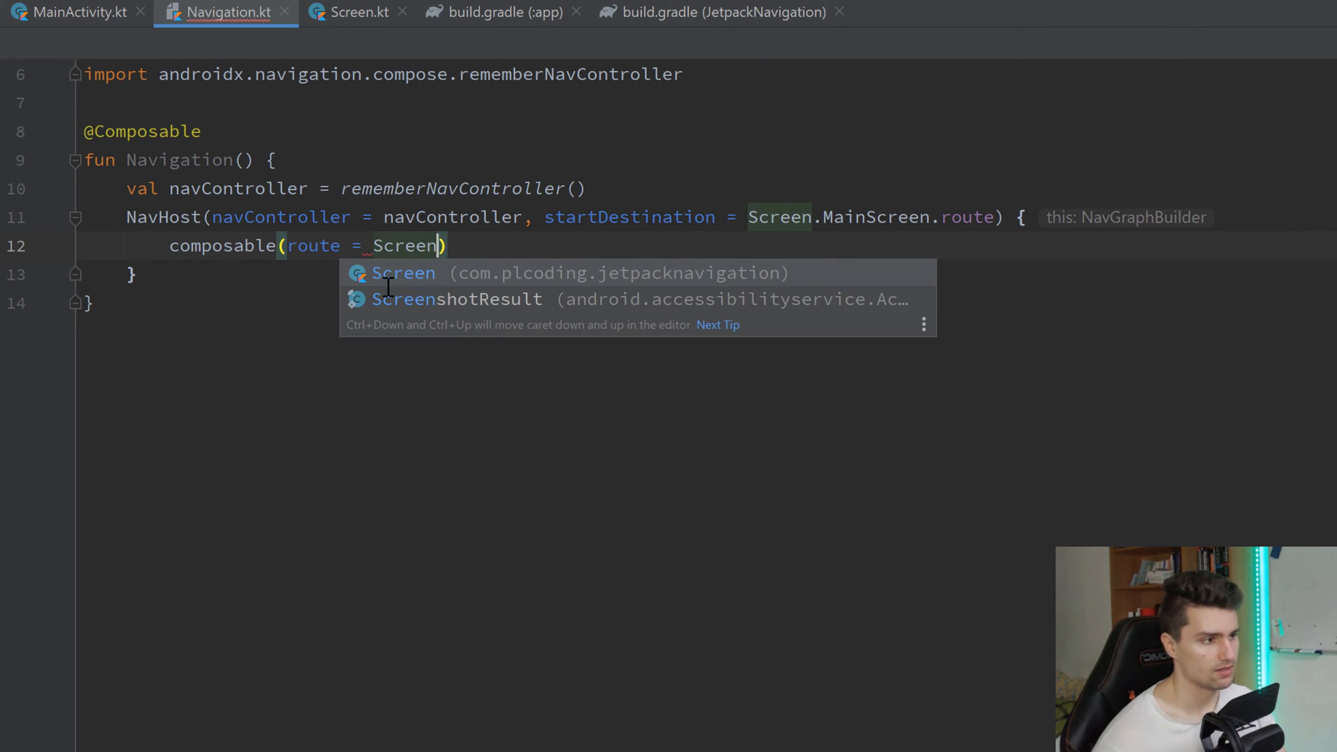
text(.MainScreen.route)
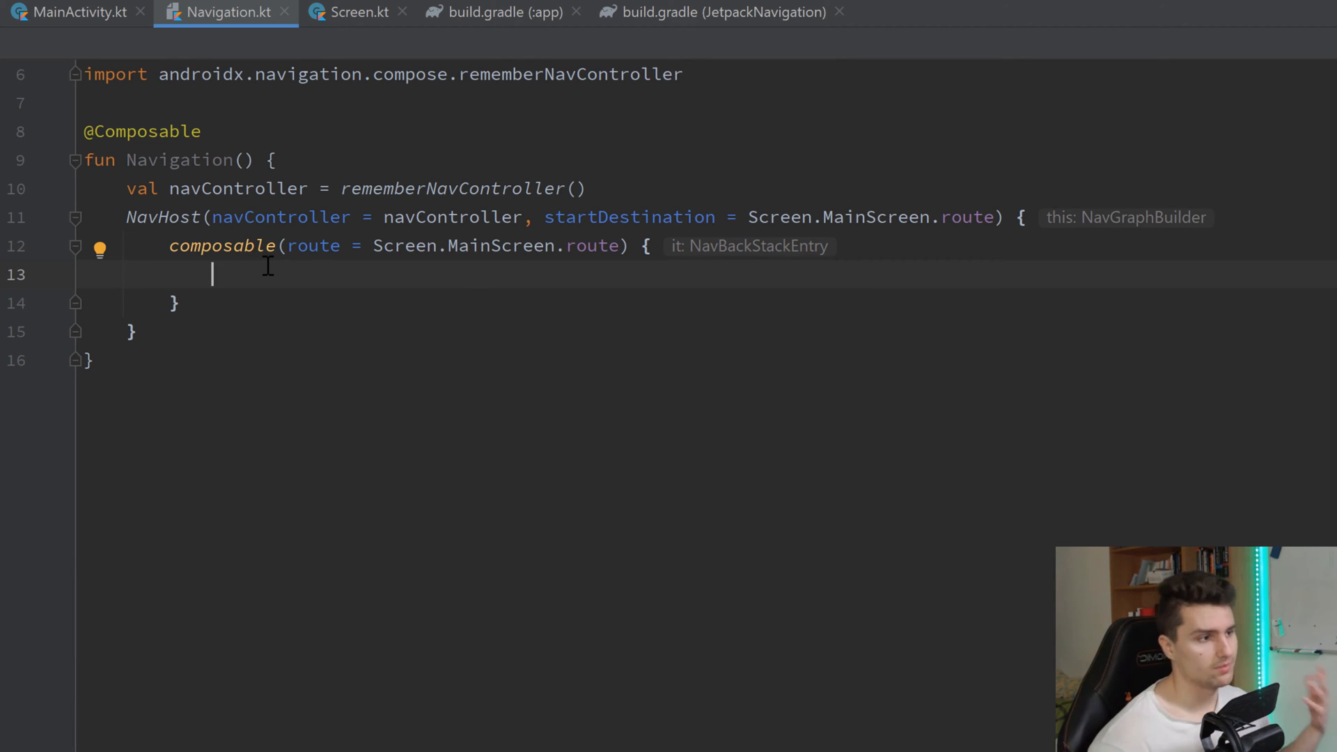
mouse_move(177, 379)
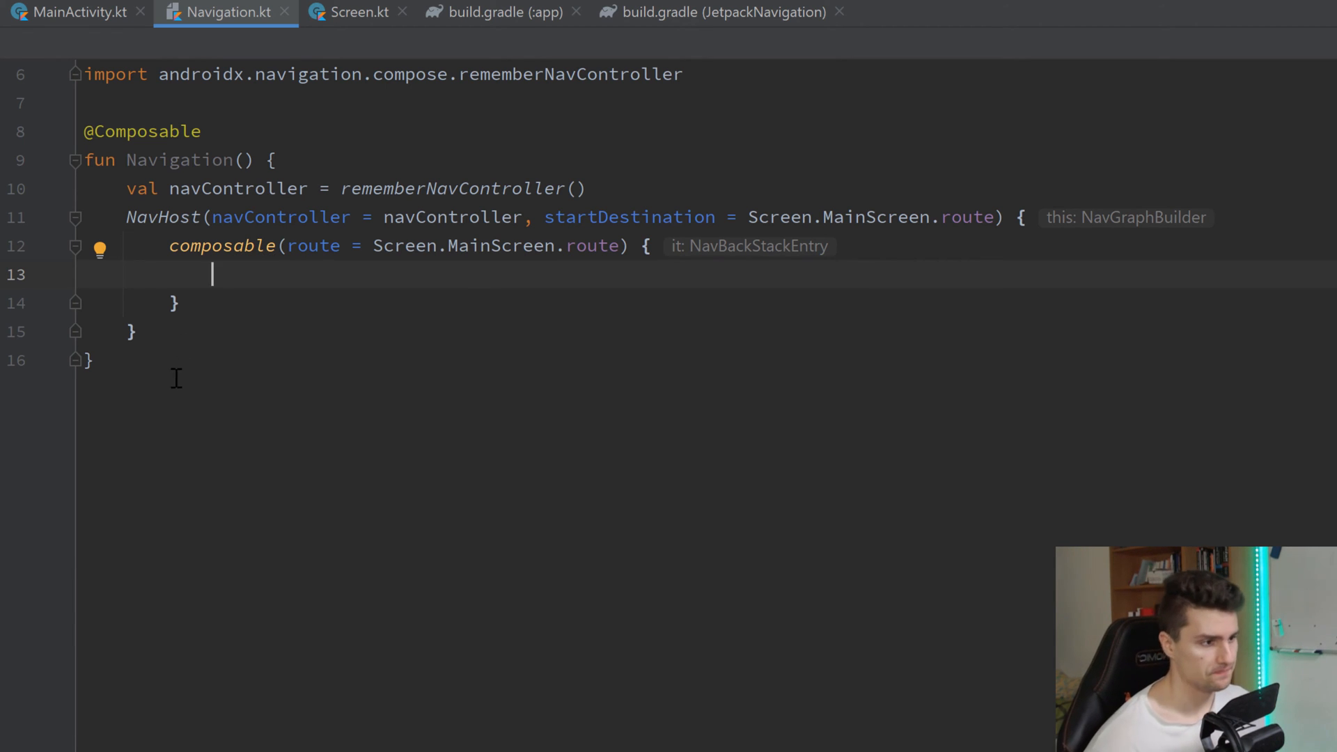
Step: Create a MainScreen composable taking navController: NavController
text(c)
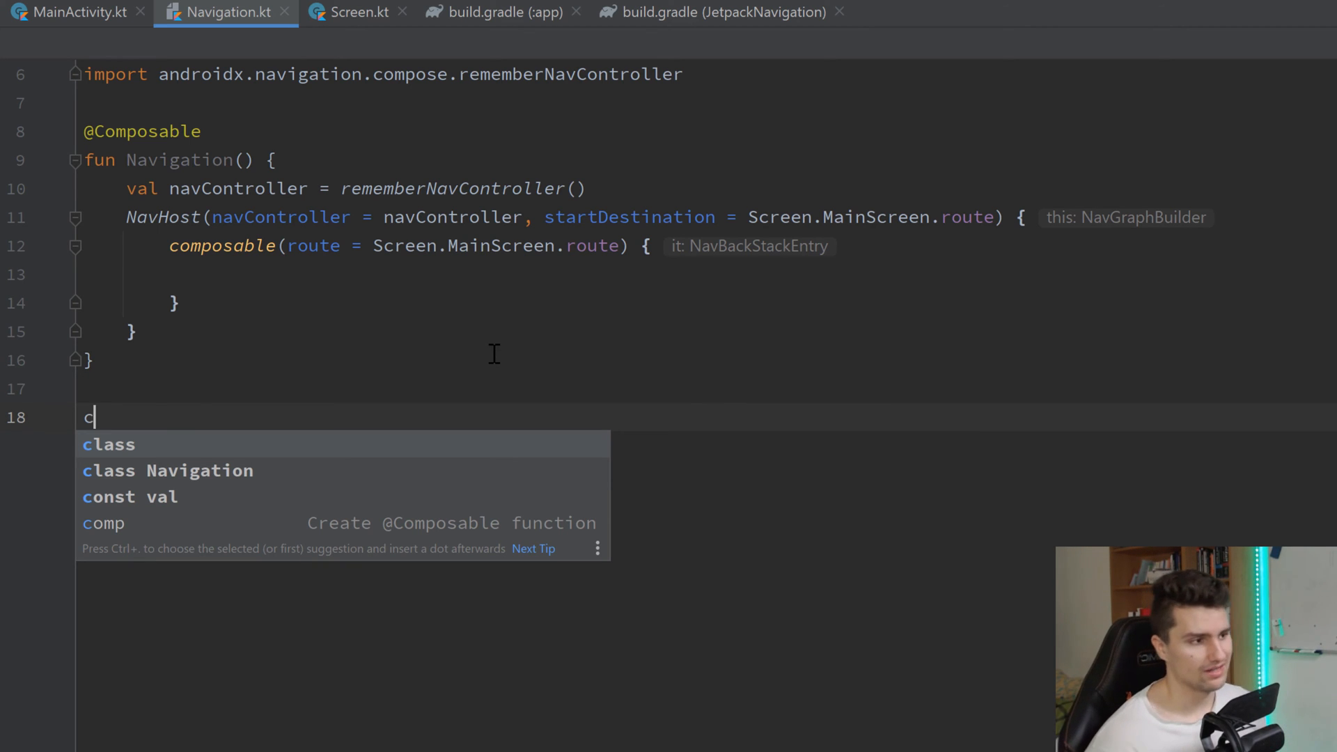
text(omposable)
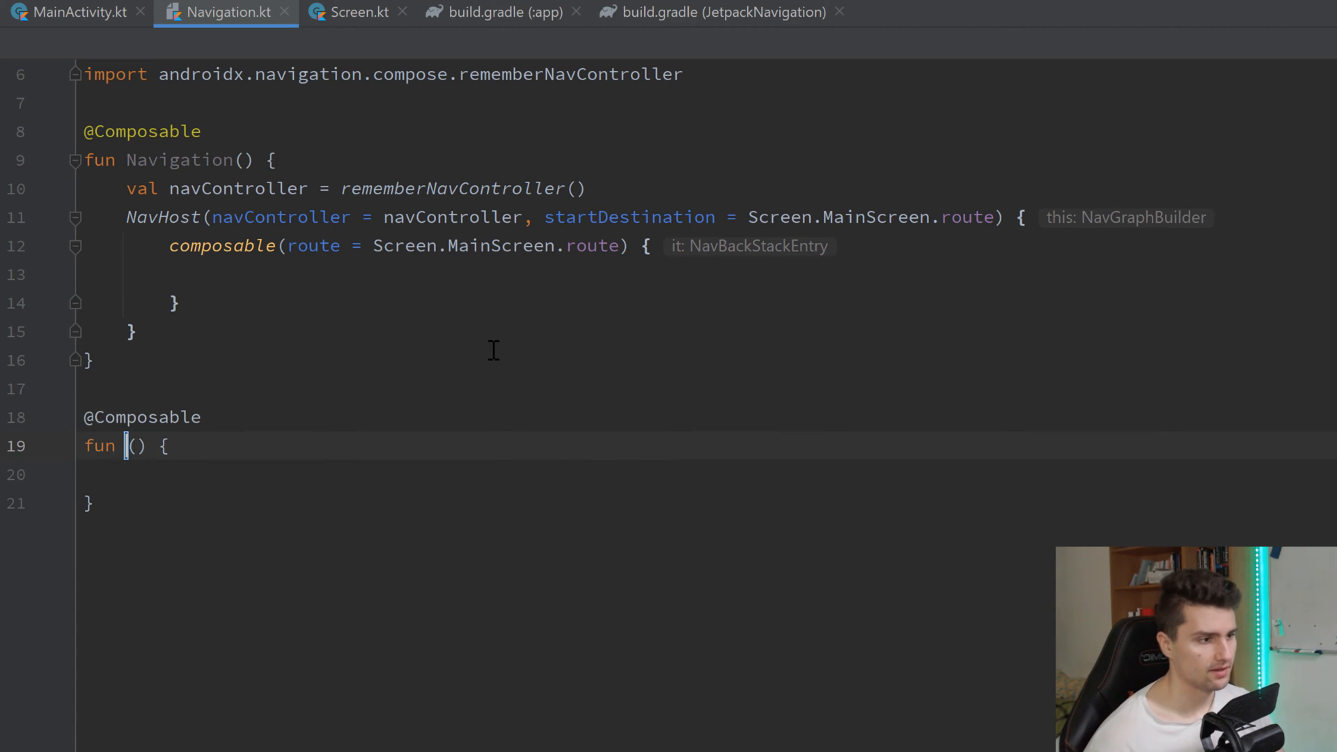
text(MainScreen)
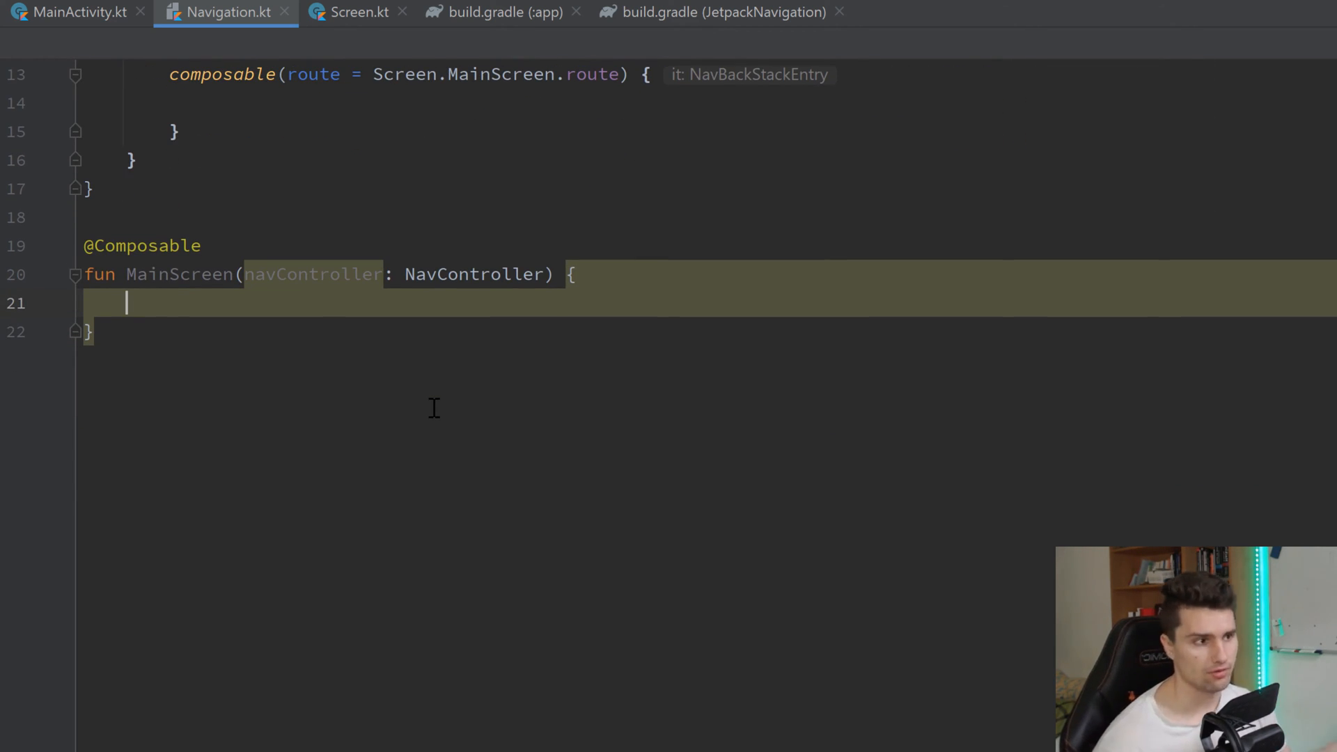
mouse_move(166, 289)
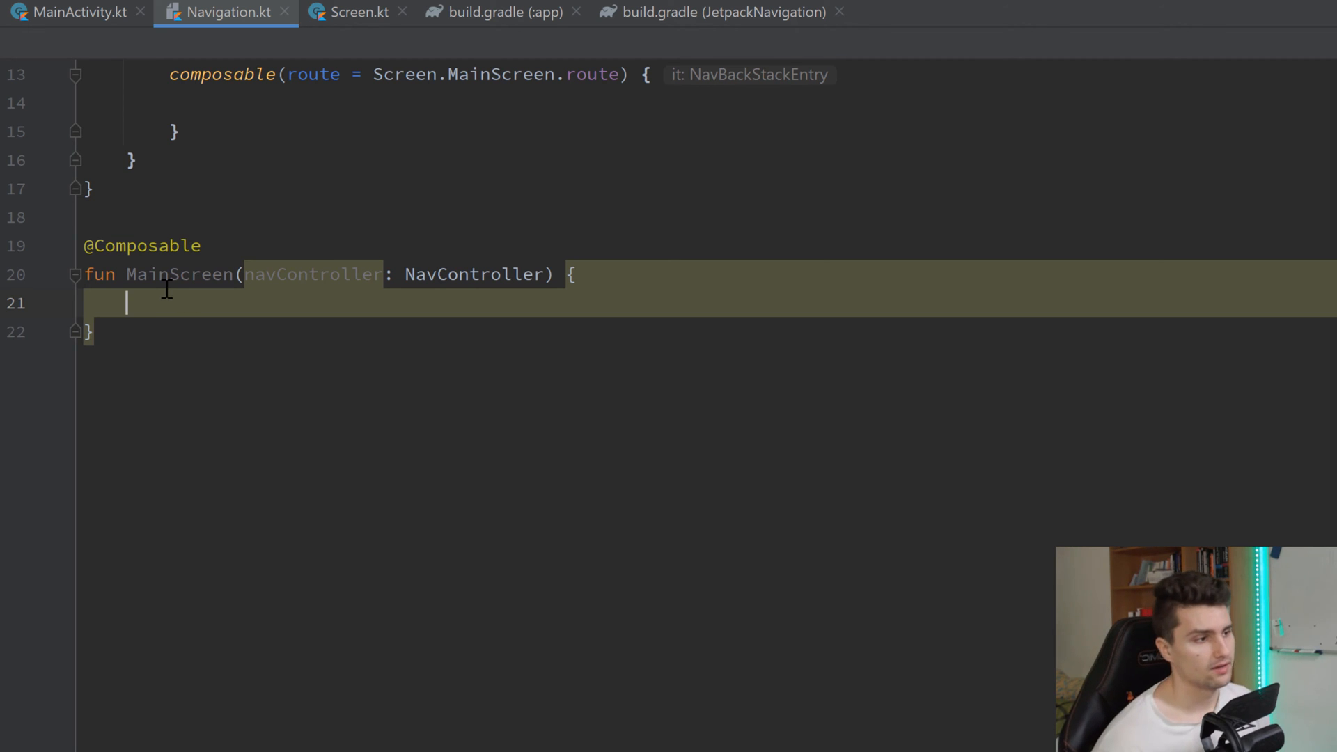
double_click(313, 275)
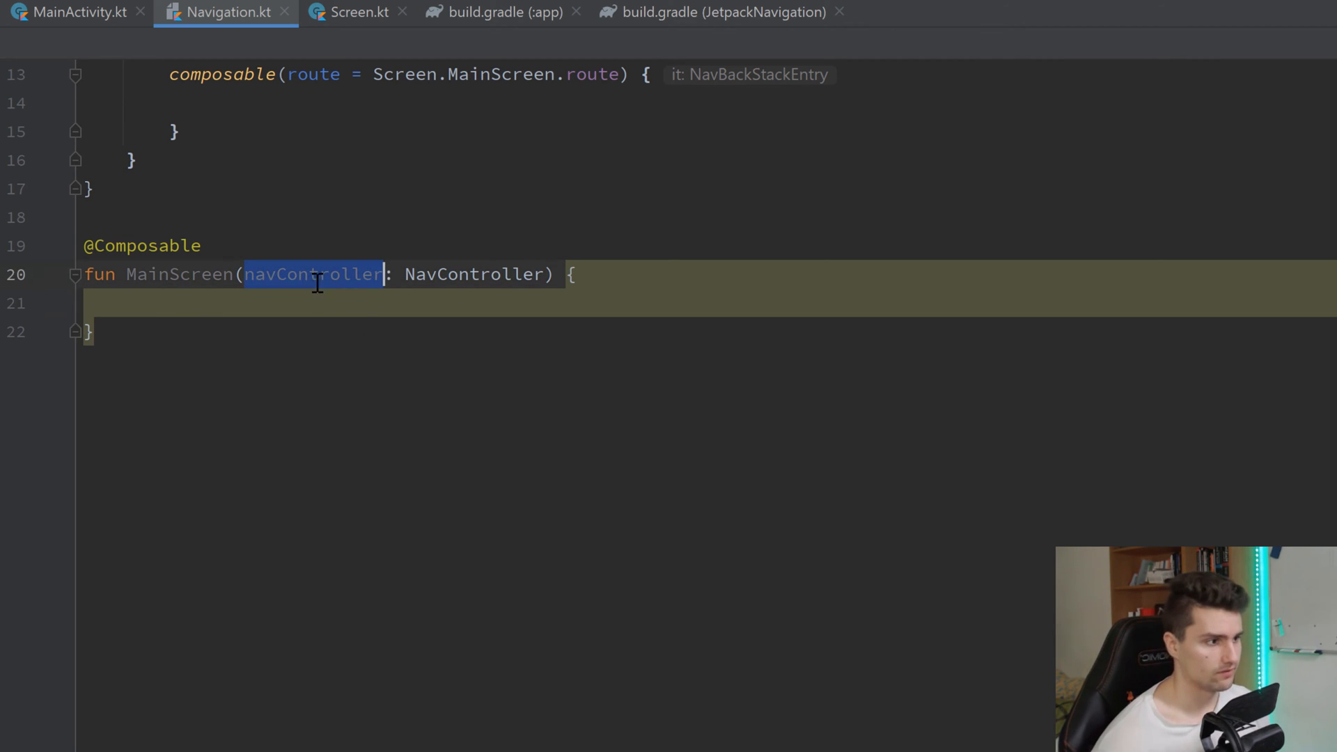
Step: Add a Column with Arrangement.Center, fillMaxWidth() and 50.dp horizontal padding
text(Column()
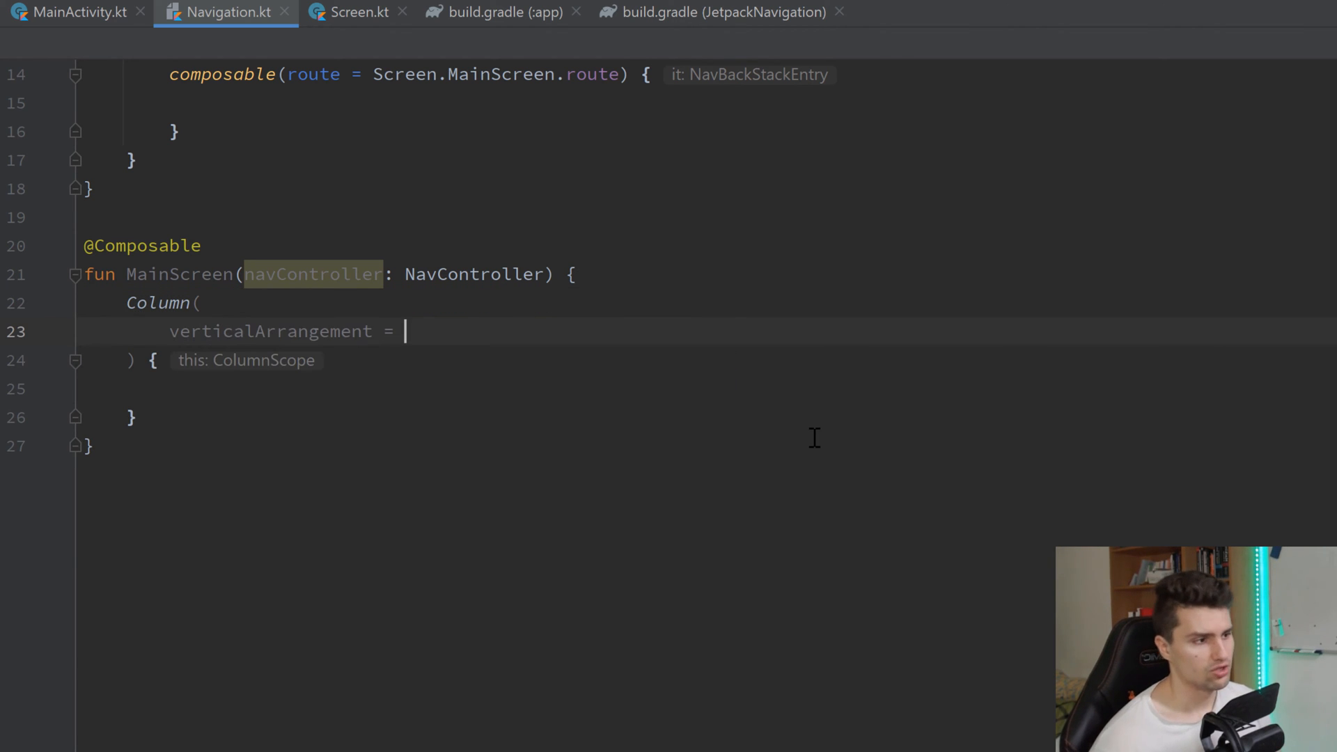
text(Center,)
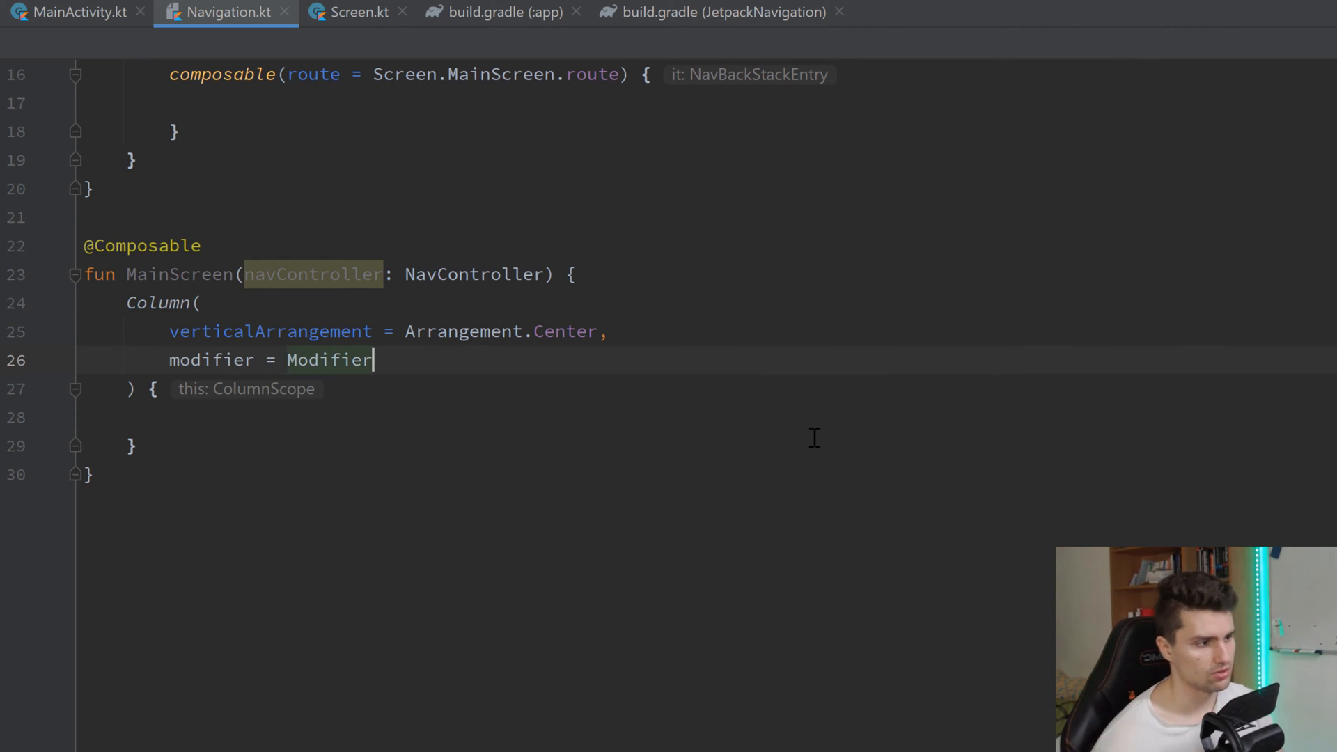
text(.)
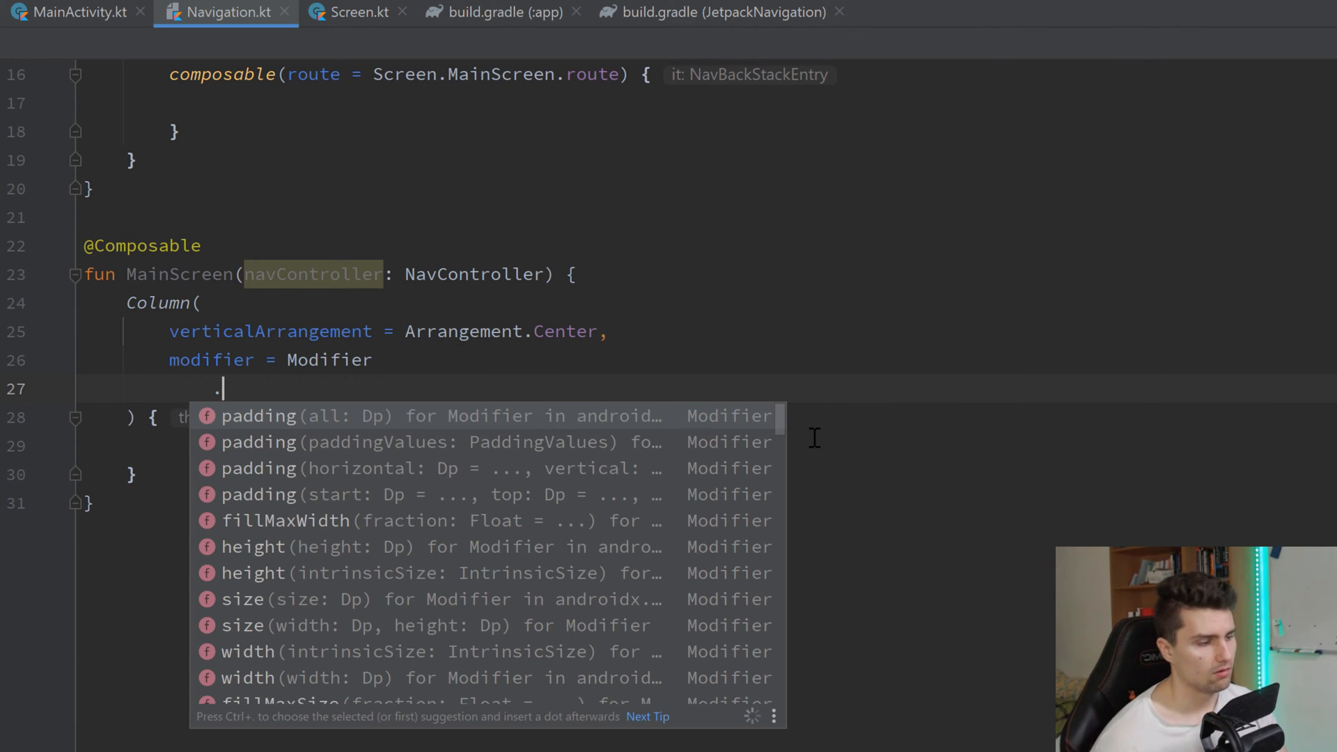
text(fillMaxWidth()
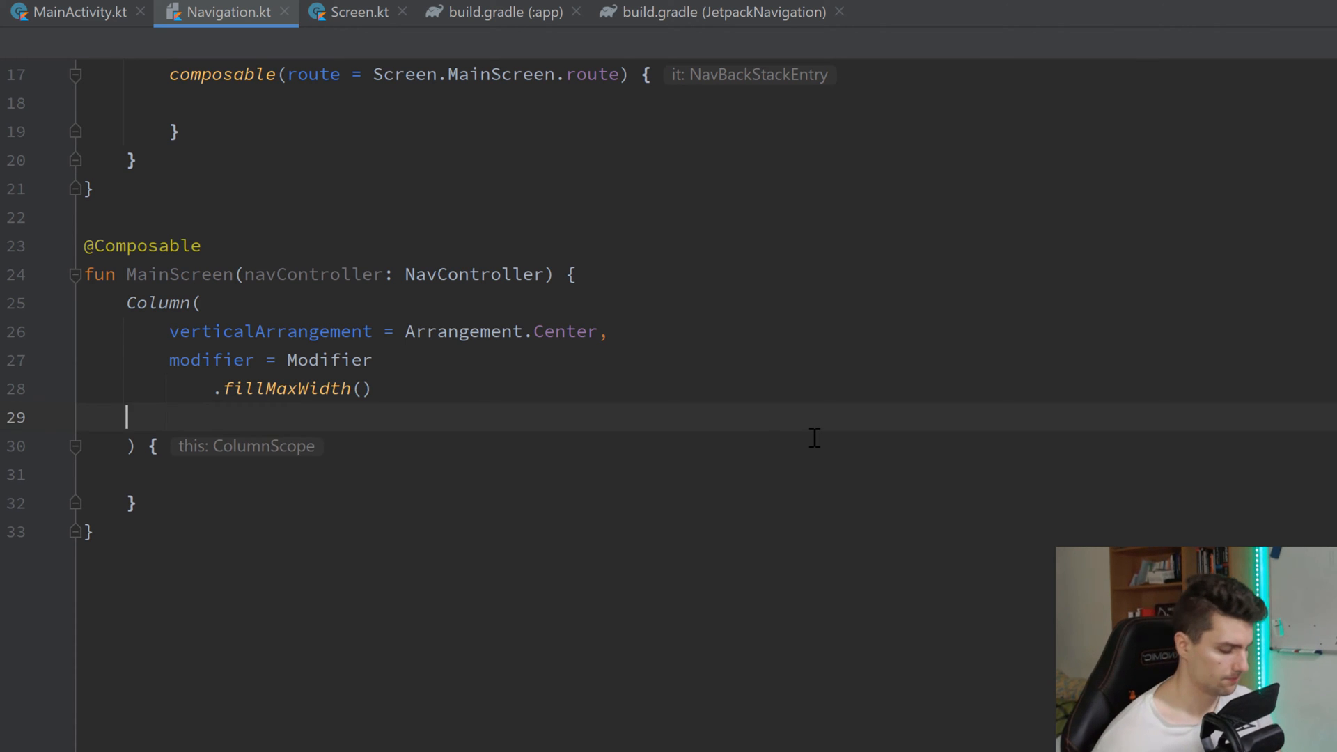
text(.padding(horizontal = 4)
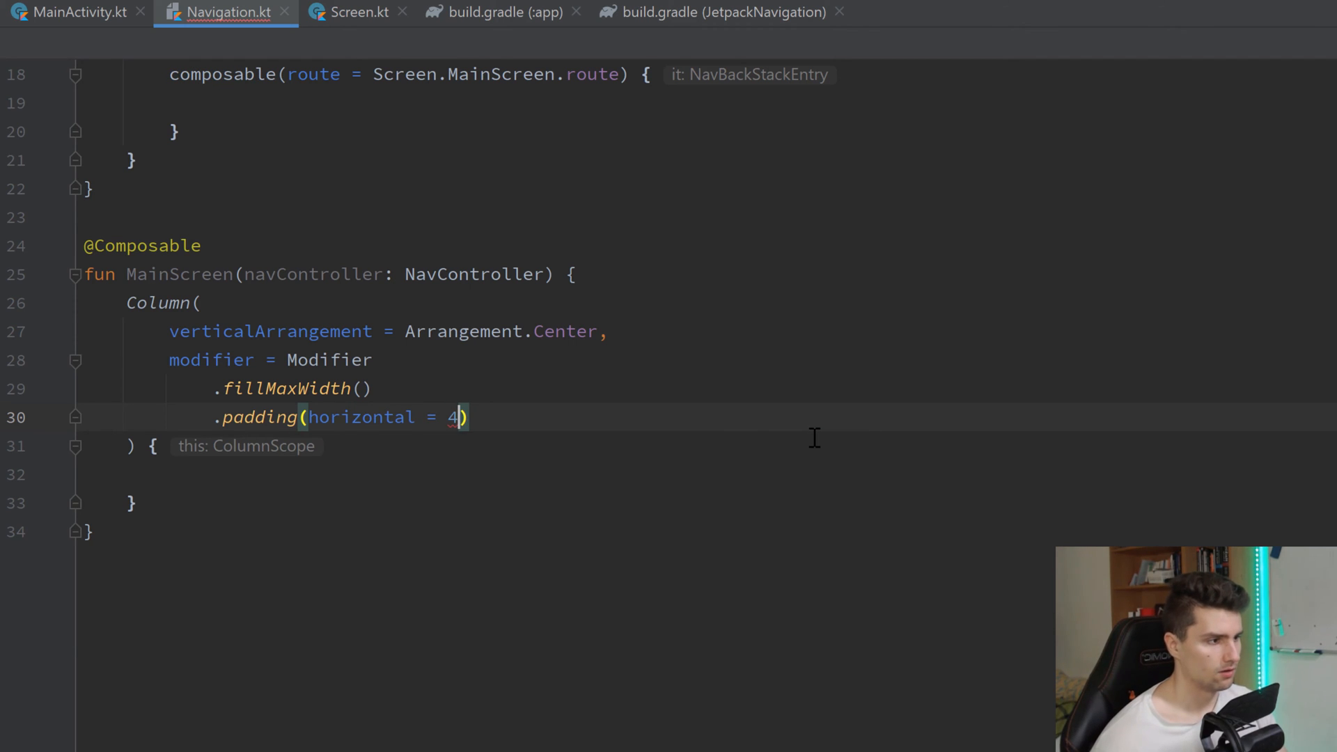
text(0.dp)
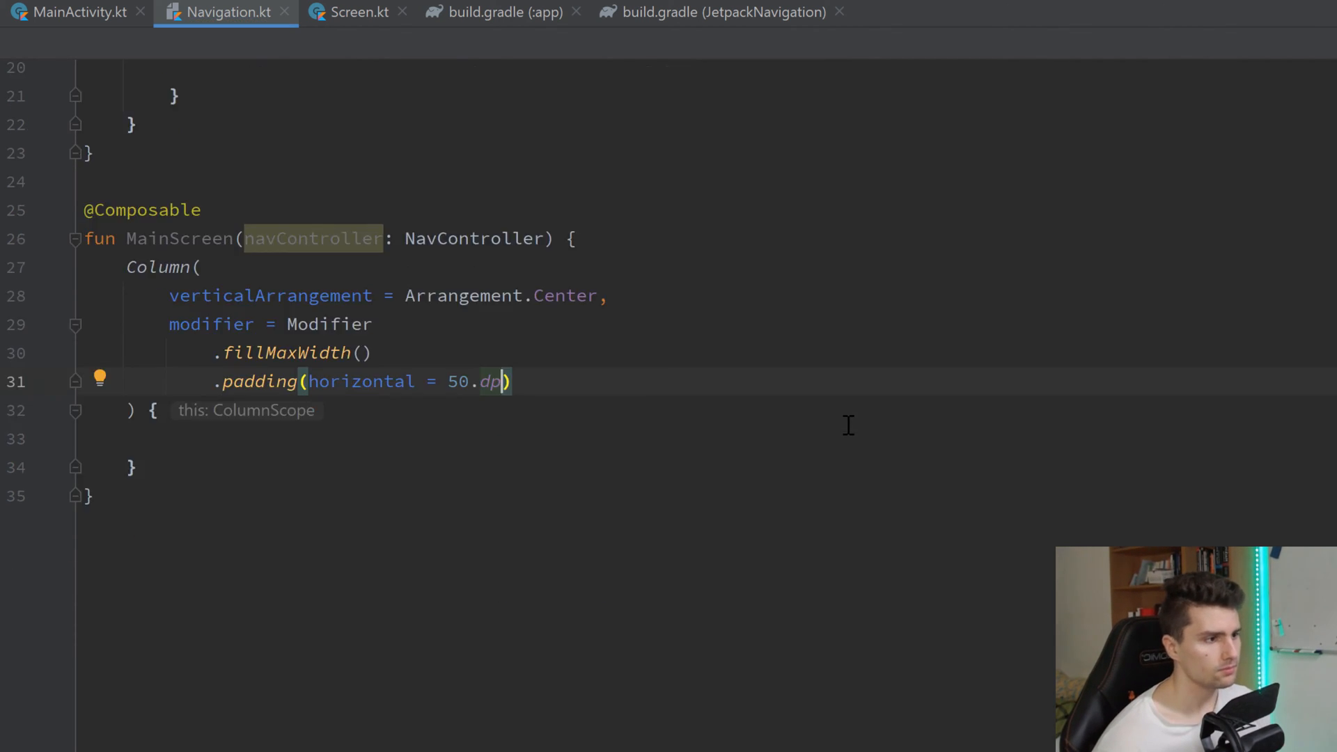
scroll(up, 3)
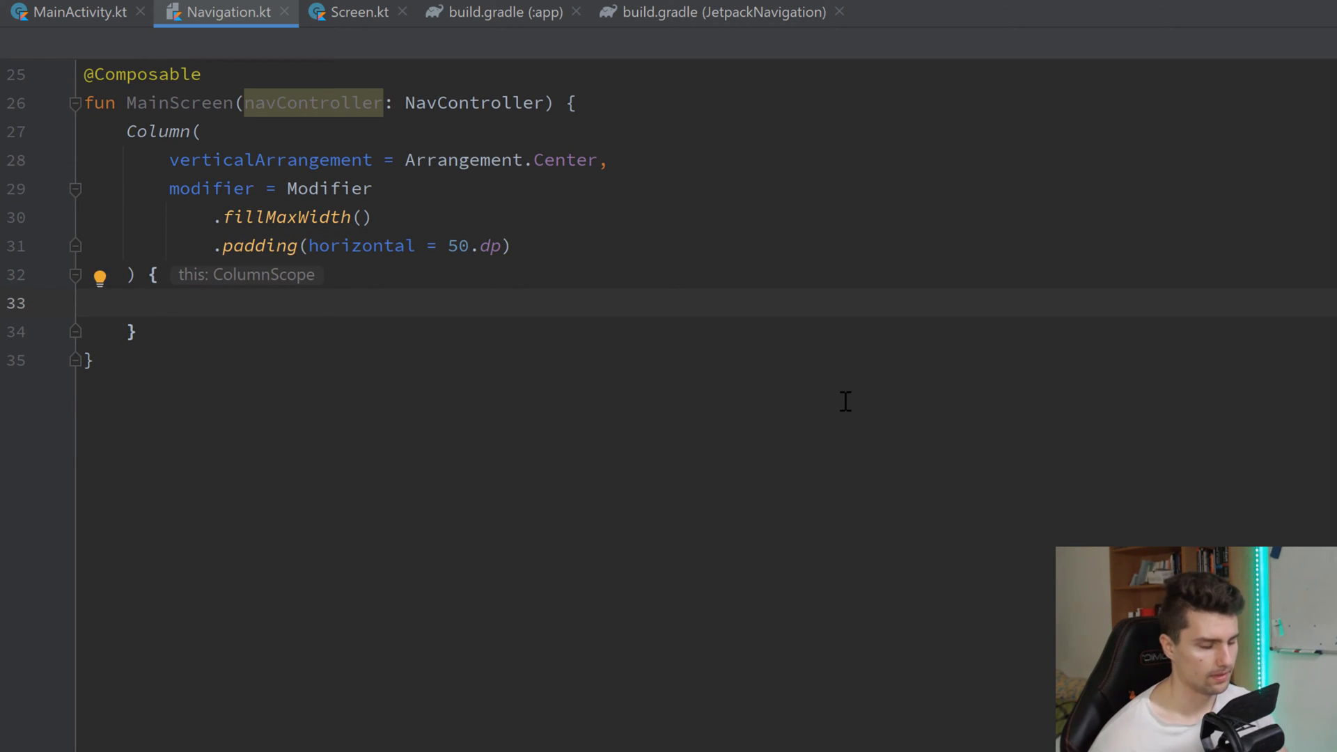
Step: Start a TextField inside the Column and begin declaring var text by remember above it
text(TextField(value = ) {)
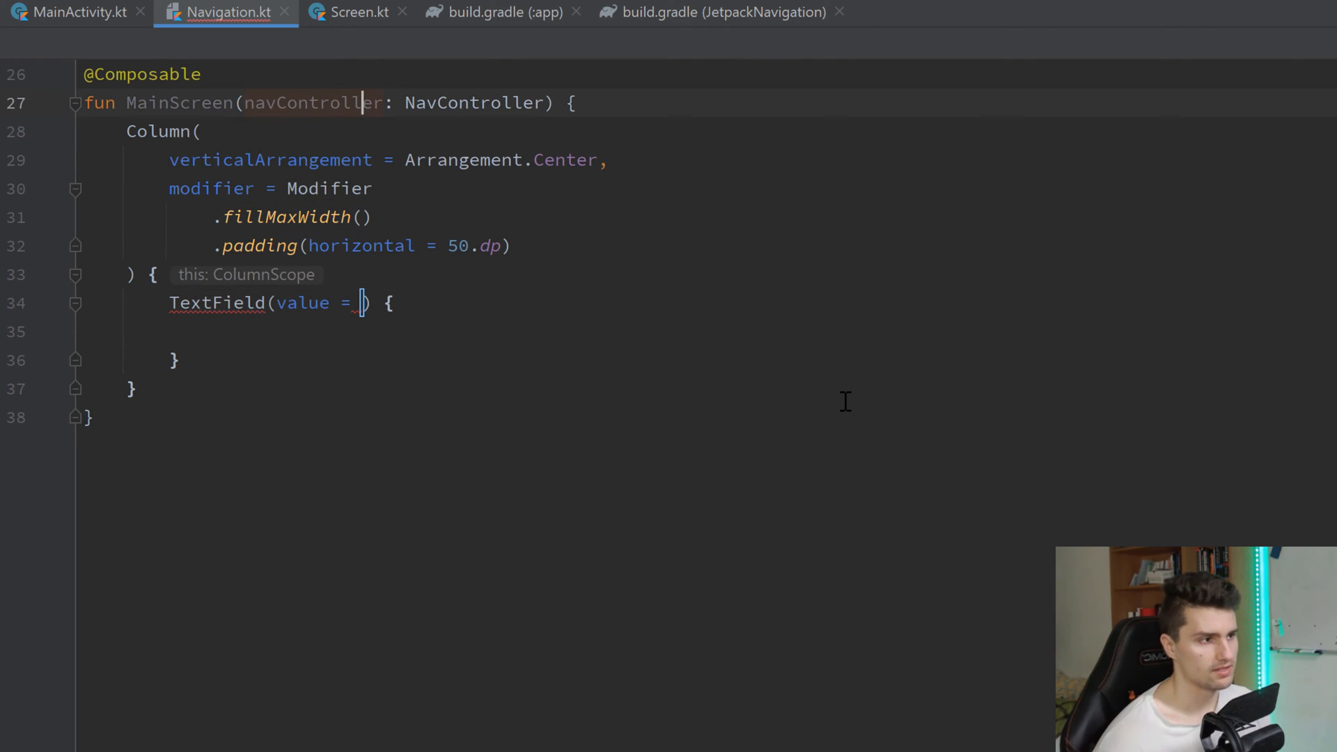
text(g)
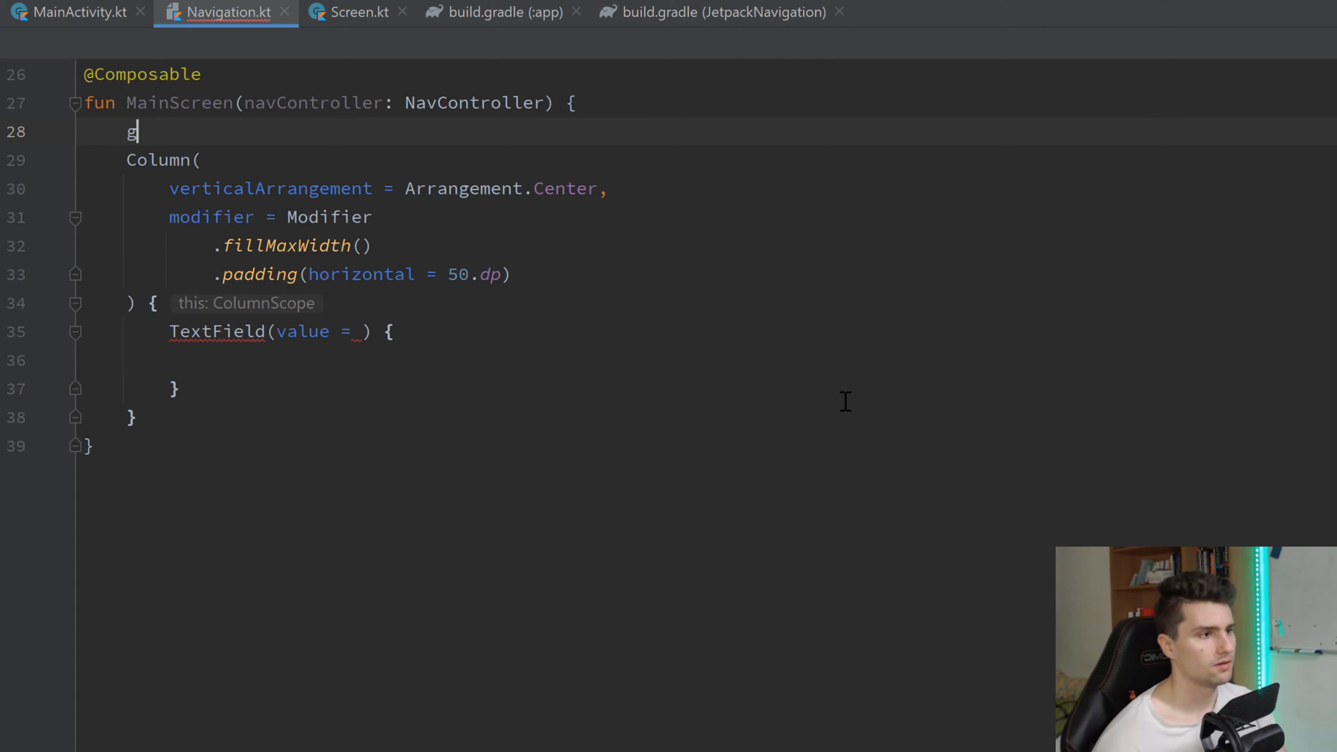
text(ar text by remember {)
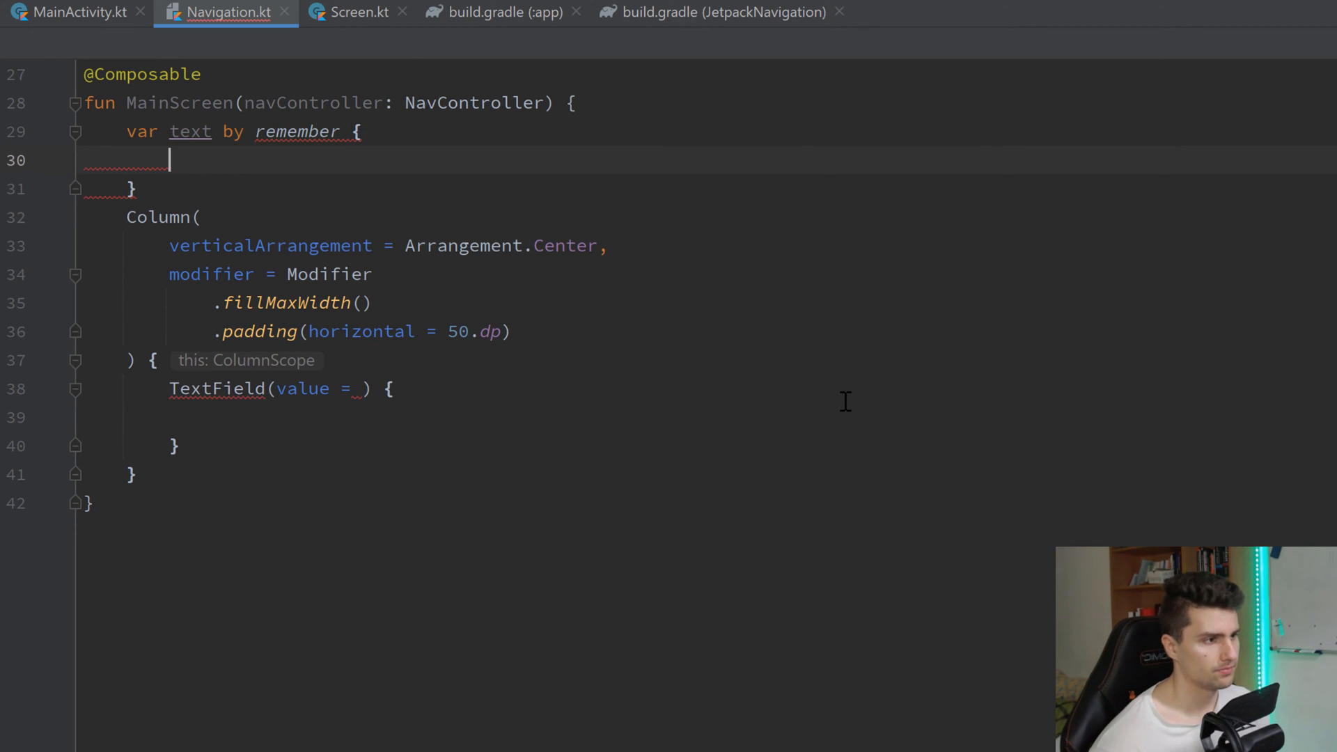
Step: Complete the text state as mutableStateOf("")
text(mutablestat)
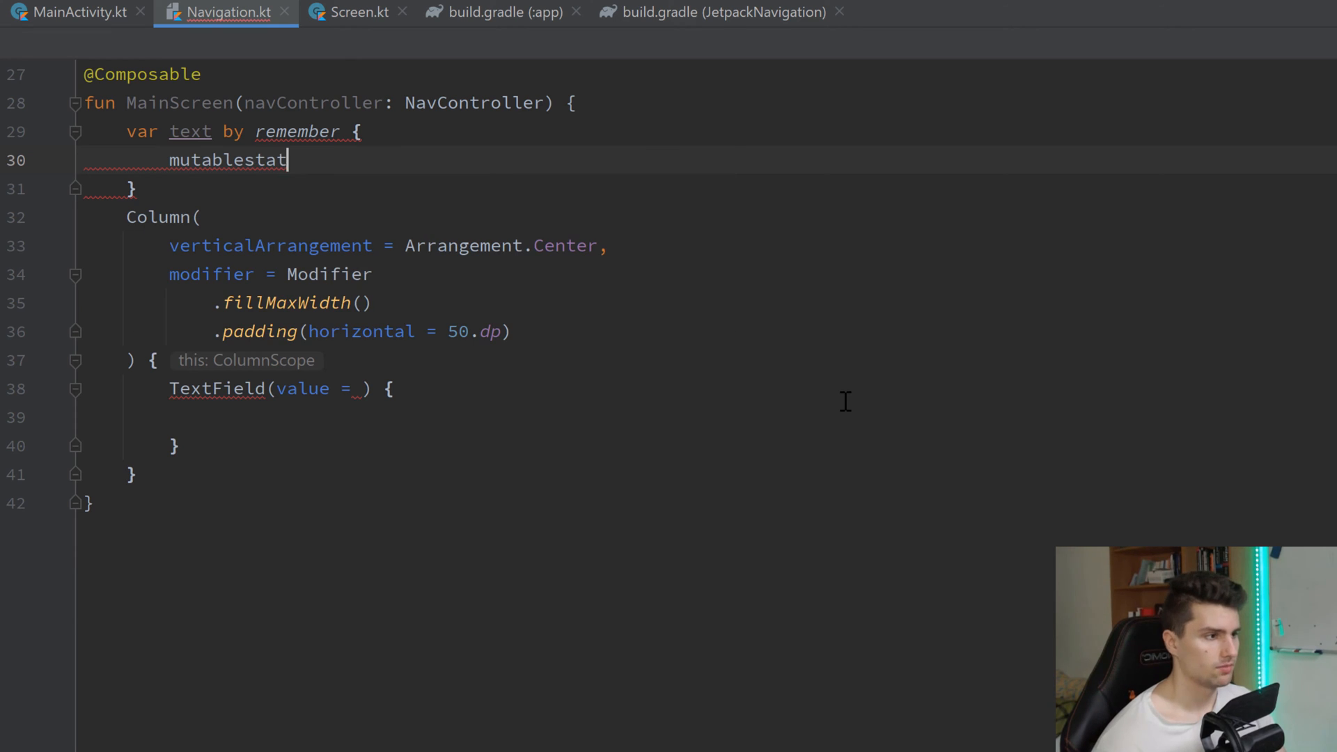
text(eOf())
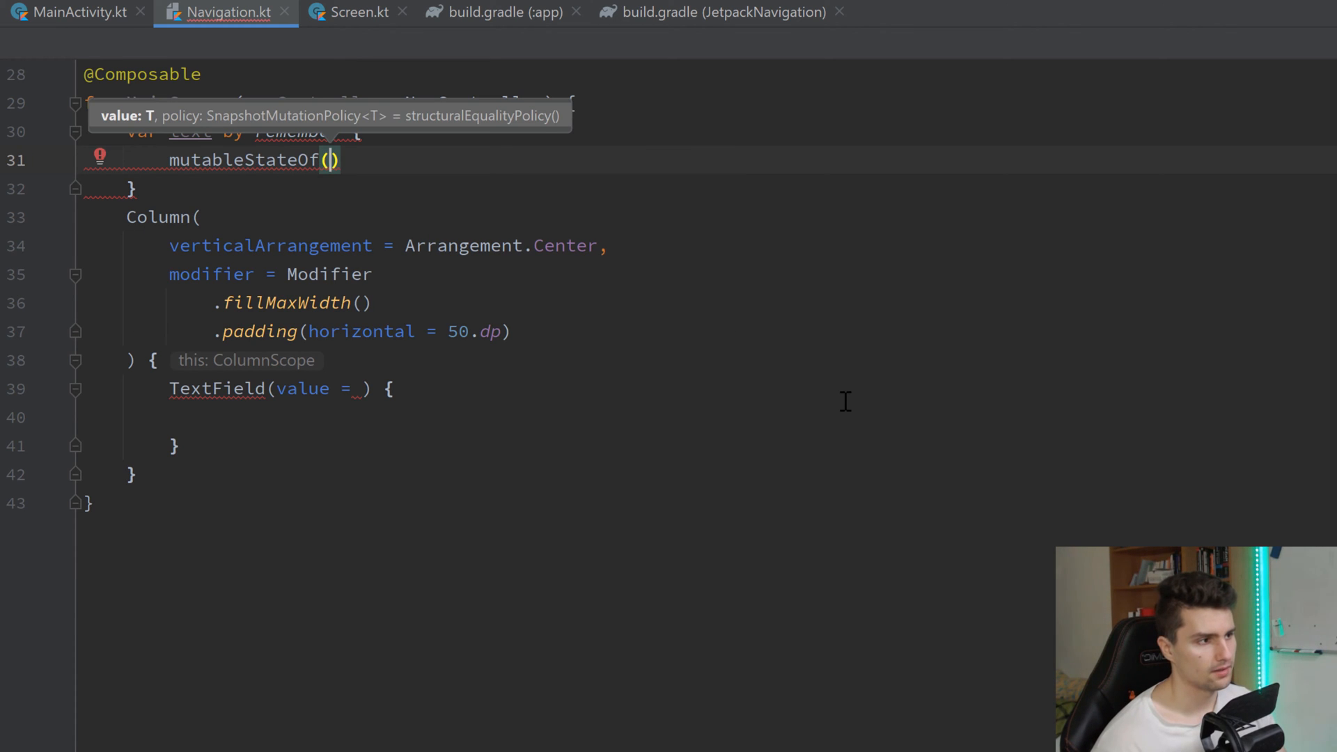
text("")
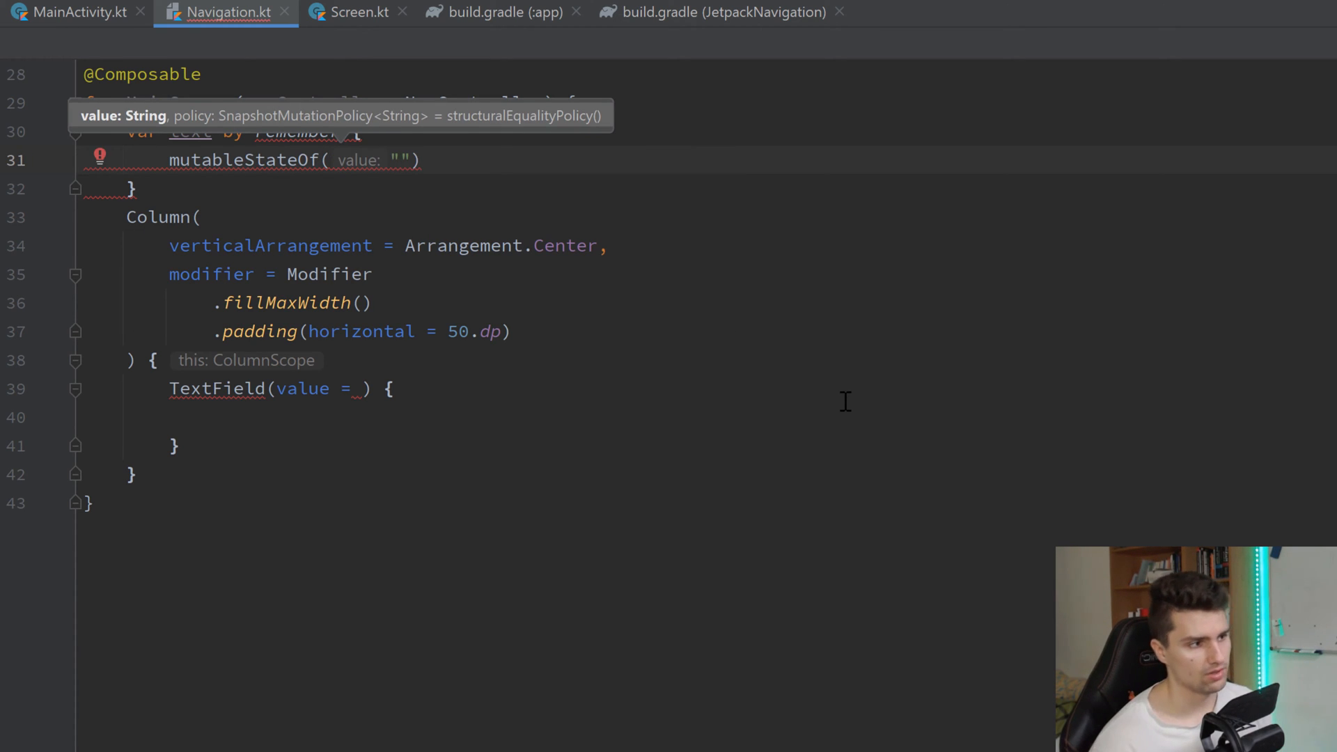
Step: Import androidx.compose.runtime.setValue and getValue so the delegate compiles
scroll(up, 3)
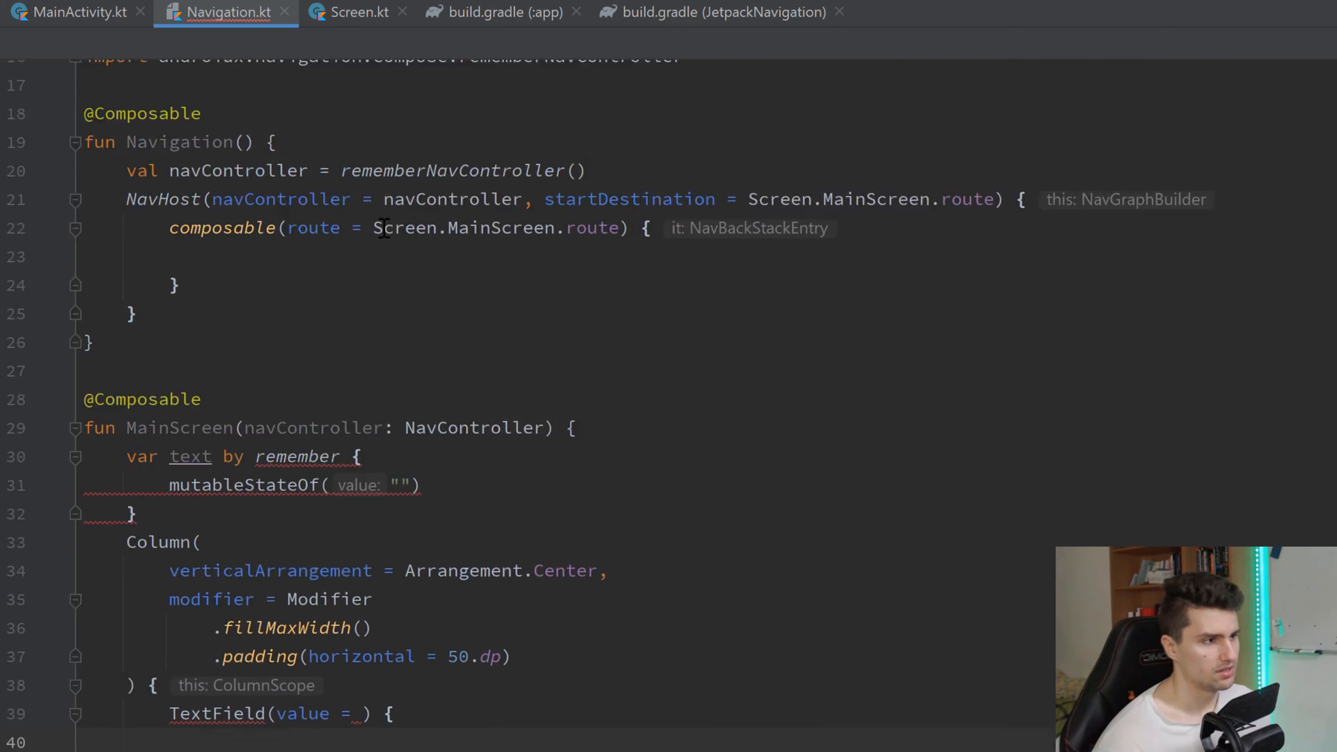
scroll(up, 3)
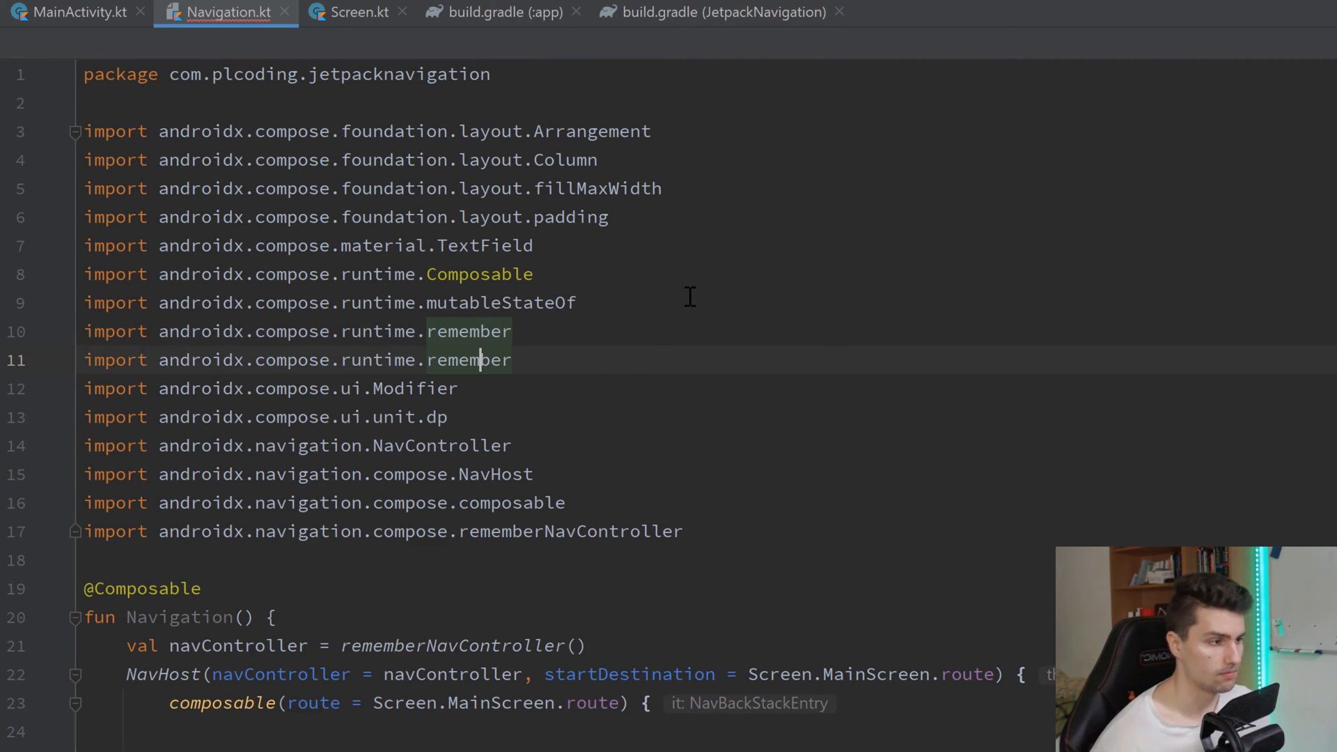
text(setv)
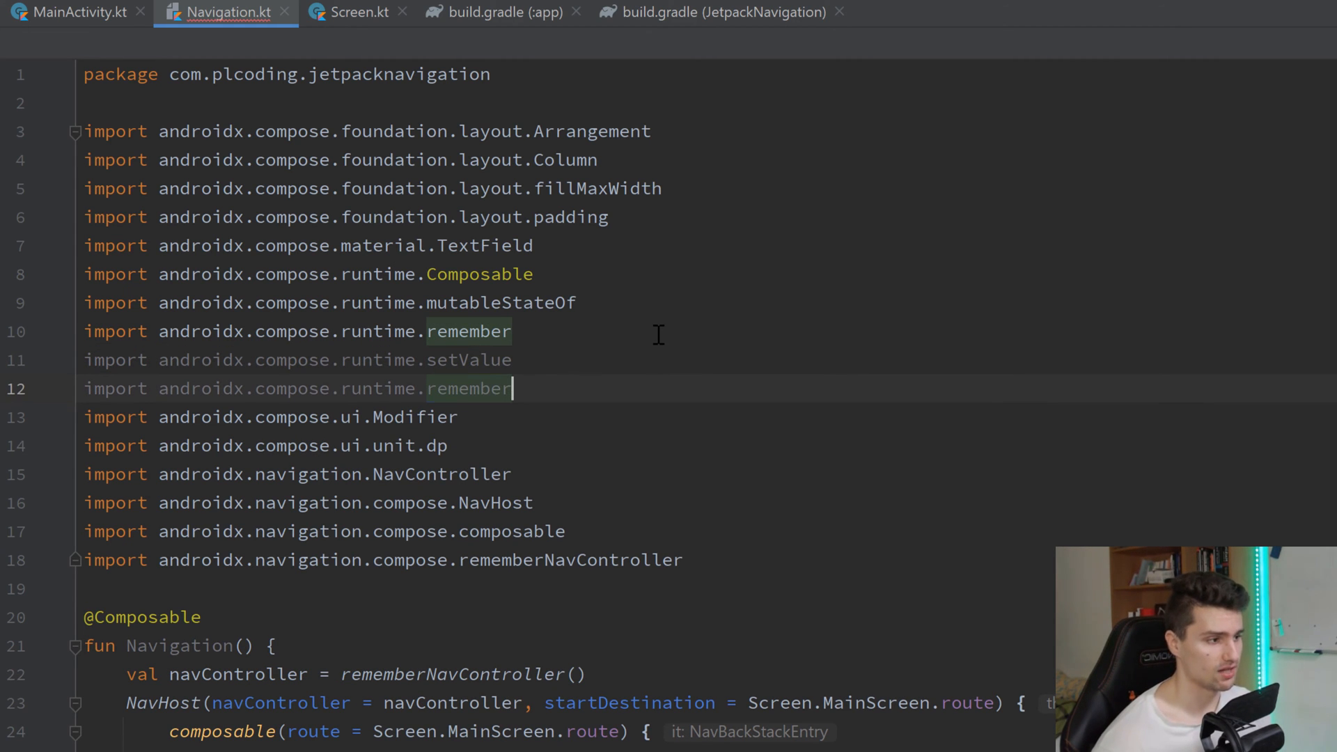
text(getValue)
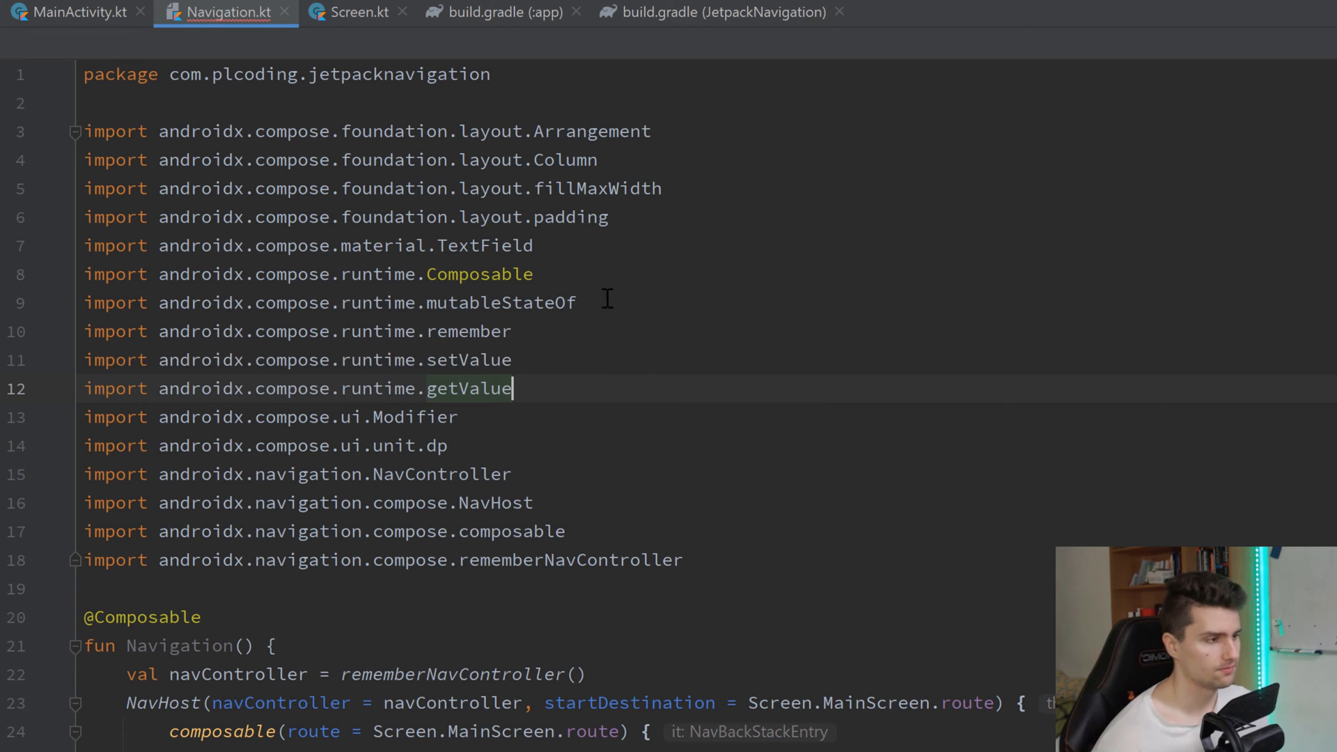
scroll(down, 3)
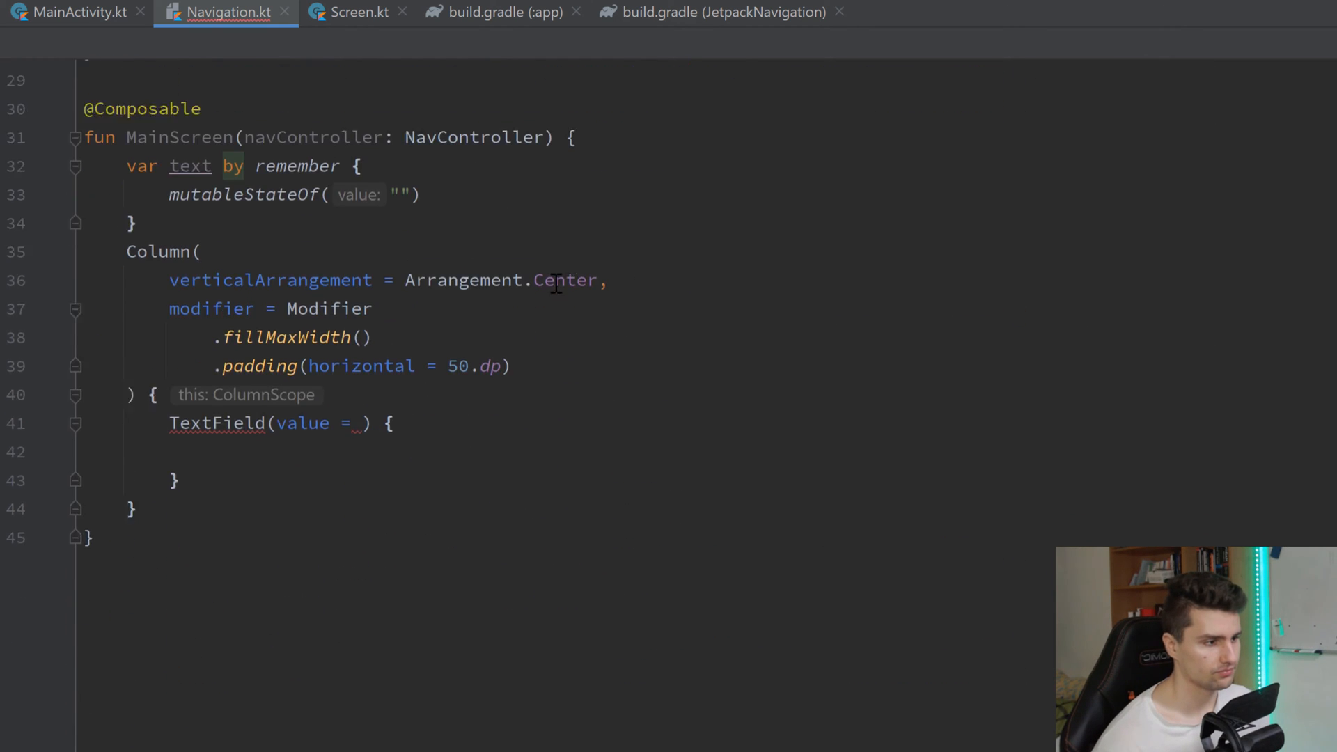
Step: Bind the TextField value to text and update text from it in onValueChange
text(text)
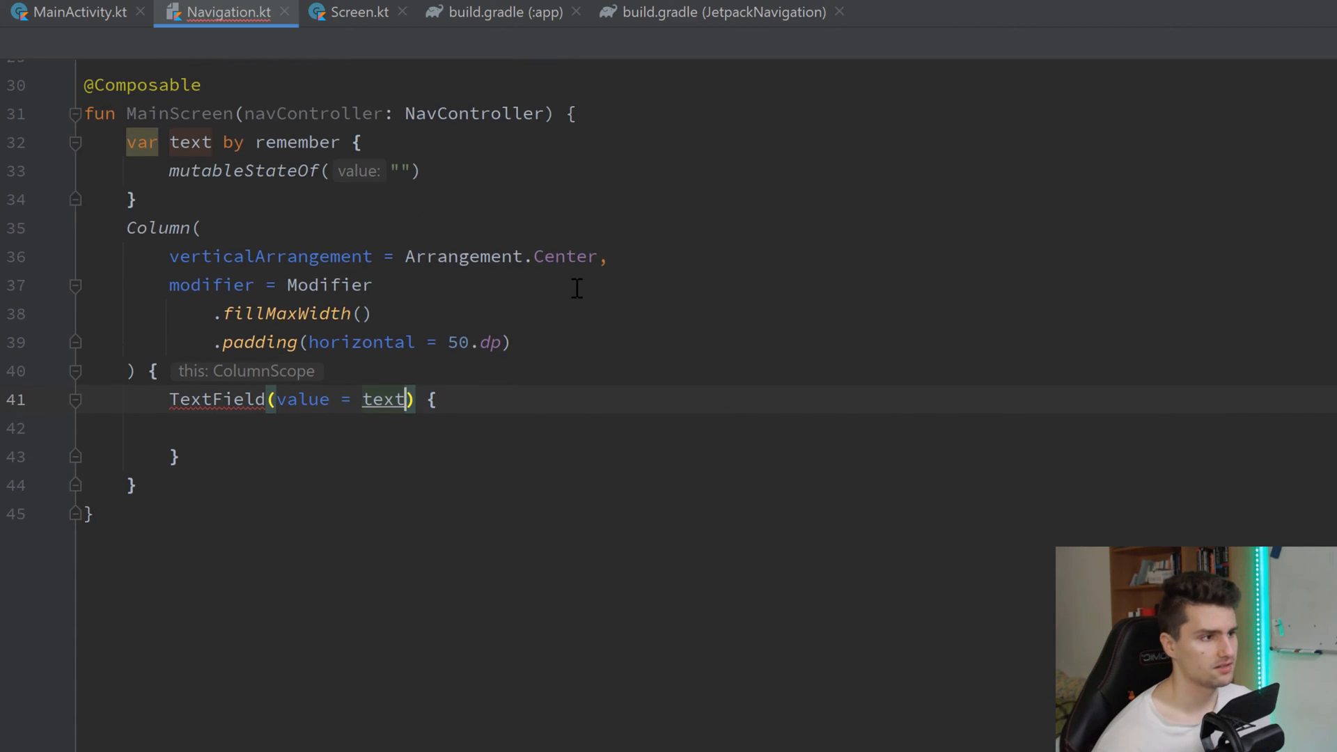
scroll(down, 3)
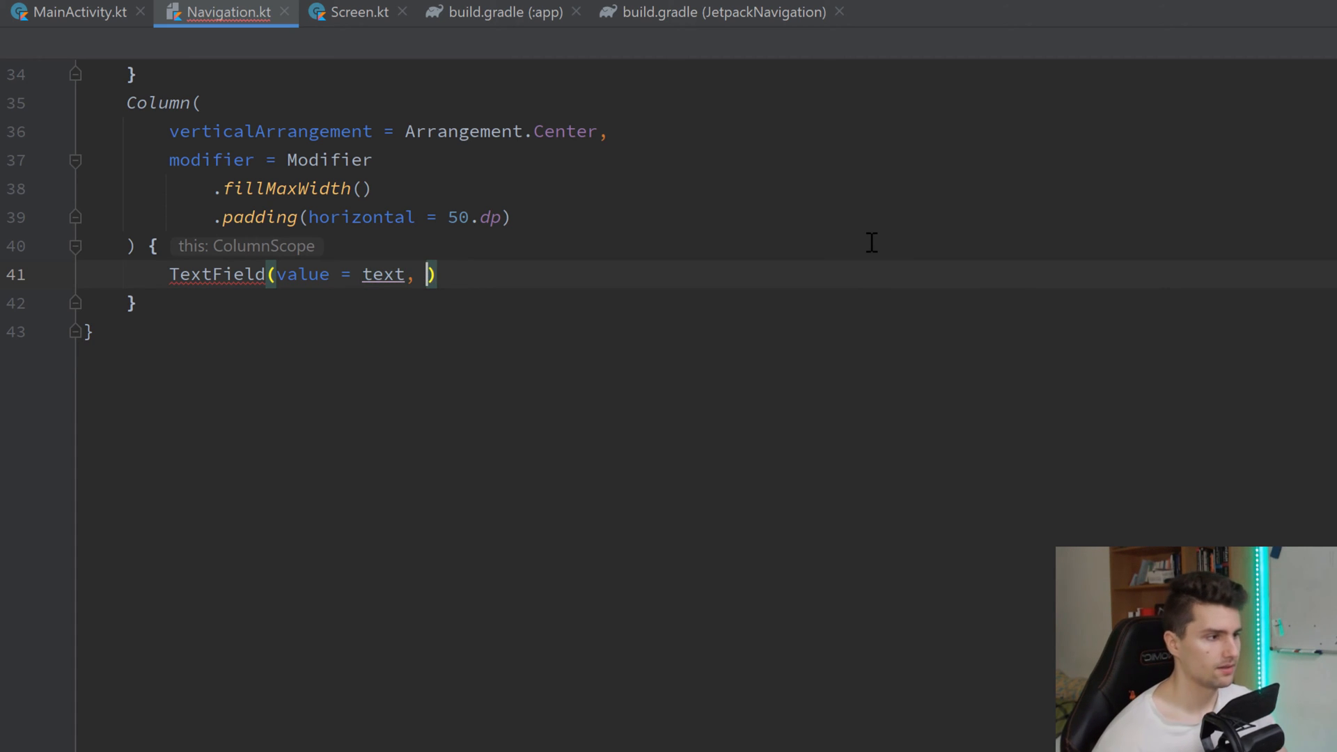
text(onValueChange =)
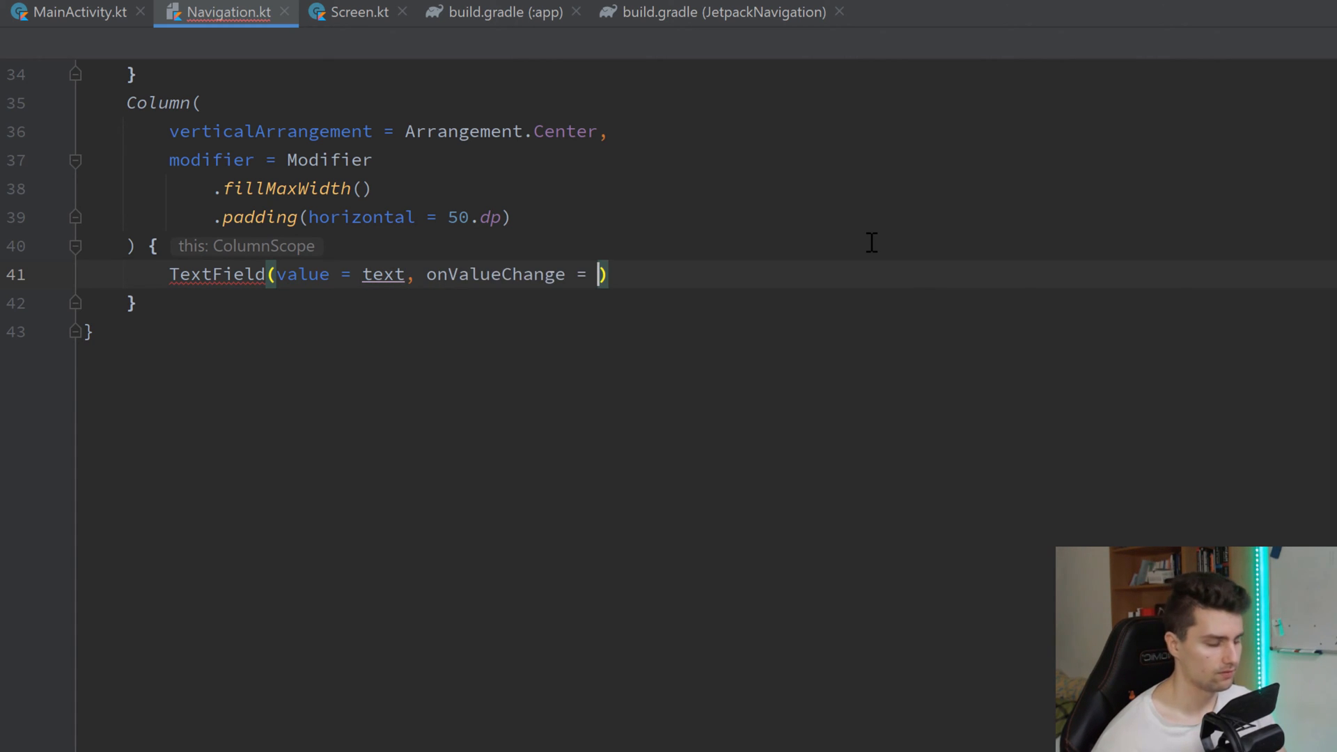
text({)
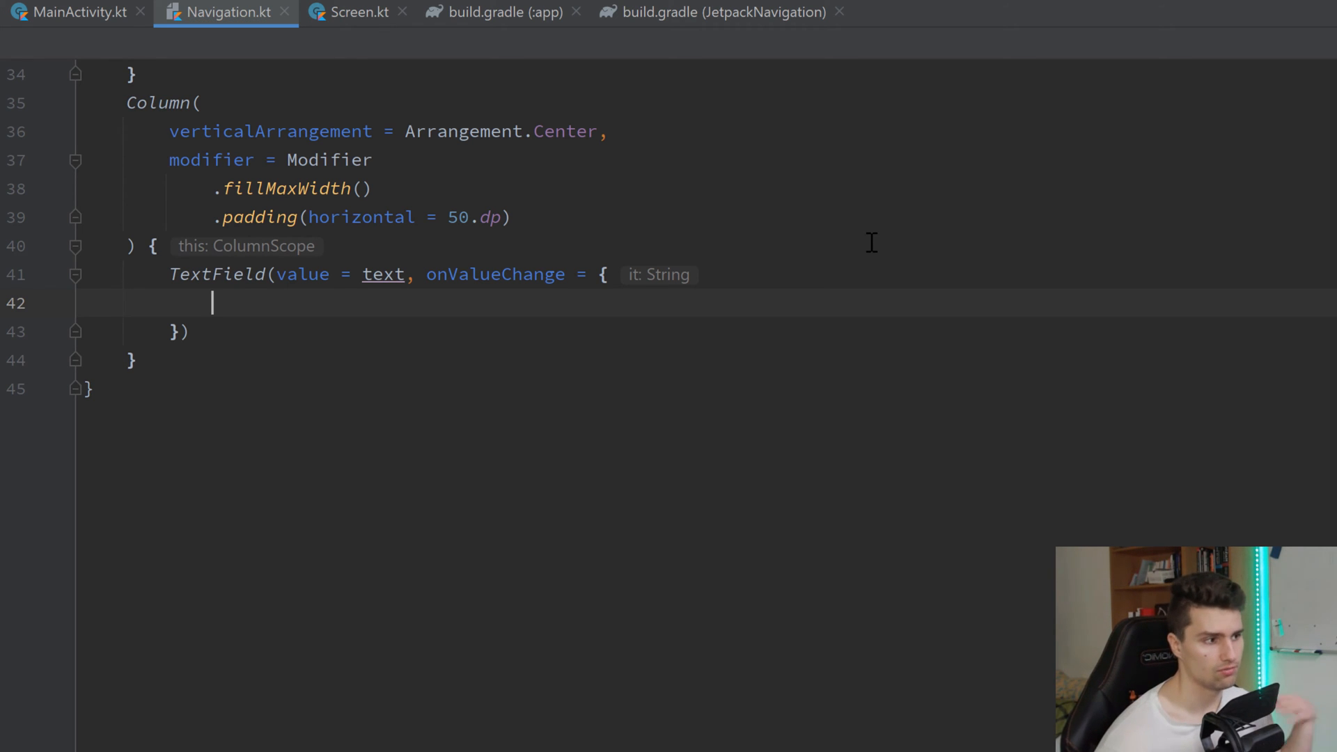
text(text =)
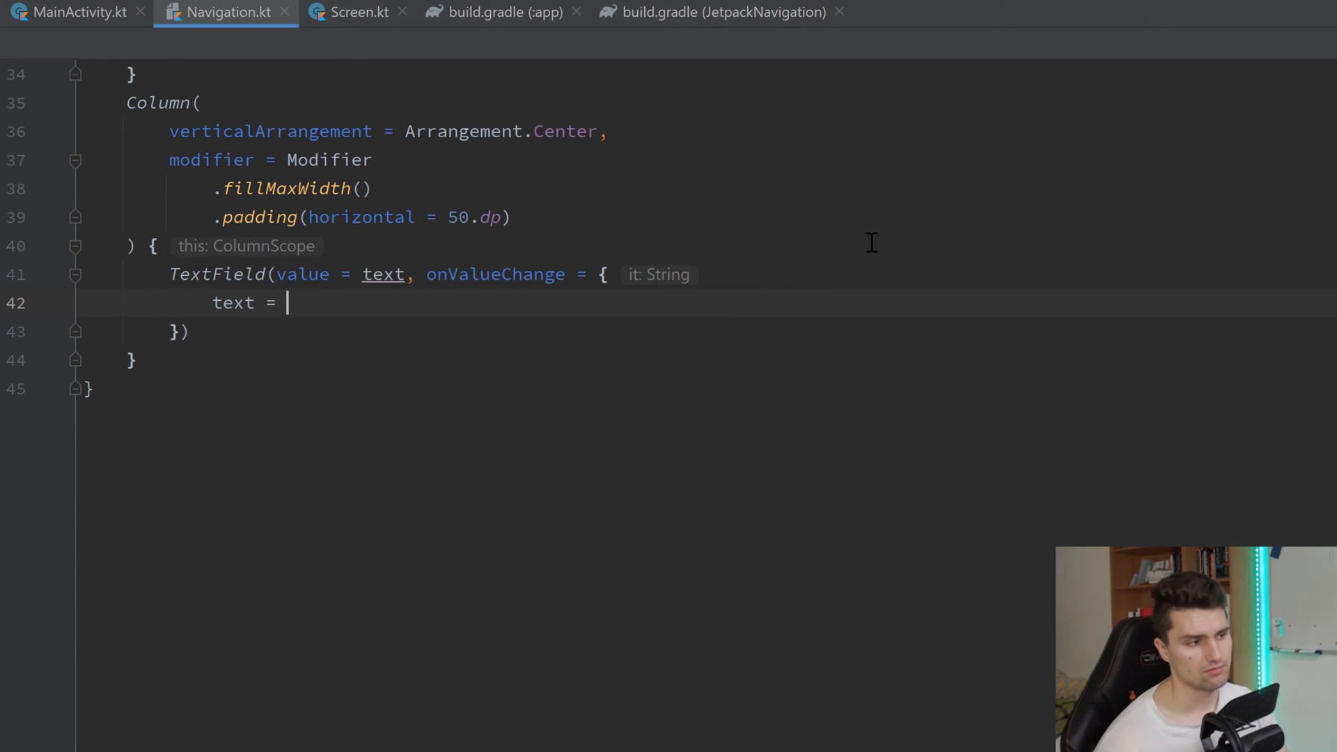
text(it)
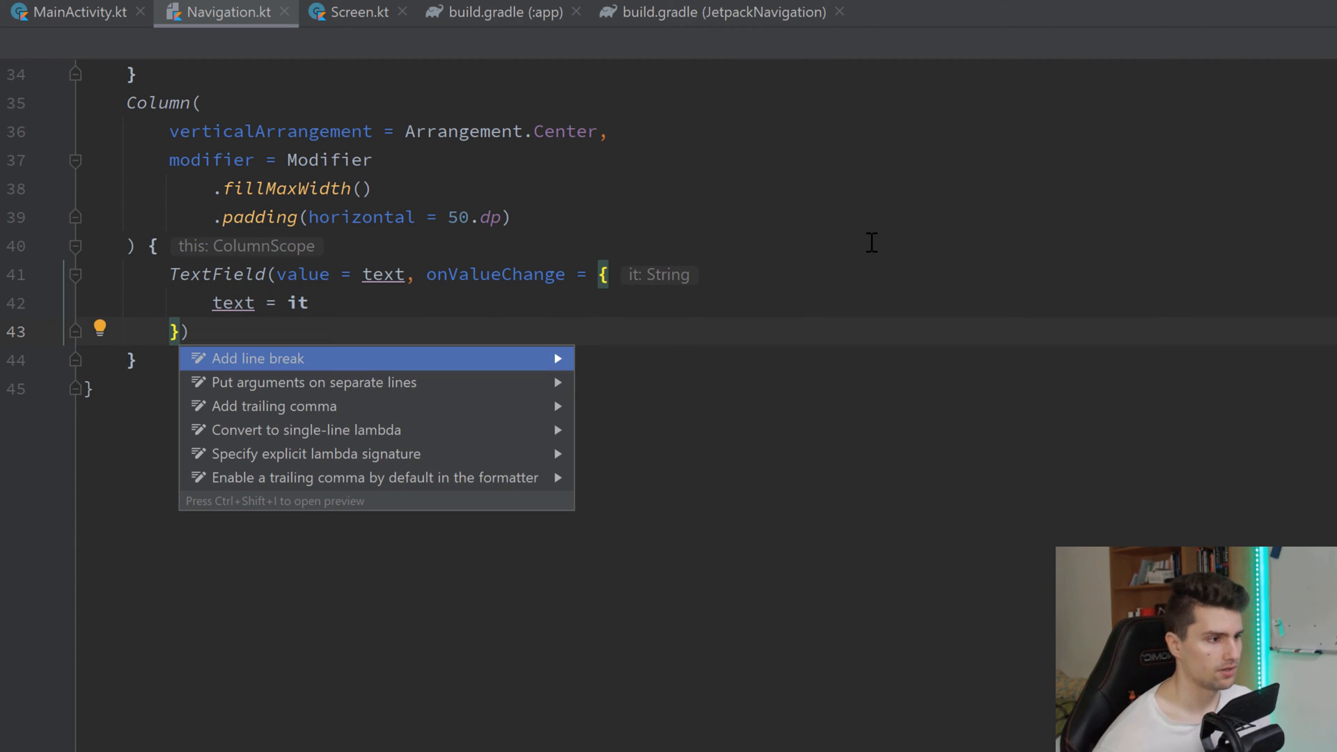
Step: Put the TextField arguments on separate lines and add modifier = Modifier.fillMaxWidth()
click(311, 382)
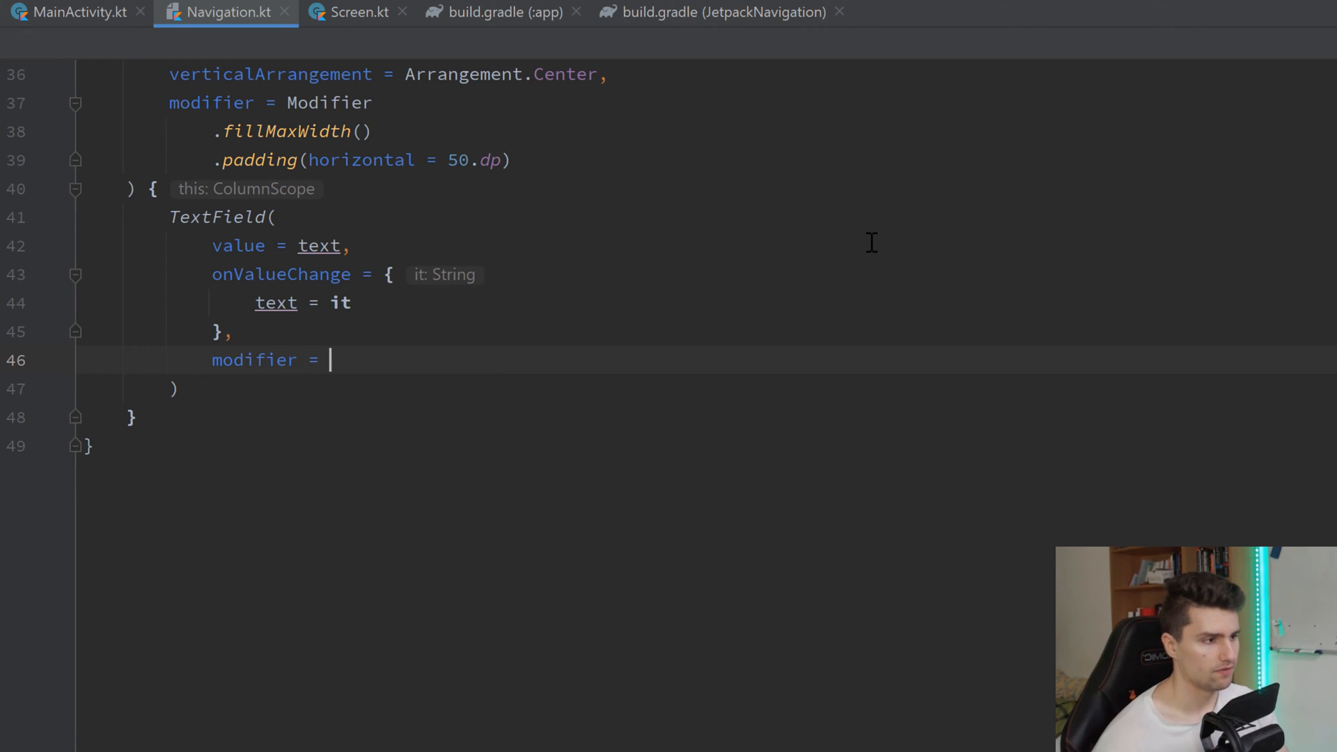
text(Modifier.fillMaxWidth()
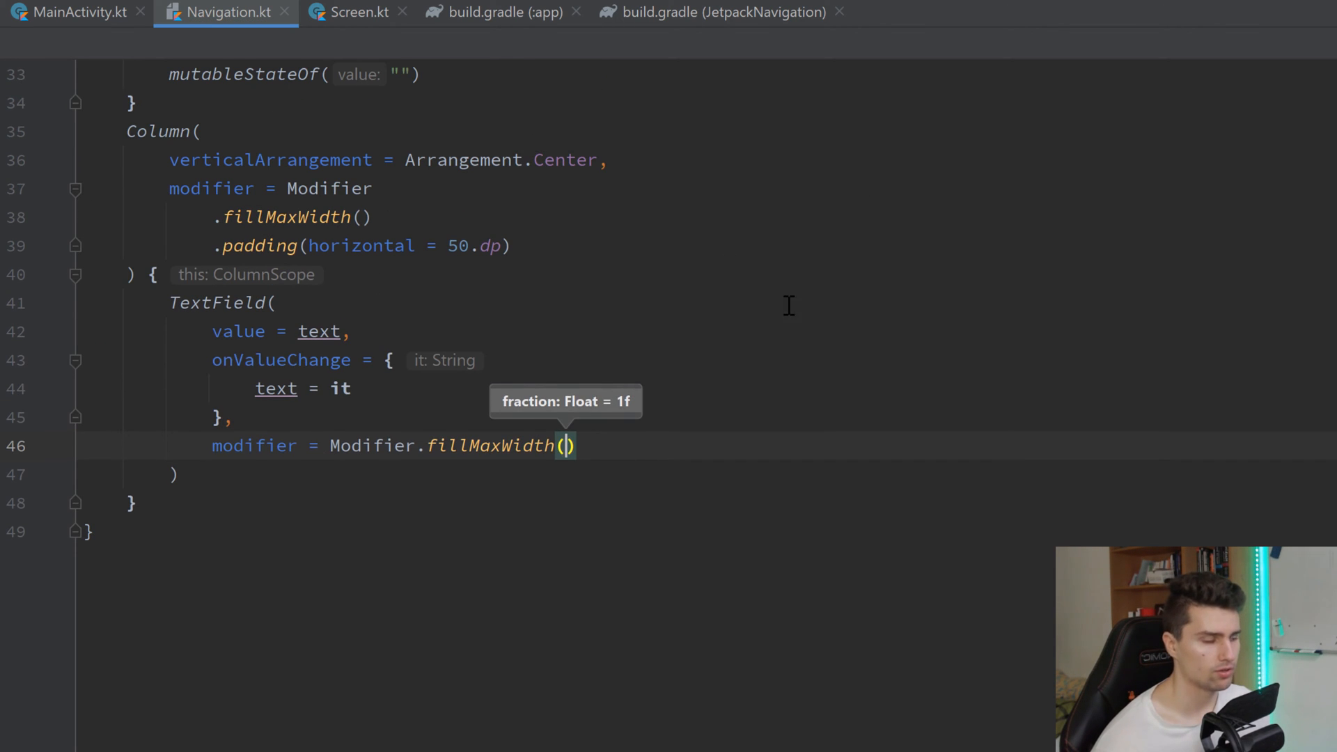
scroll(up, 3)
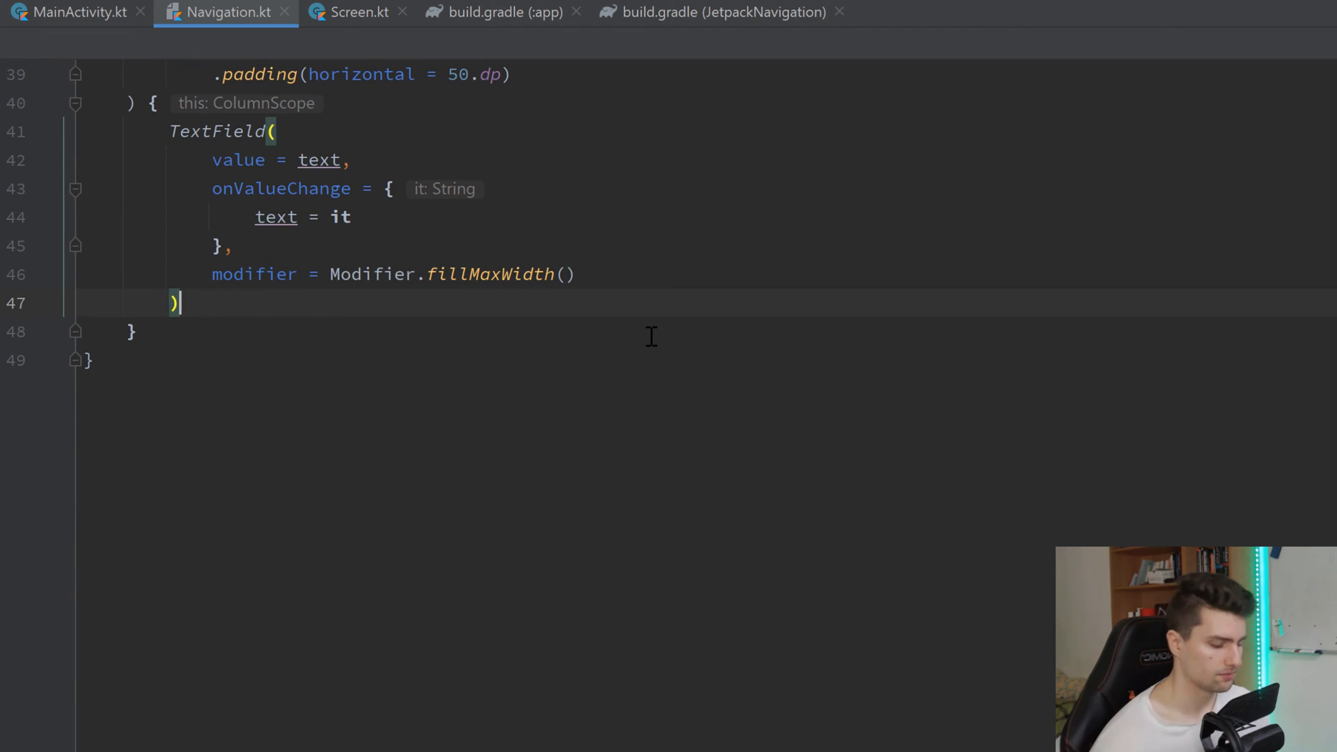
Step: Add Spacer(Modifier.height(8.dp)) and a Button with an empty onClick below the text field
text(Spacer(modifier = Modifier.height()
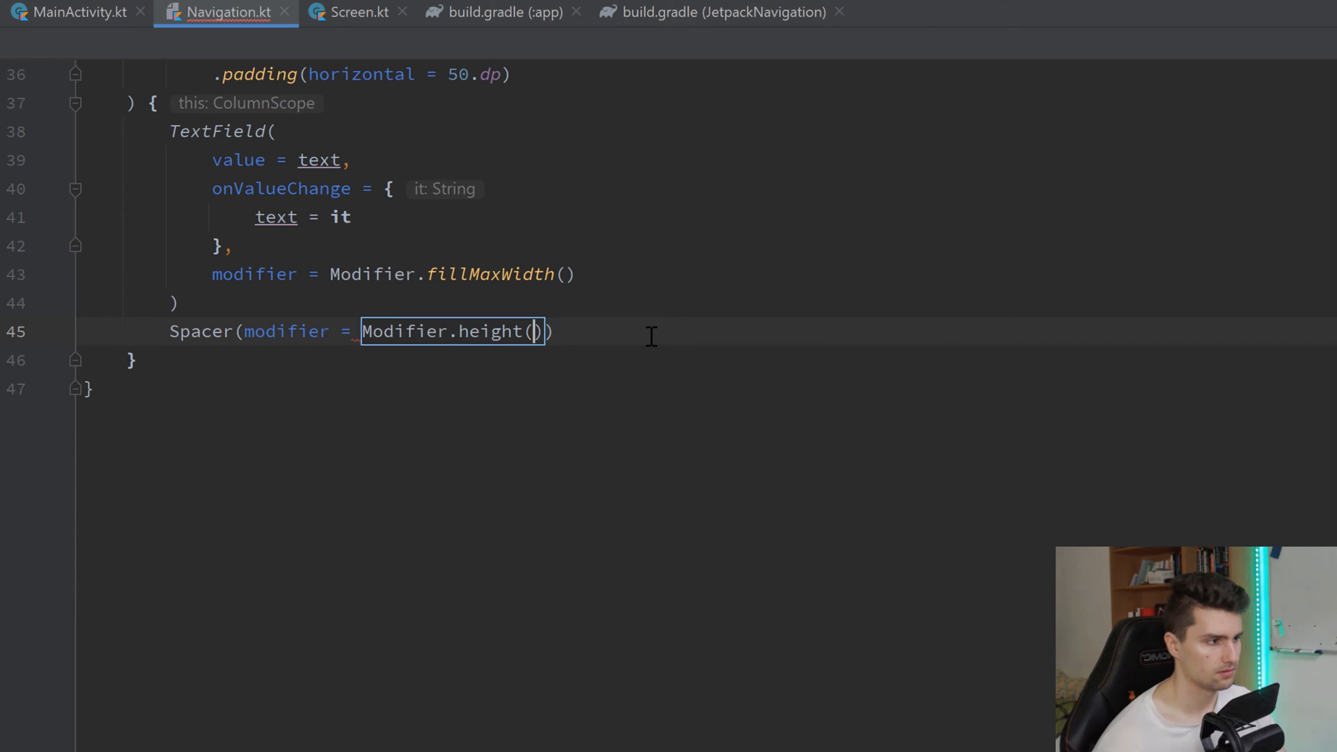
text(8.dp)
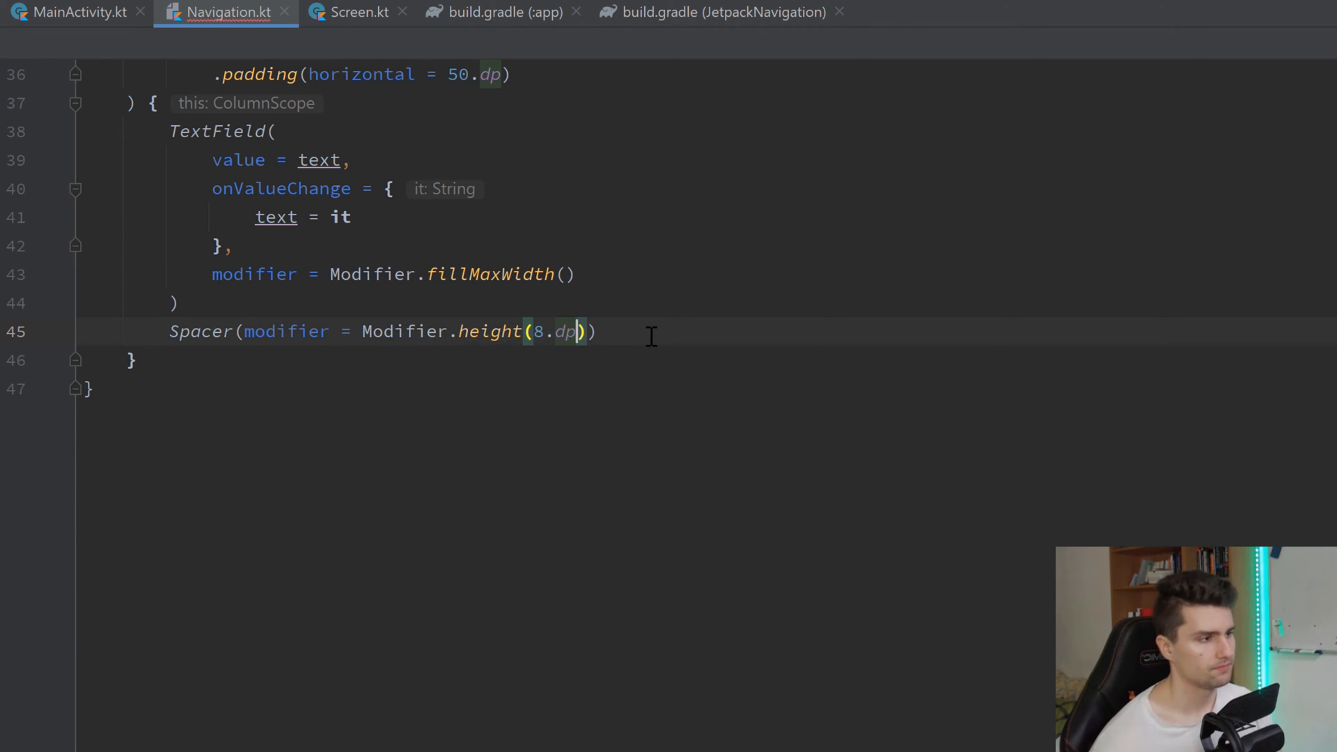
text(Button(onClick = { /*TODO*/ }) {)
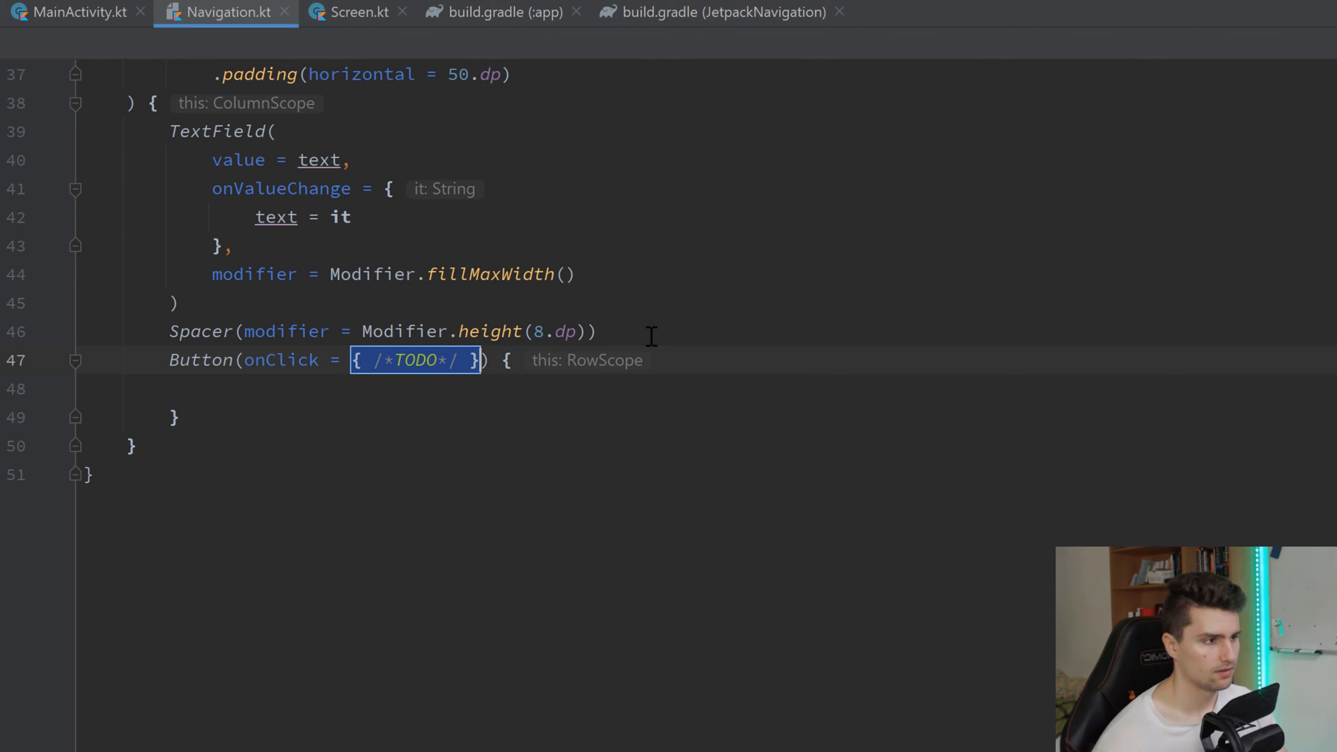
click(213, 389)
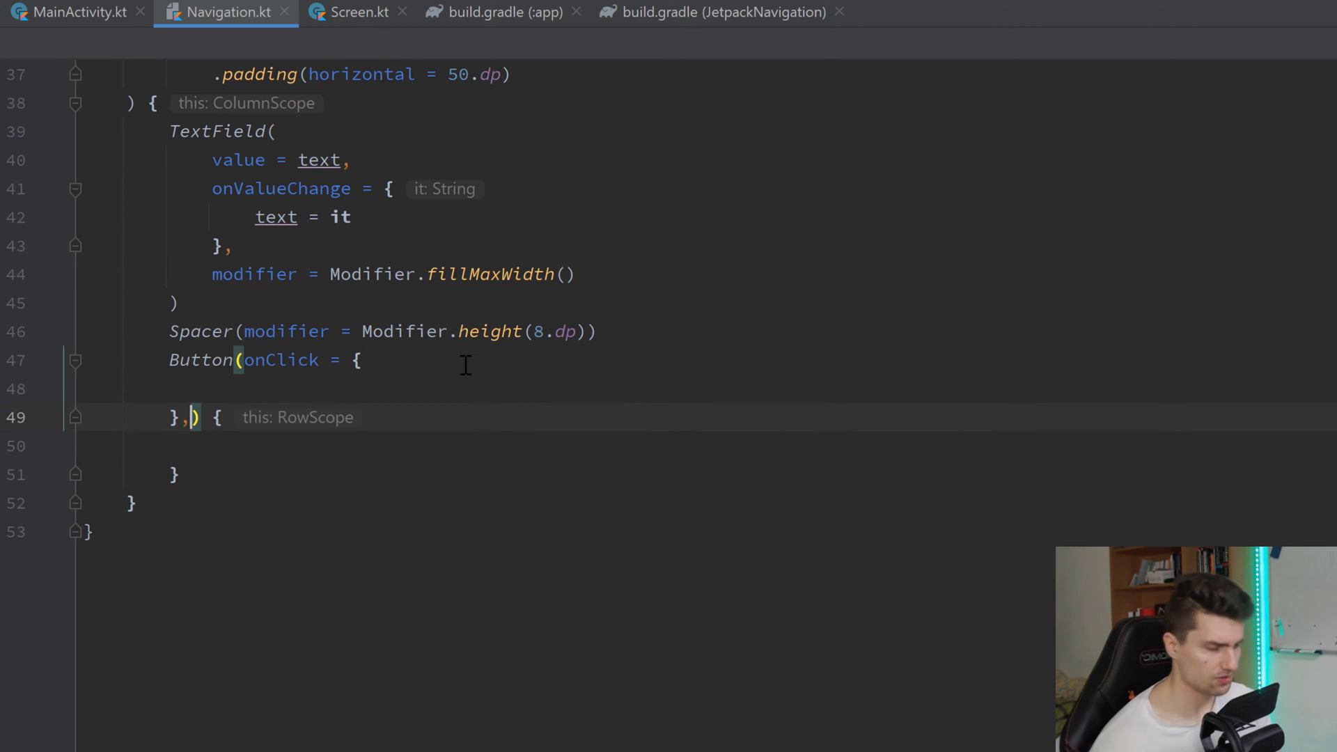
Step: Give the Button modifier = Modifier.align(Alignment.End) with arguments on separate lines
text(modifier = Modifier) {)
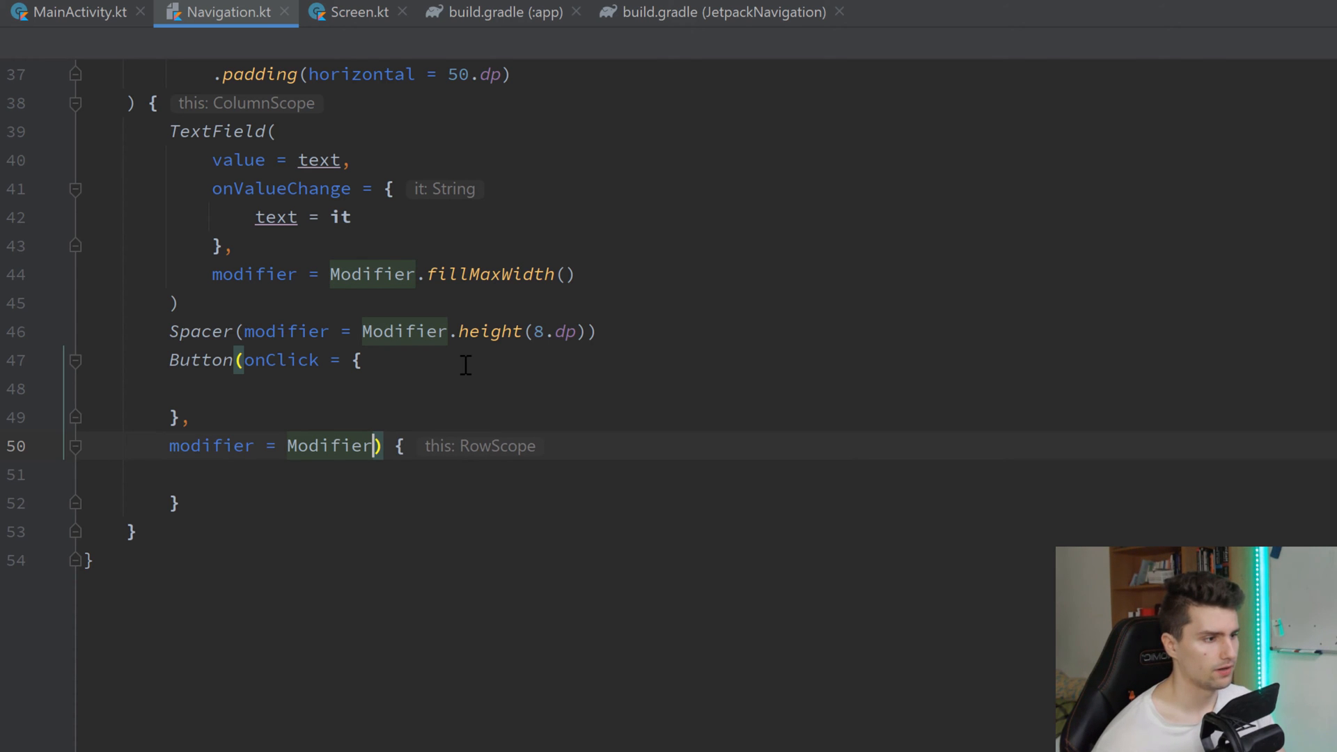
text(.)
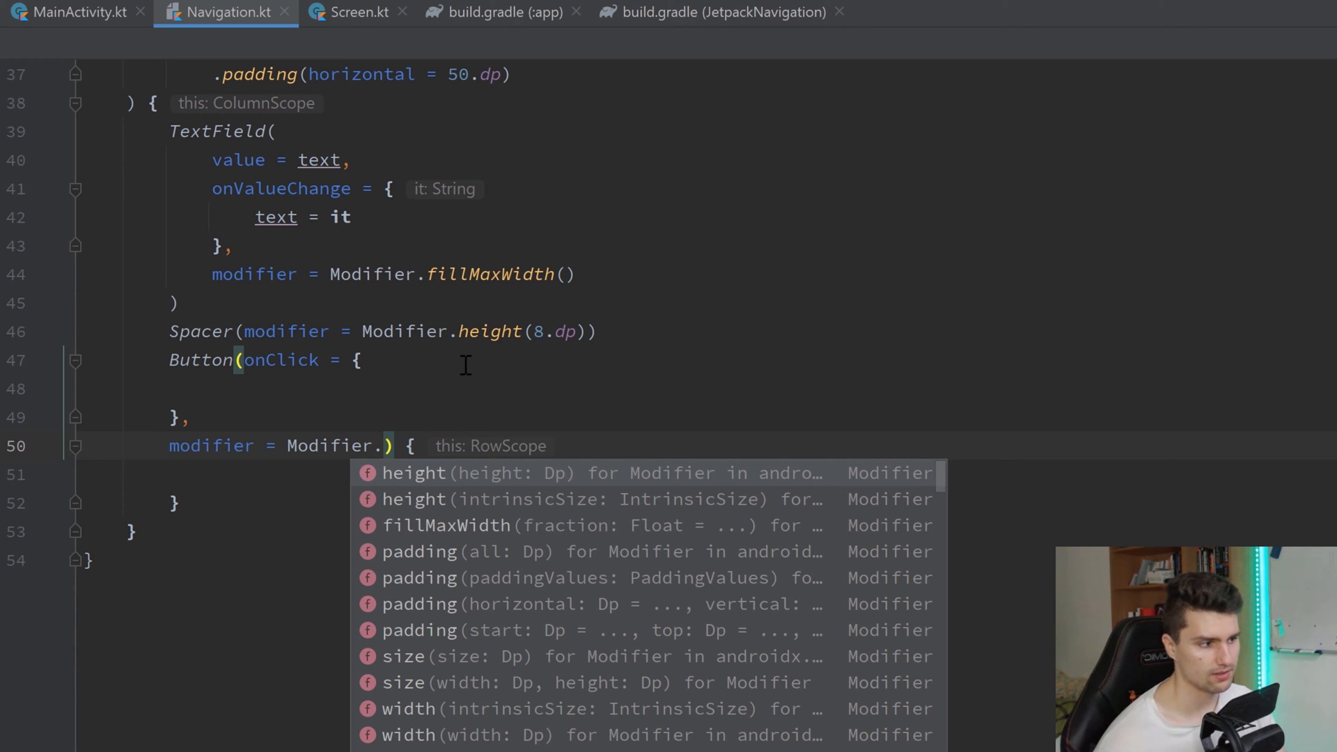
text(align(AL)
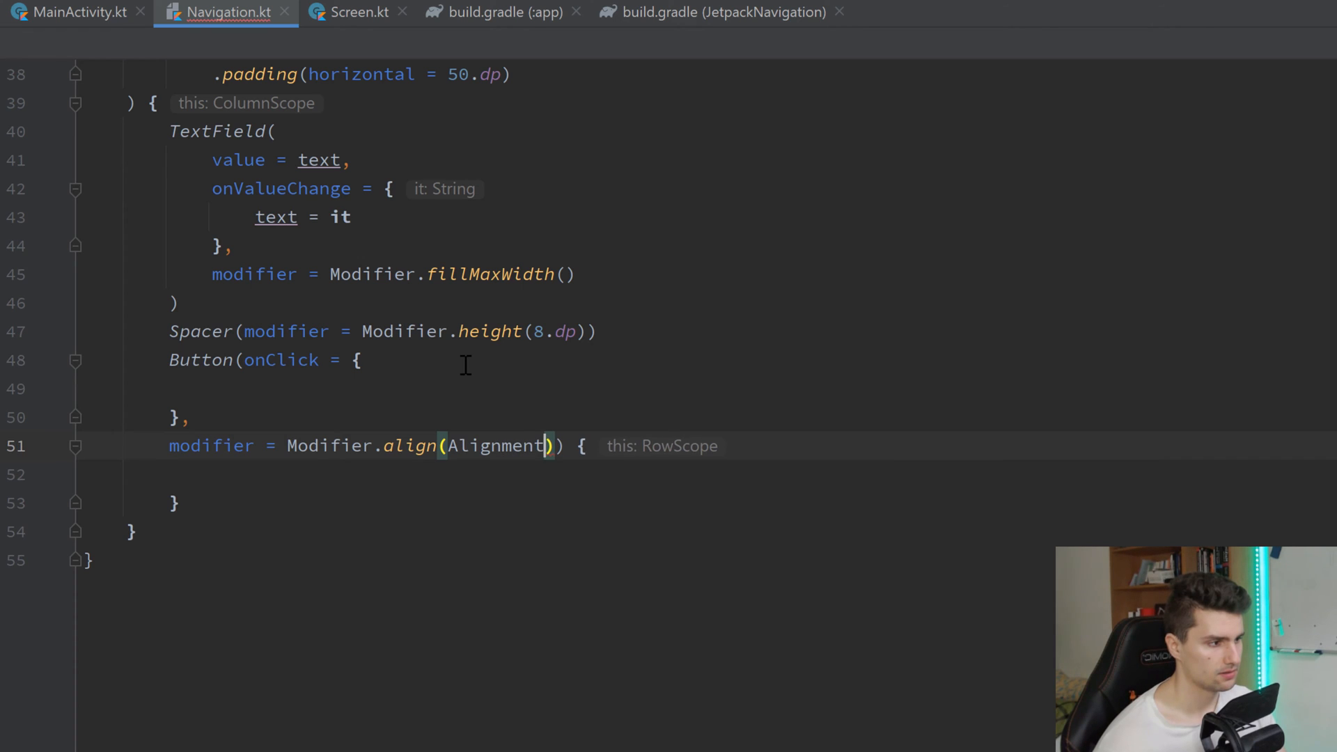
text(.End)
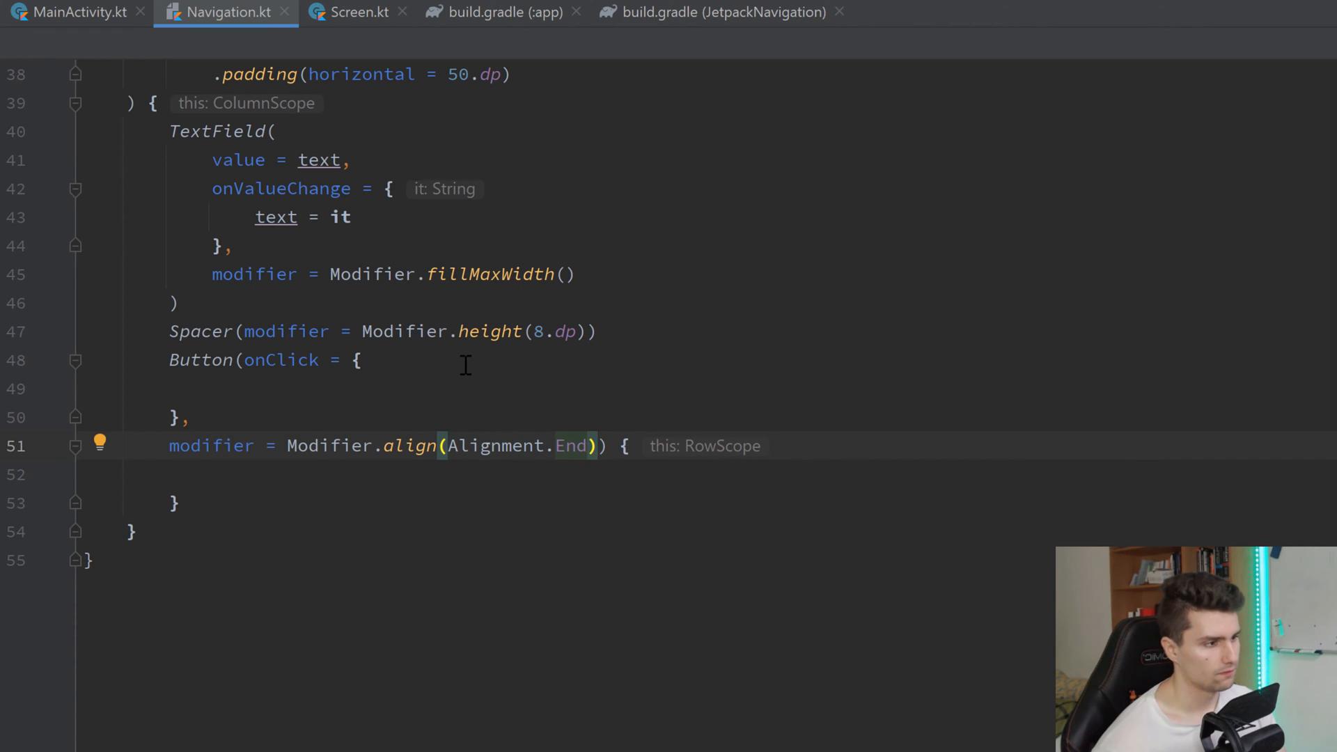
key(ctrl+alt+l)
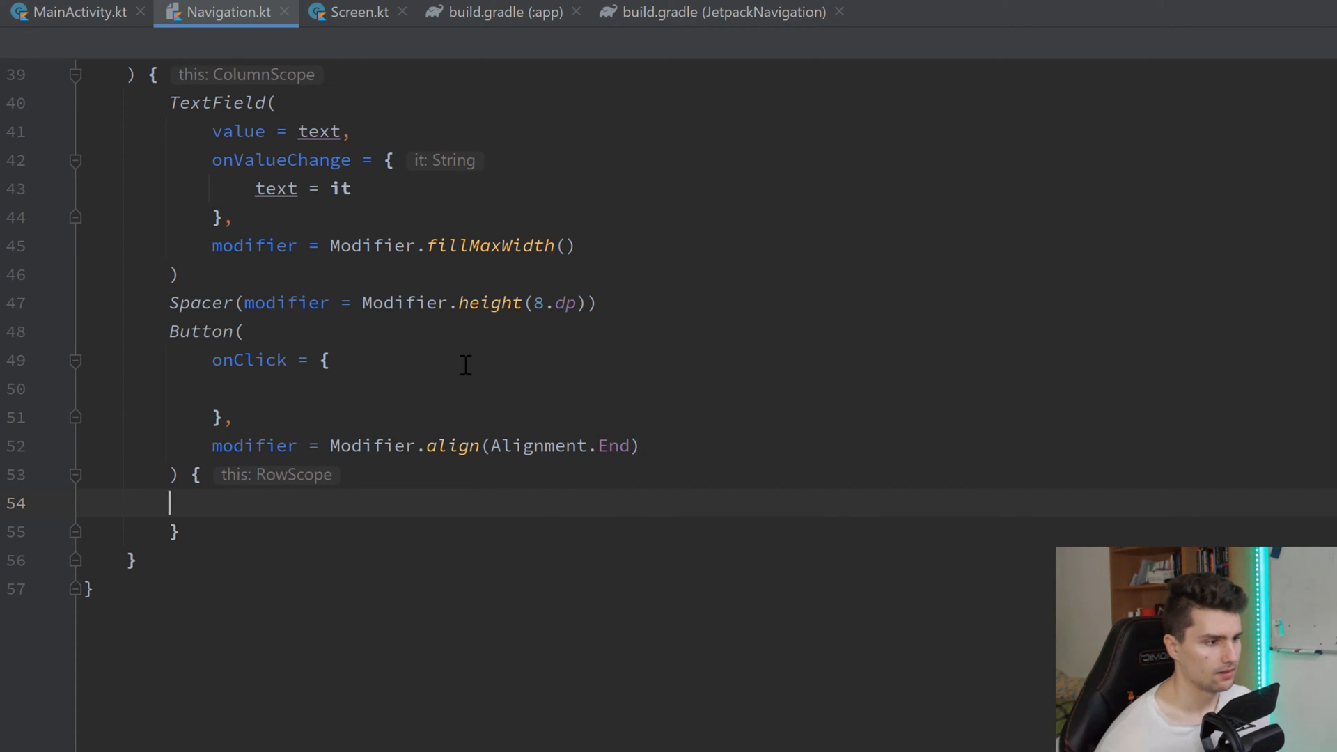
Step: Label the Button with Text("To DetailScreen")
text(Texct)
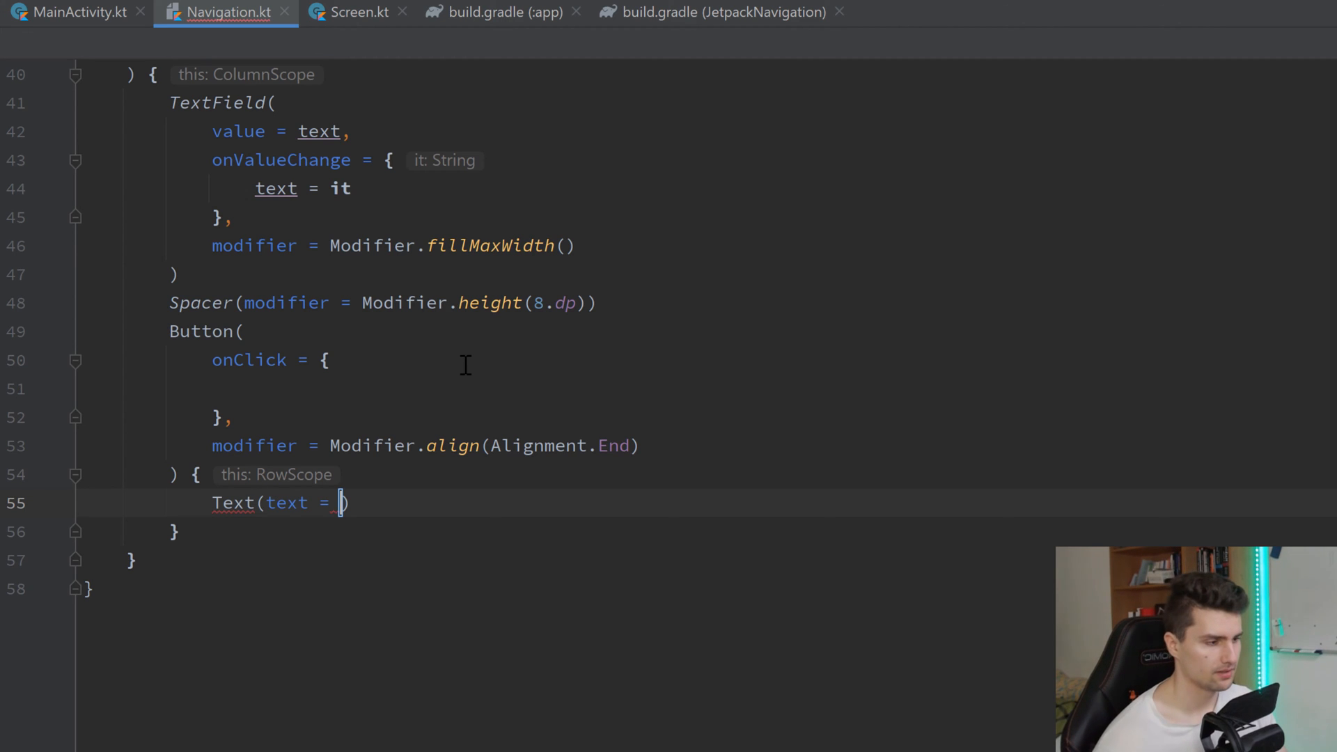
text("")
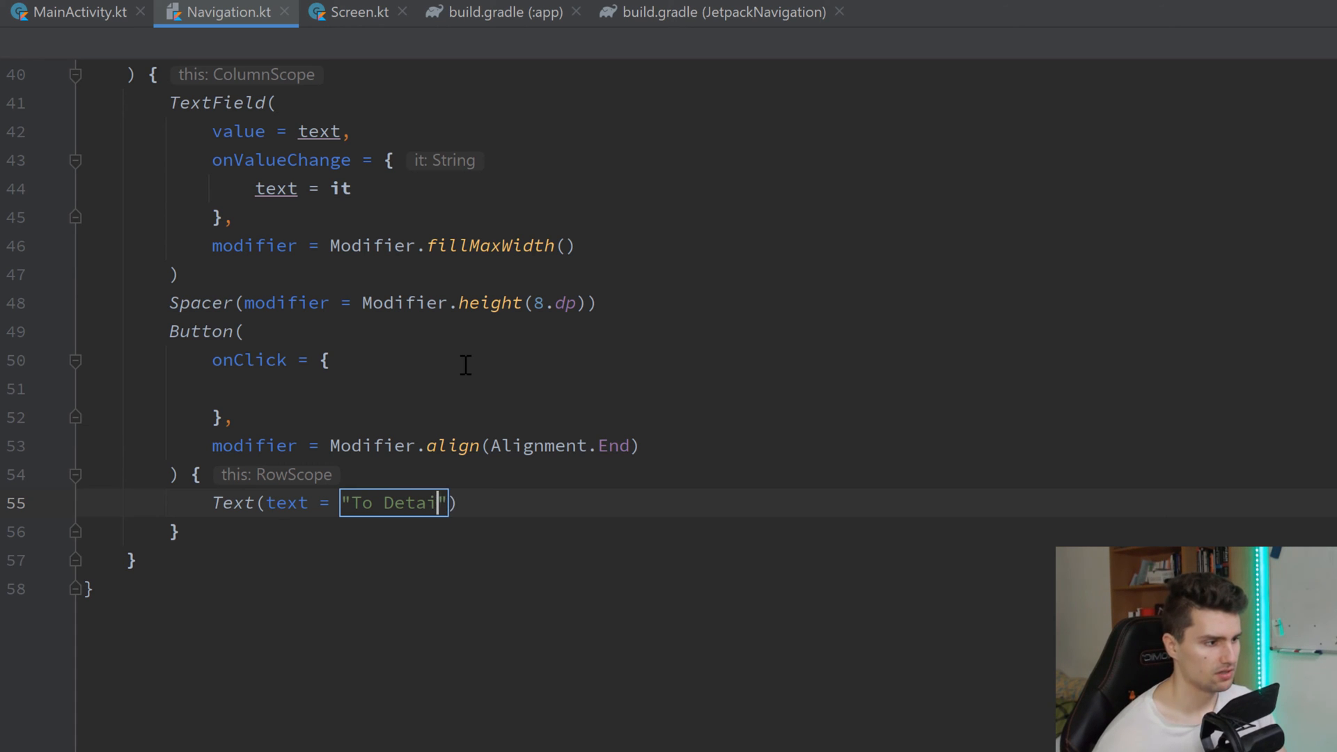
text(lScreen)
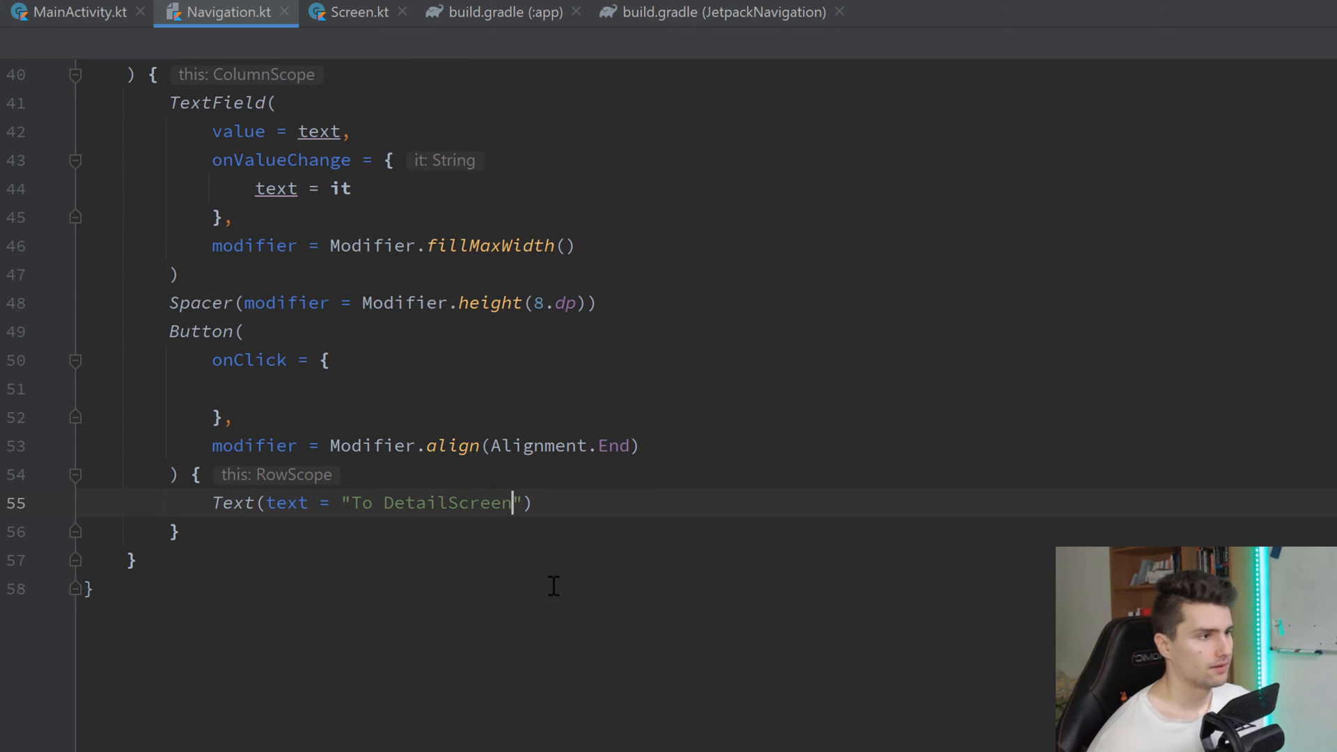
mouse_move(383, 471)
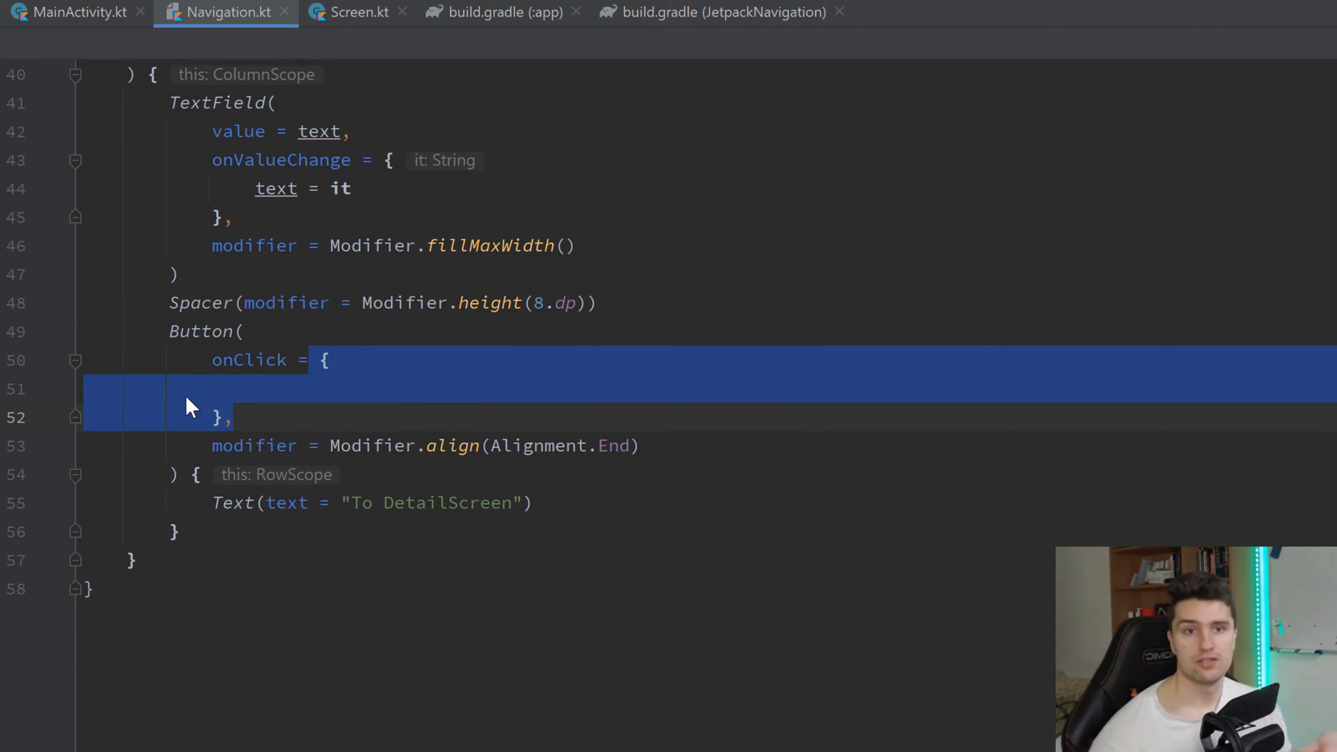
mouse_move(252, 401)
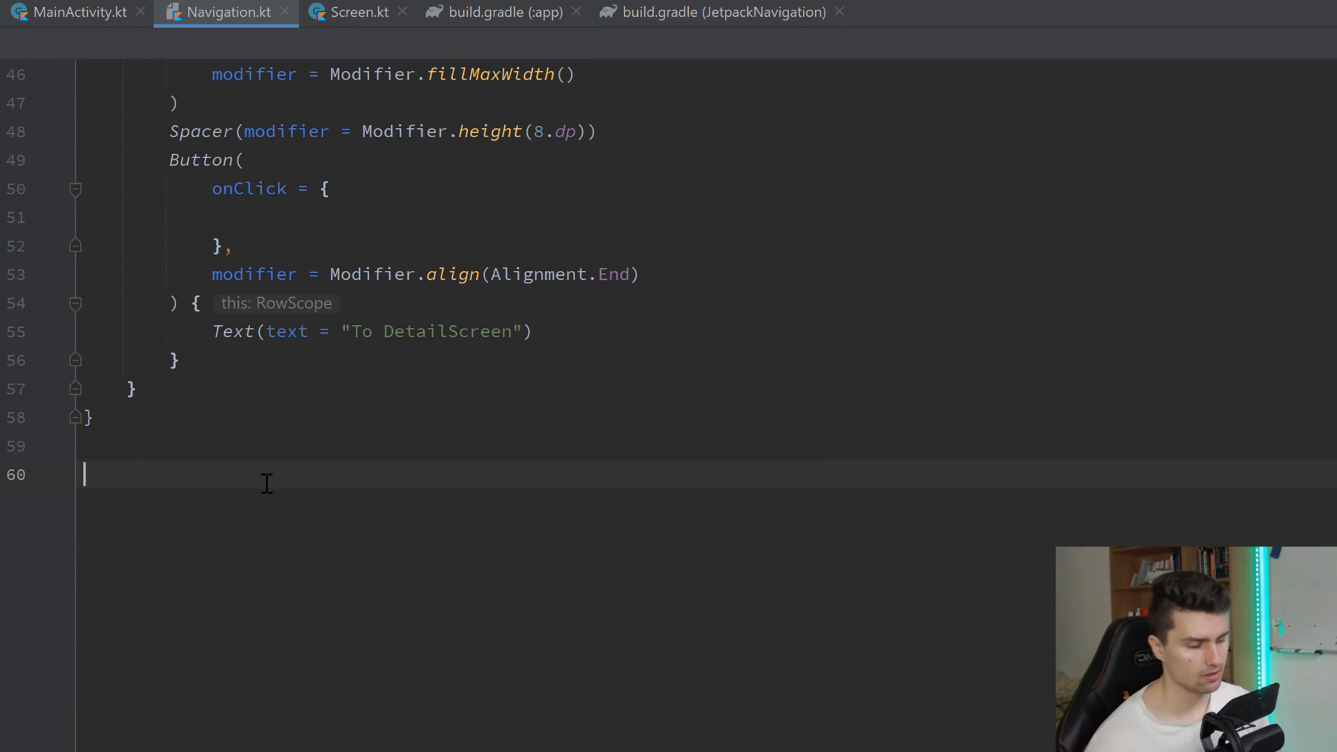
text(@Composable)
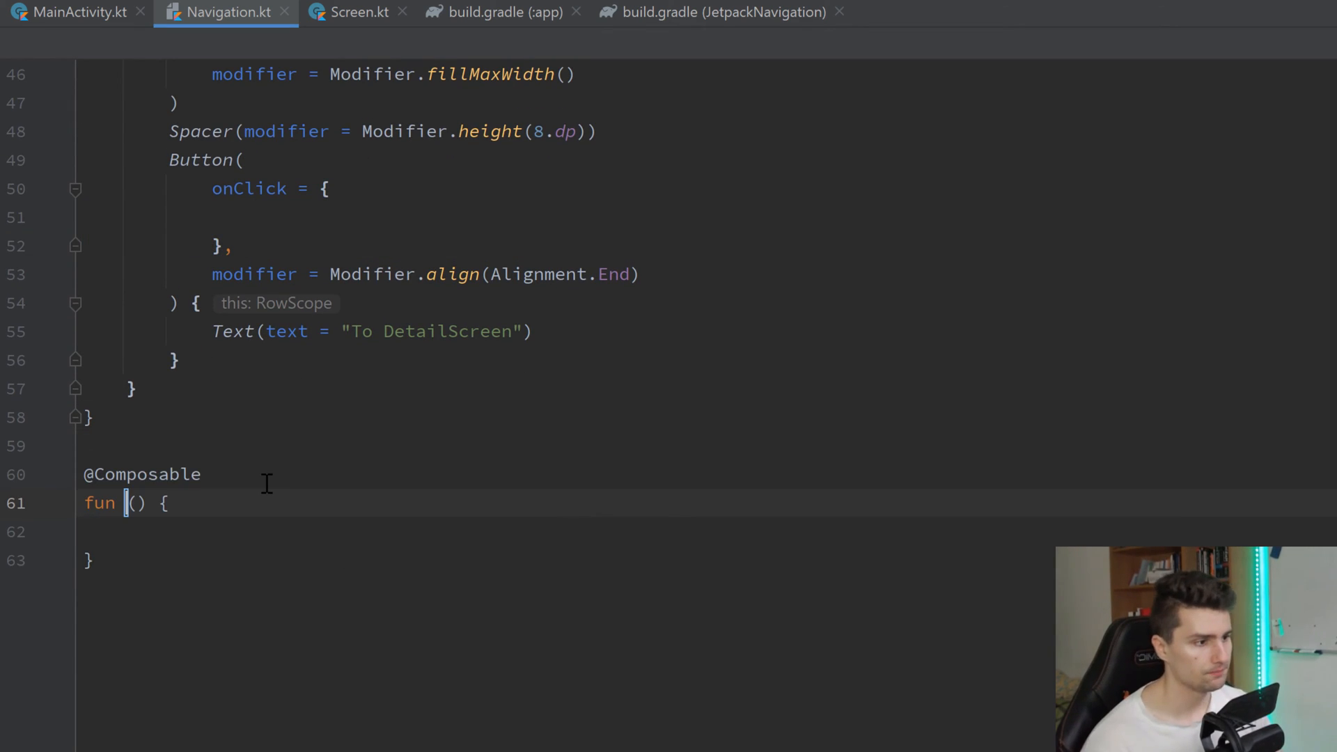
text(DetailScreen)
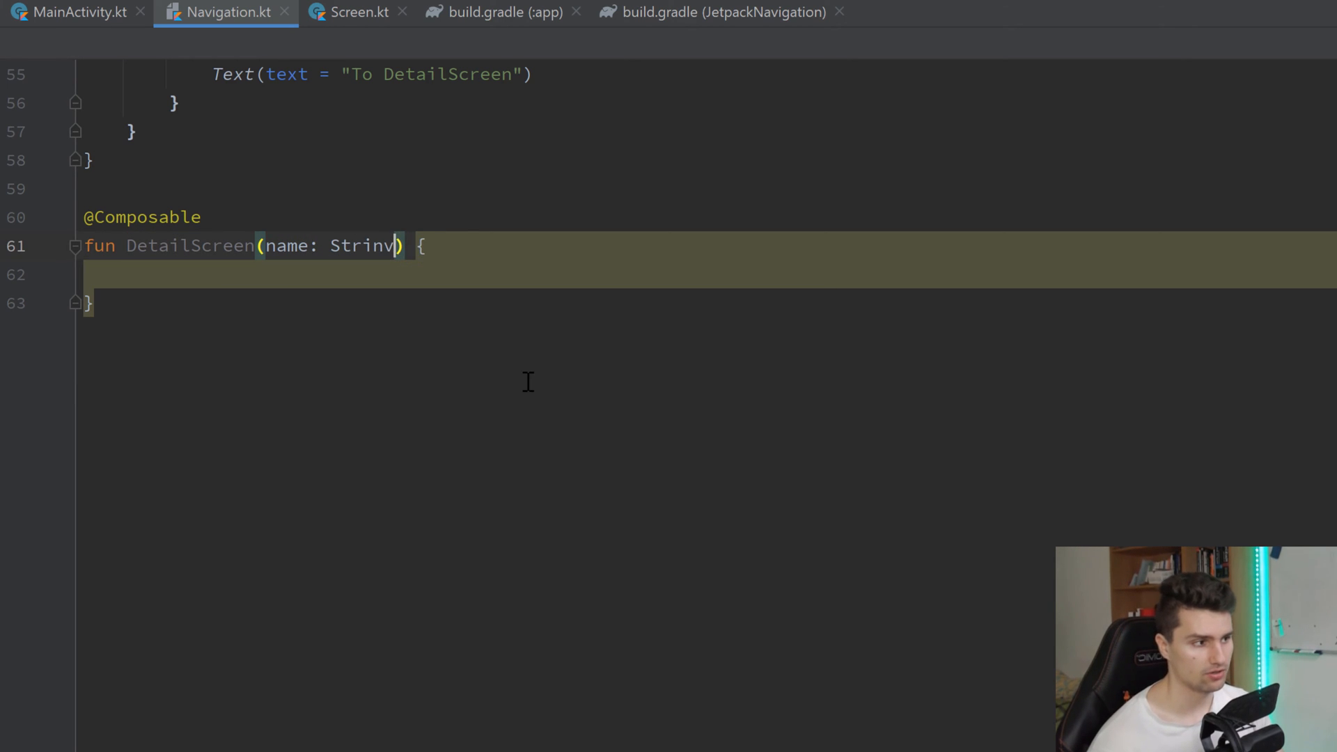
text(String?)
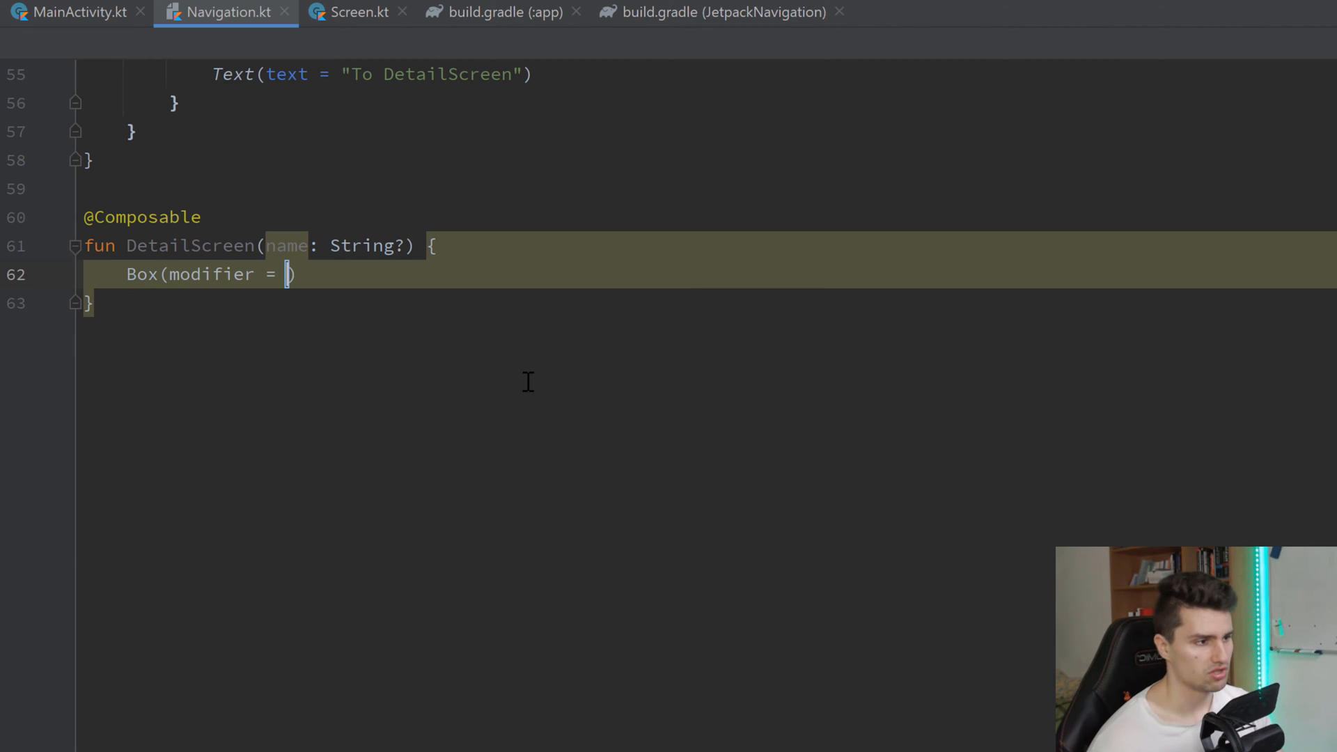
Step: Add a full-size Box with Modifier.fillMaxSize() and contentAlignment = Alignment.Center
text(M)
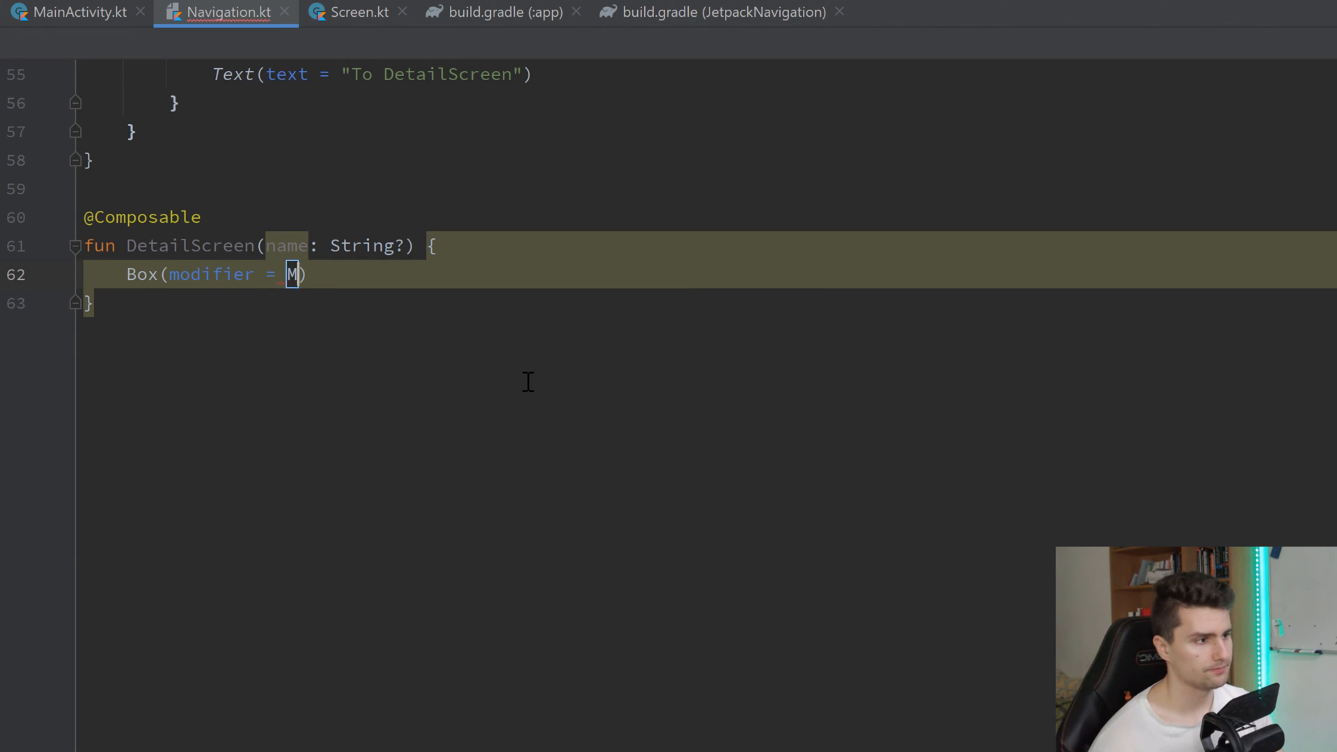
text(odifi)
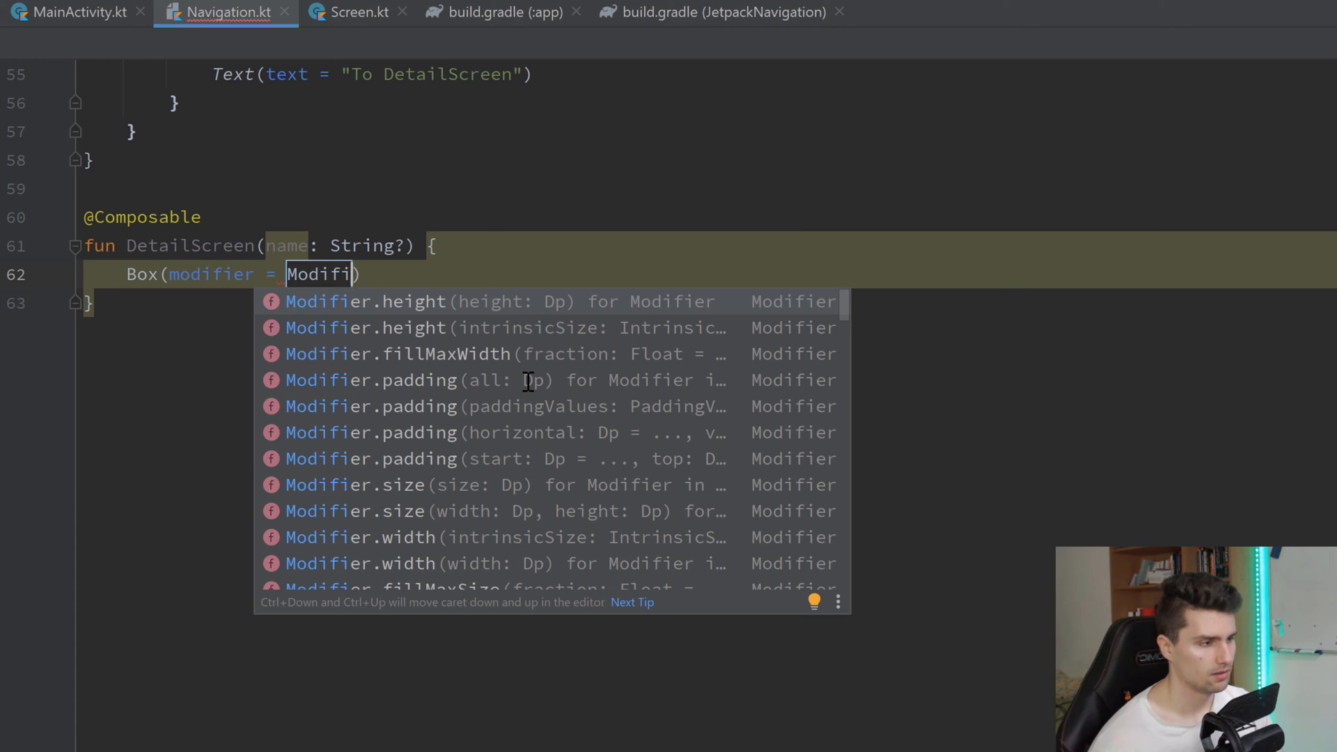
key(Escape)
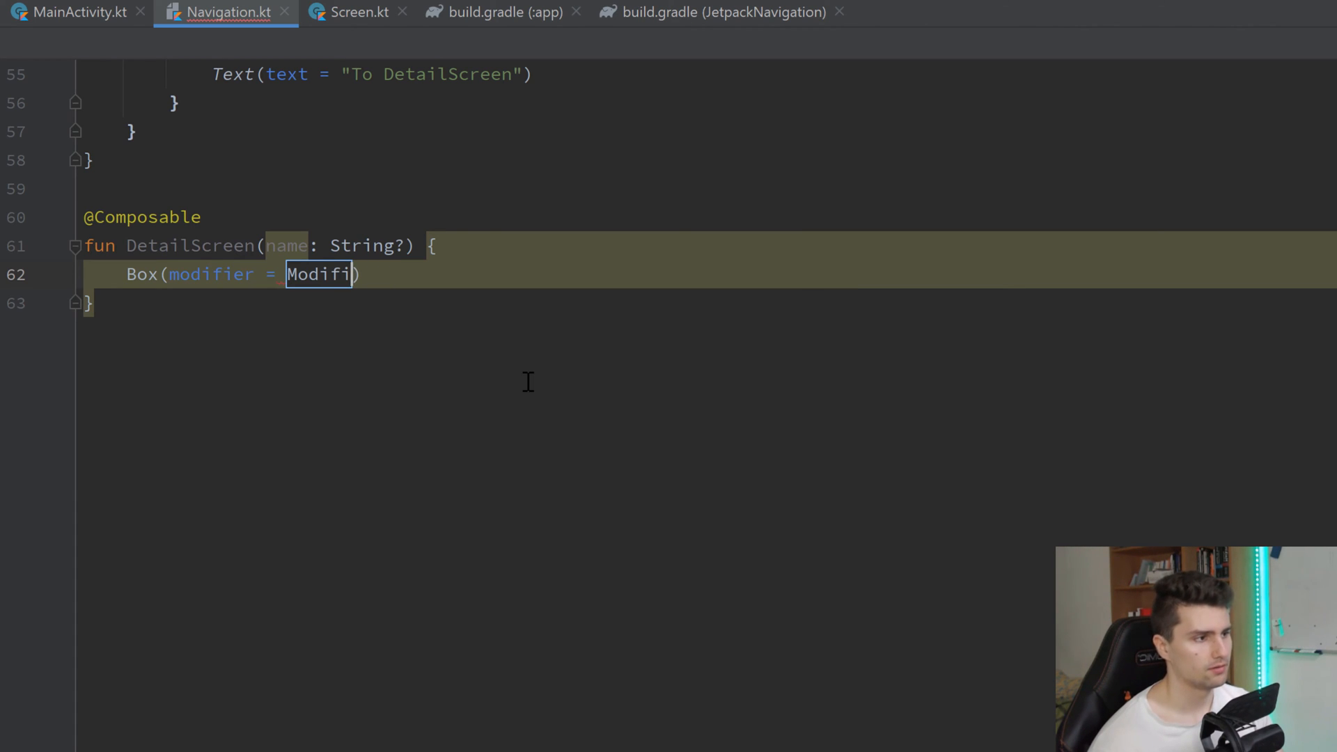
text(er)
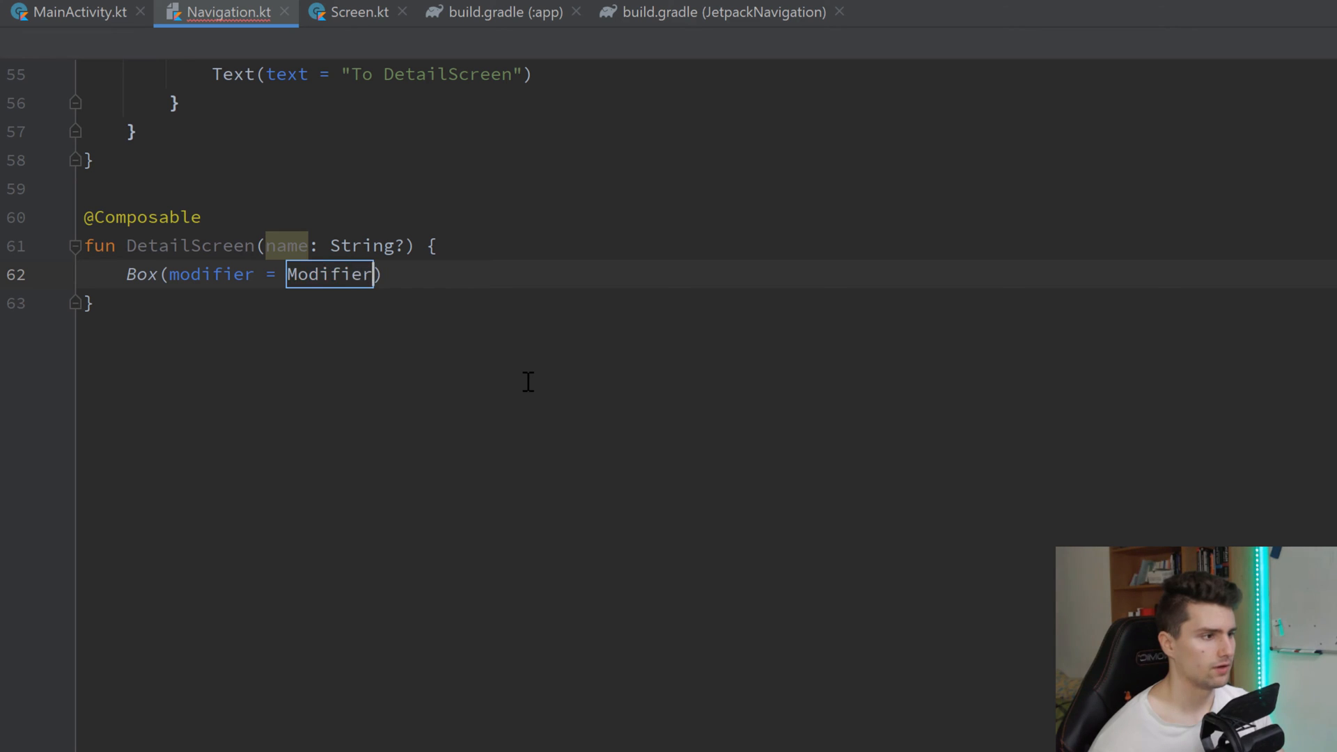
text(.fillMaxSize()
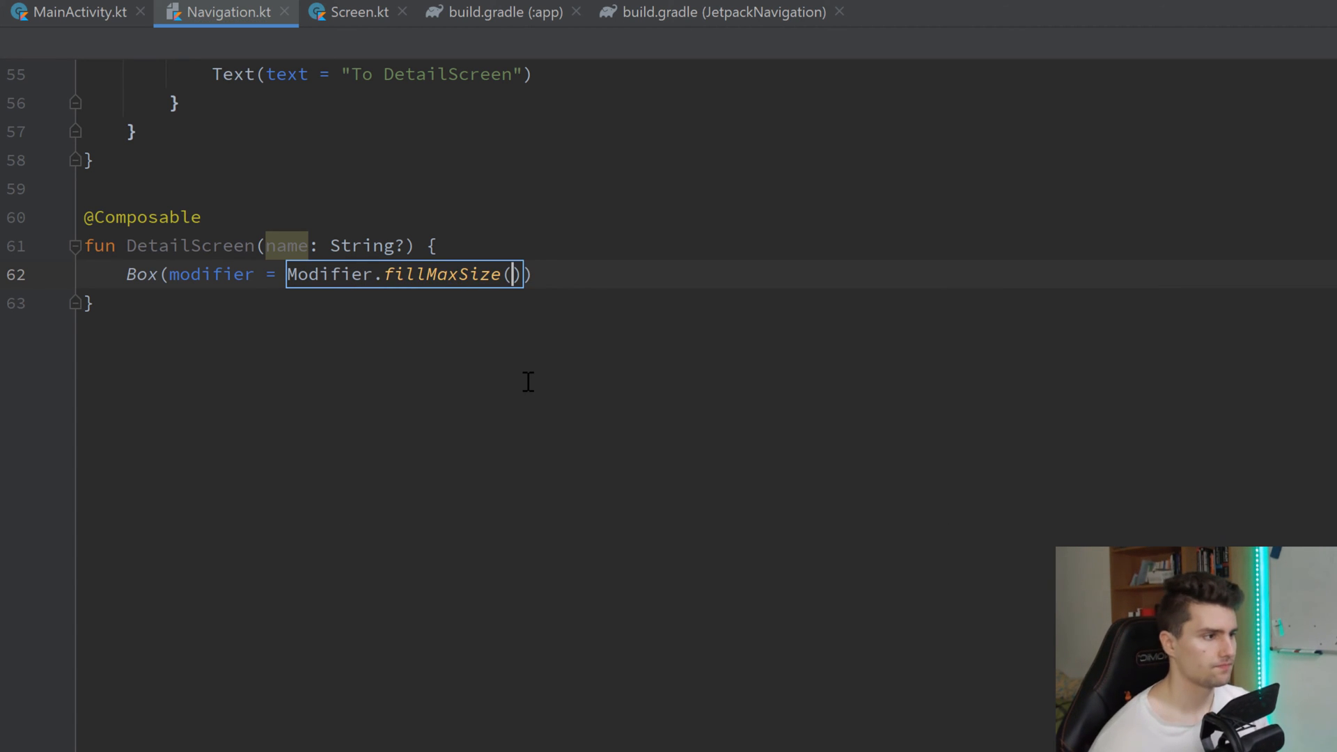
click(142, 274)
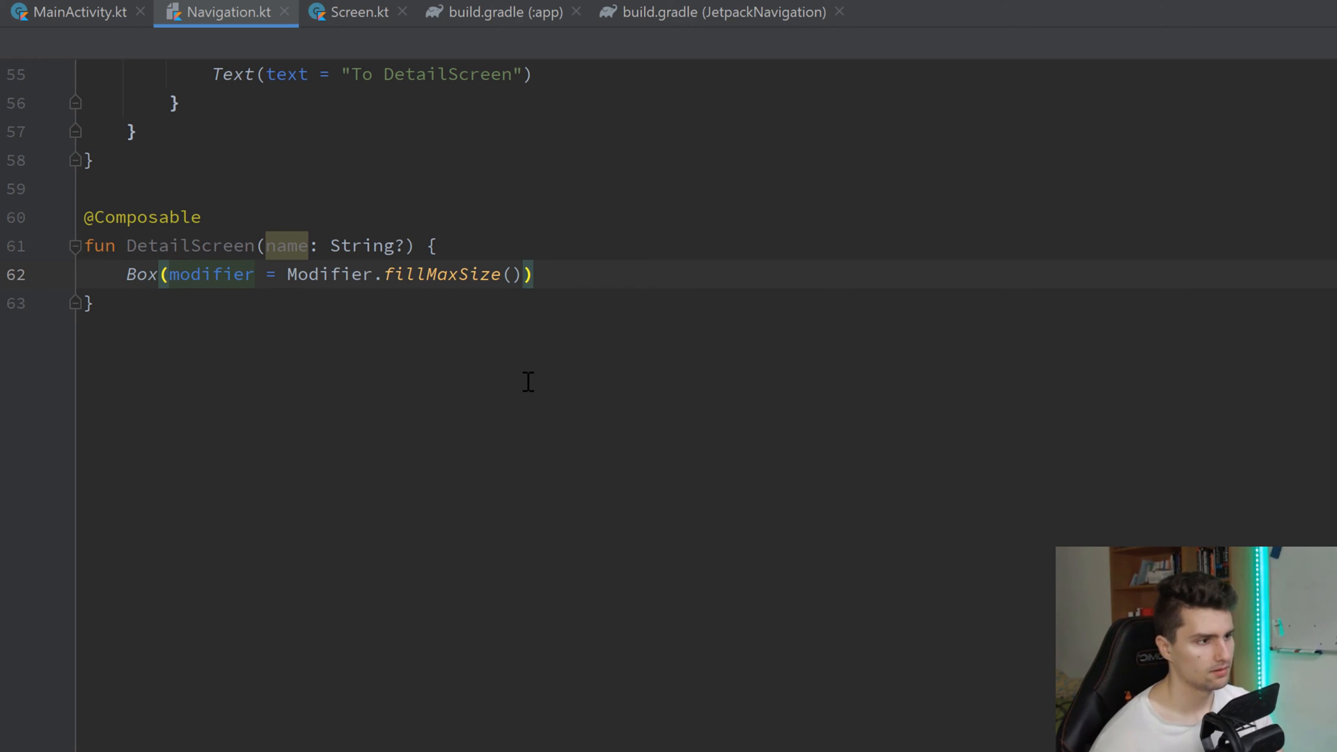
text(contentAlignment = Center)
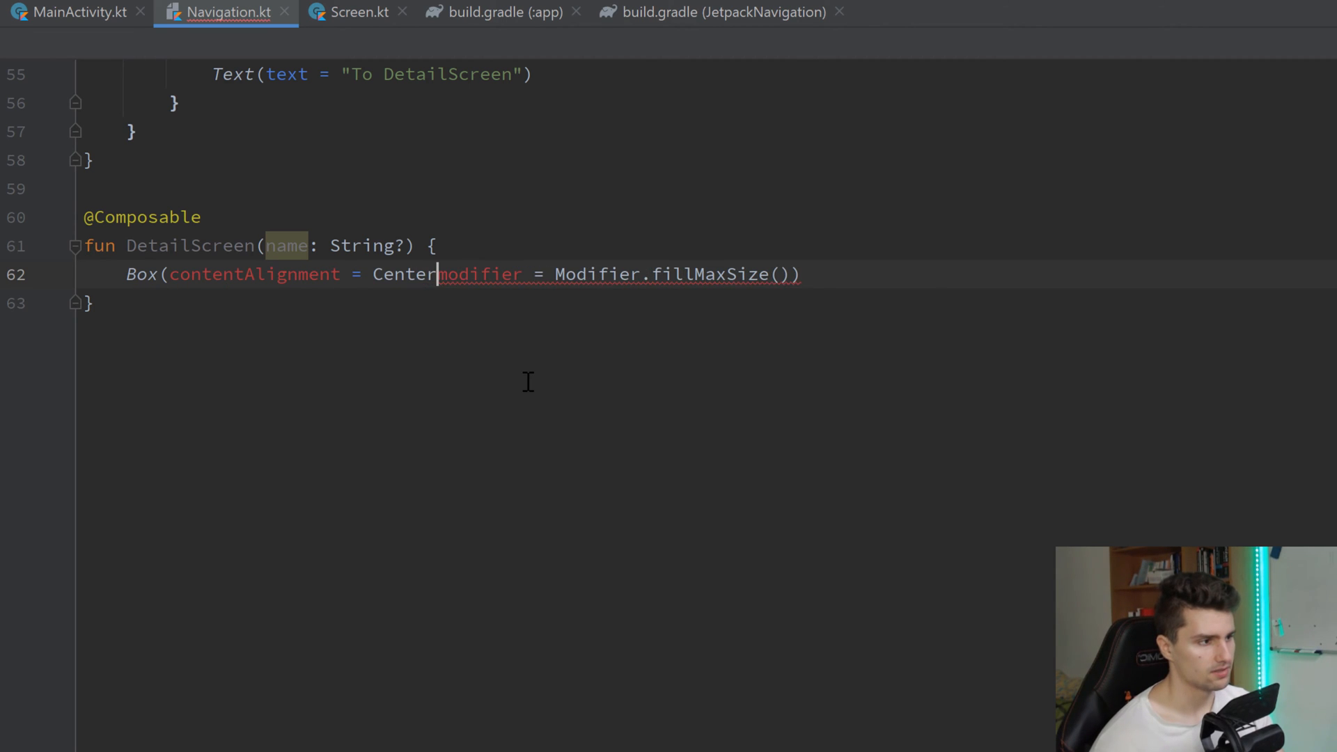
key(Backspace)
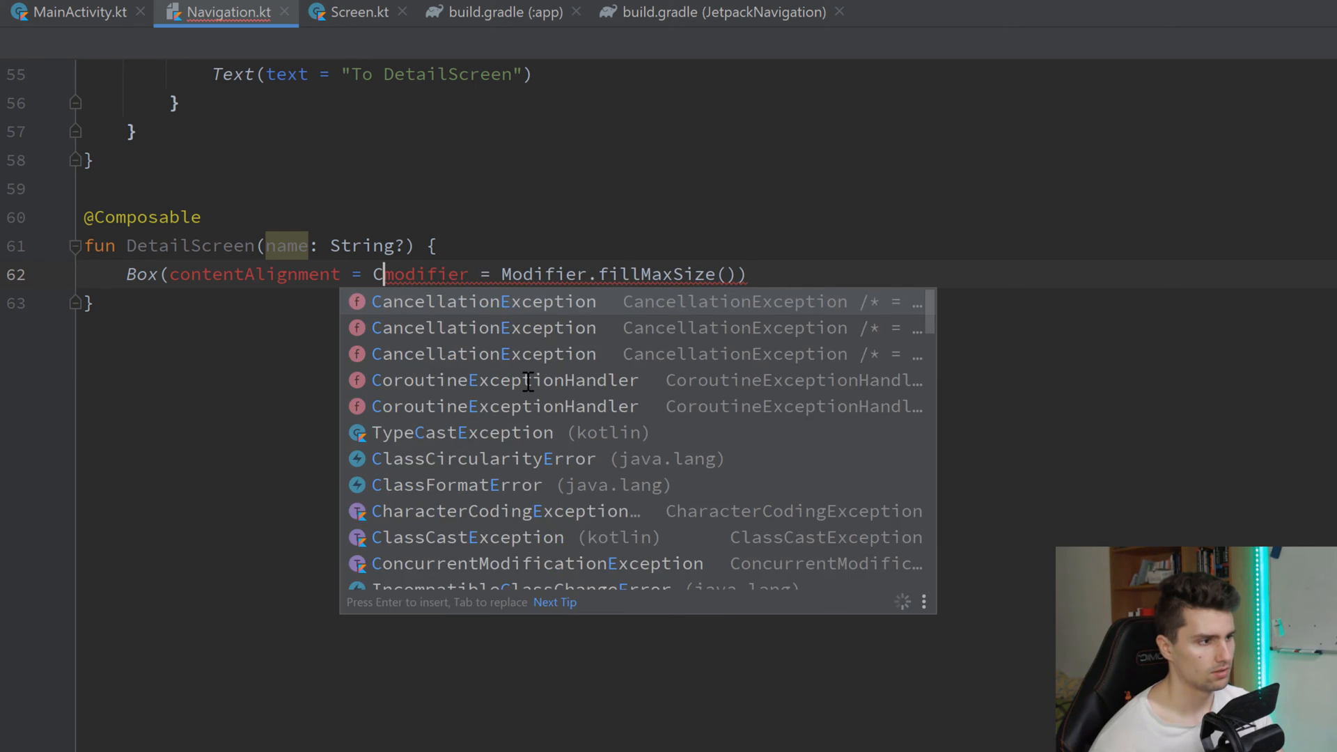
text(ent.Center,)
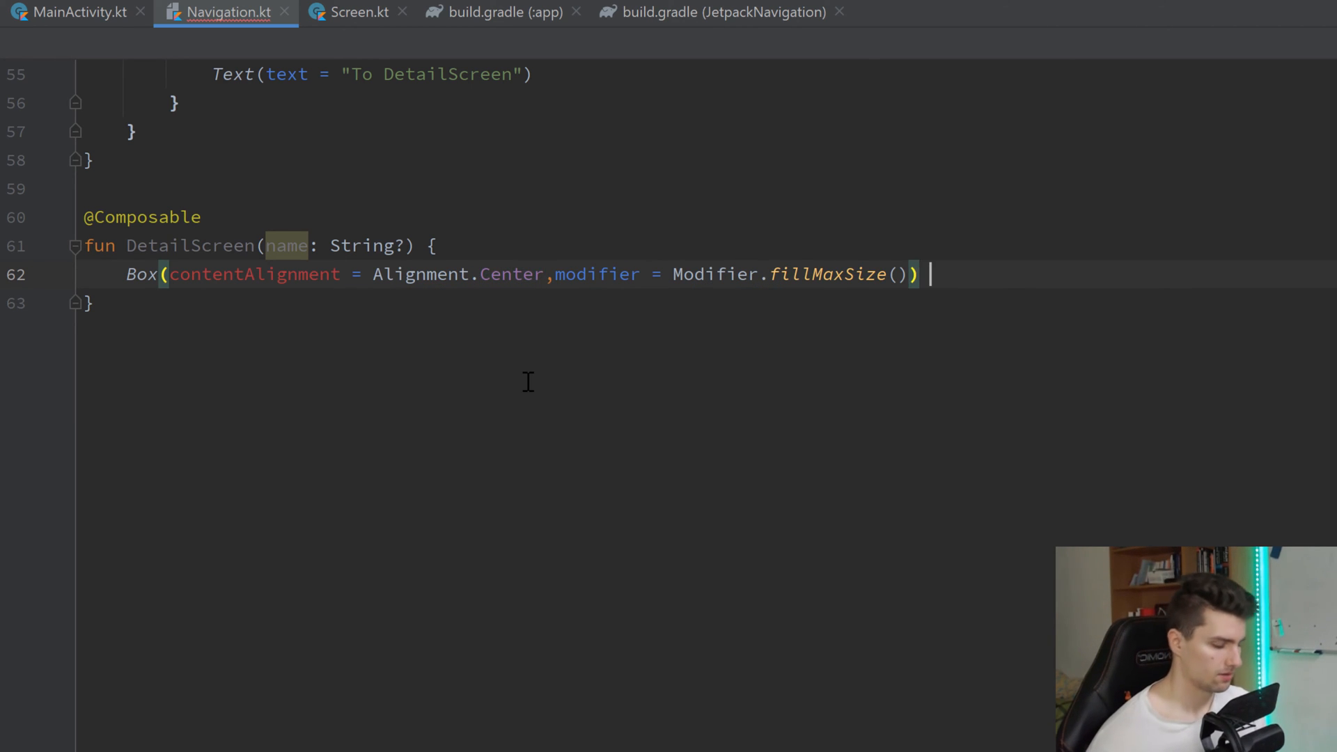
Step: Inside the Box, show Text(text = "Hello, $name")
text({)
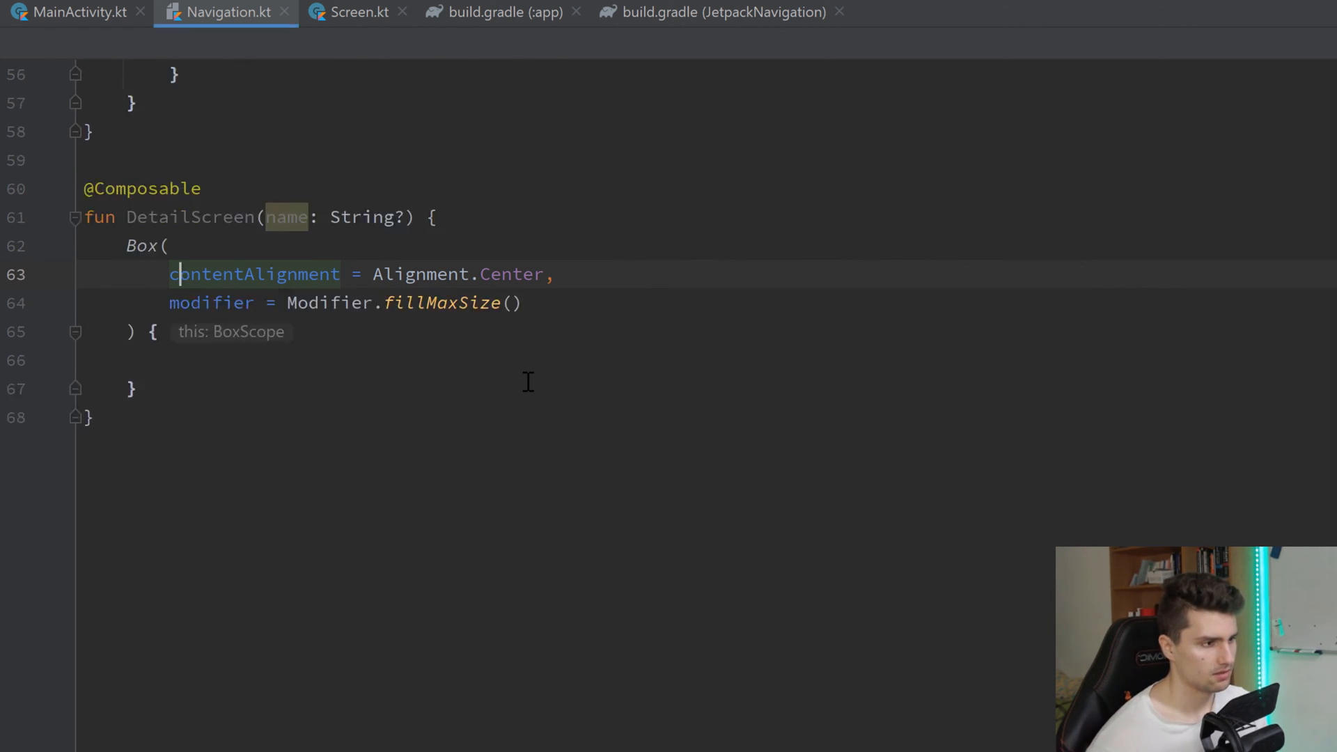
text(T)
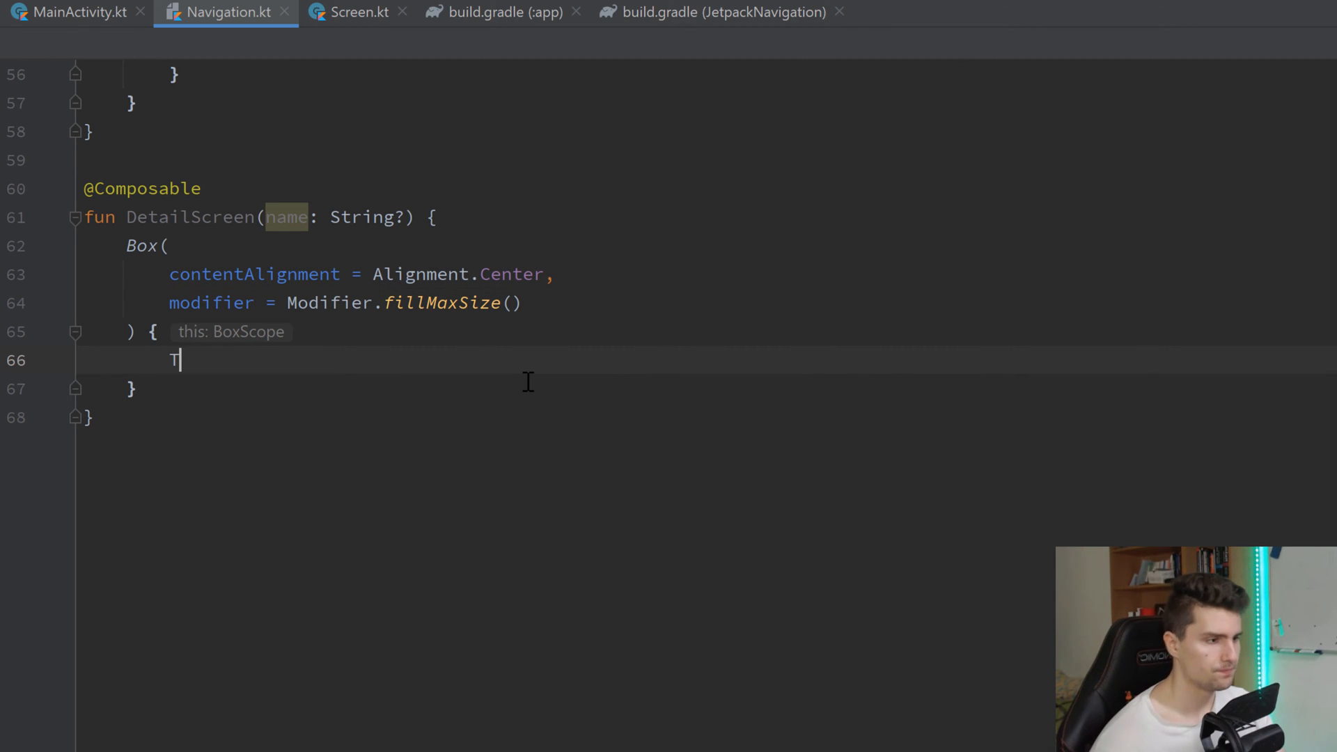
text(ext(text =)
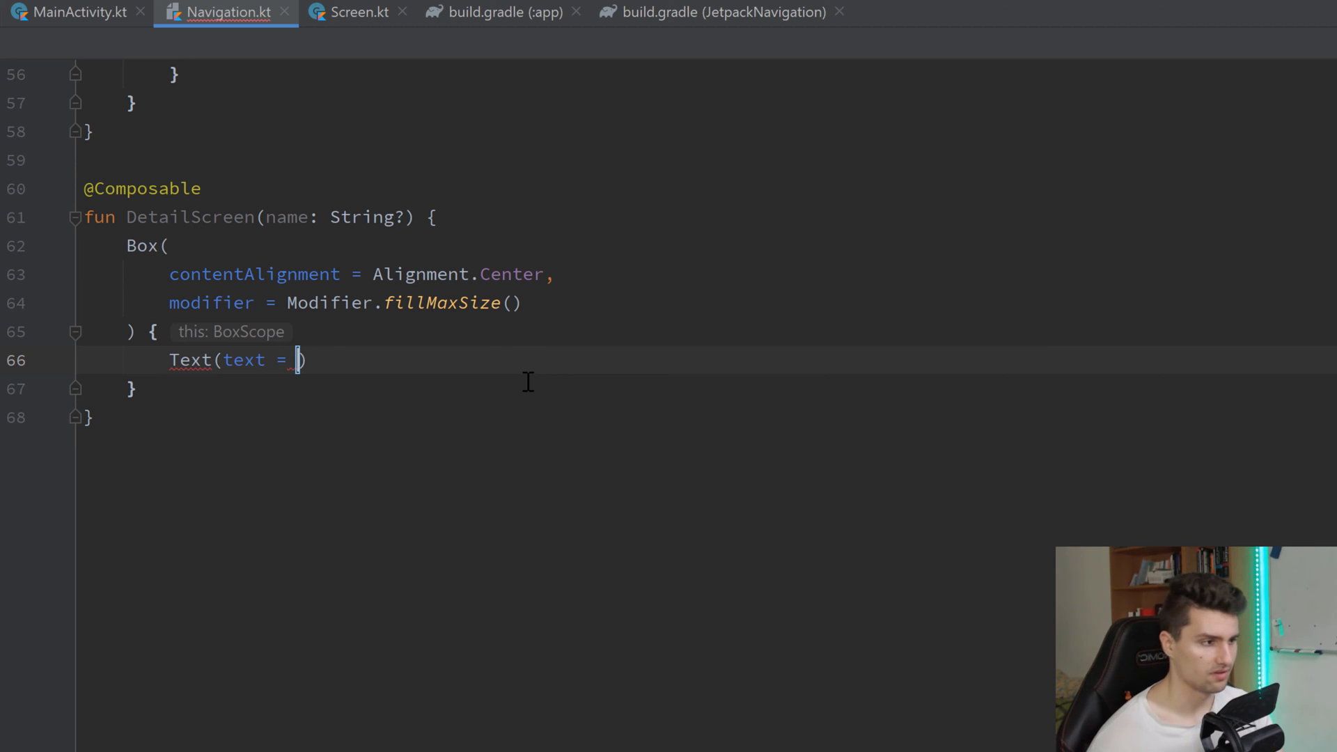
text("Hello, ")
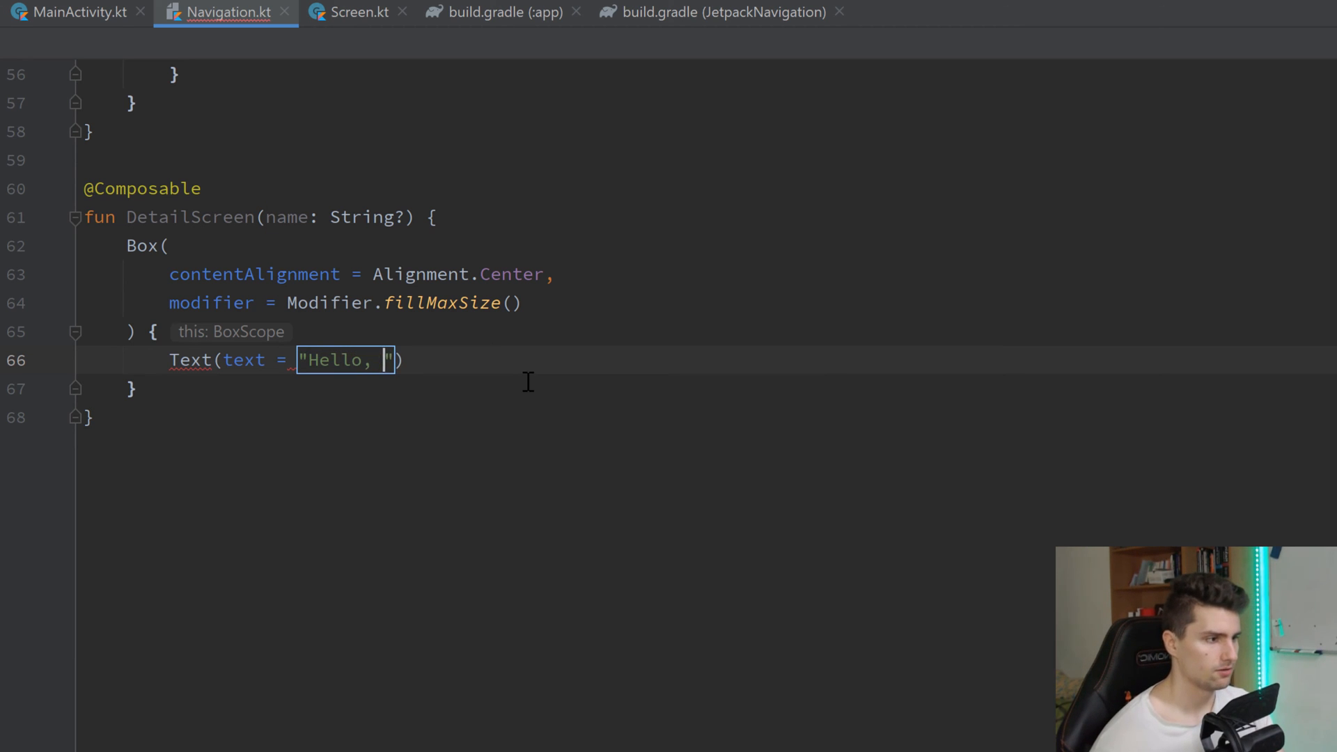
text($name)
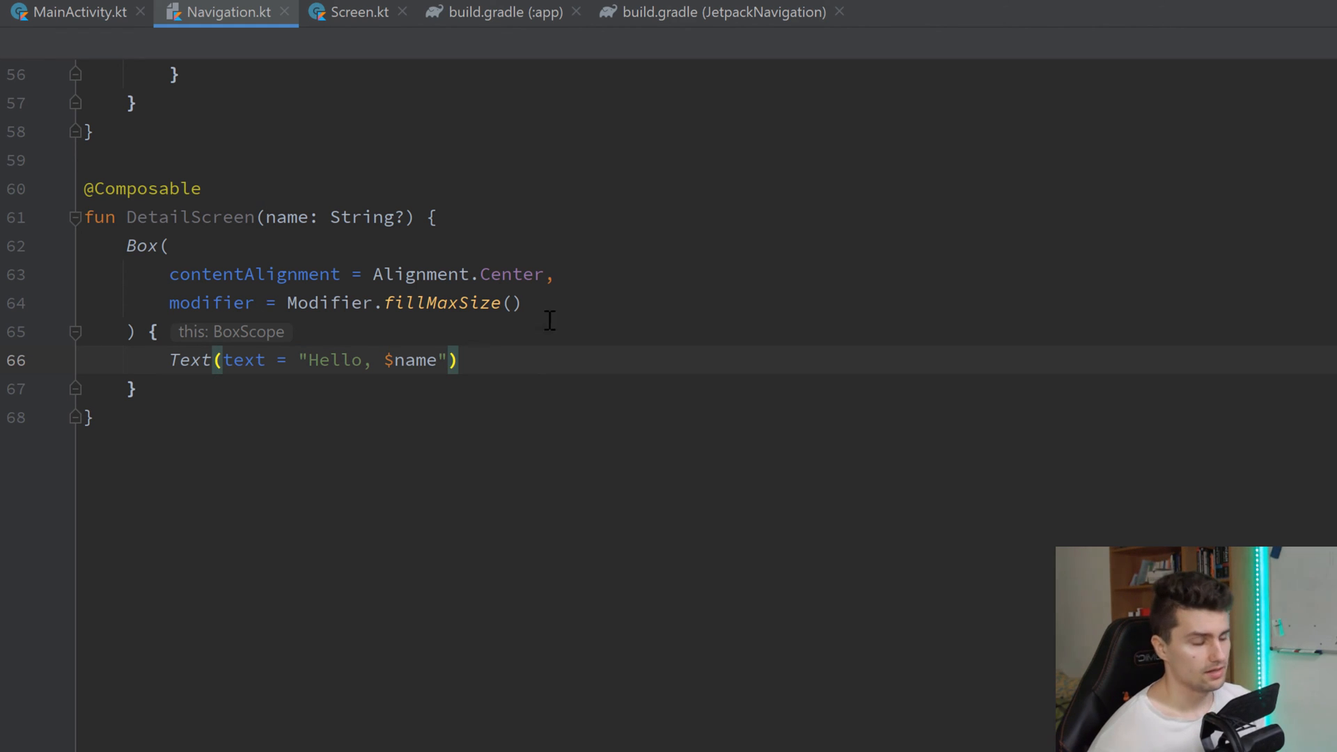
Step: Start a navController.navigate call inside the Button's empty onClick
scroll(up, 3)
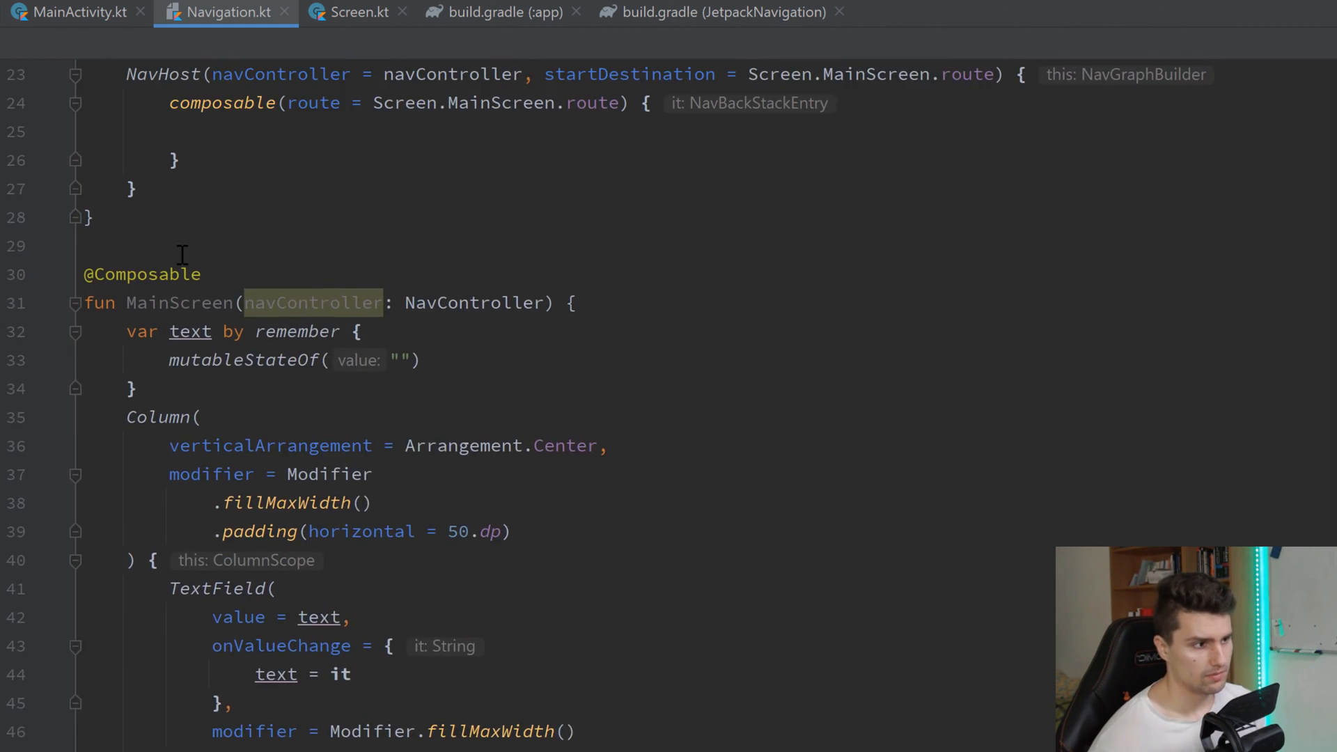
scroll(down, 3)
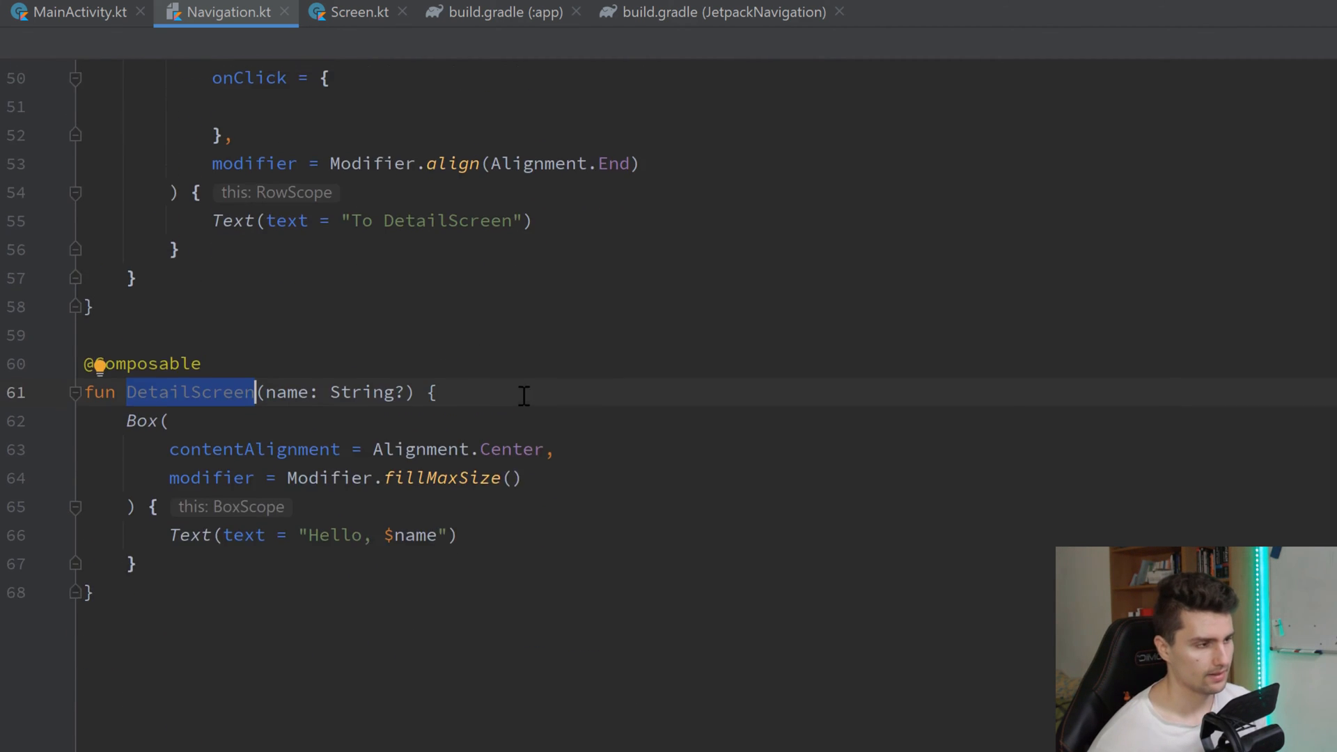
scroll(up, 3)
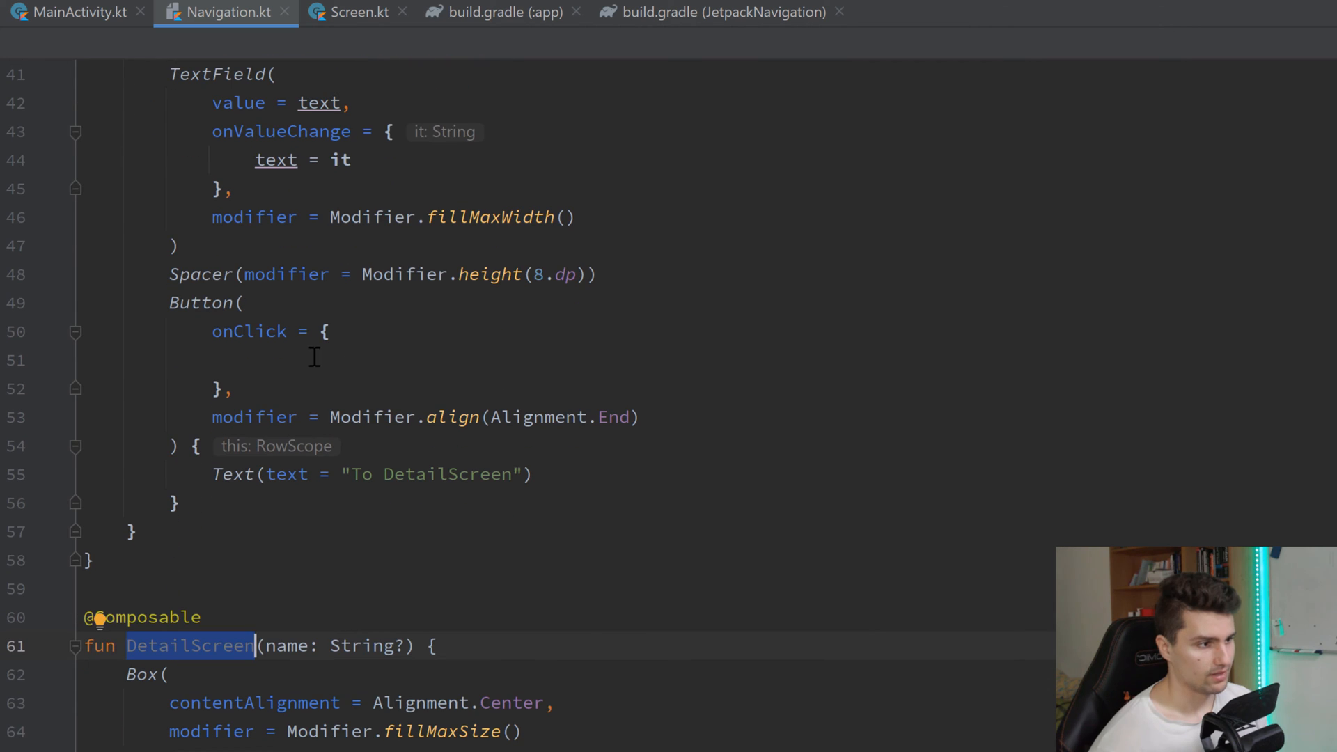
click(213, 360)
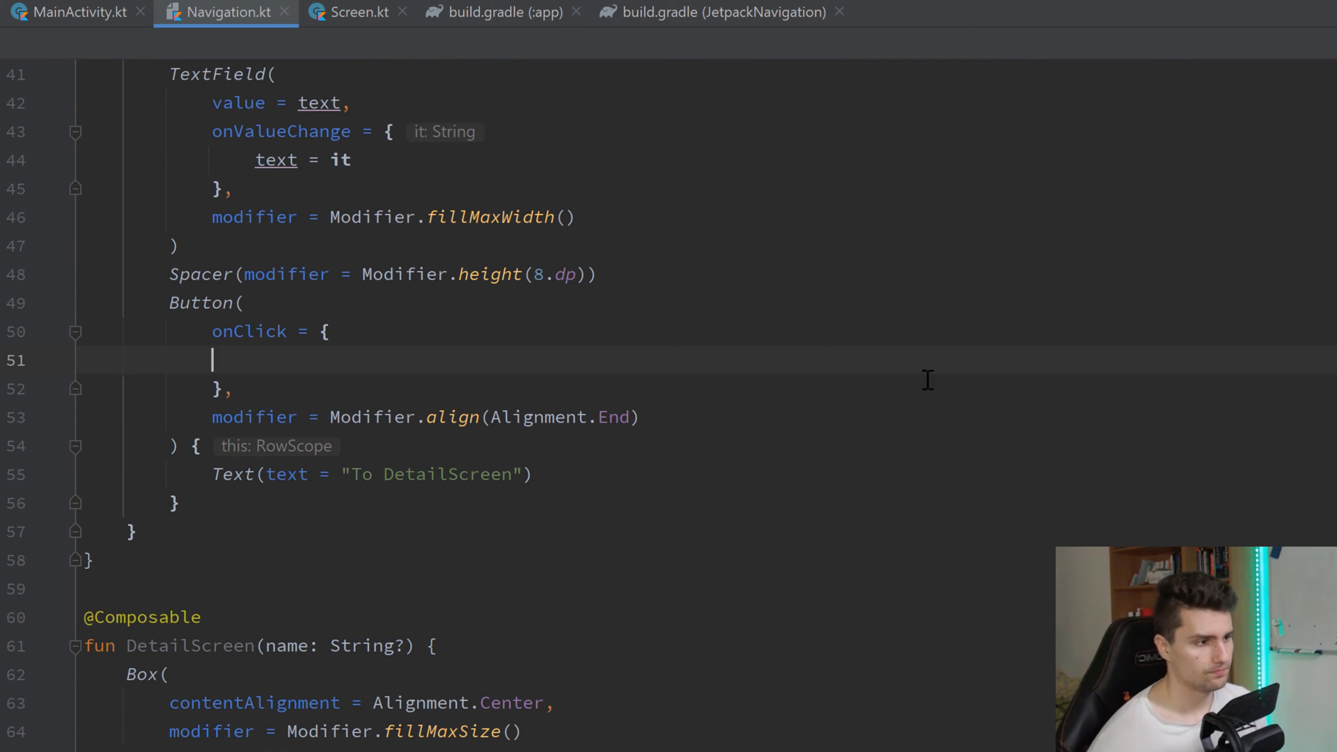
text(navController)
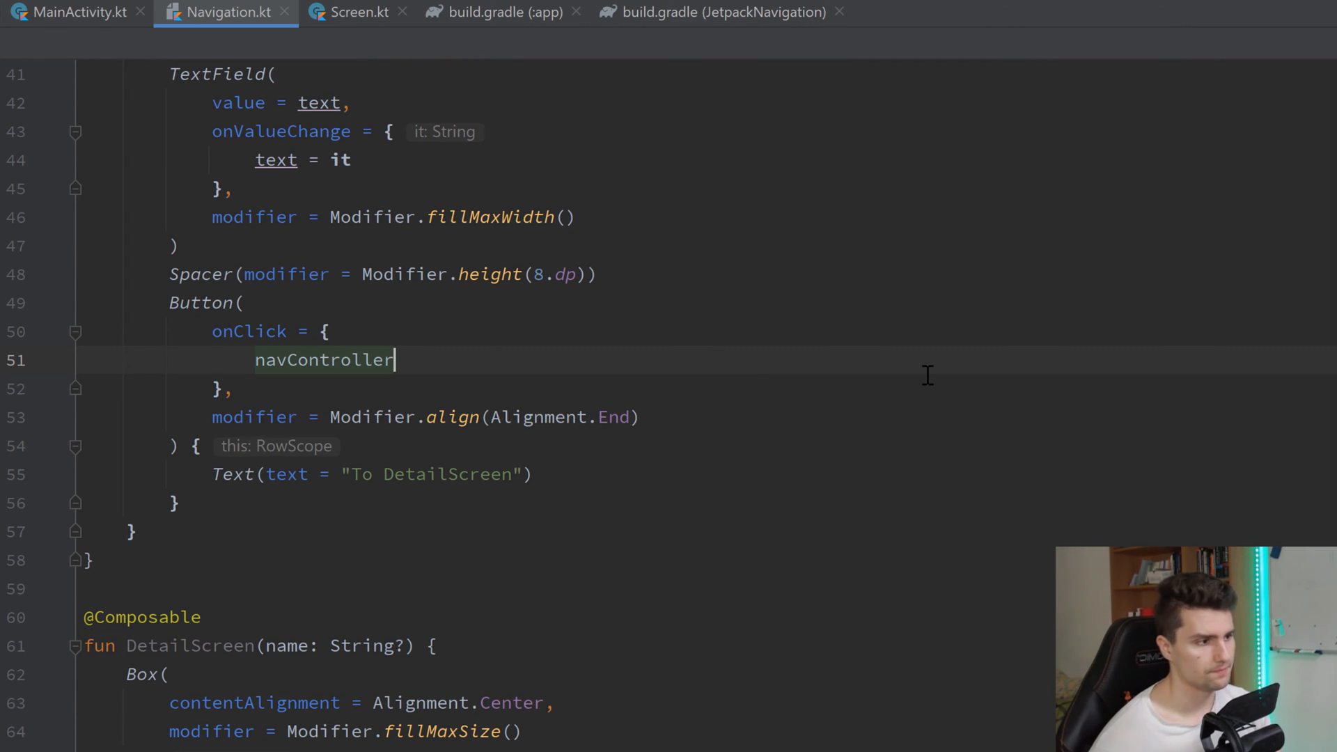
text(.navigate()
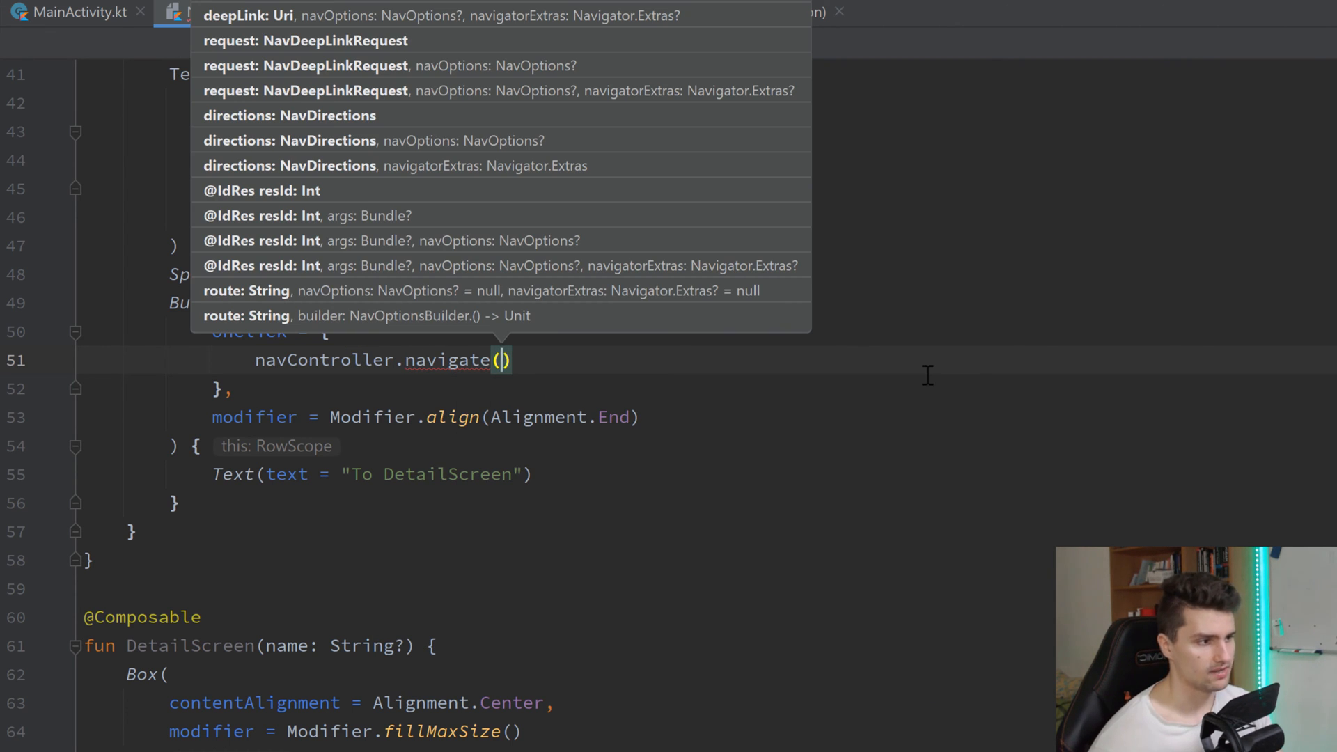
mouse_move(230, 342)
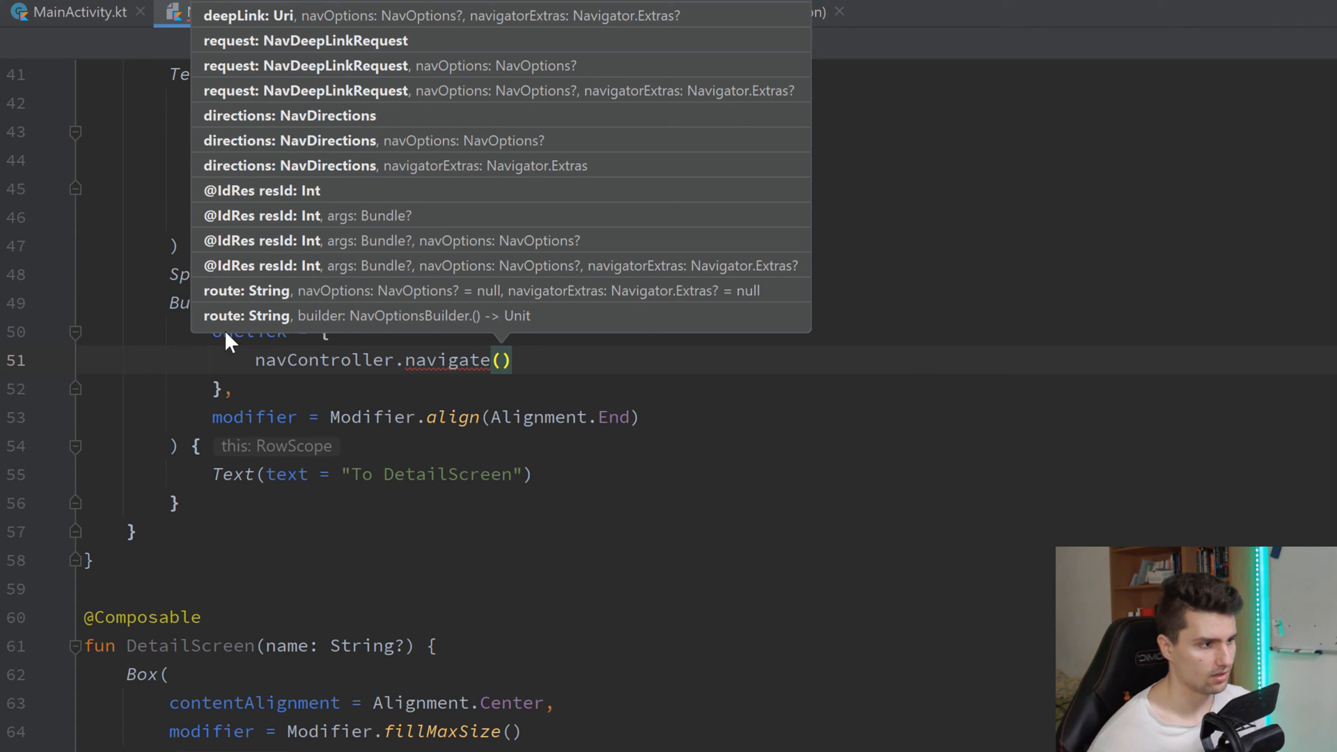
mouse_move(901, 544)
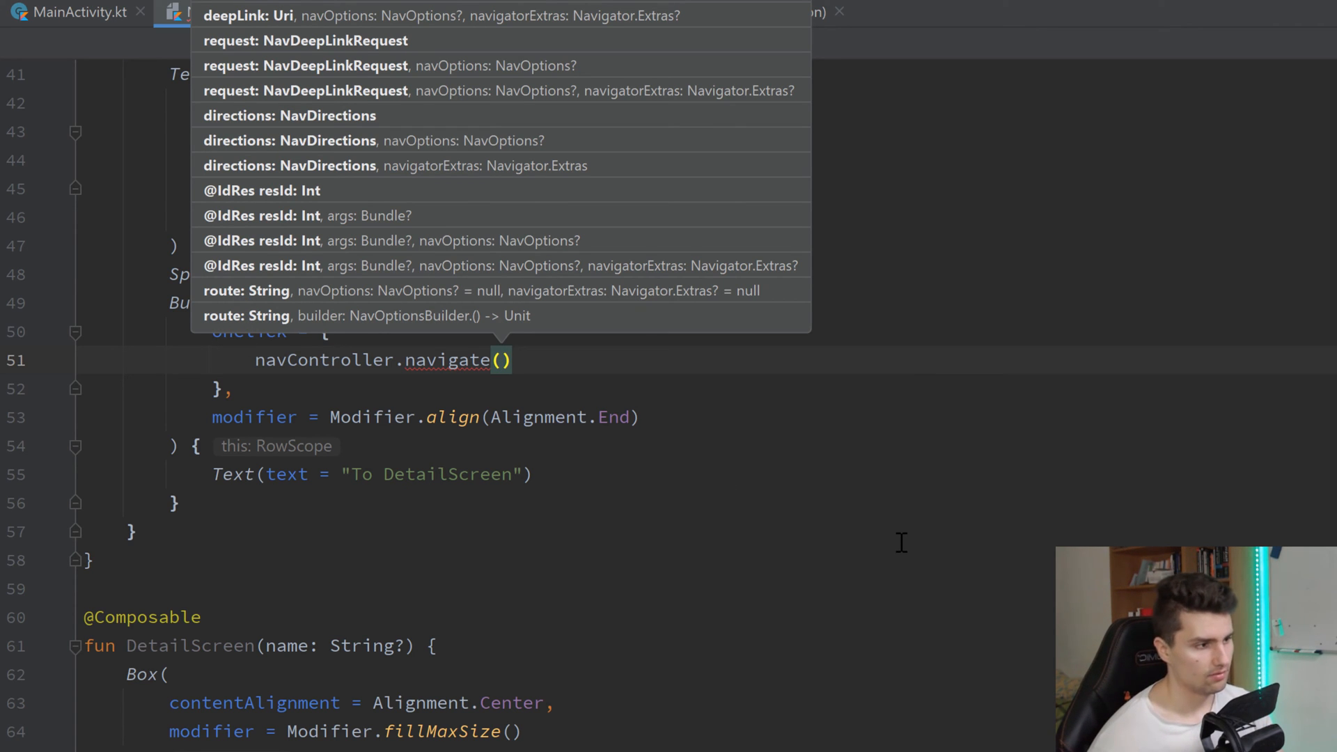
Step: Pass Screen.DetailScreen.route as the navigate destination
text(Sc)
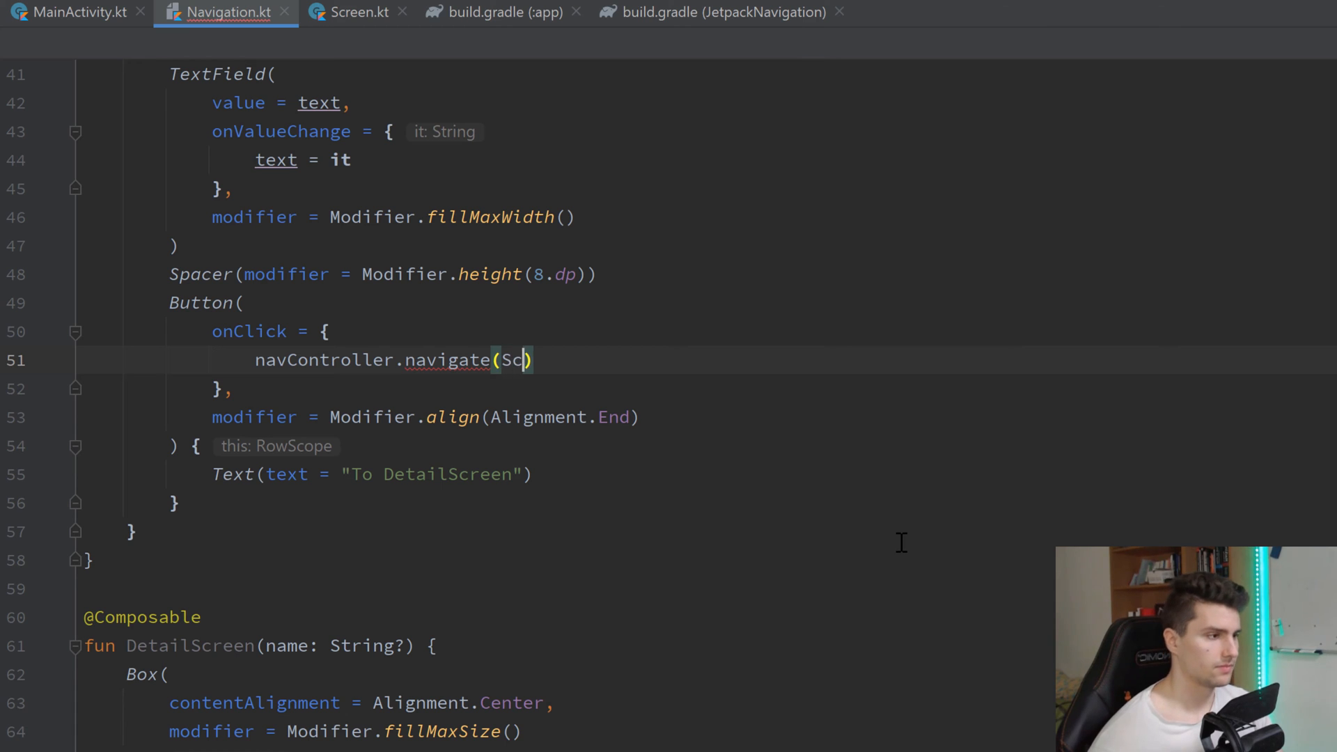
text(reen.)
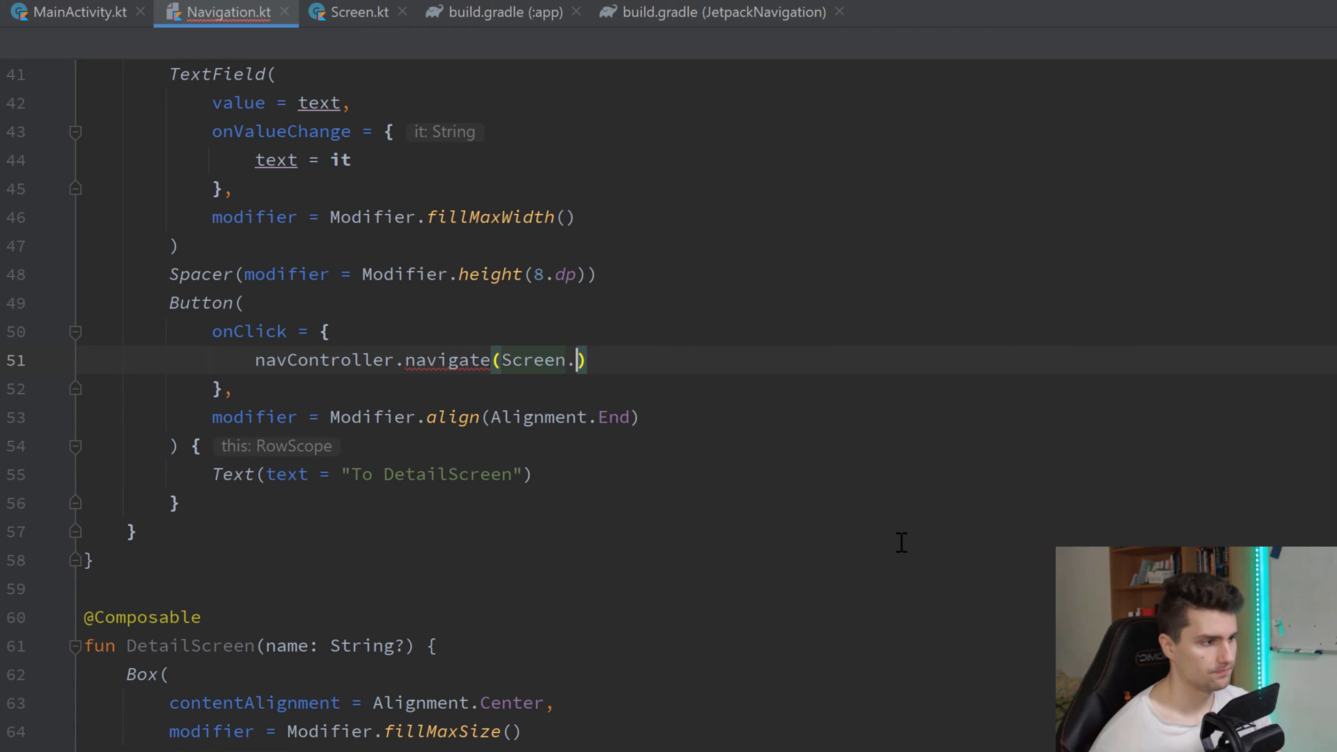
text(DetailScreen.route)
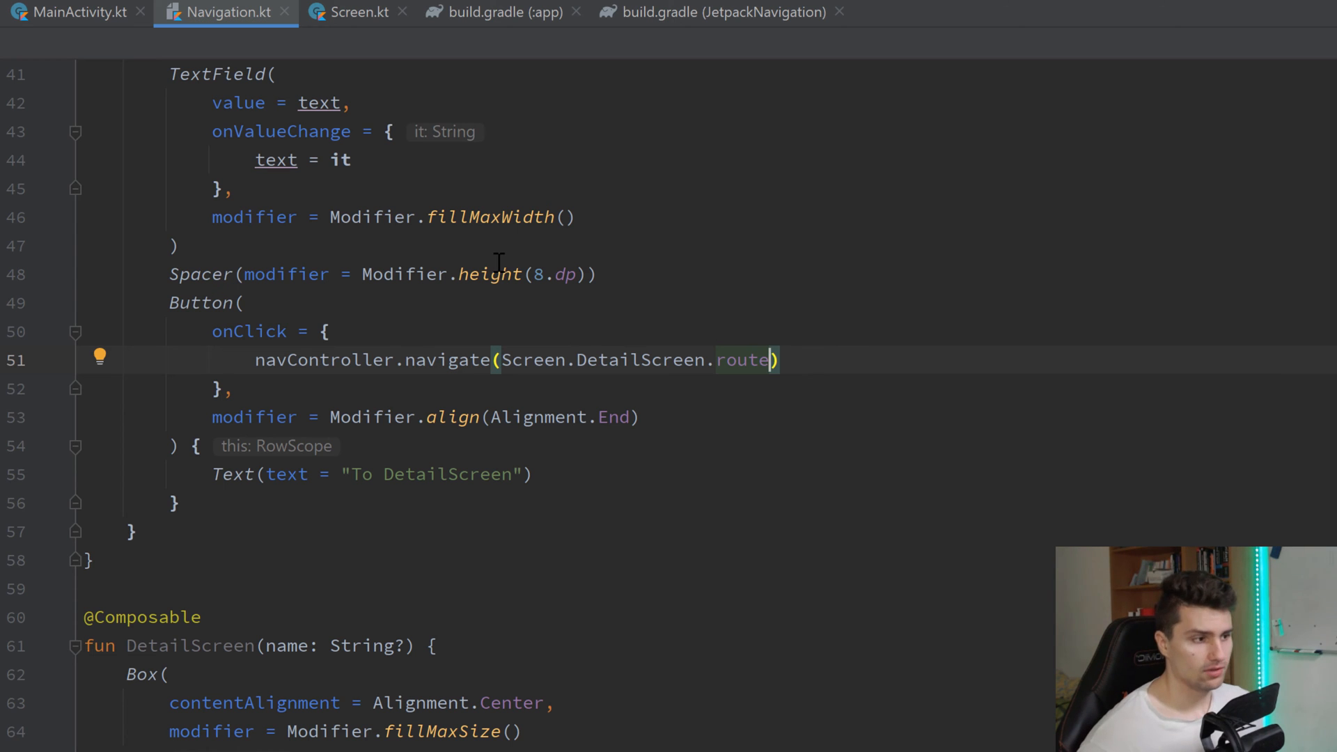
scroll(up, 3)
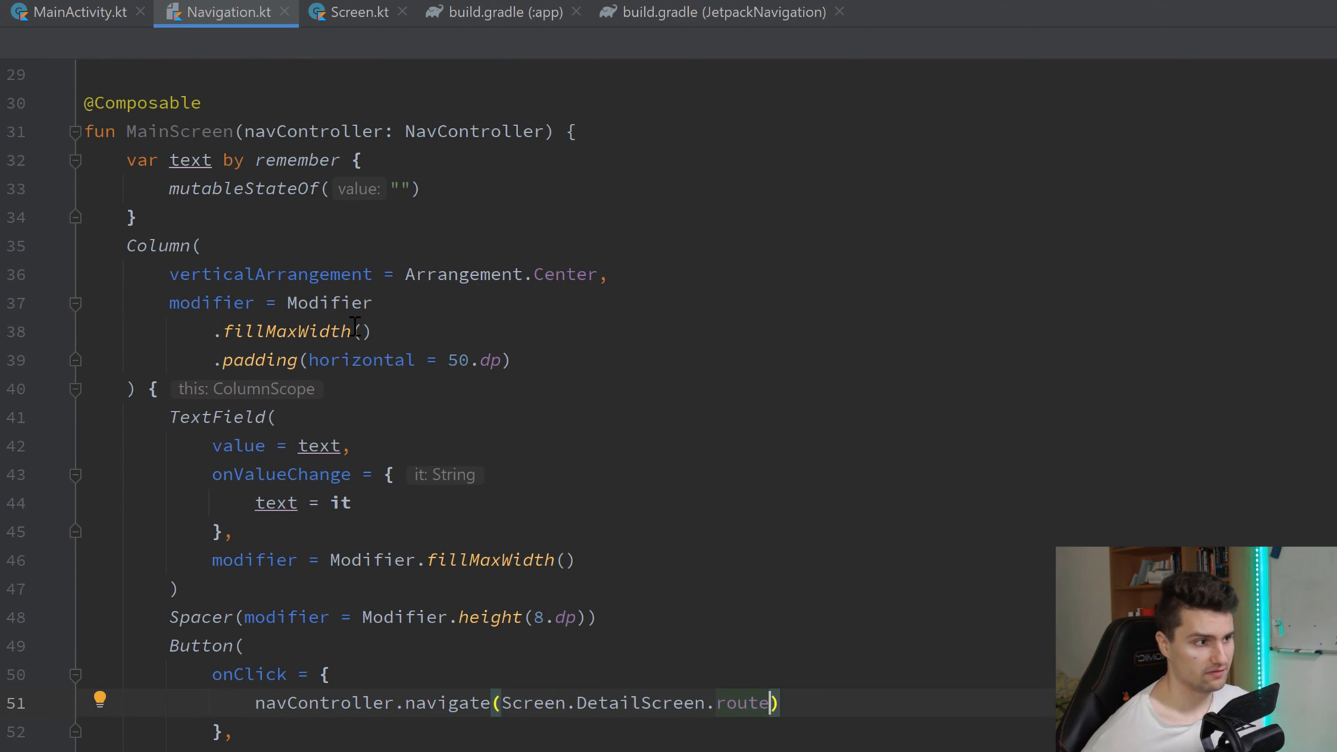
scroll(down, 3)
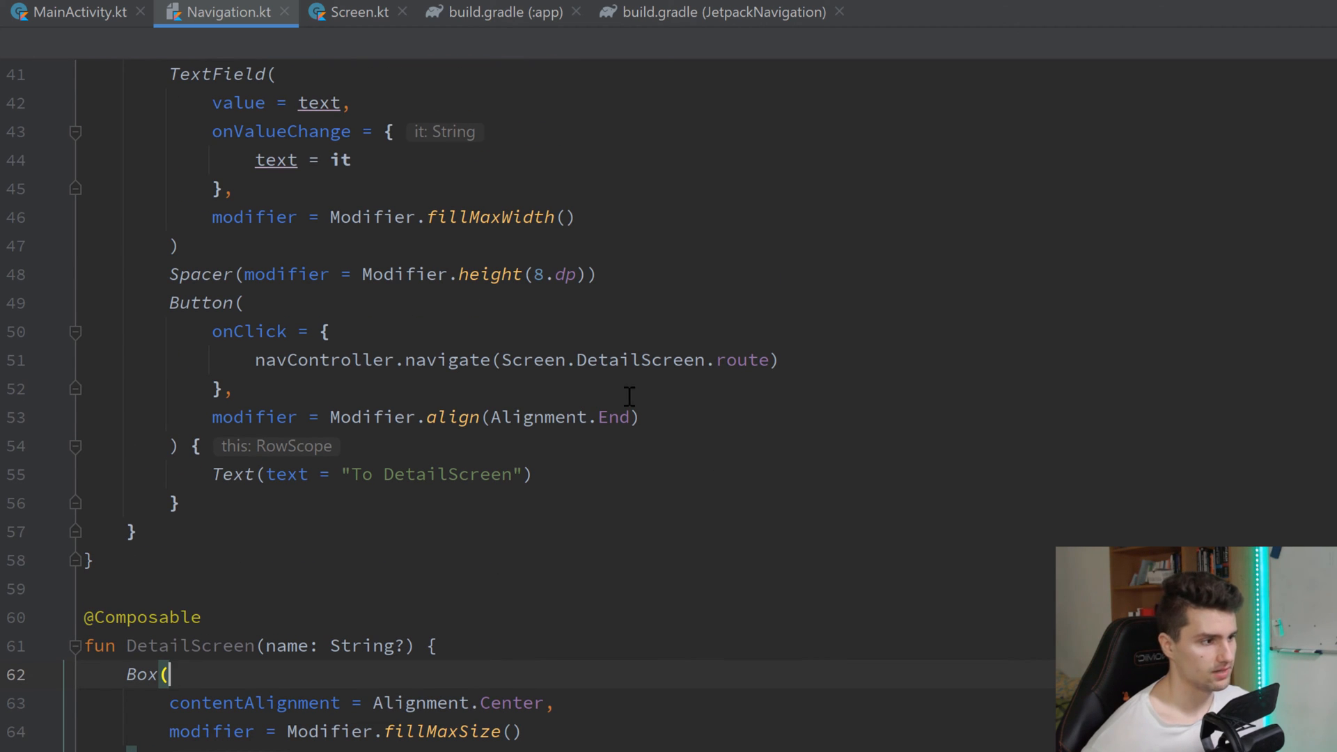
double_click(636, 360)
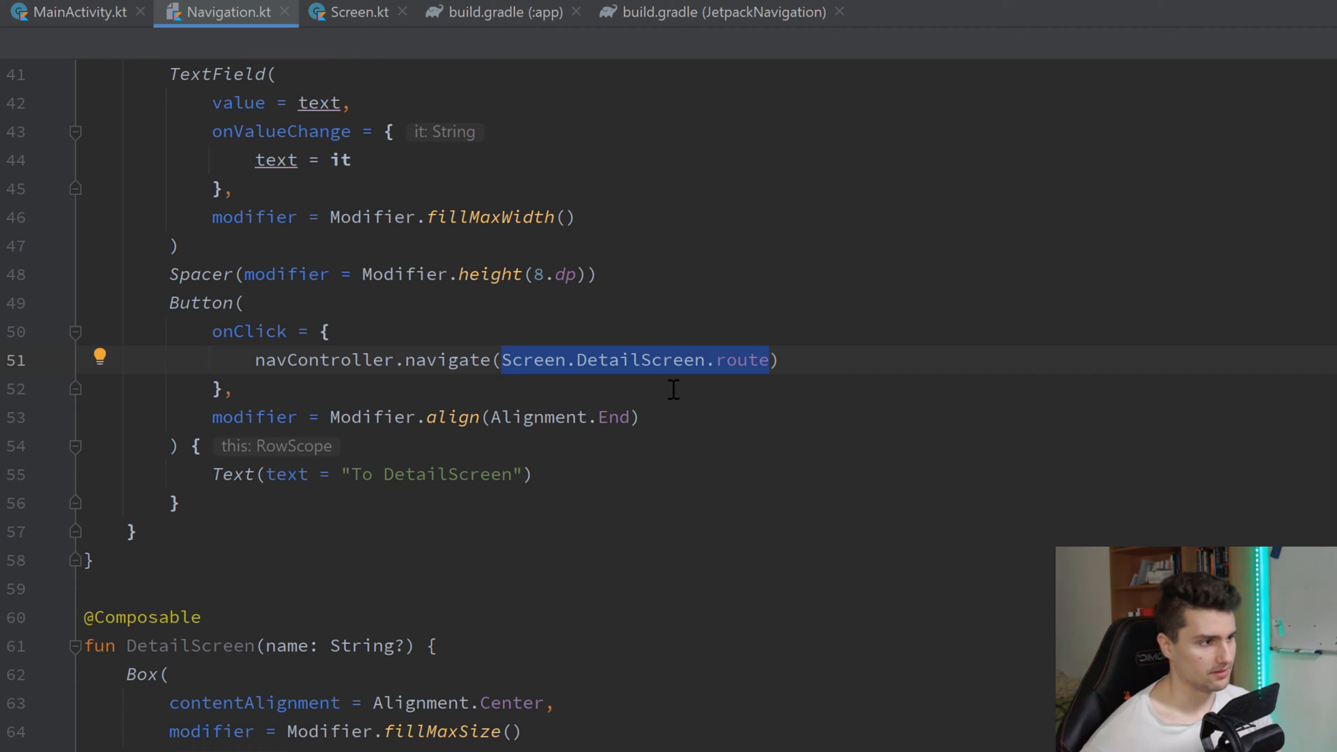
scroll(up, 3)
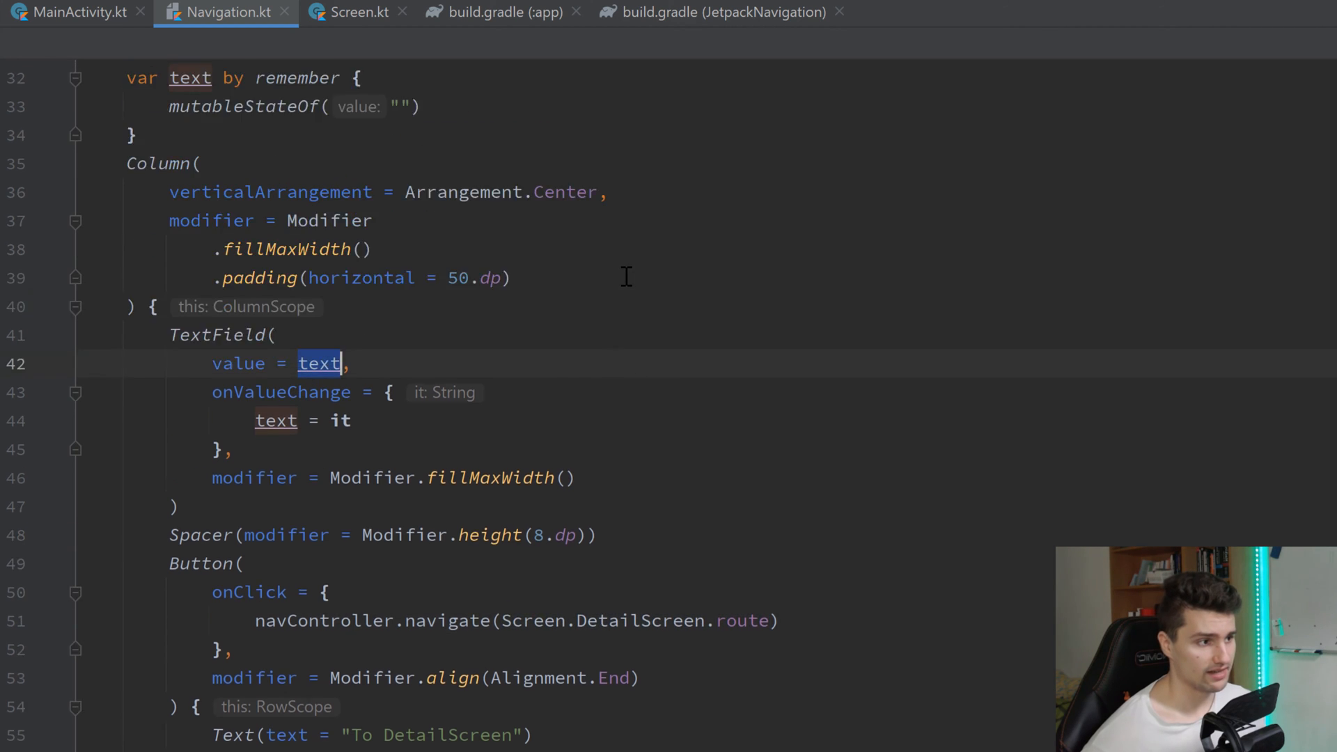
scroll(down, 3)
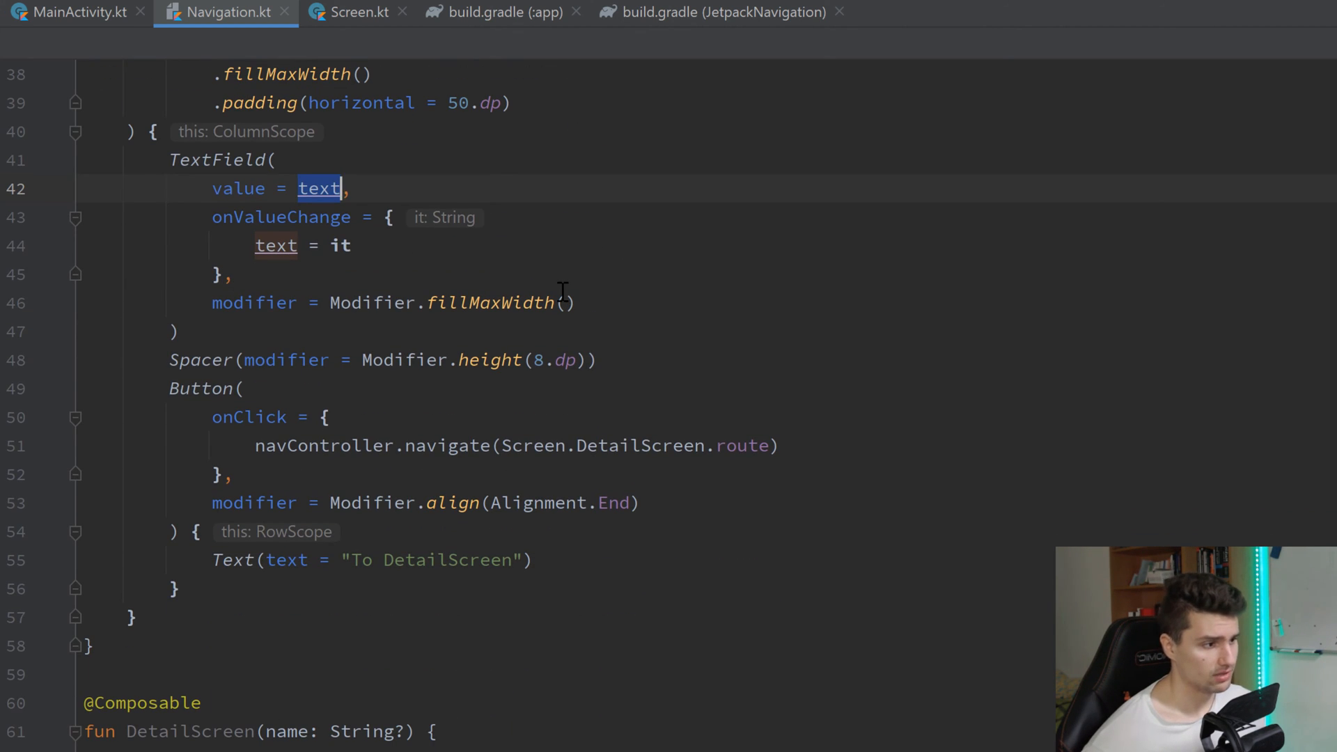
mouse_move(793, 303)
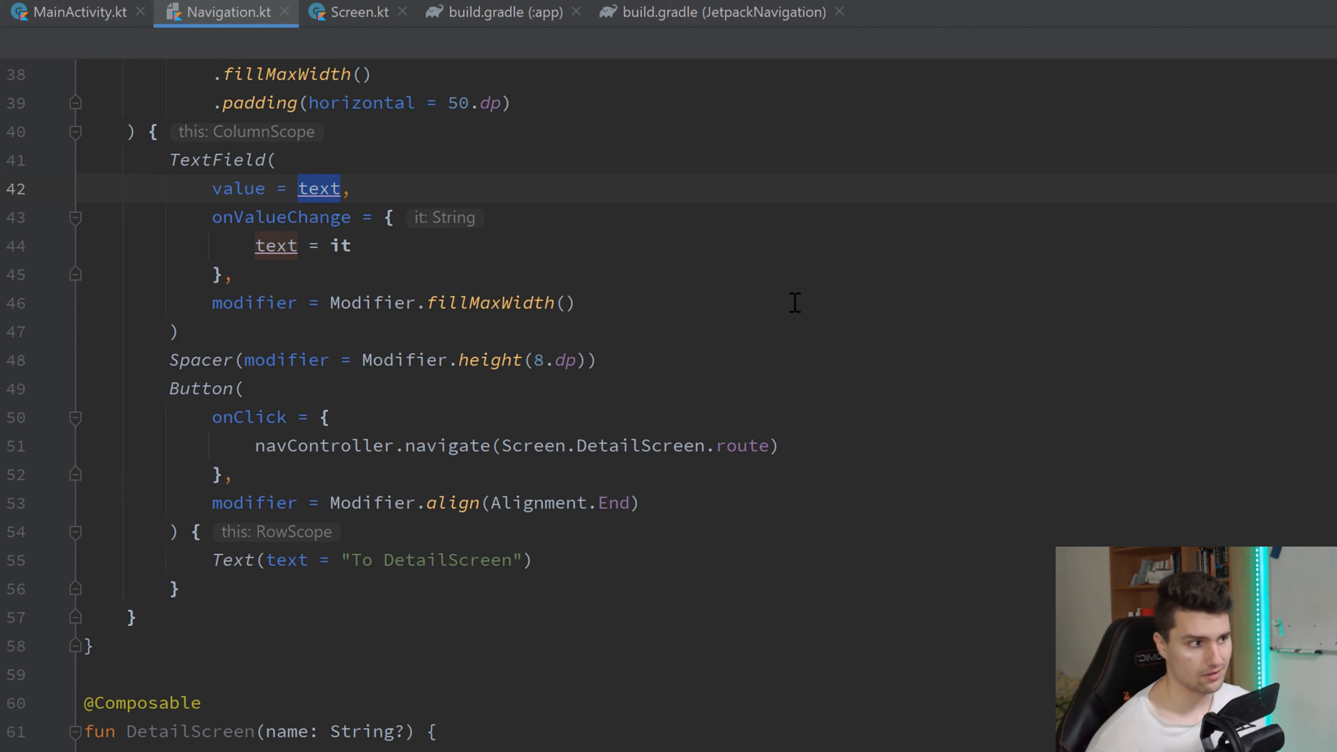
Step: Call MainScreen(navController = navController) inside the main route's composable
scroll(up, 3)
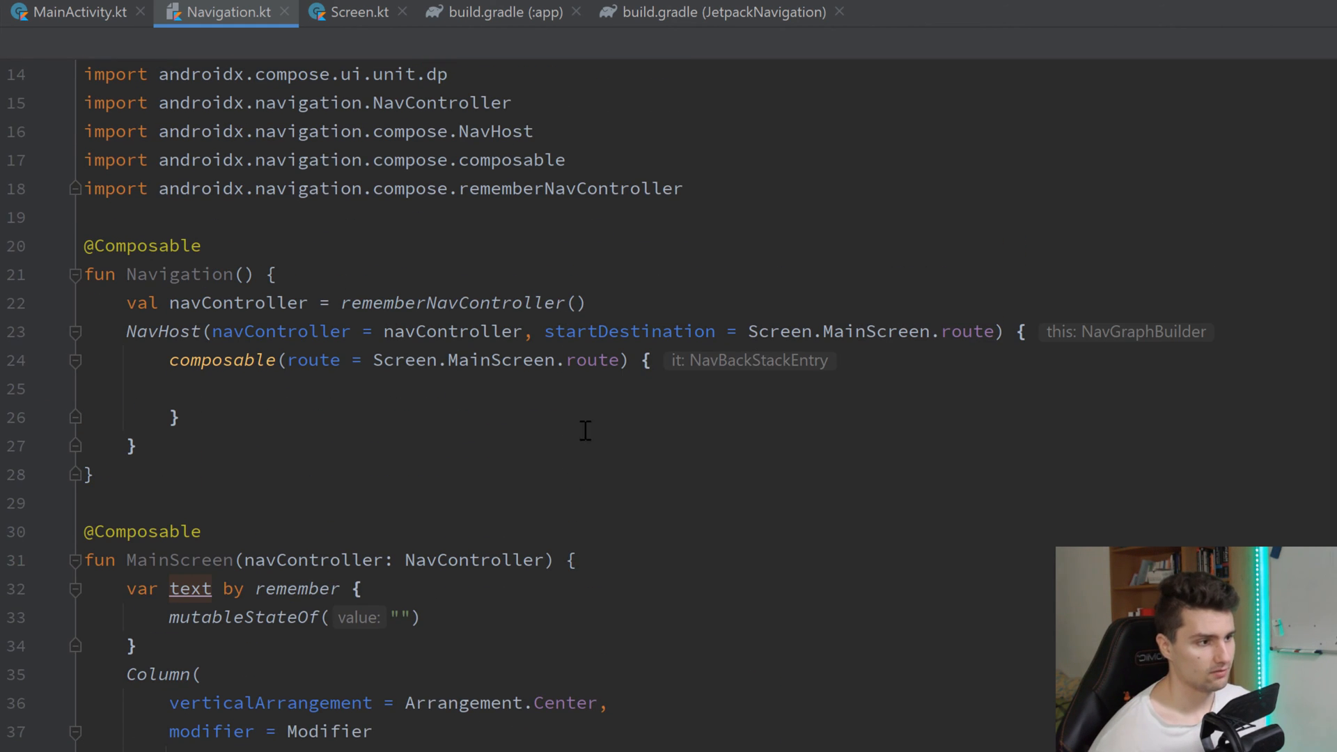
scroll(down, 3)
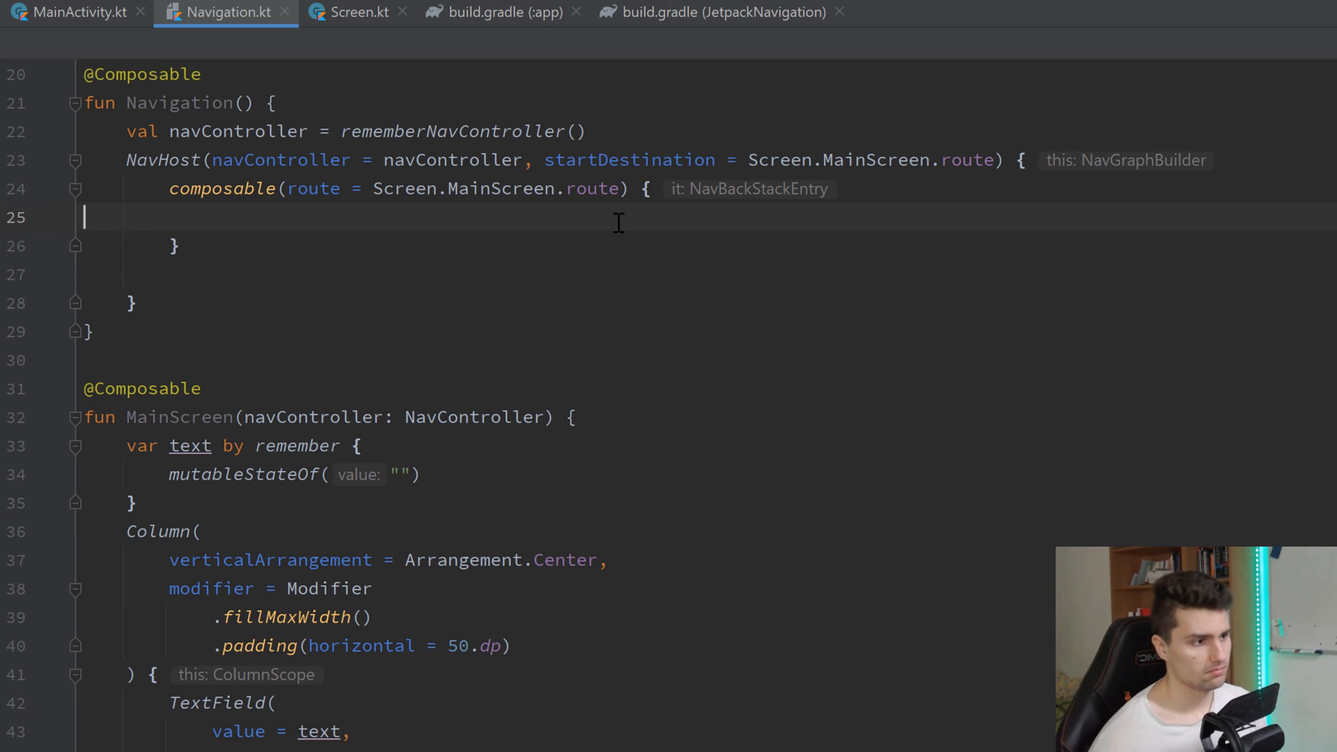
text(MainS)
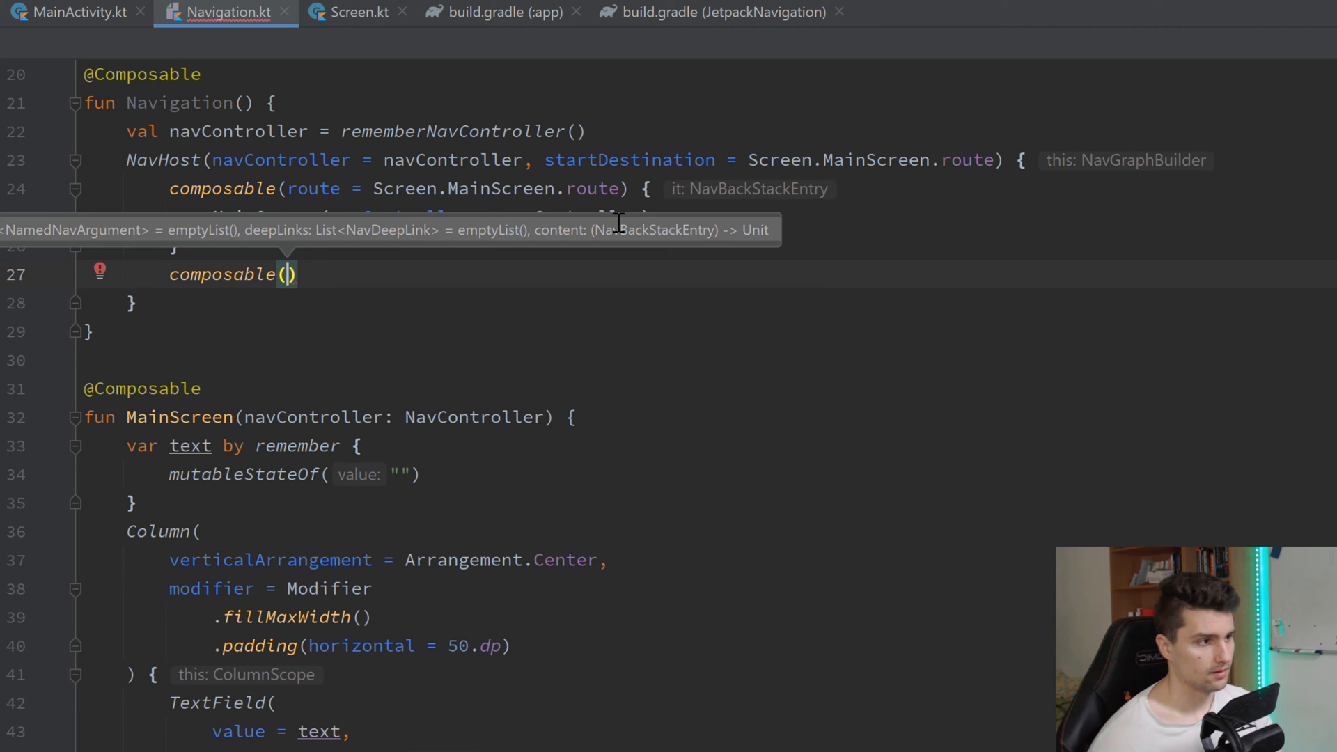
Step: Add a second composable destination with route = Screen.DetailScreen.route
text(route)
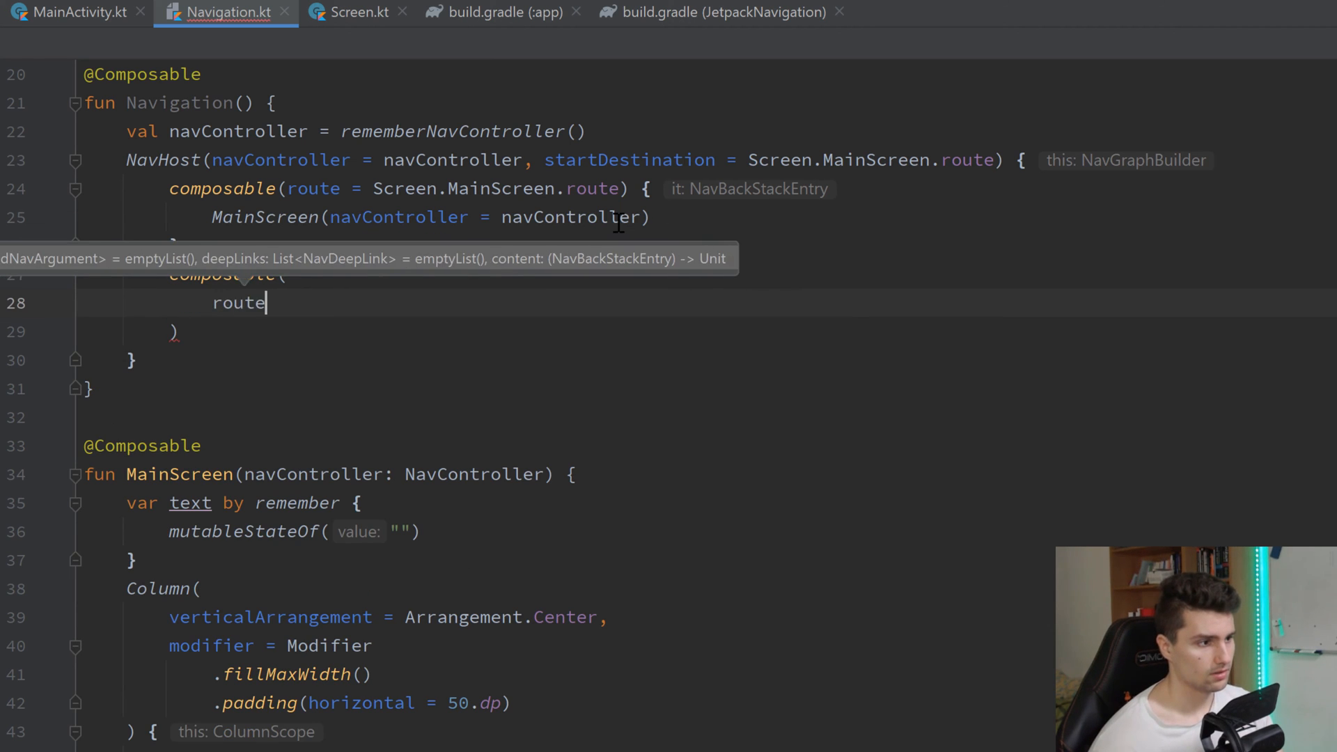
text(= Screen.DetailScreen.)
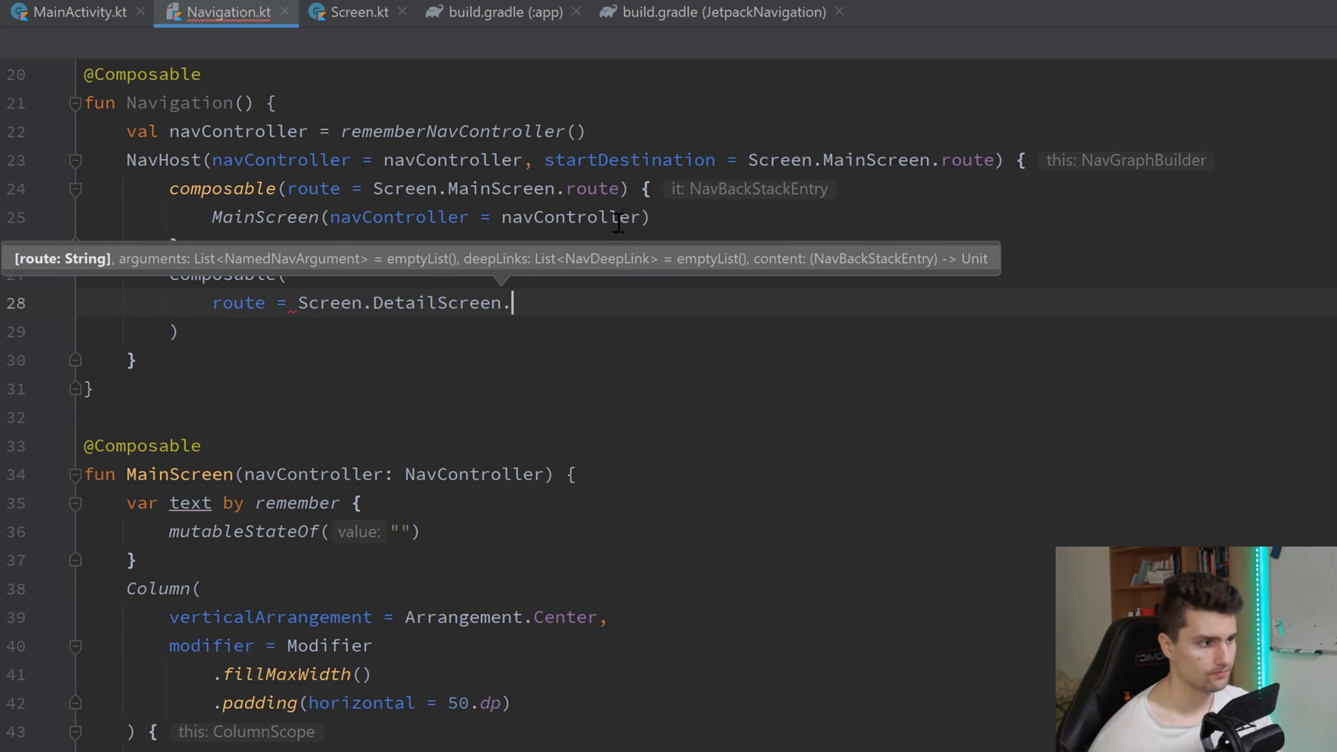
text(route,)
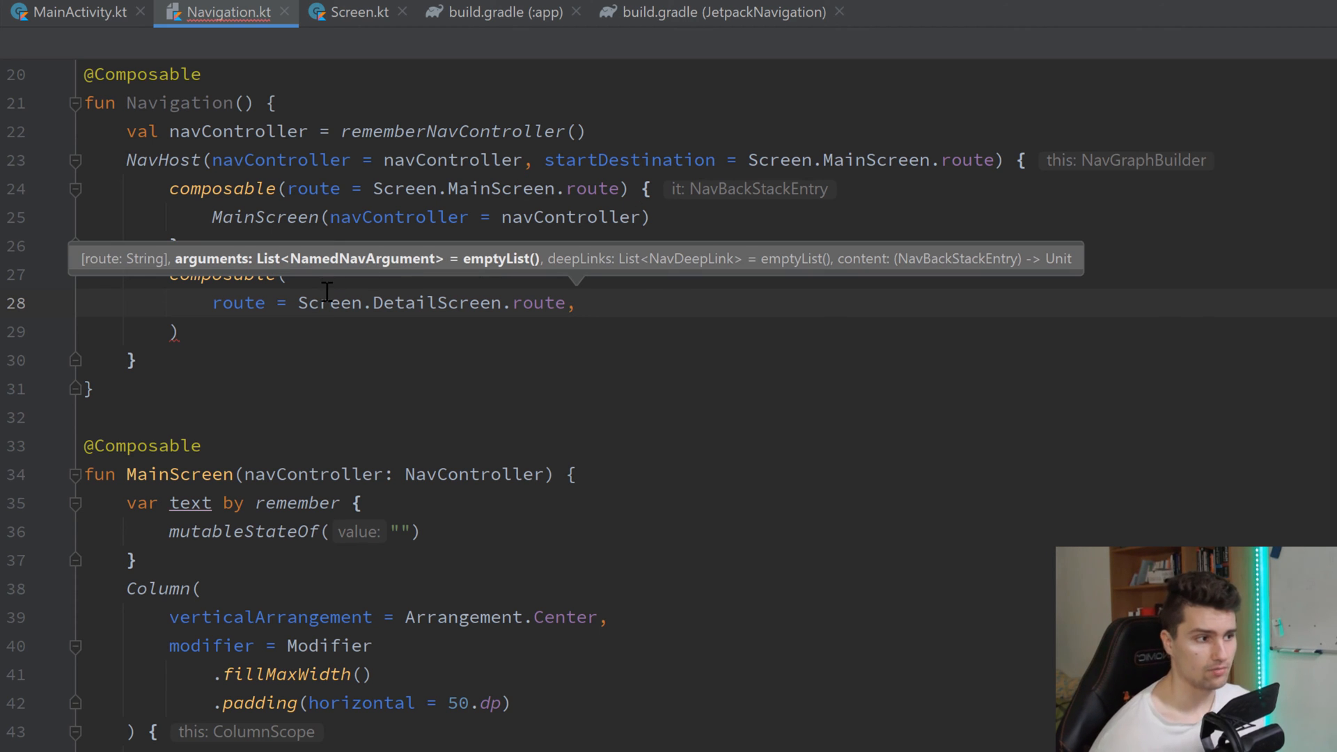
mouse_move(905, 230)
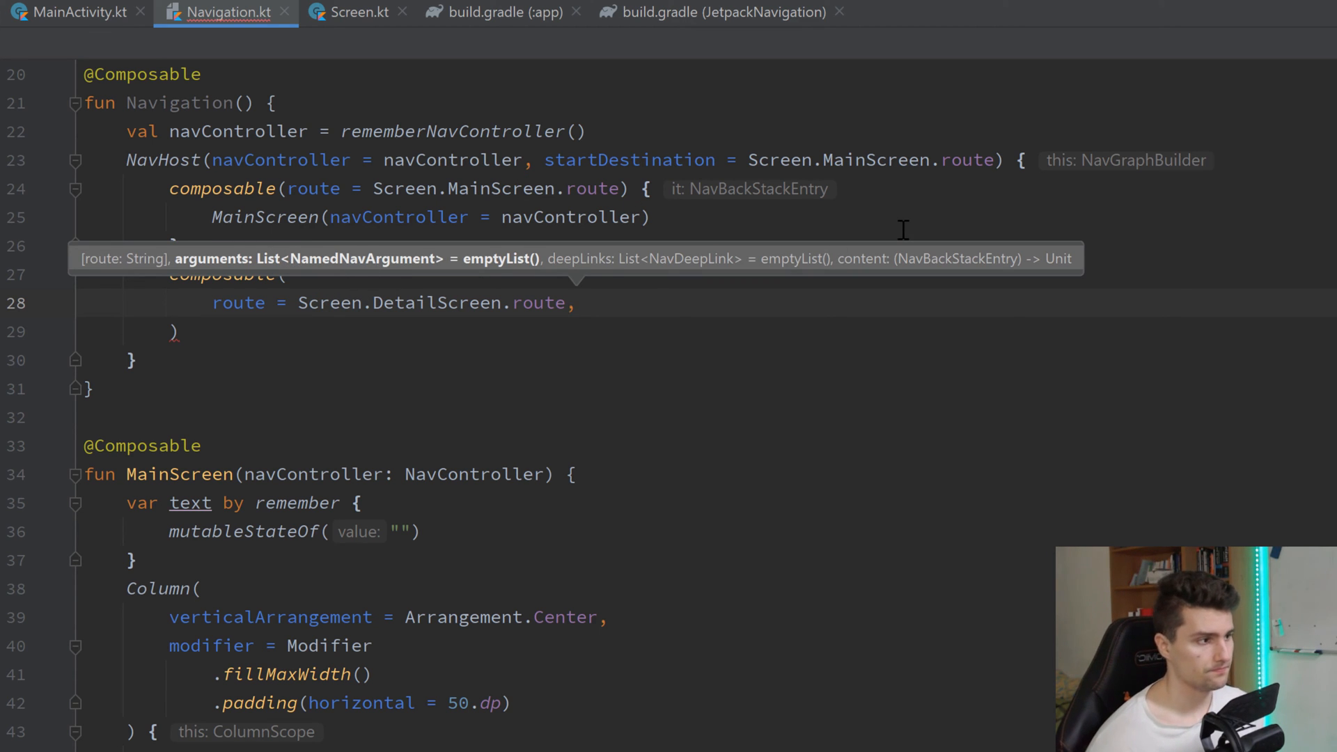
Step: Add arguments = listOf(navArgument("name")) to the detail destination
text(arguments =)
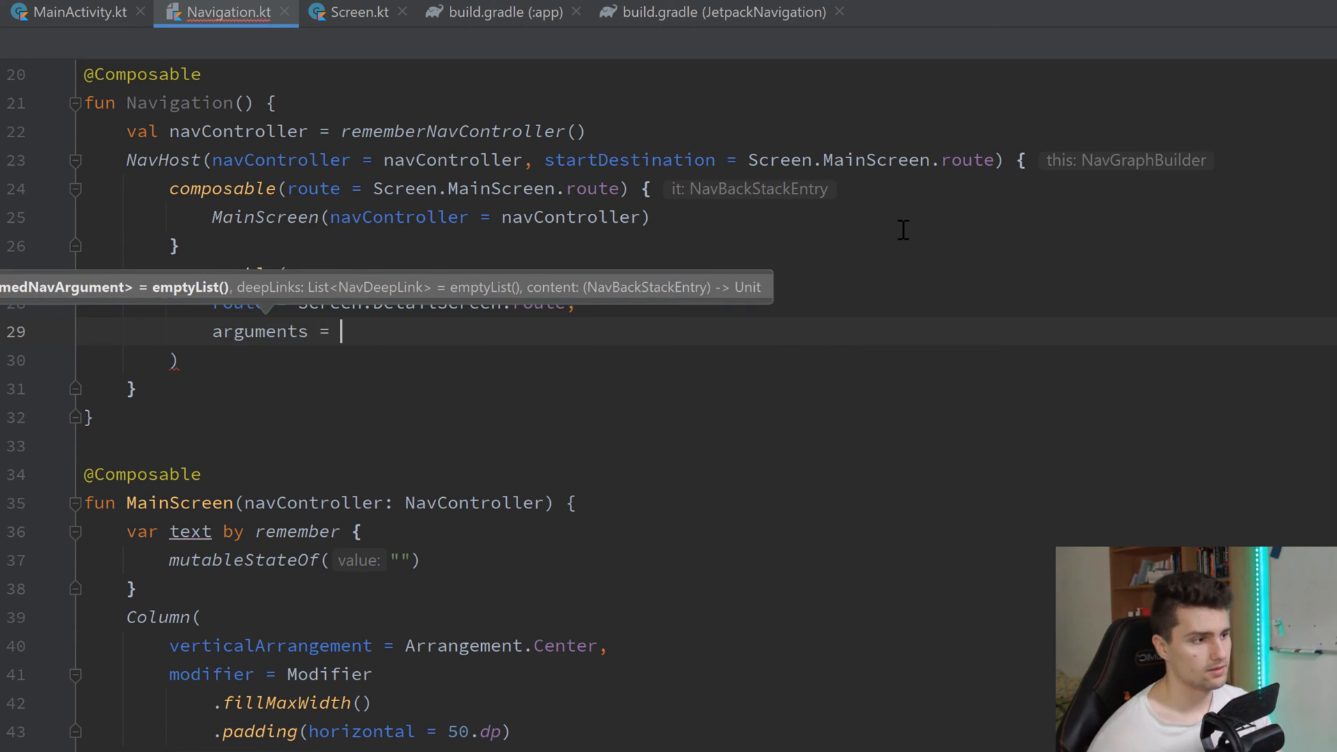
text(listOf())
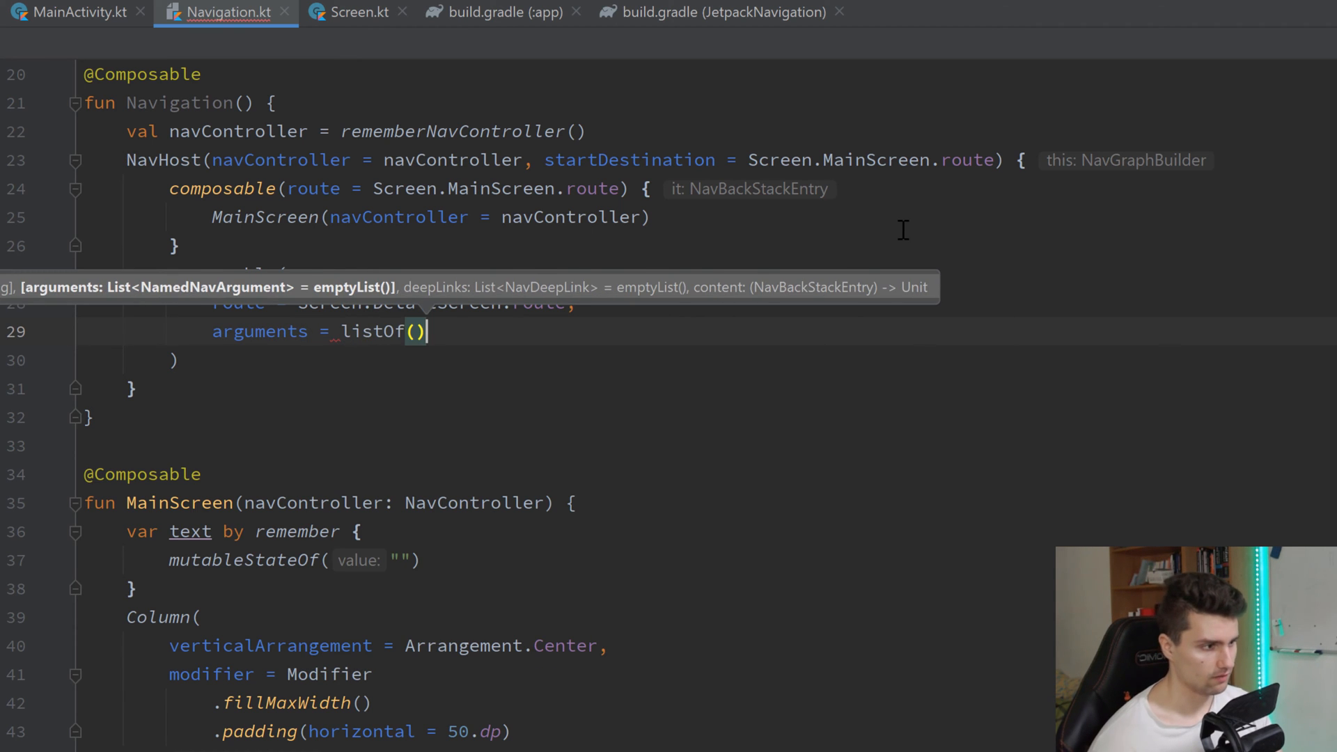
text(nav)
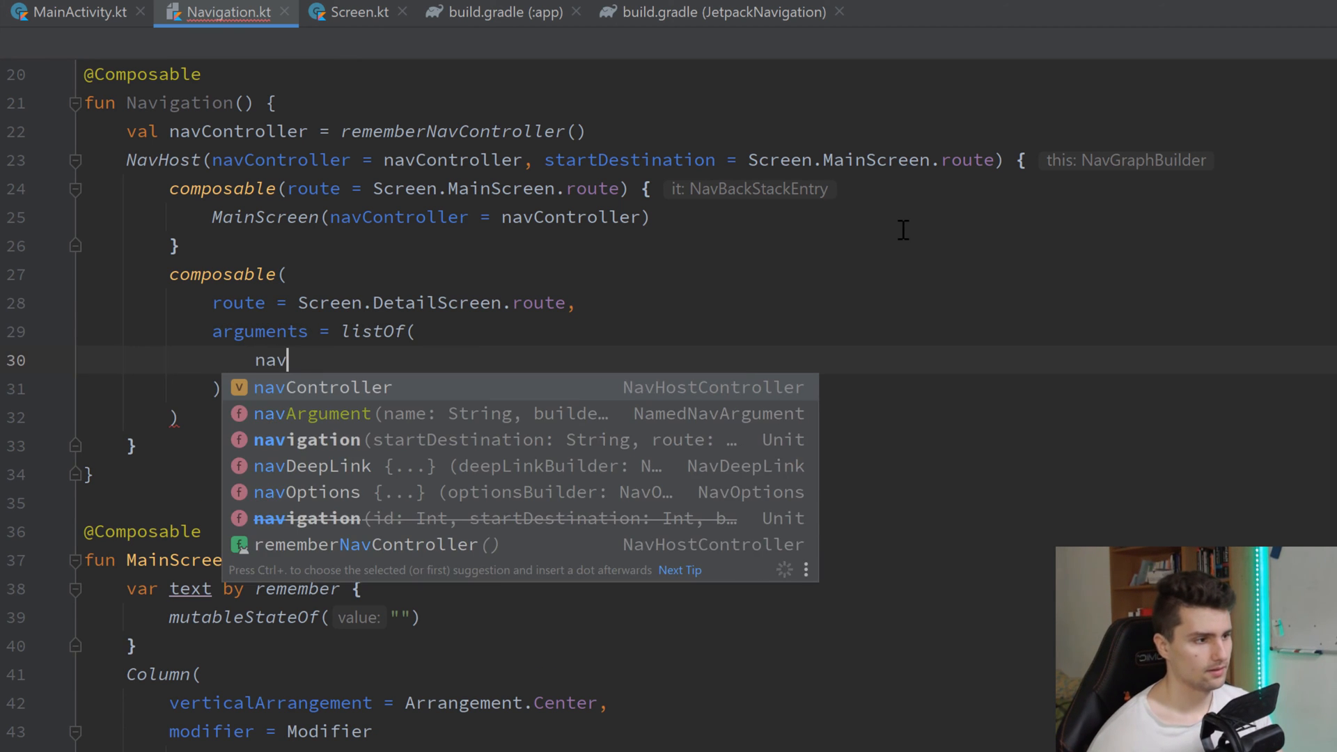
text(Ar)
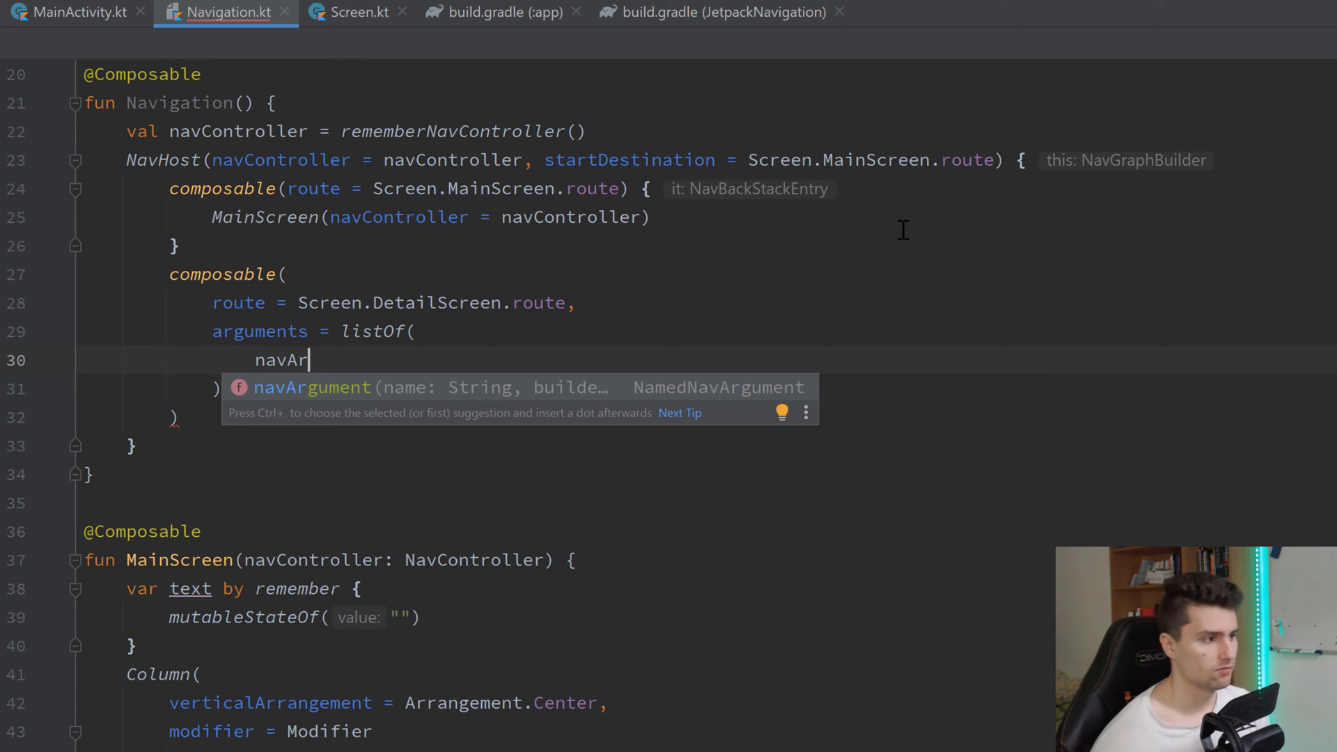
key(Enter)
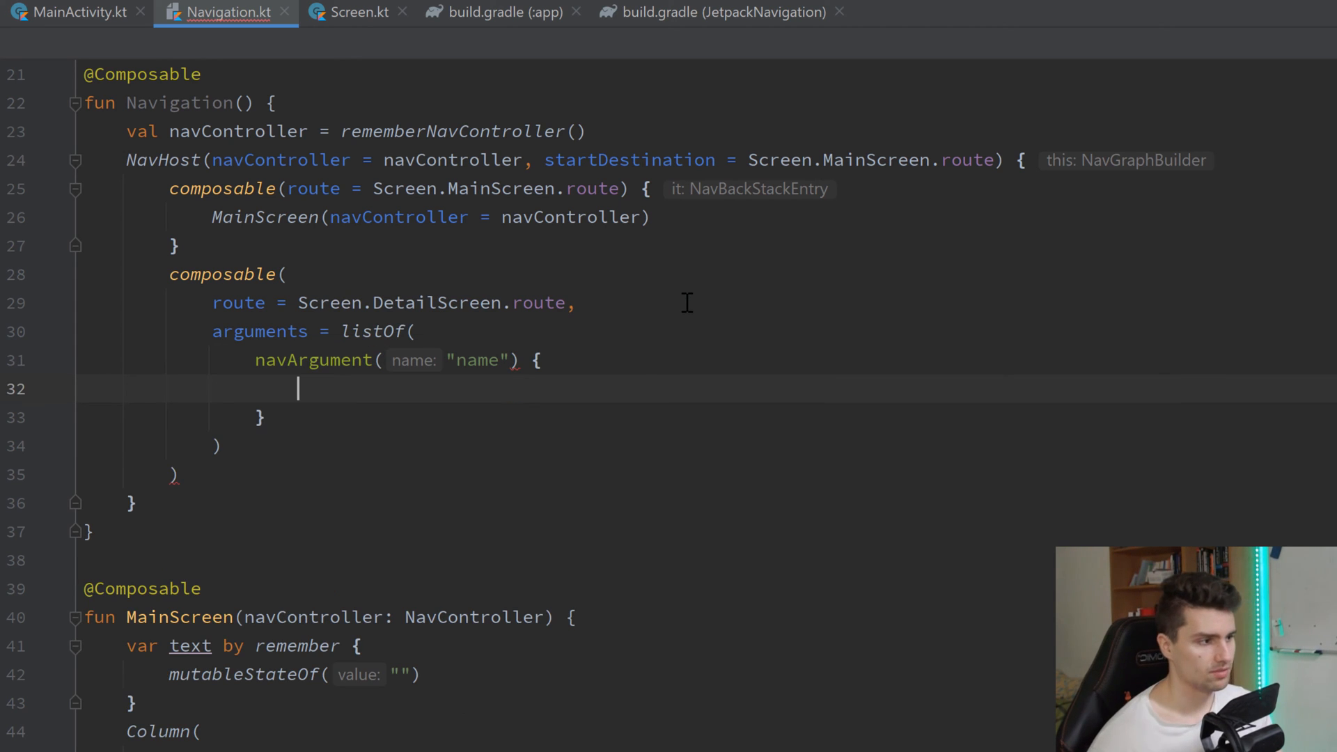
mouse_move(1010, 385)
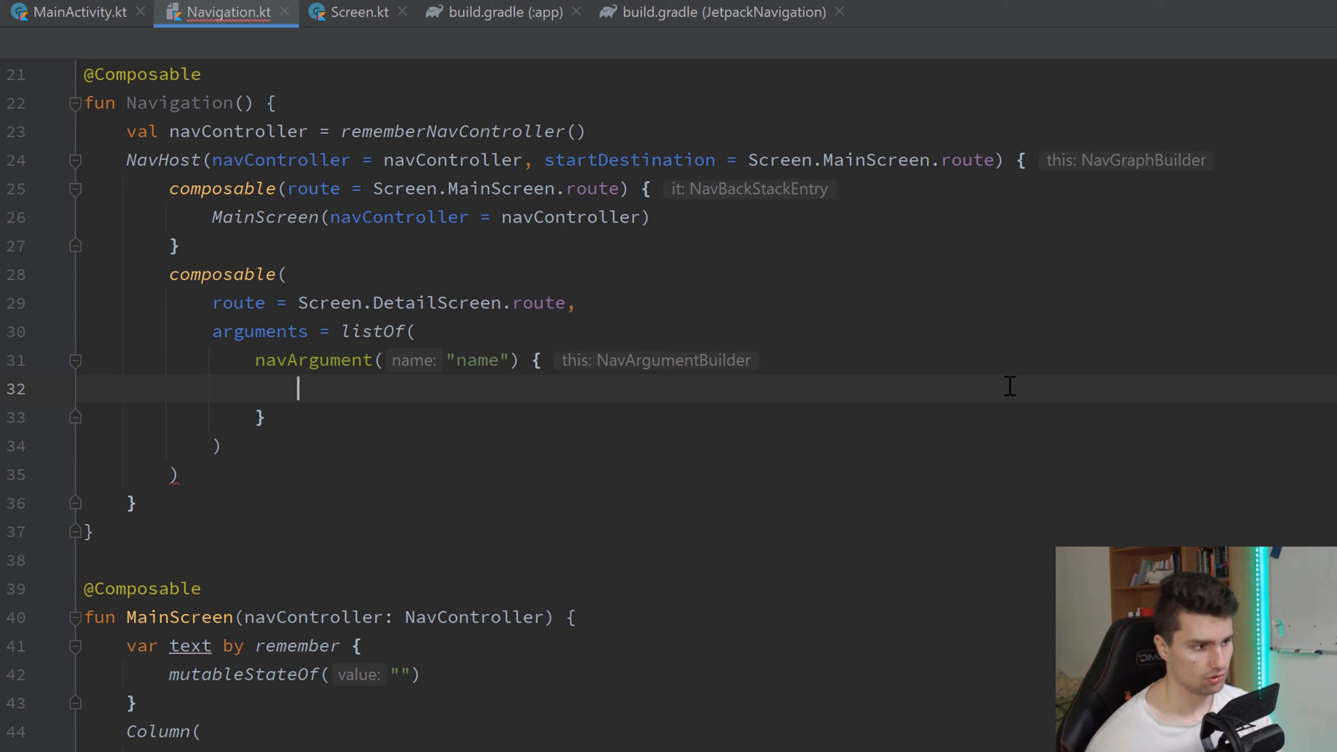
Step: Set the argument's type = NavType.StringType, defaultValue = "Philipp" and start nullable
text(type)
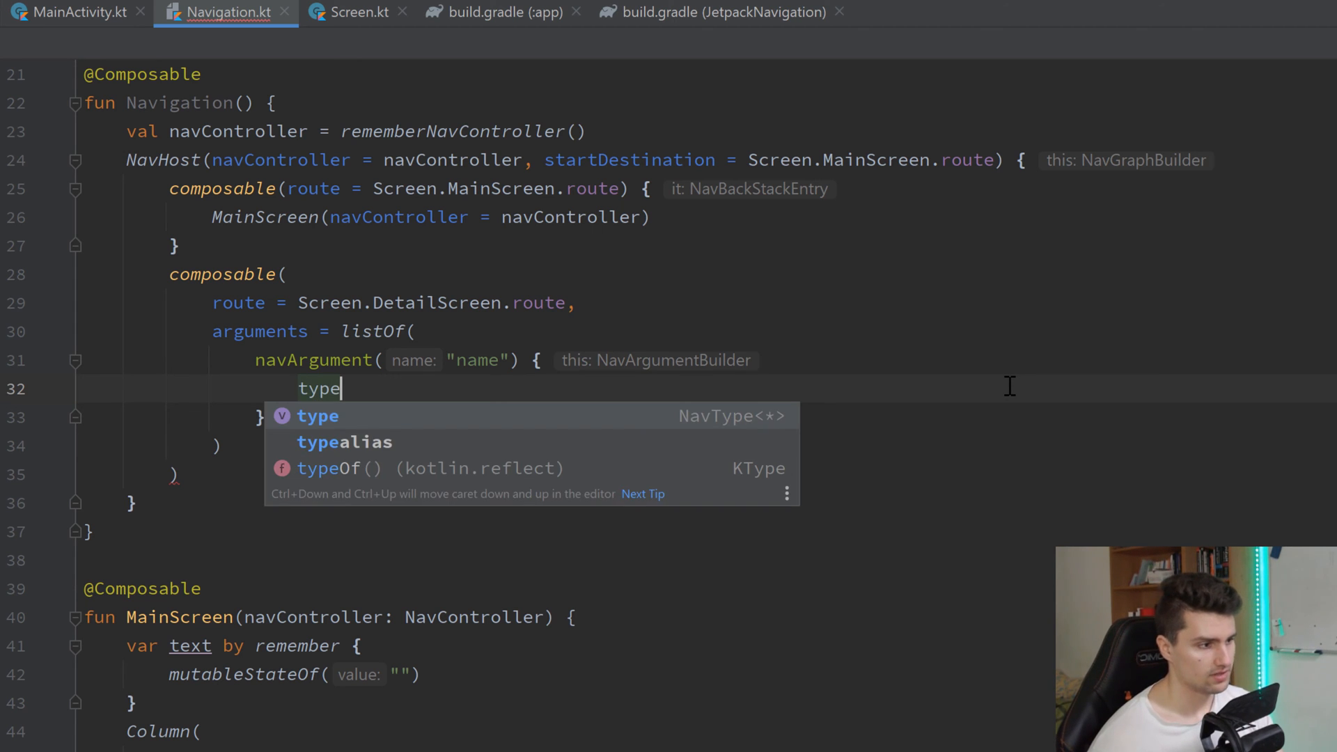
text(= NavType.StringType)
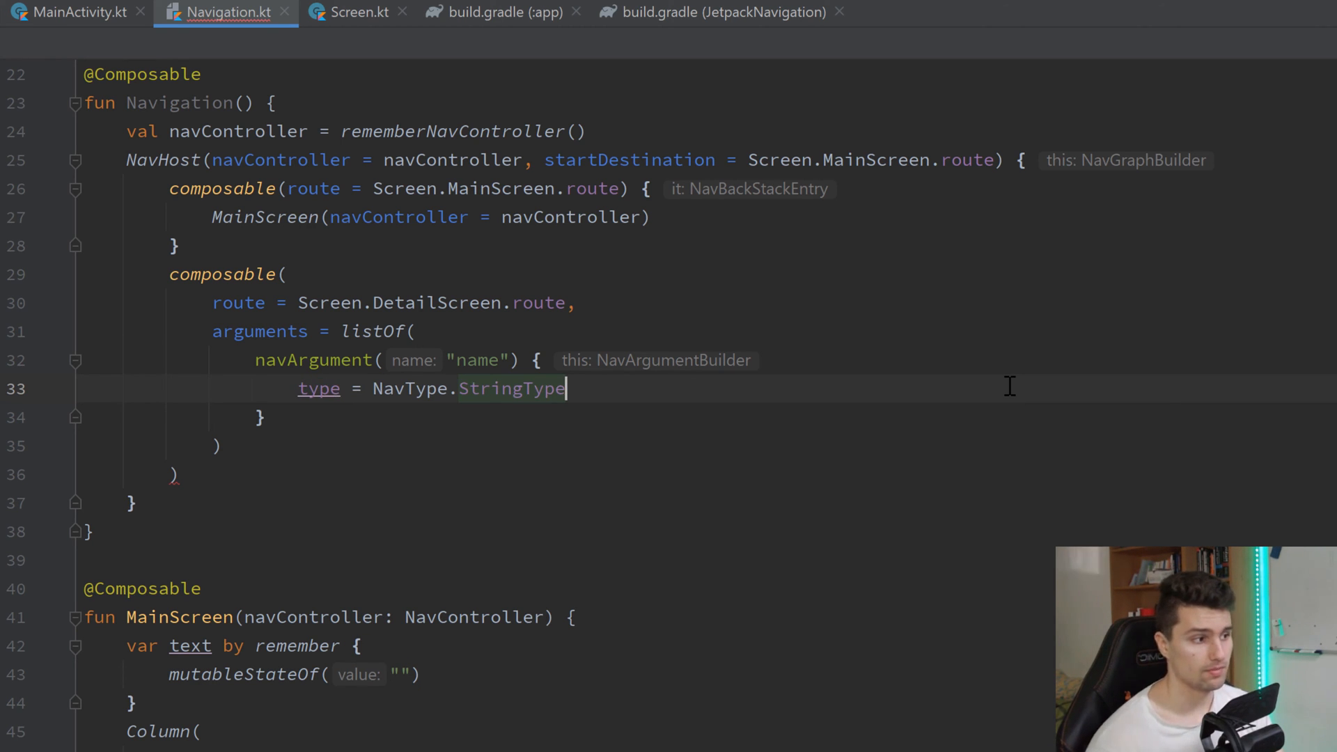
key(enter)
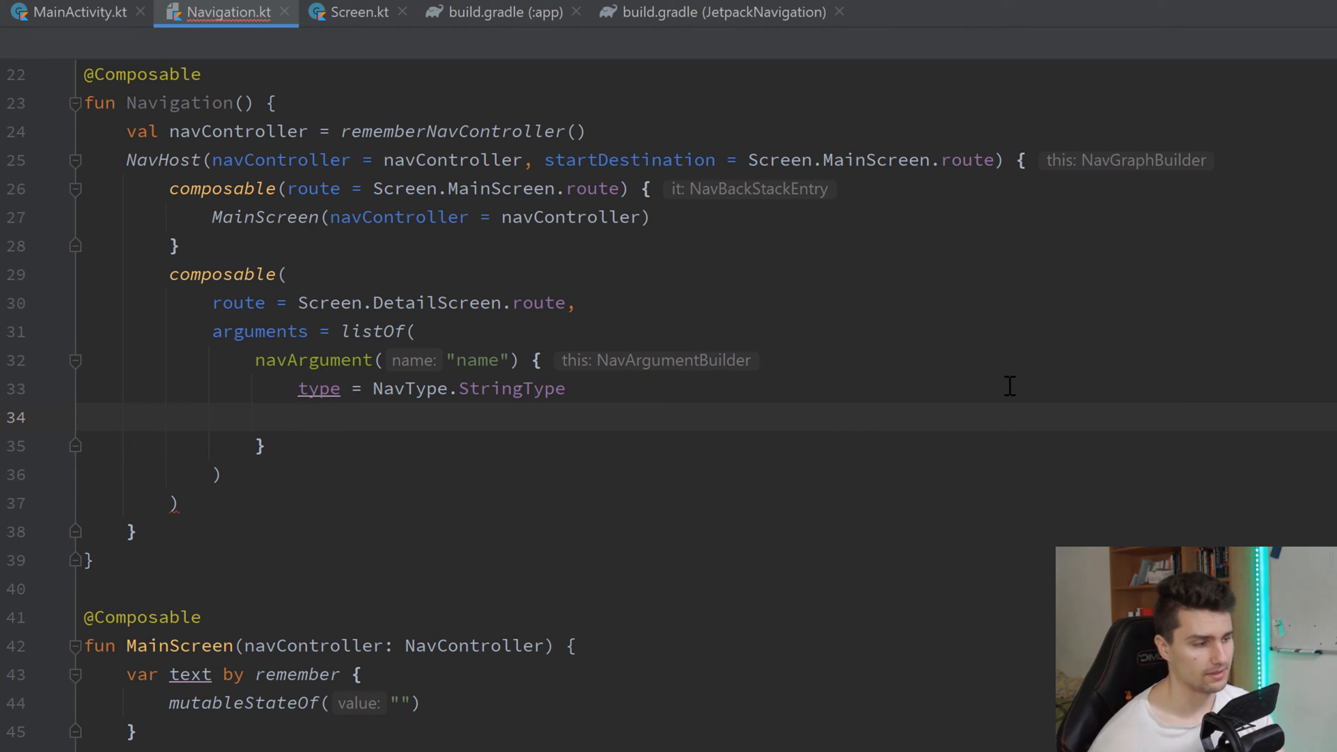
text(defaultValue = "P)
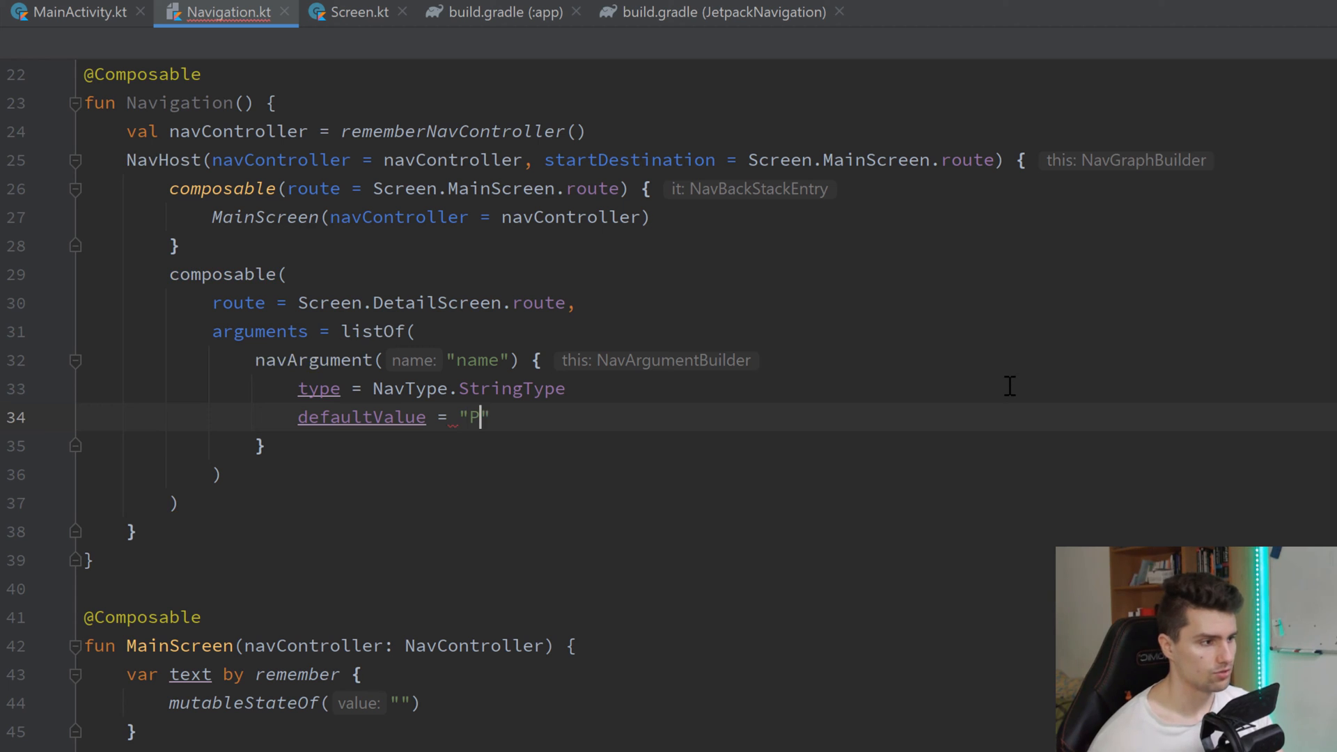
text(hilipp)
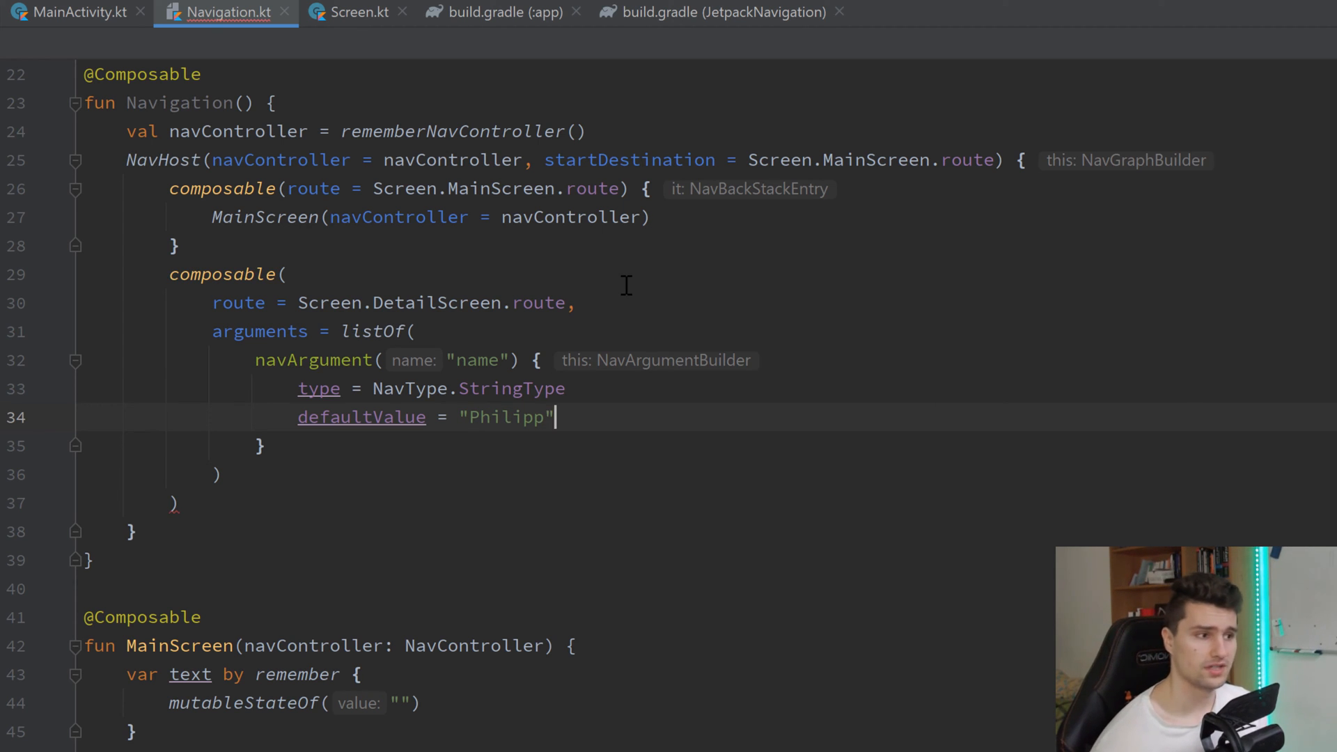
mouse_move(527, 322)
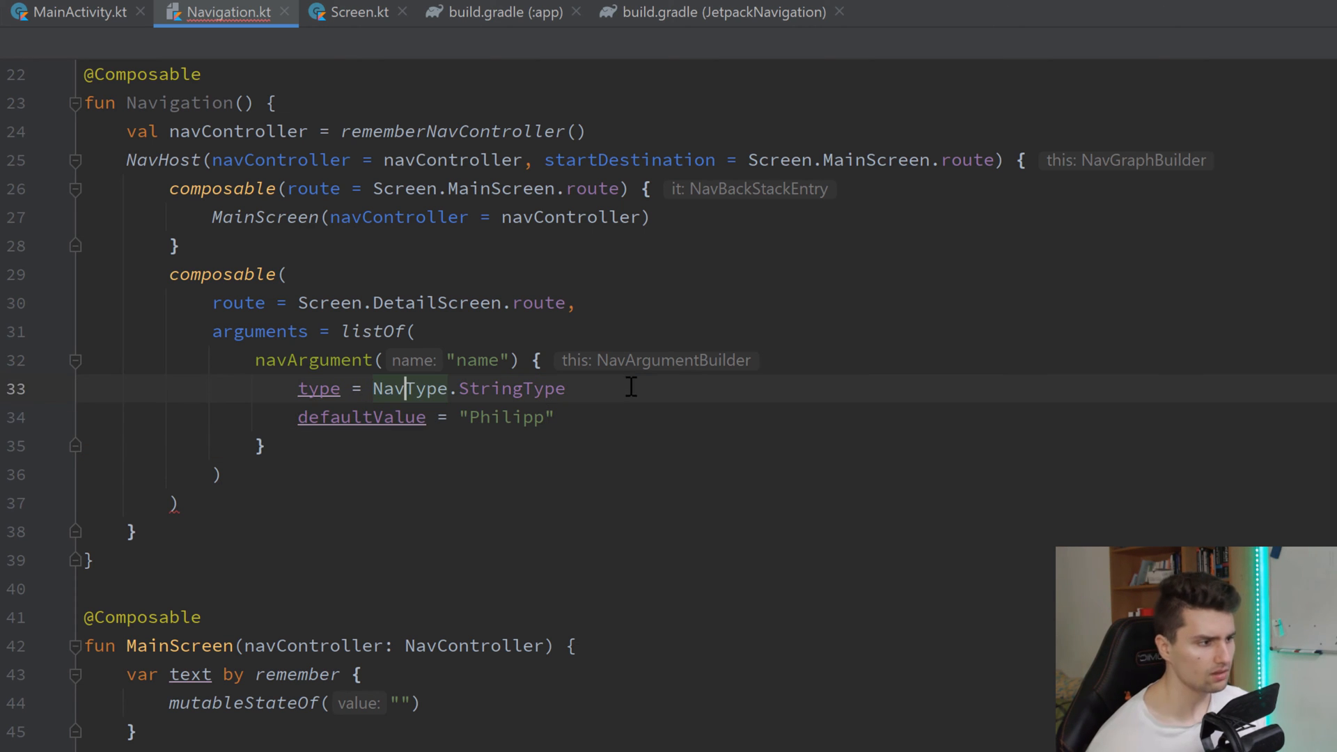
text(nullable)
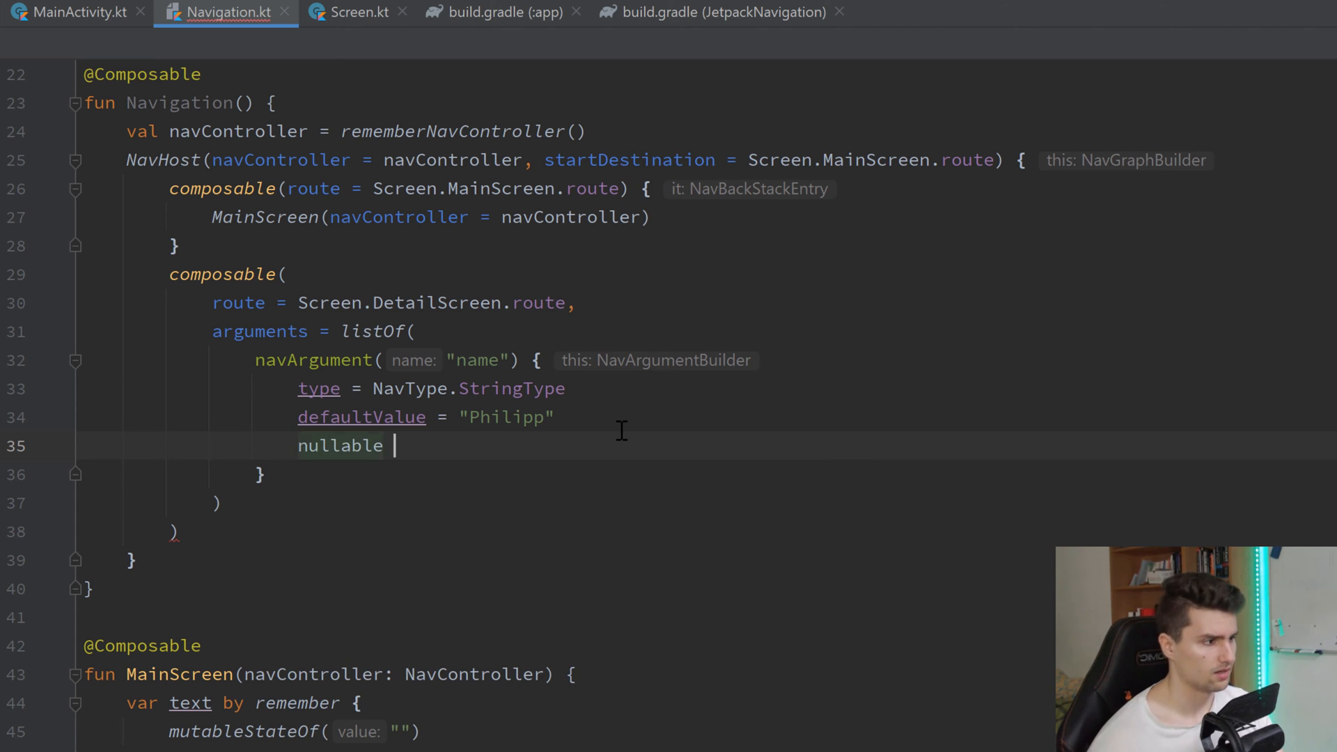
Step: Finish nullable = true and open an empty trailing content lambda after the argument list
text(= true)
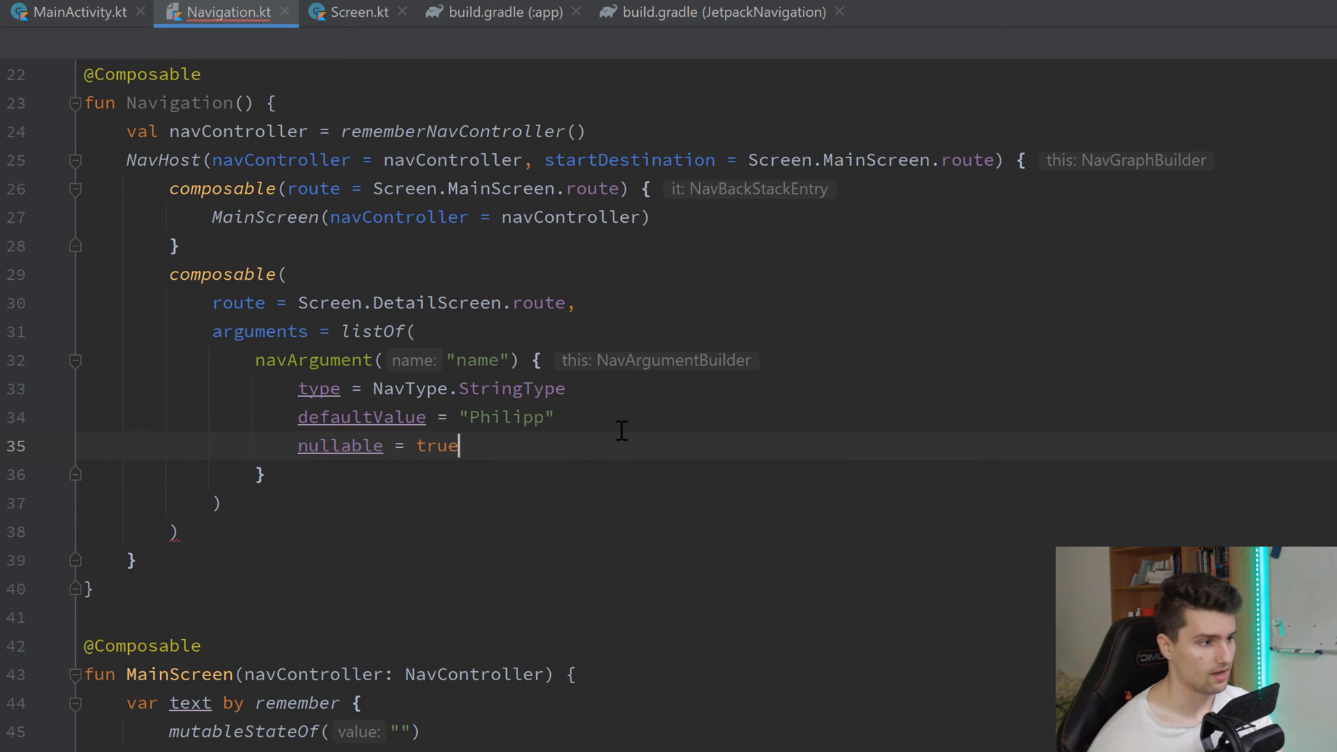
scroll(down, 3)
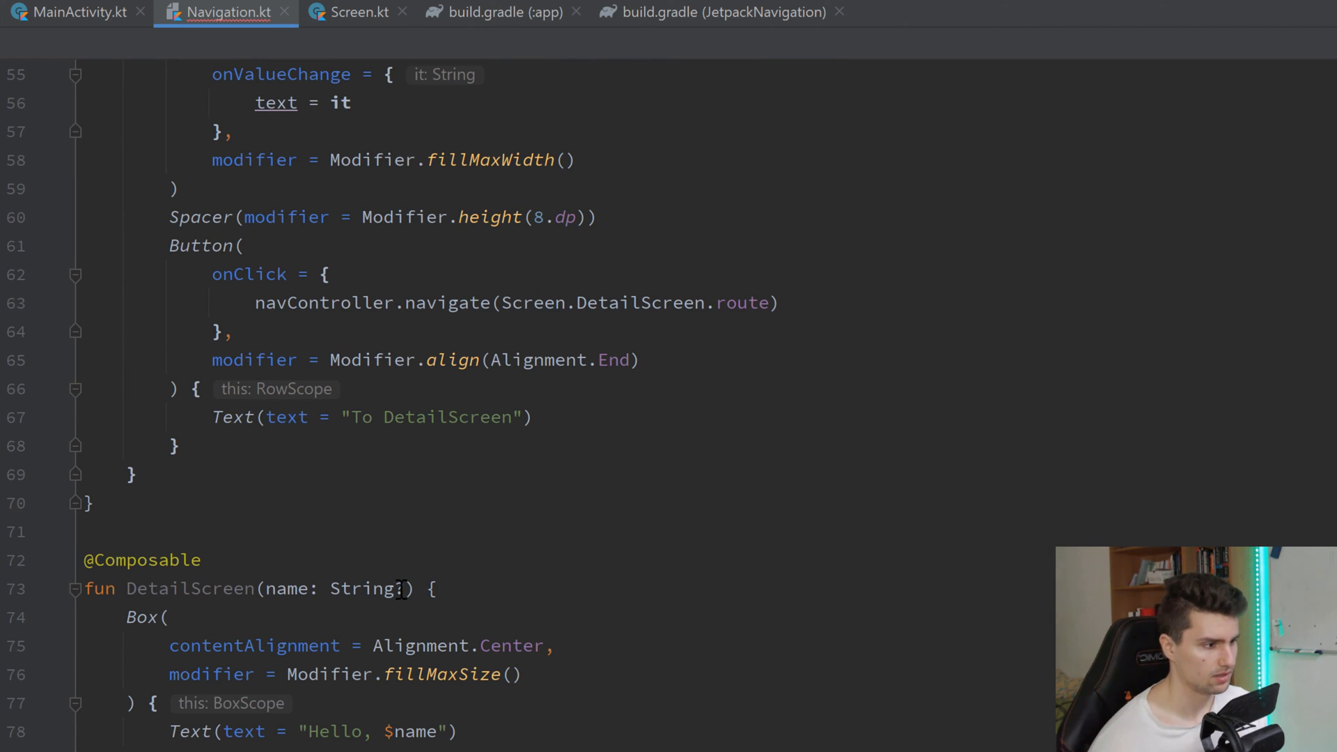
scroll(up, 3)
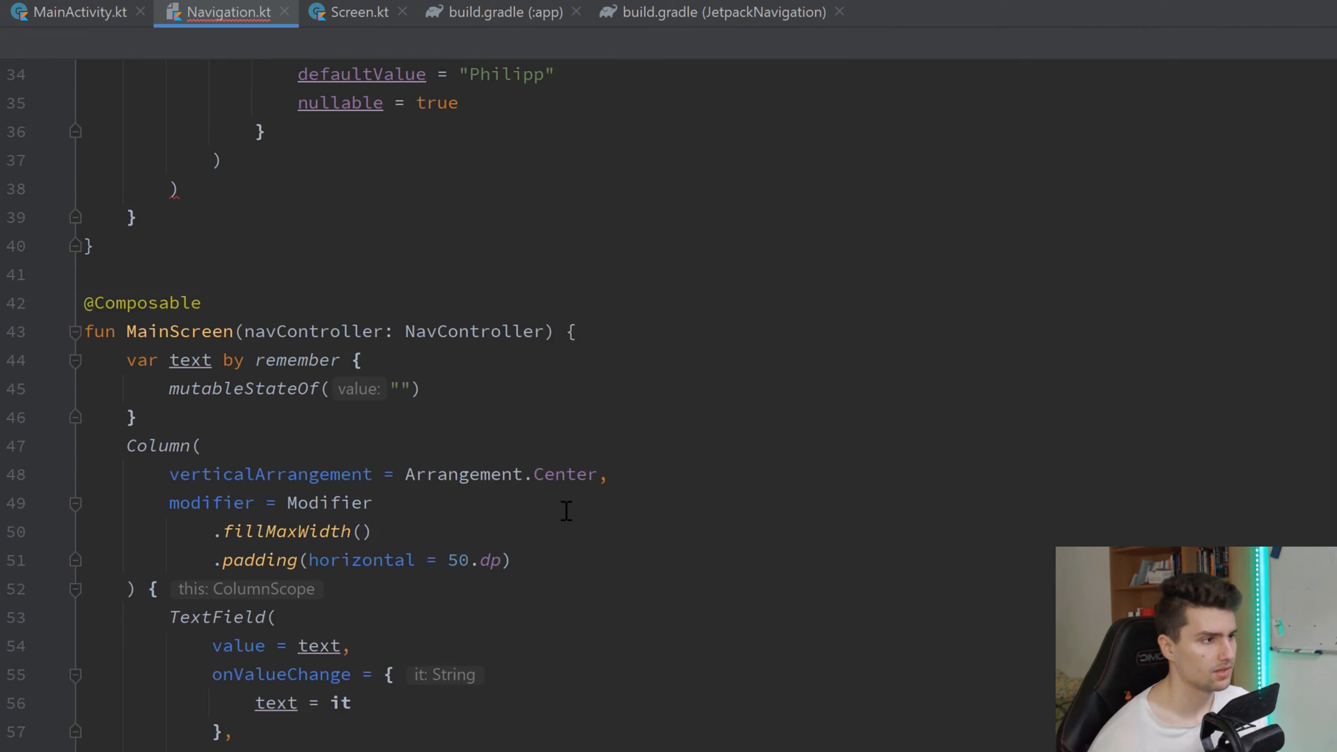
scroll(up, 3)
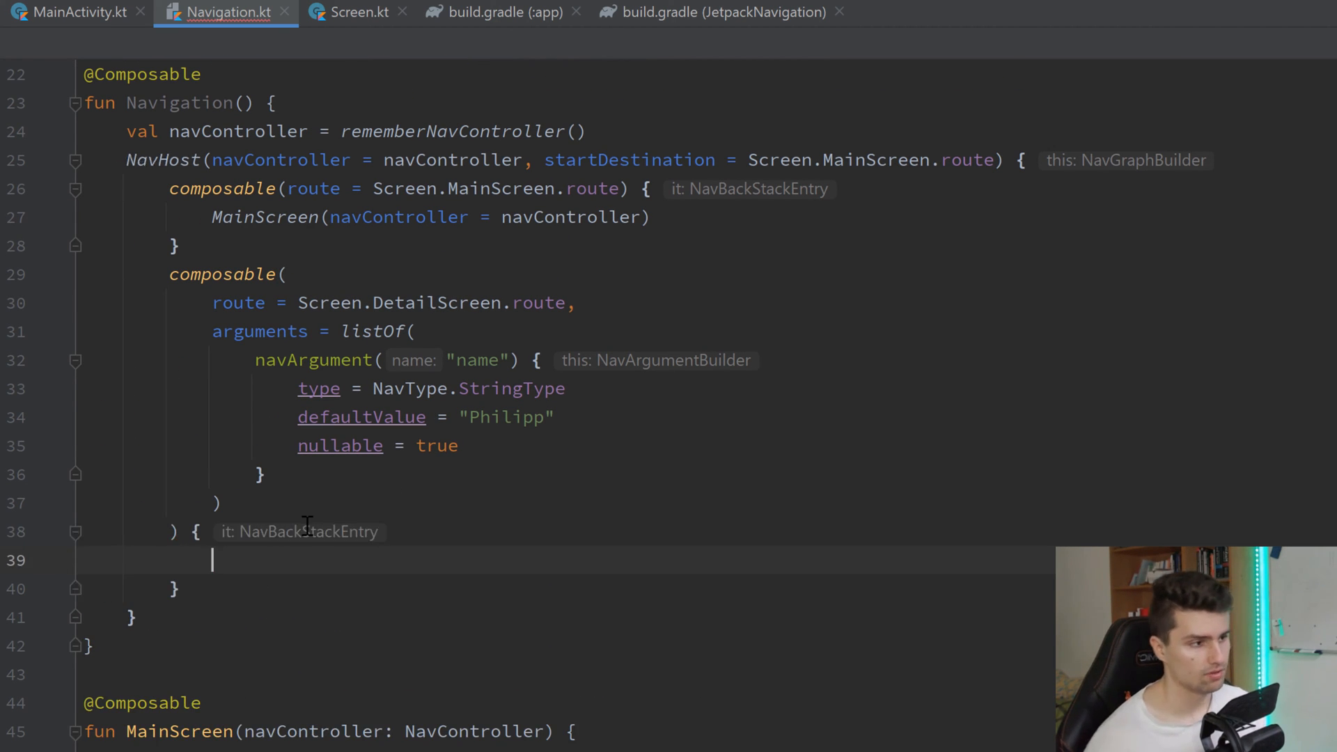
scroll(down, 3)
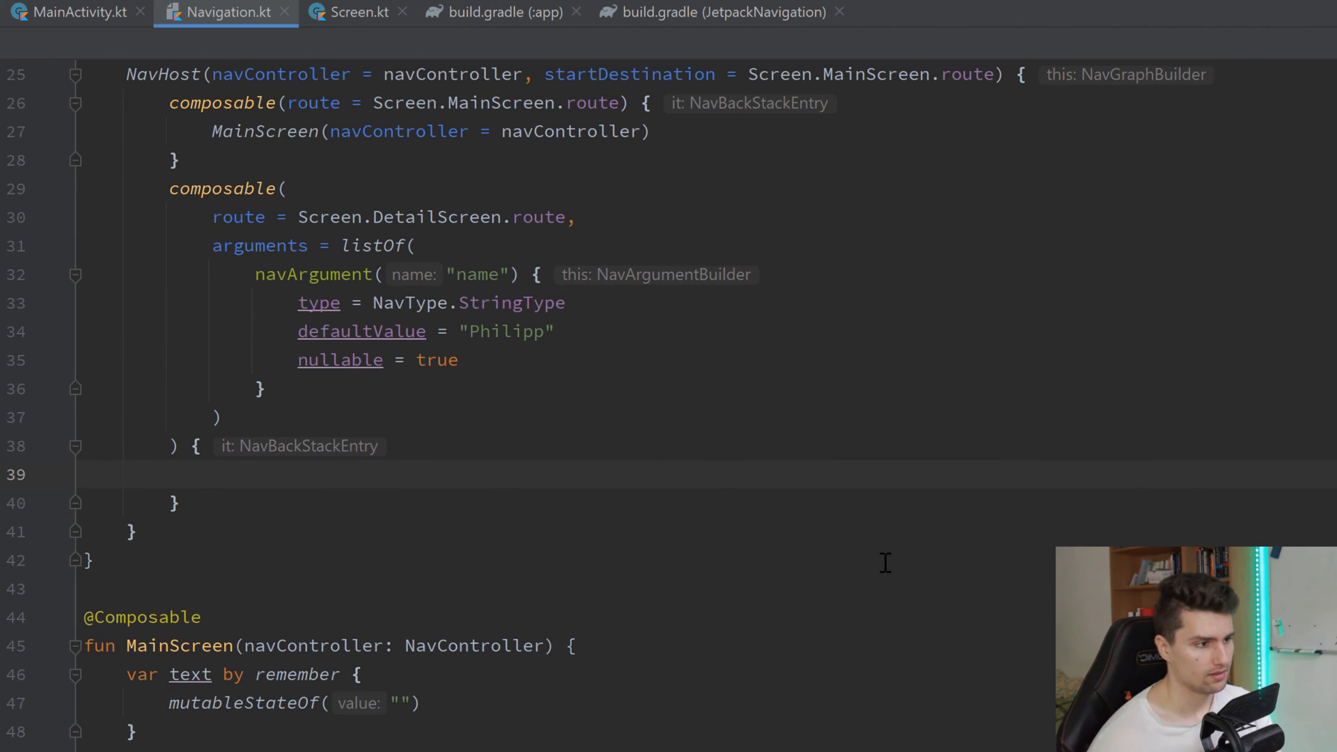
Step: In an entry -> lambda, call DetailScreen(name = entry.arguments?.getString("name"))
text(Detail)
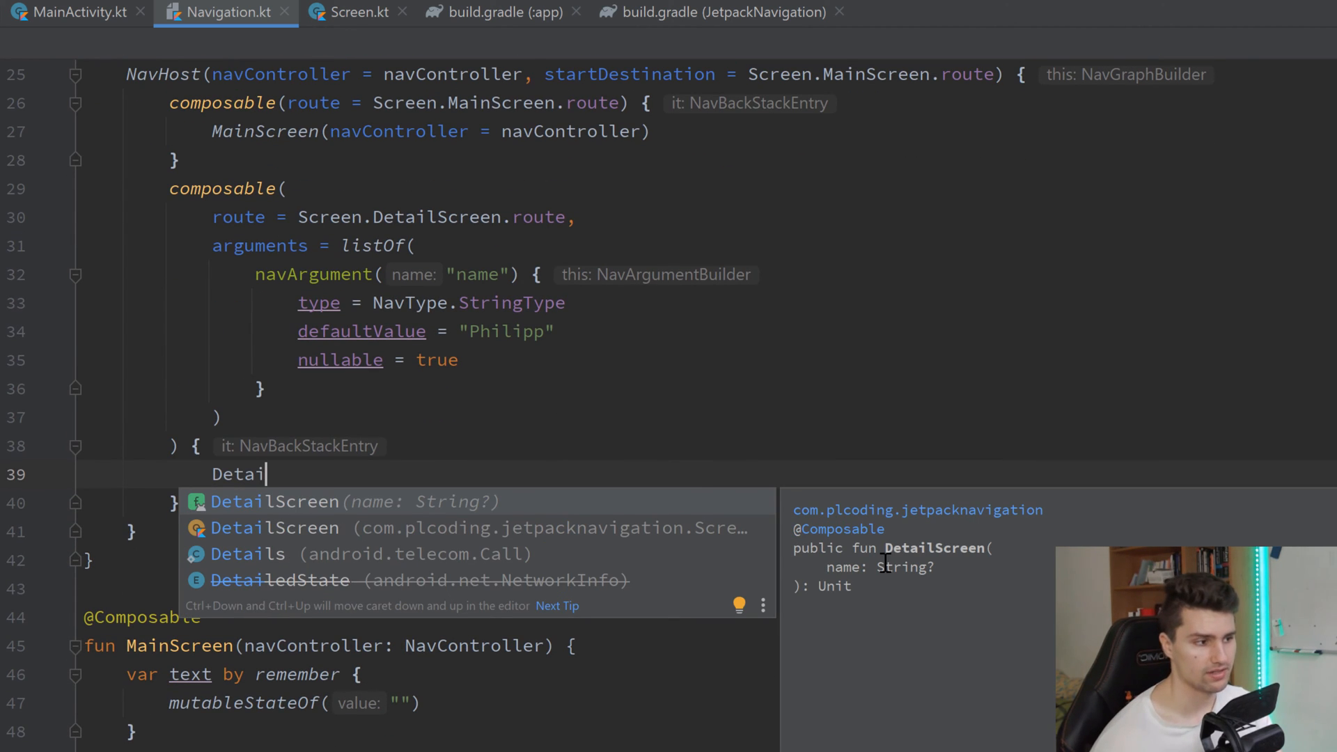
click(275, 501)
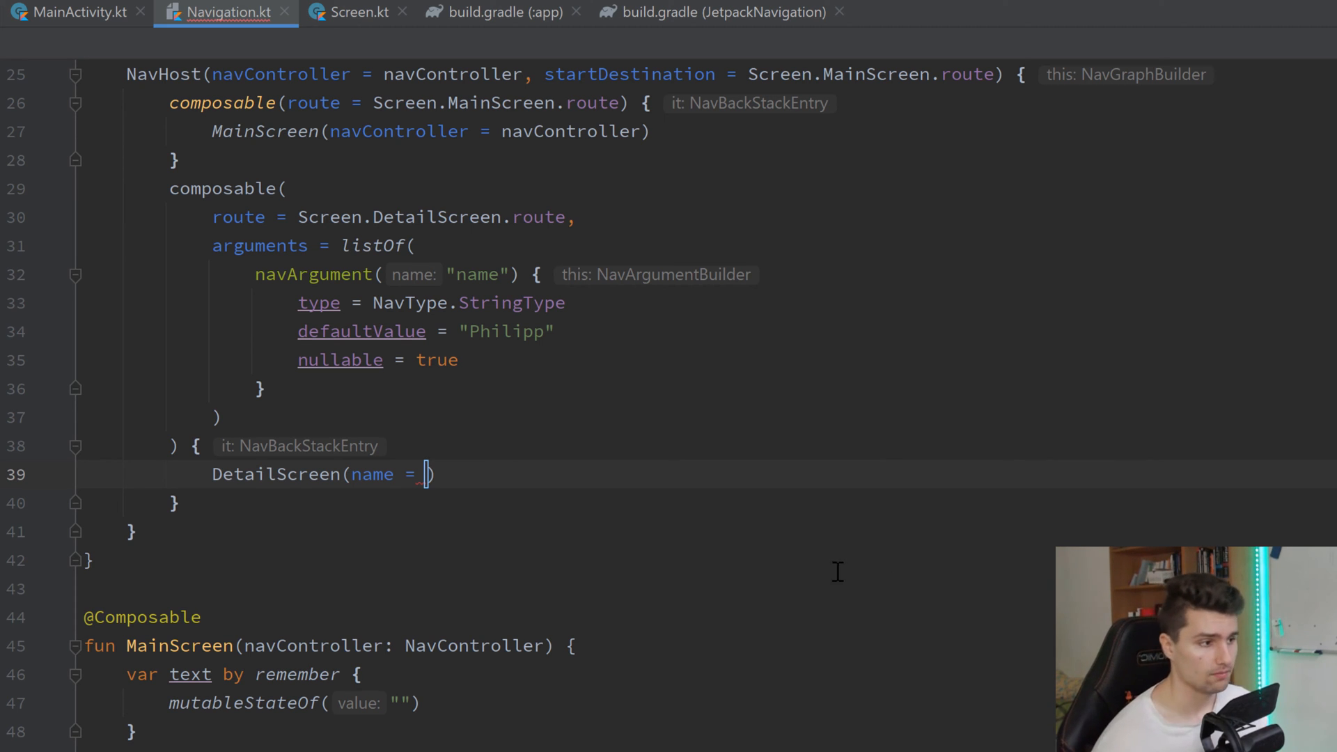
mouse_move(401, 446)
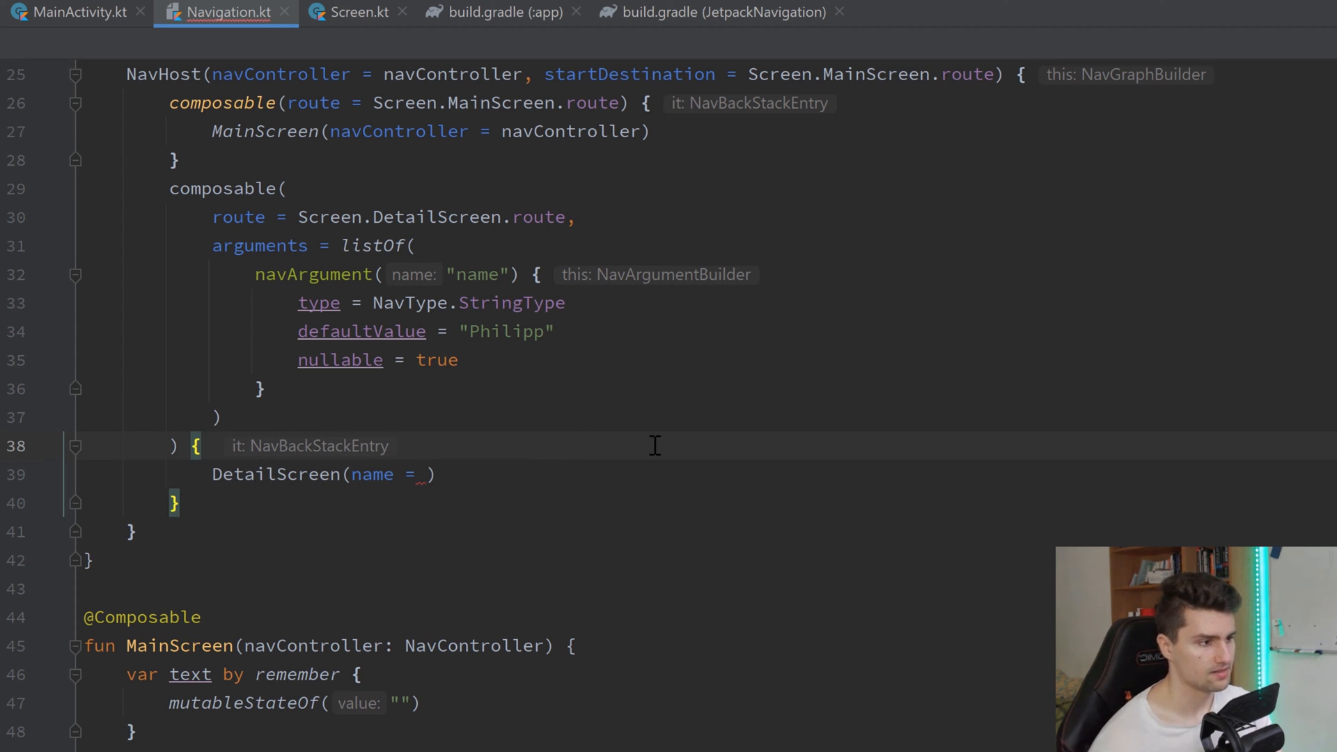
text(entry ->)
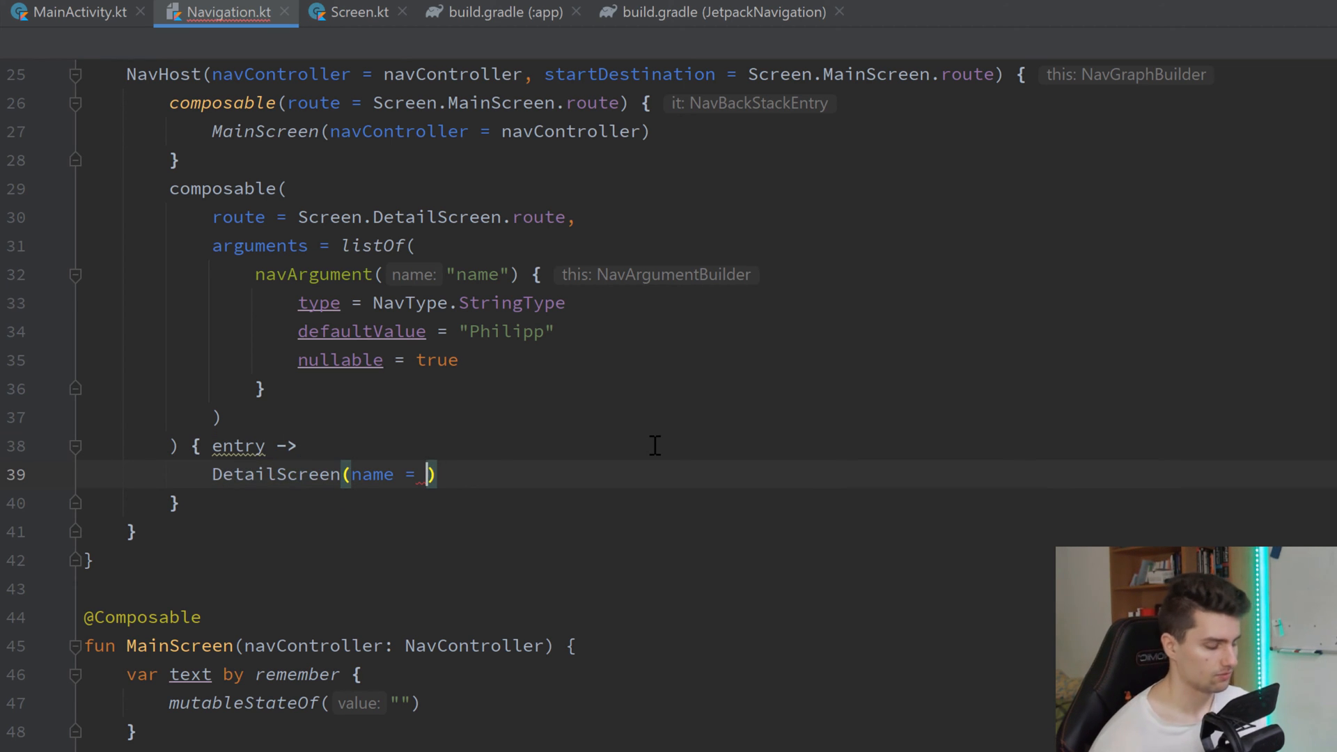
text(entry.)
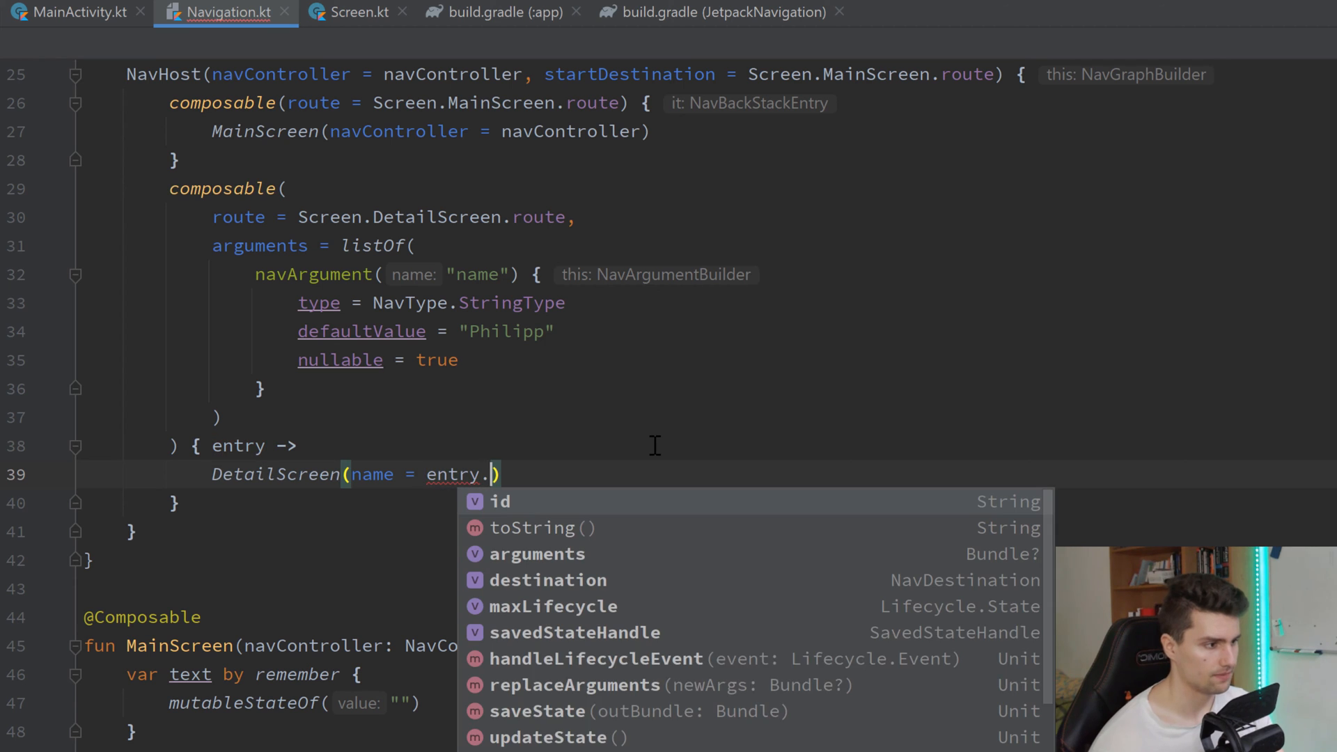
text(arguments)
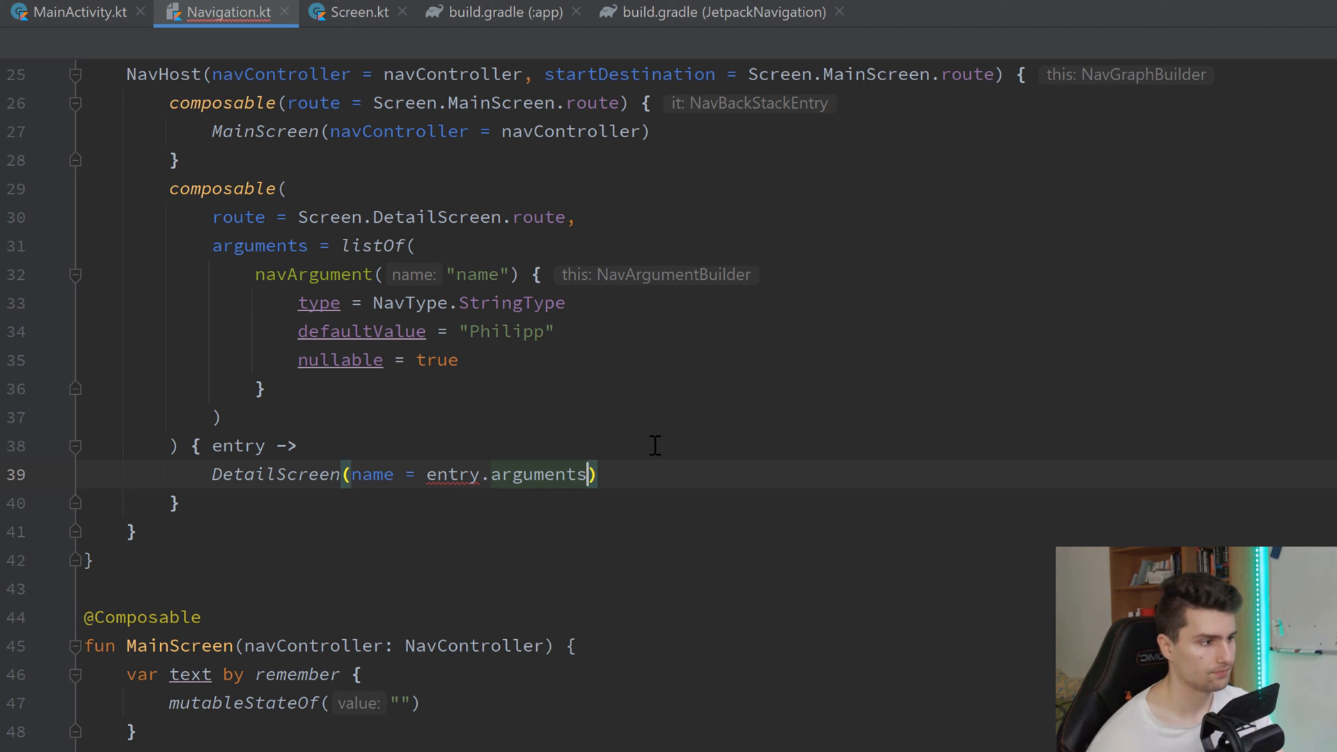
text(?.get)
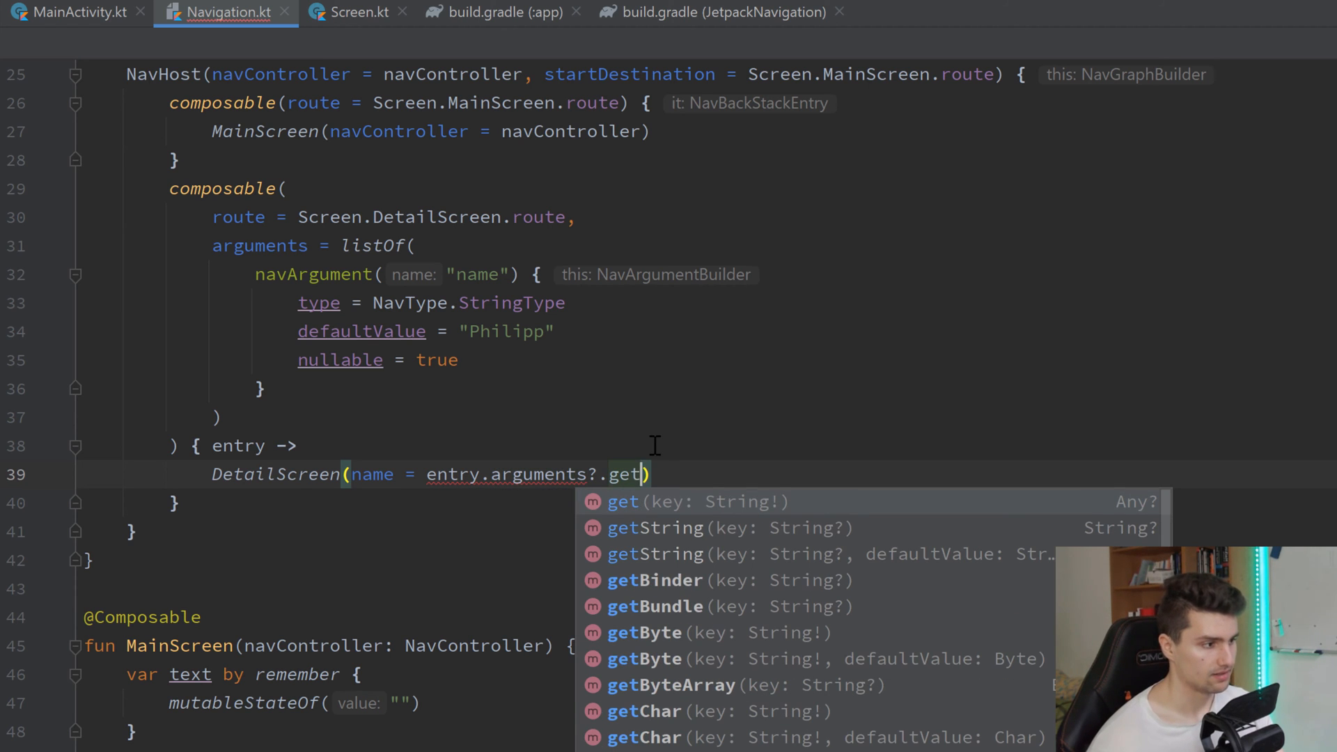
text(str)
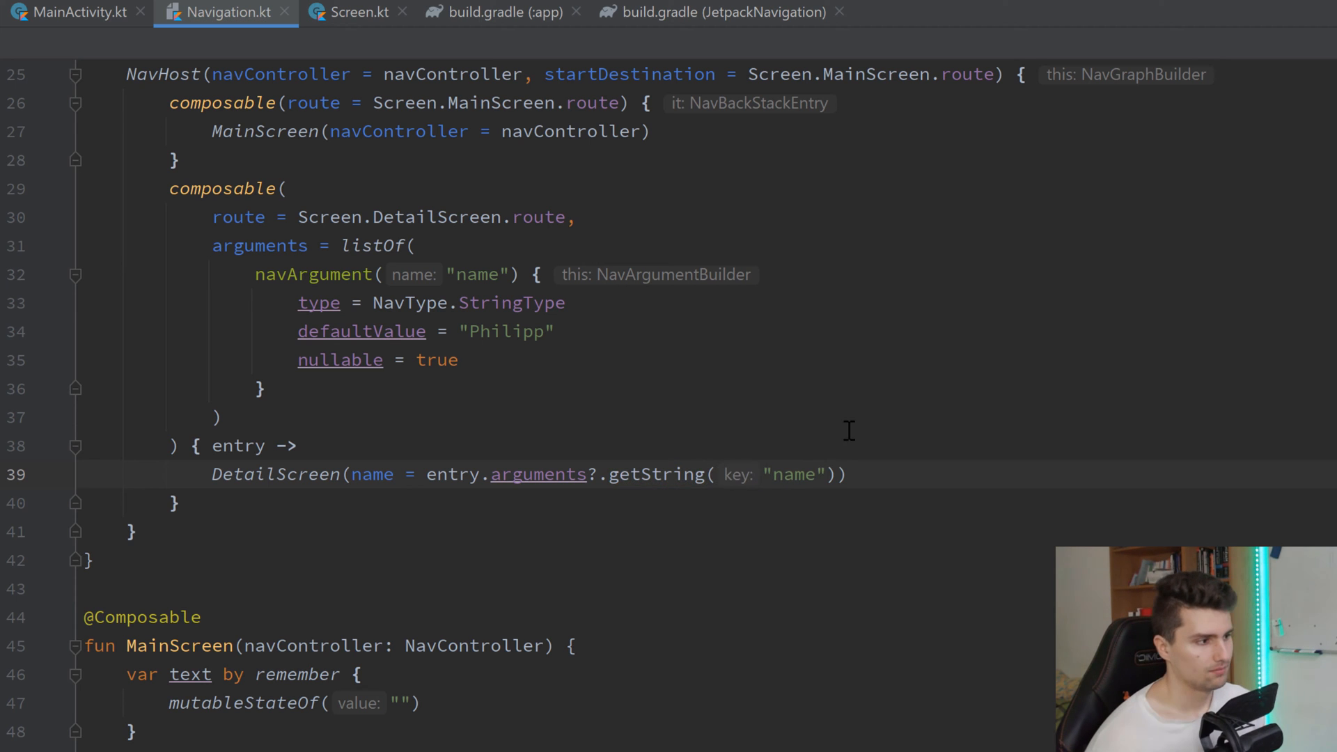
mouse_move(491, 335)
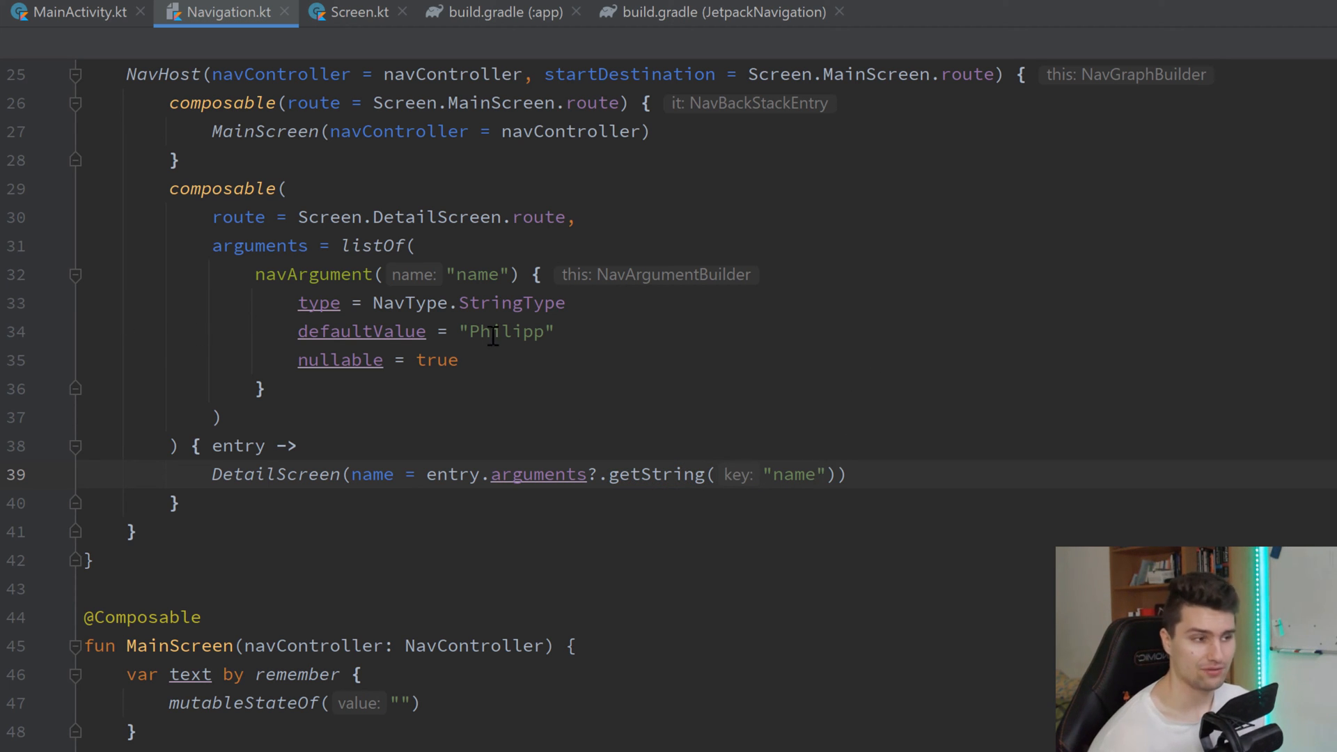
mouse_move(555, 331)
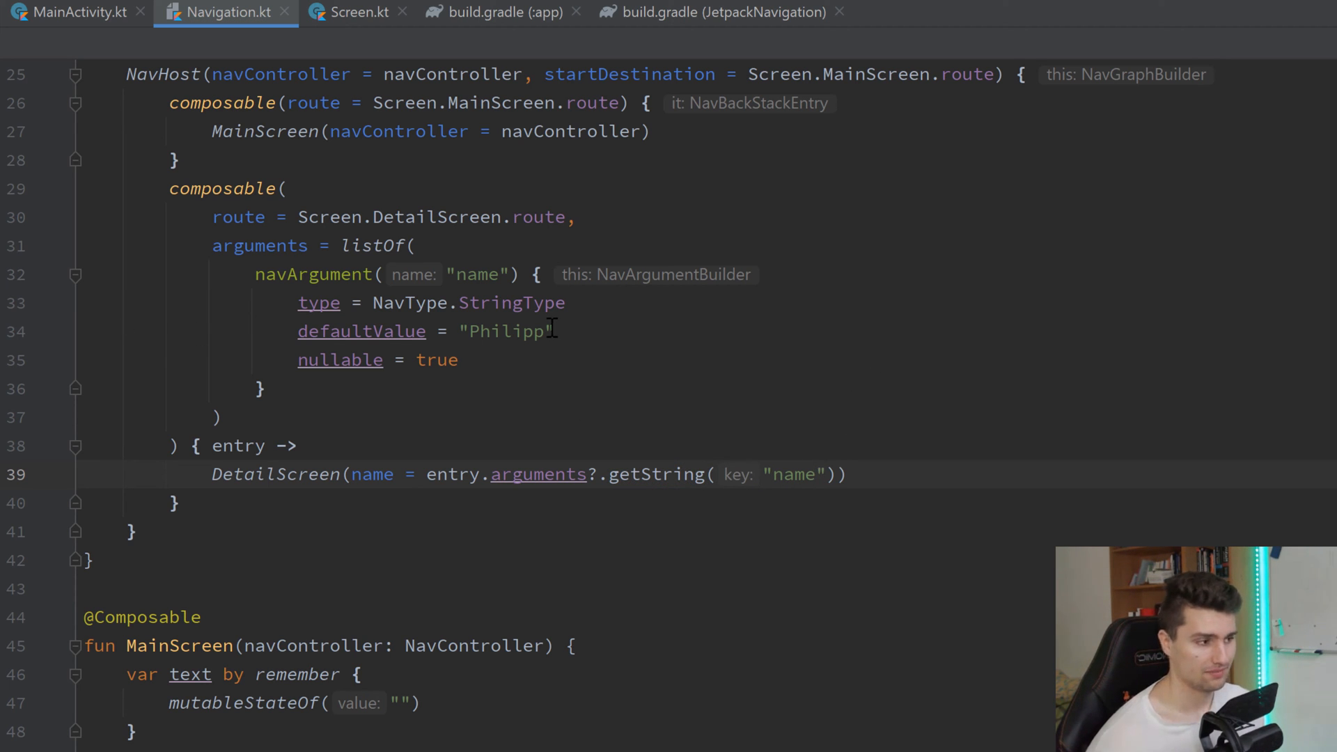
mouse_move(529, 331)
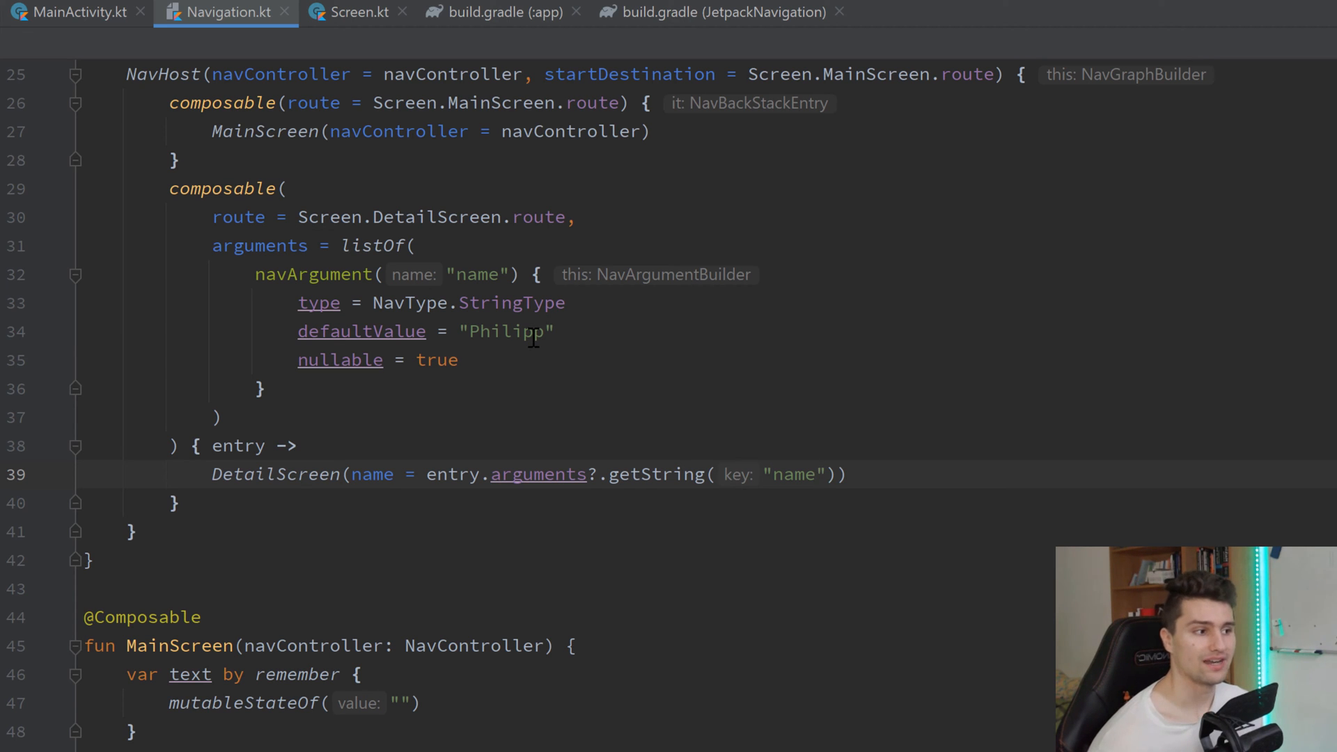
scroll(down, 3)
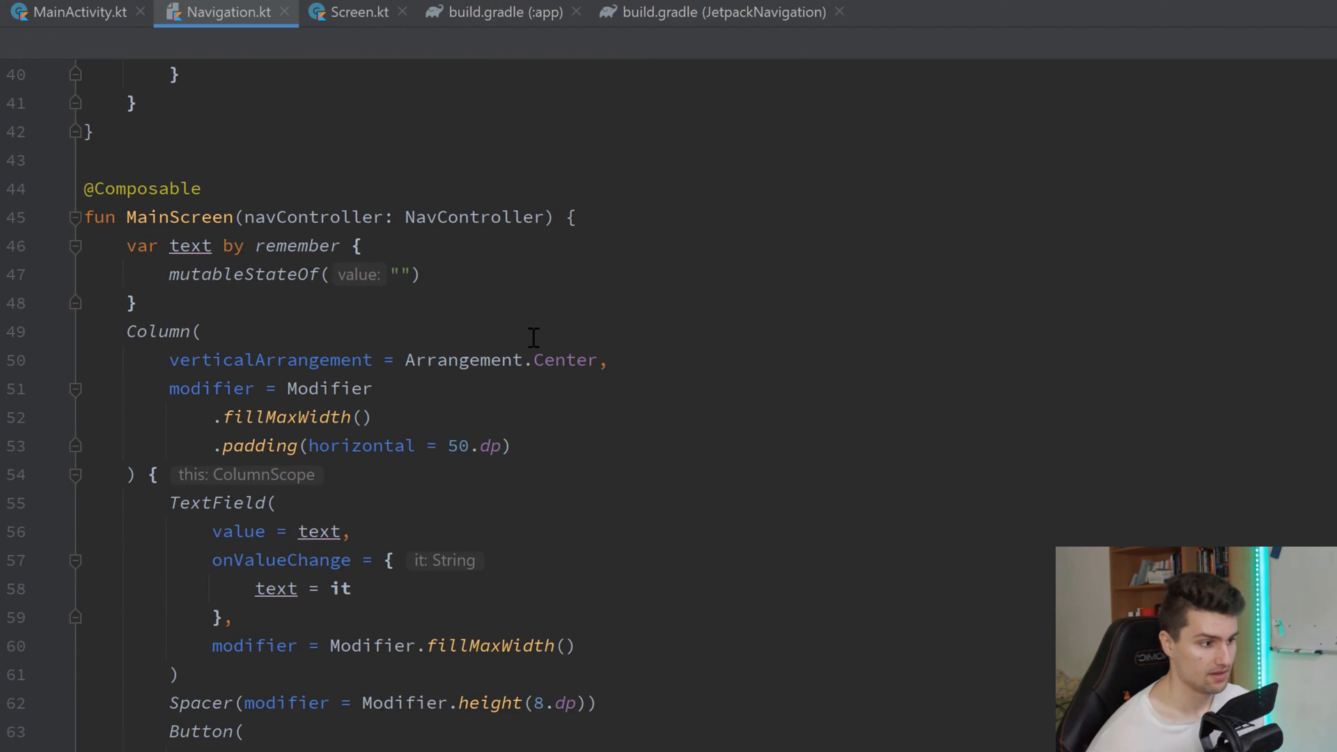
scroll(down, 3)
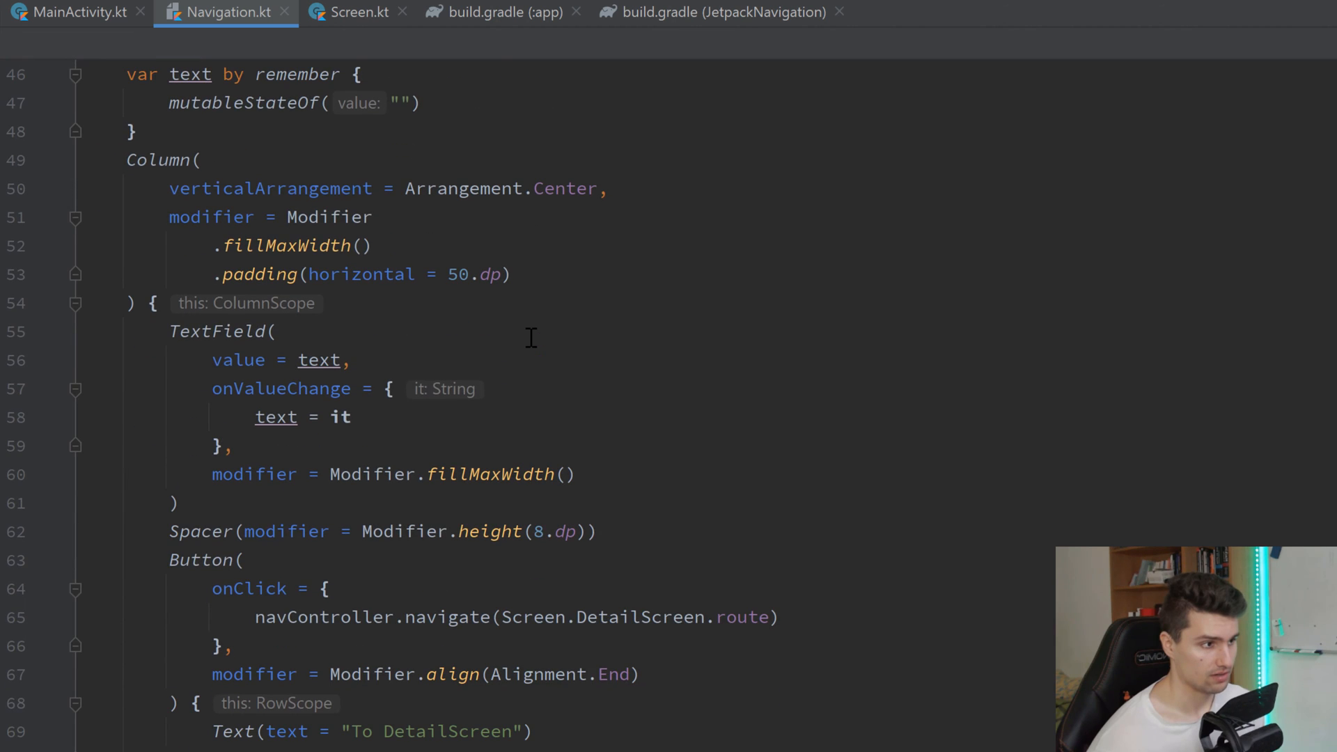
scroll(down, 3)
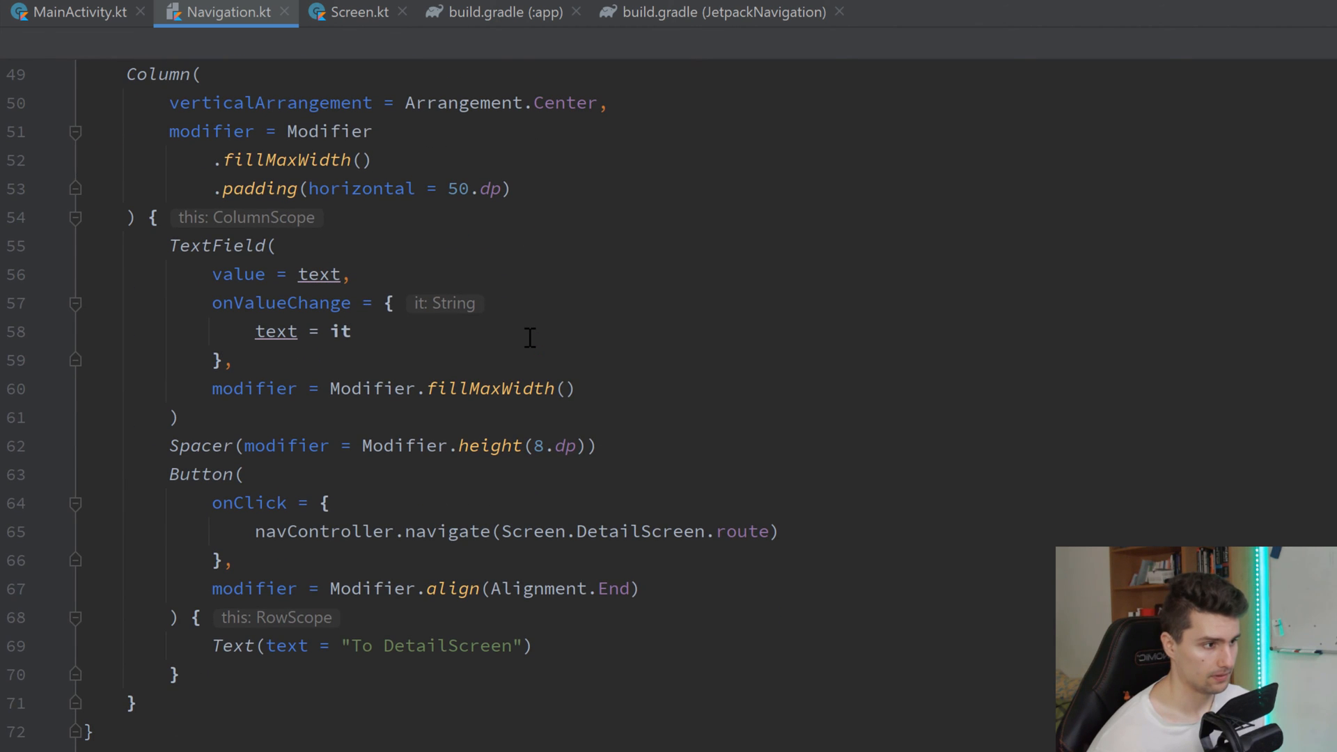
mouse_move(385, 348)
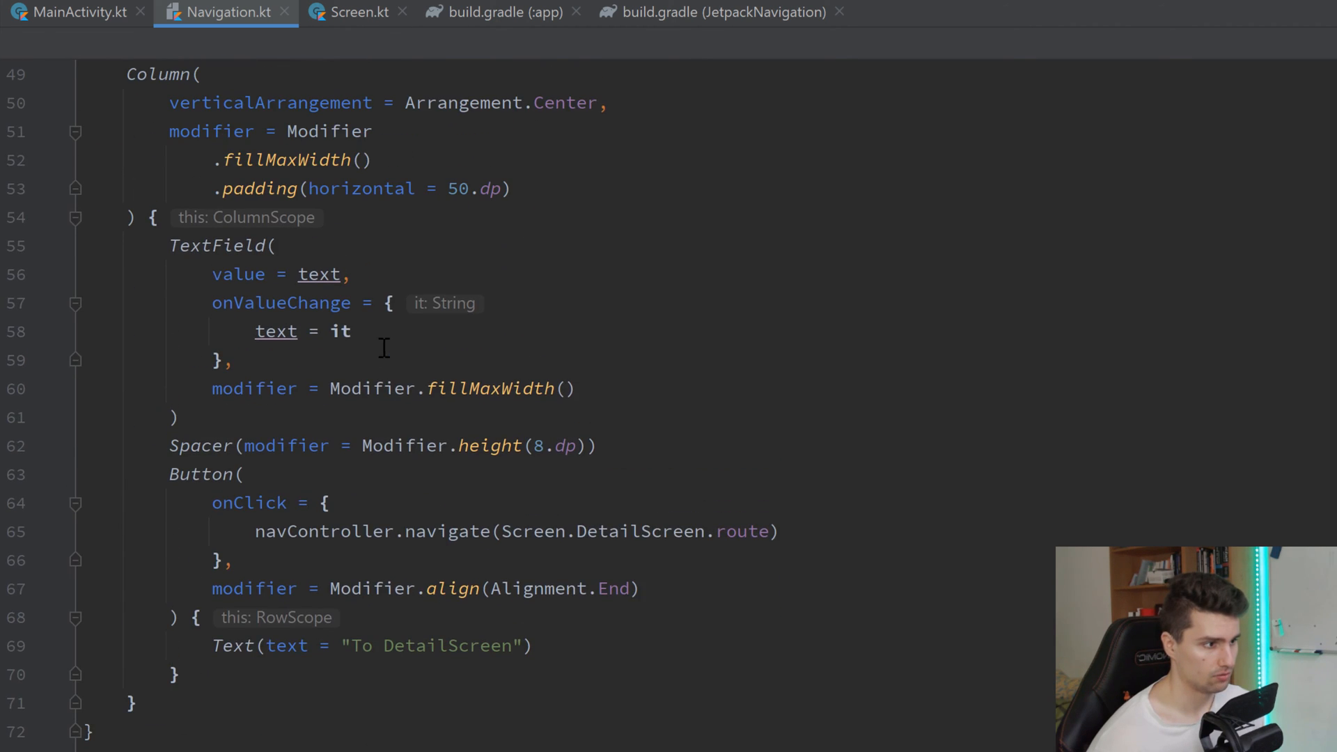
scroll(down, 3)
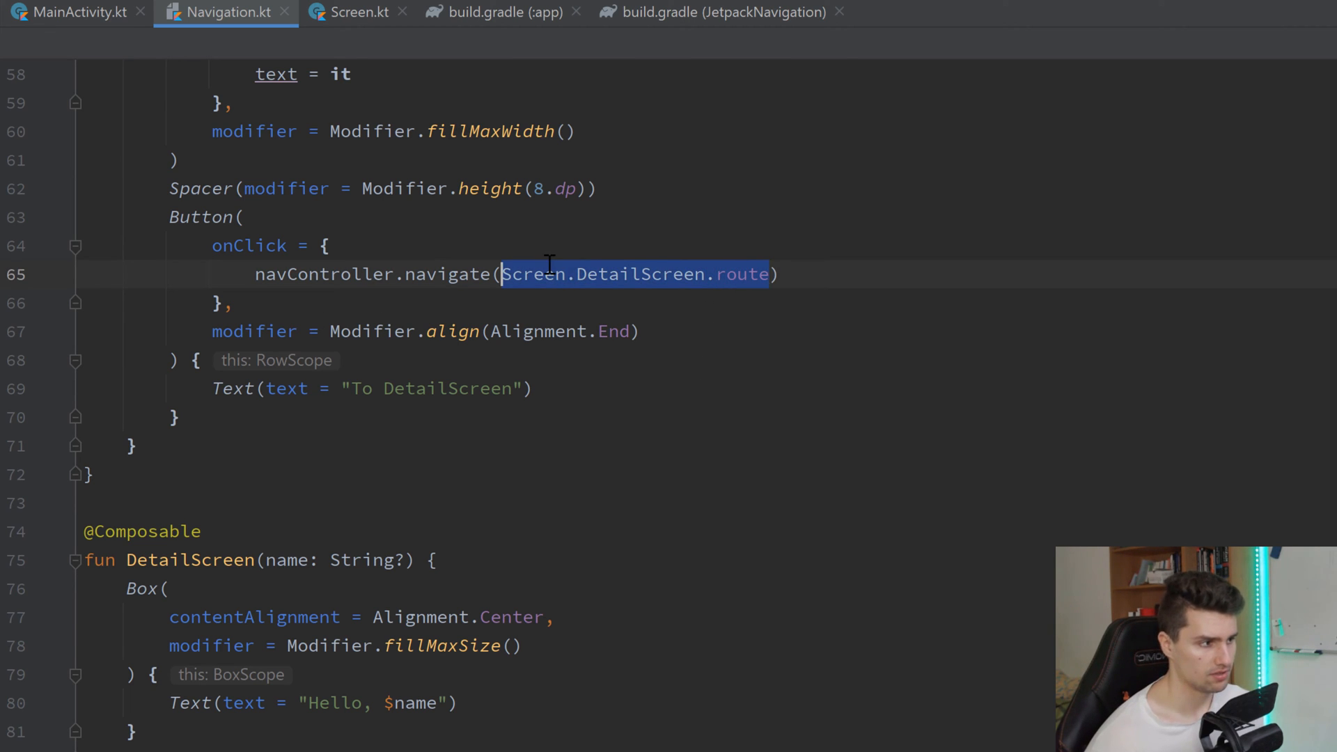
mouse_move(679, 320)
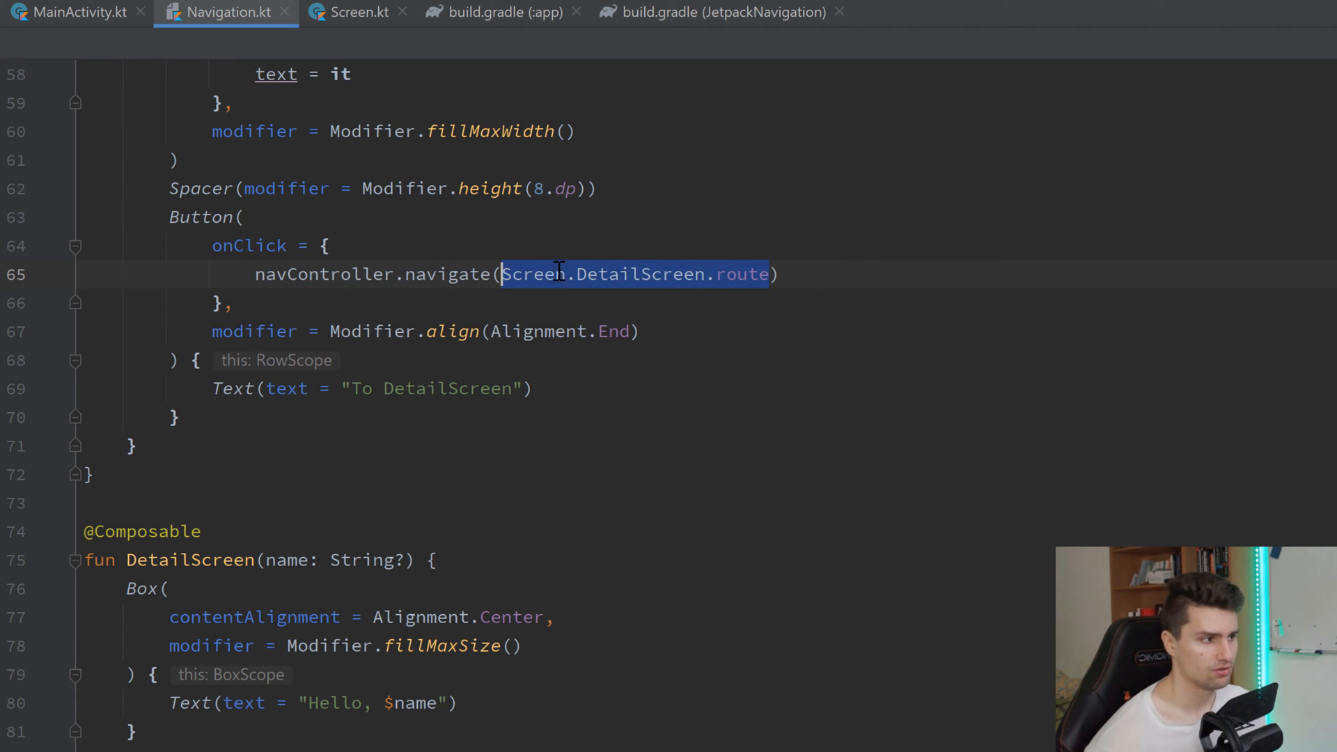
mouse_move(577, 234)
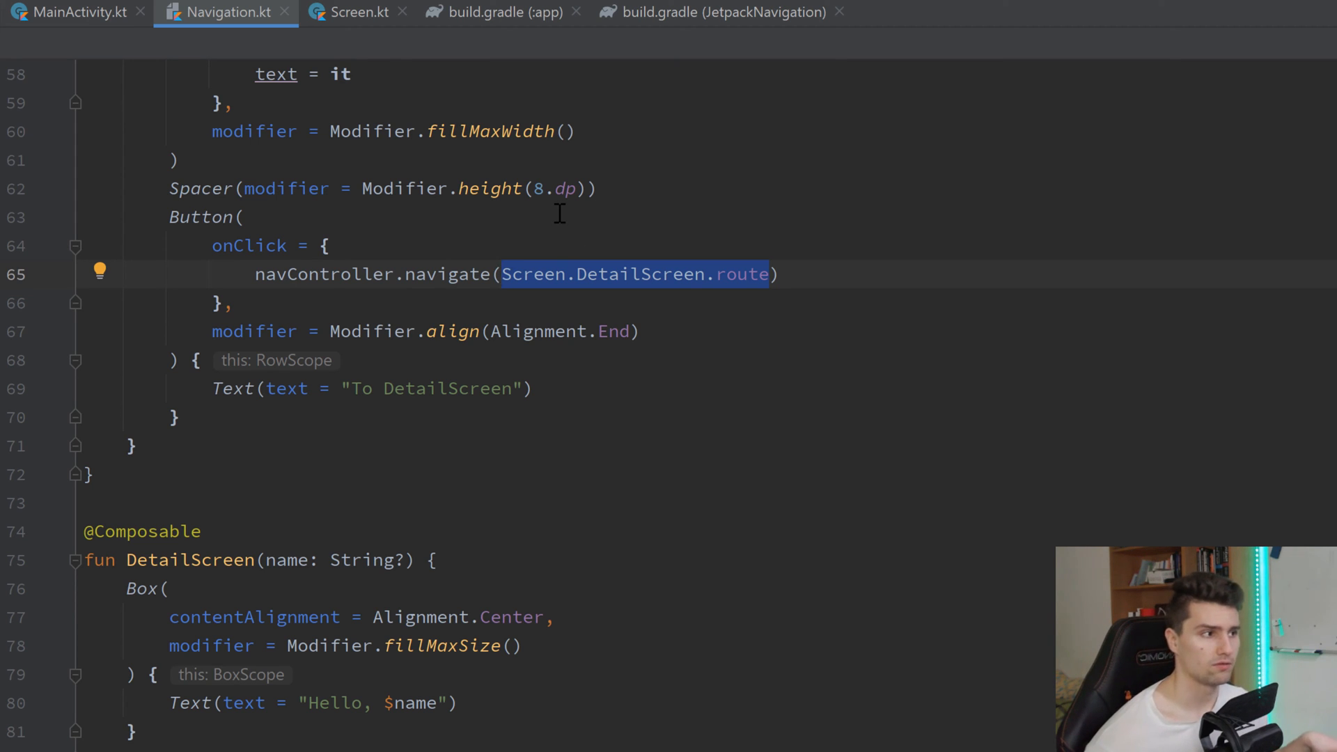
scroll(up, 3)
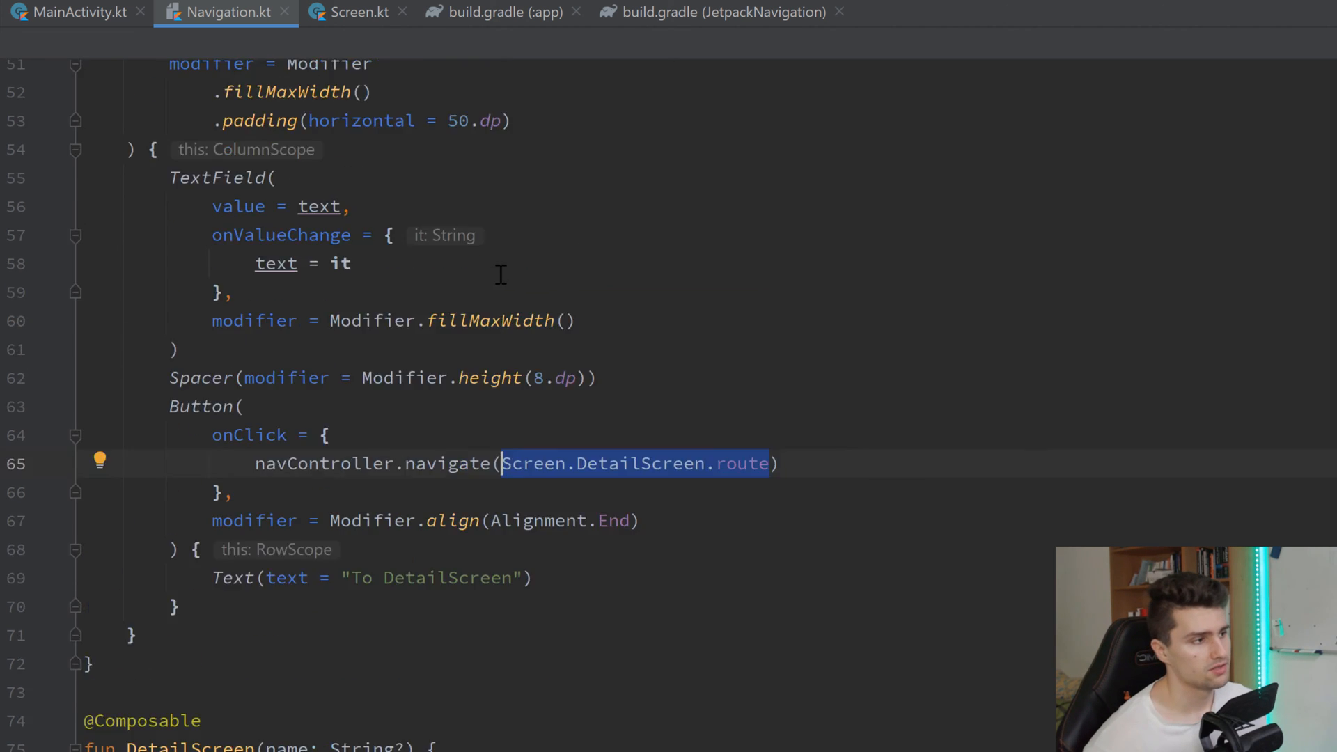
Step: Change the detail route to Screen.DetailScreen.route + "/{name}"
scroll(up, 3)
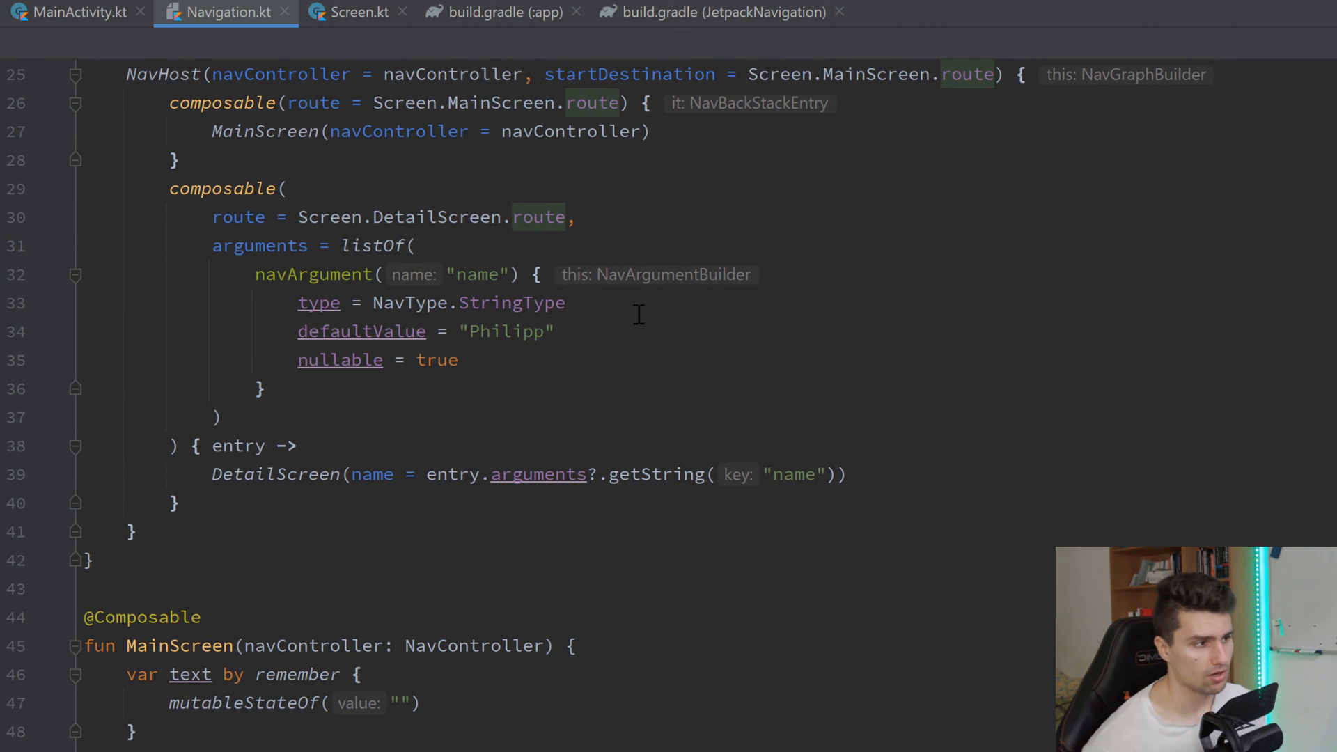
double_click(398, 302)
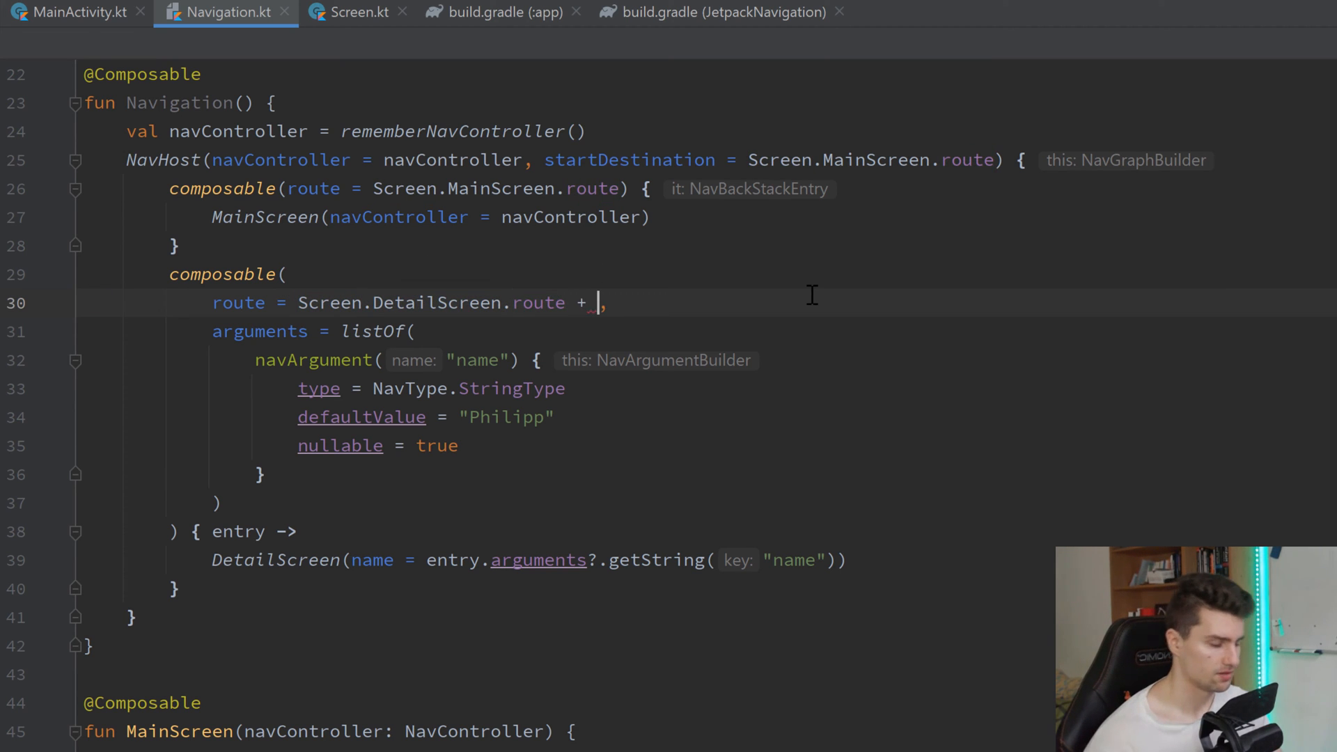
text("/")
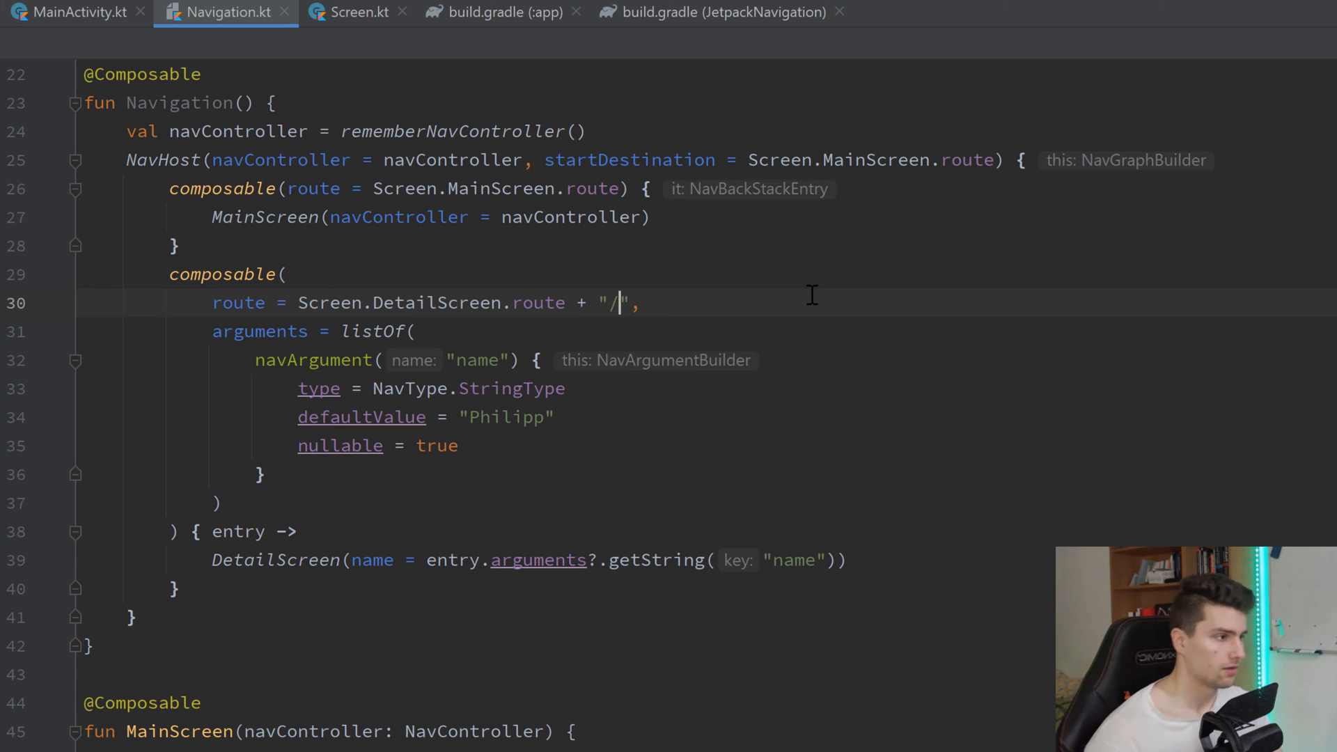
text({)
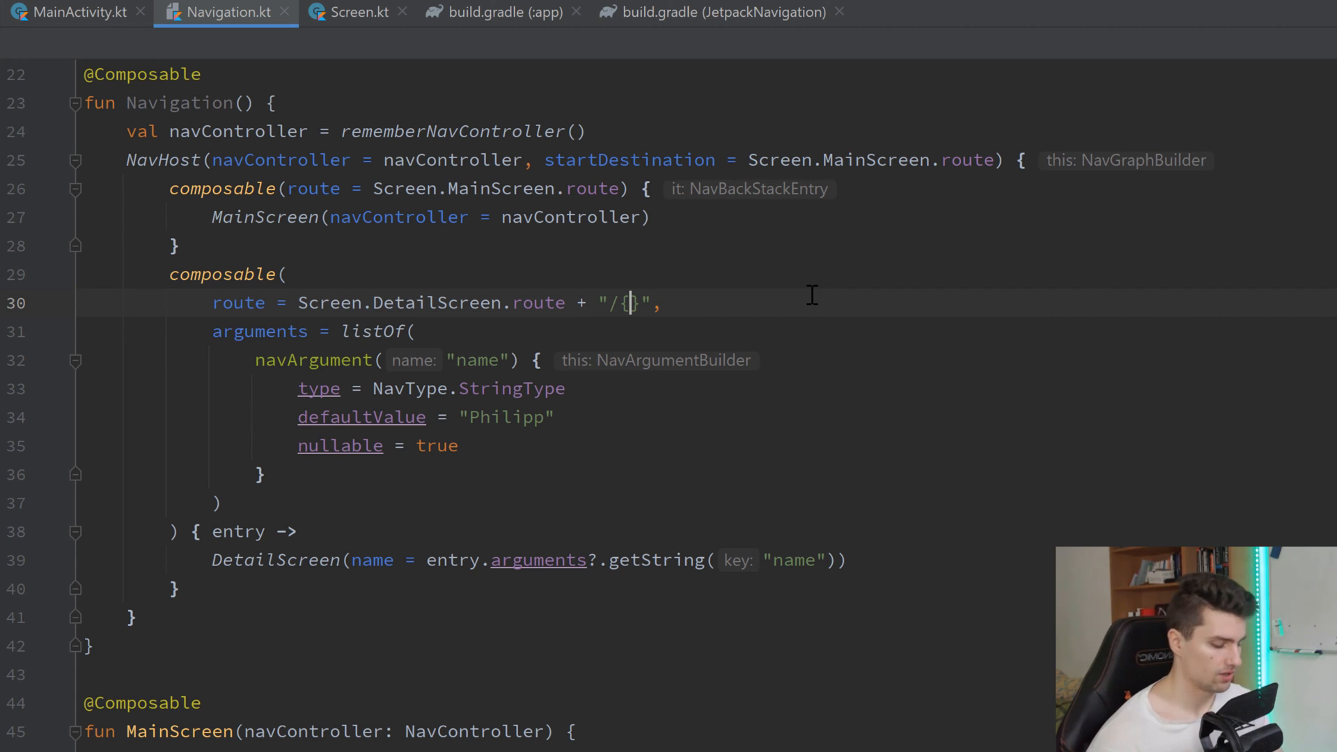
text(name)
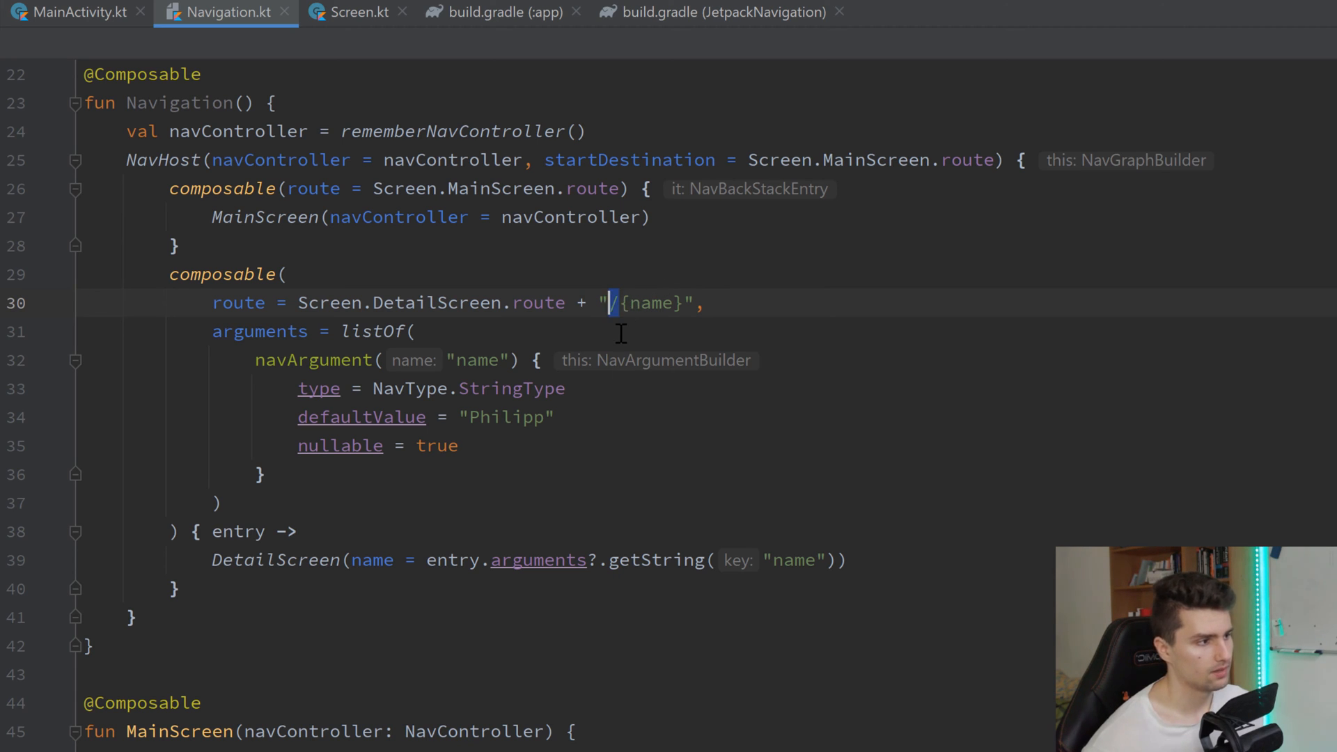
Step: Briefly append an extra "/{age}" placeholder as an example, then delete it again
double_click(651, 302)
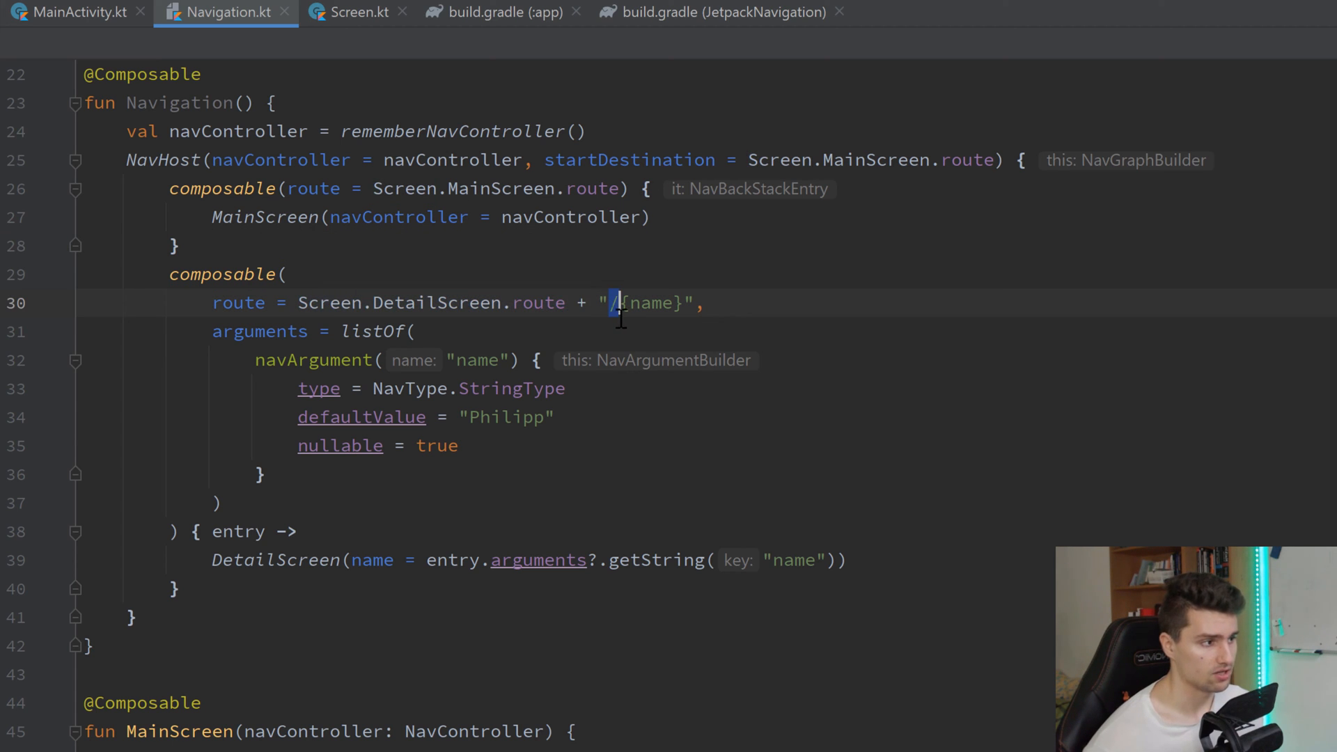
click(310, 302)
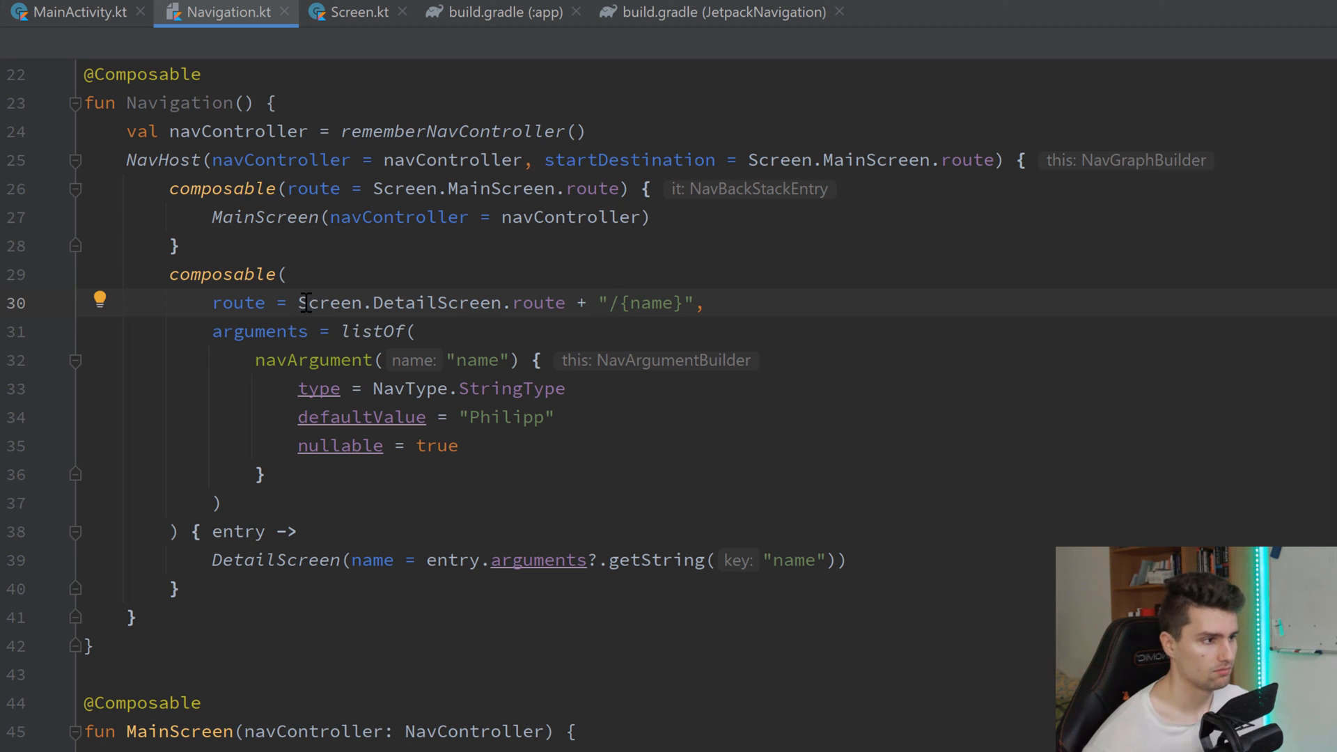
mouse_move(629, 325)
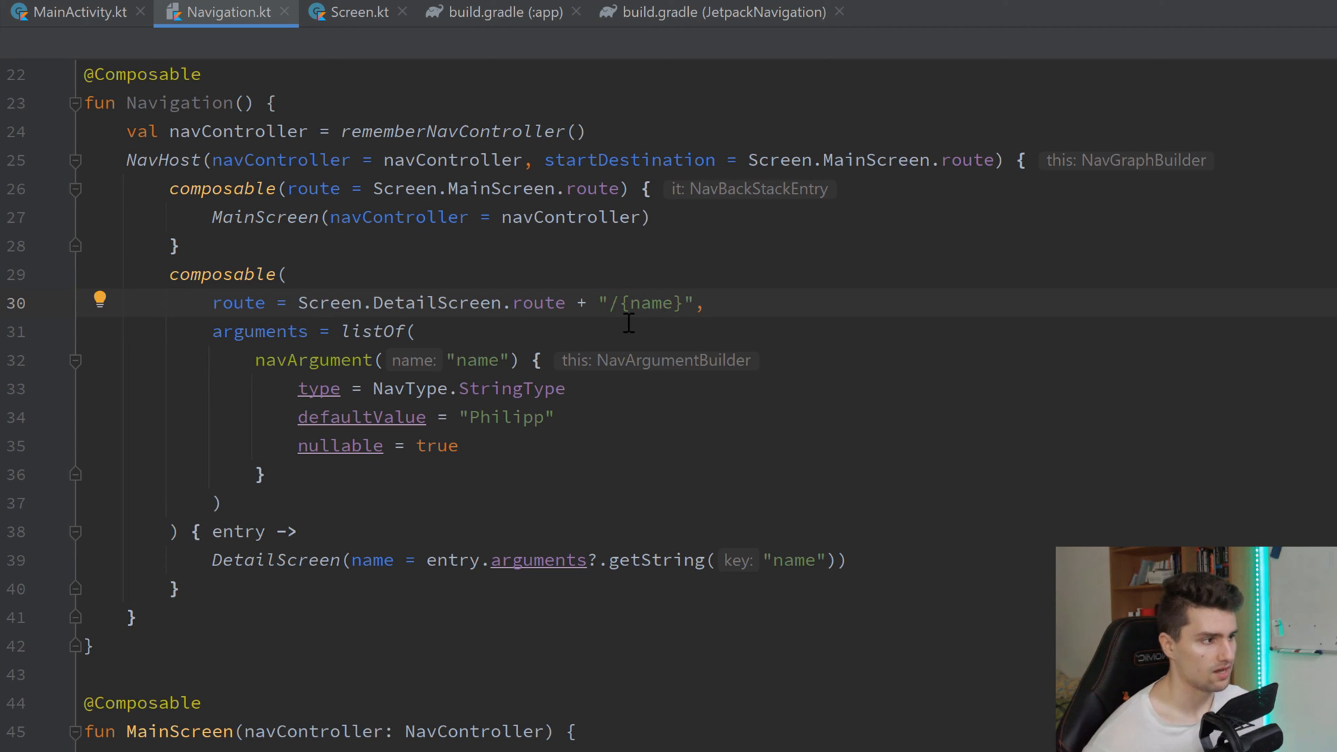
double_click(650, 302)
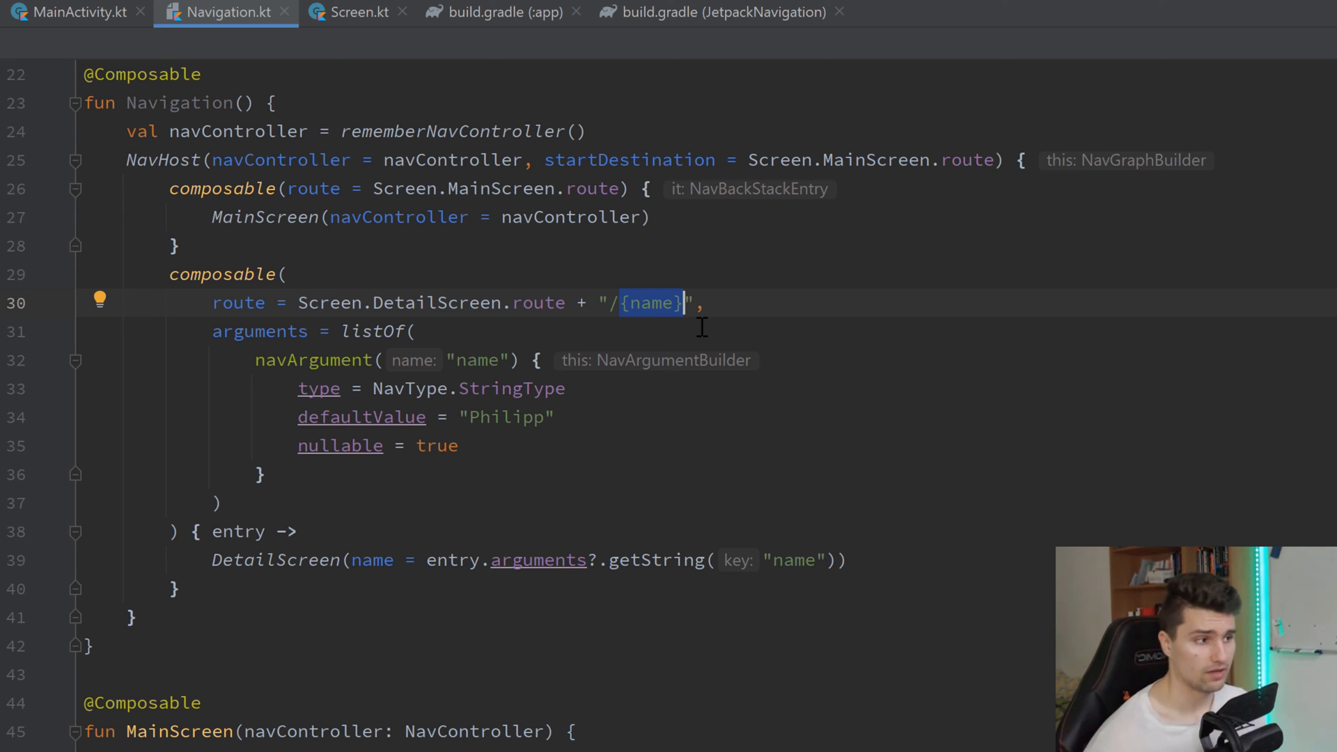
text(/)
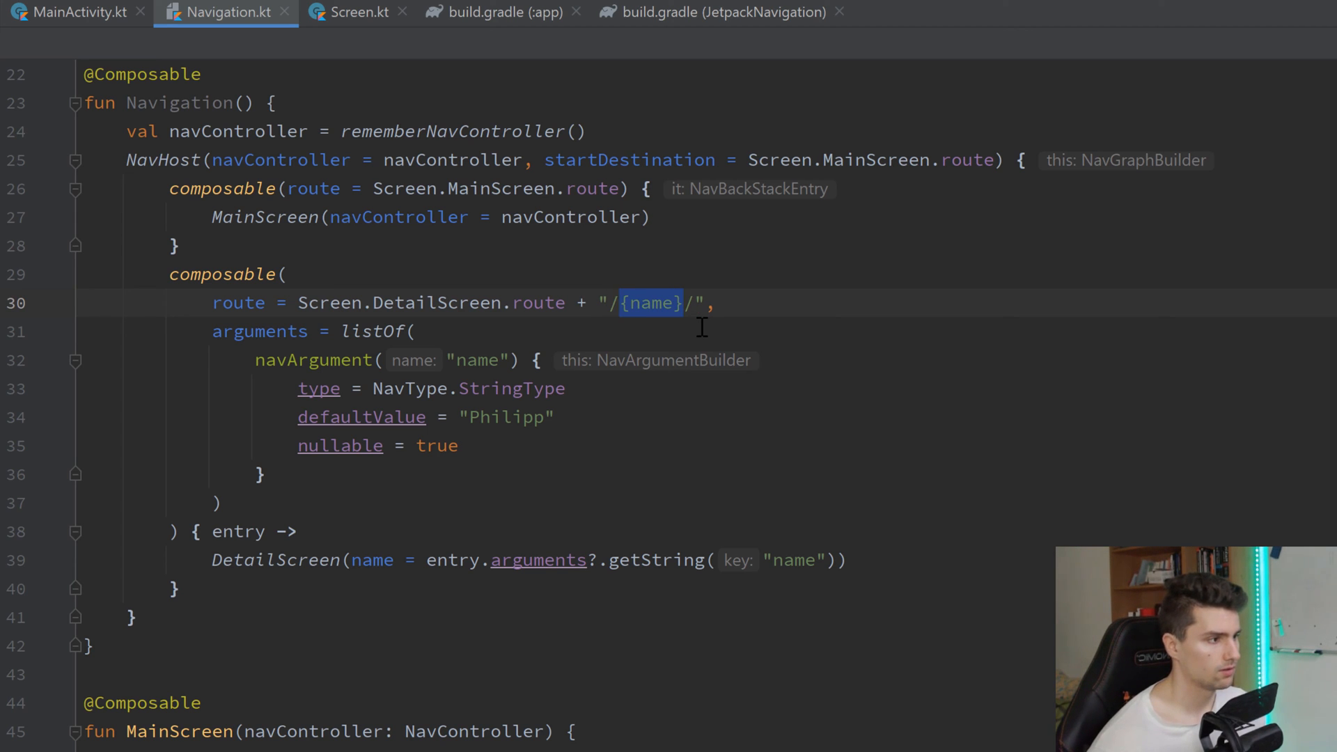
text(/{name})
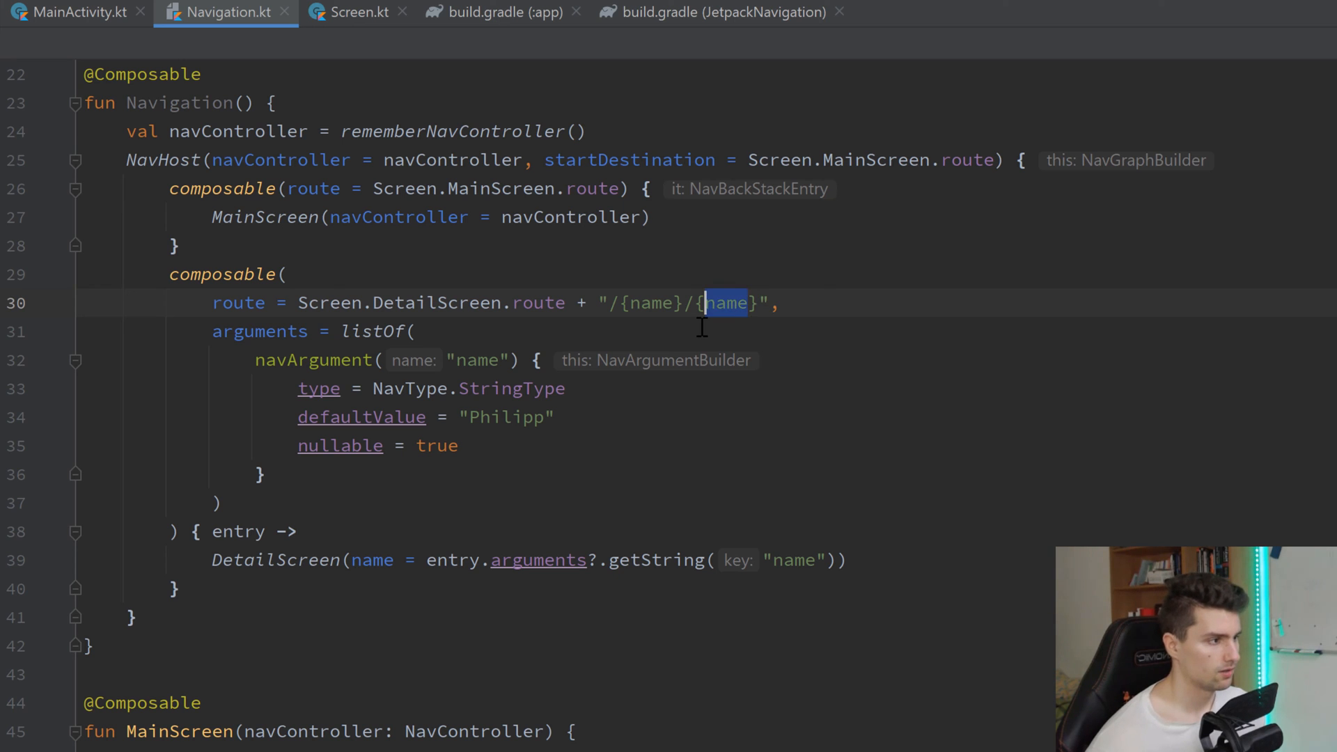
text(age)
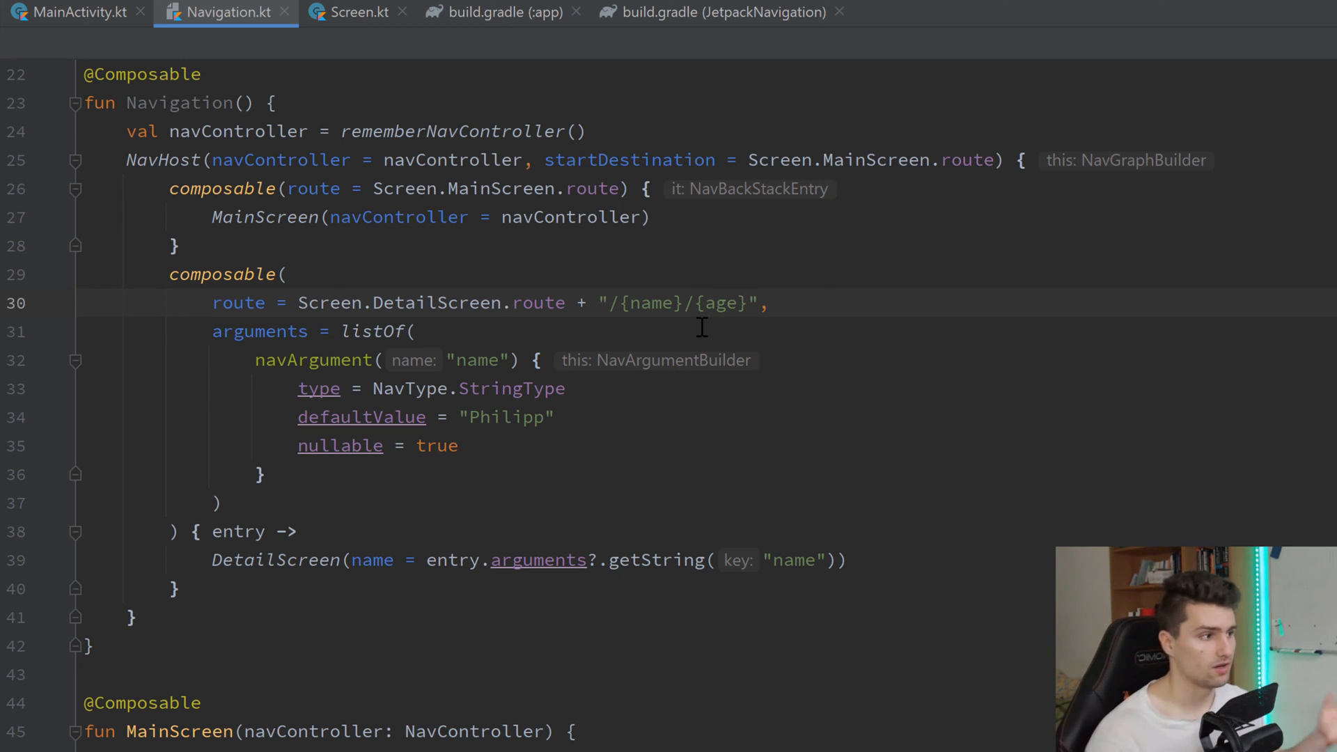
key(Backspace)
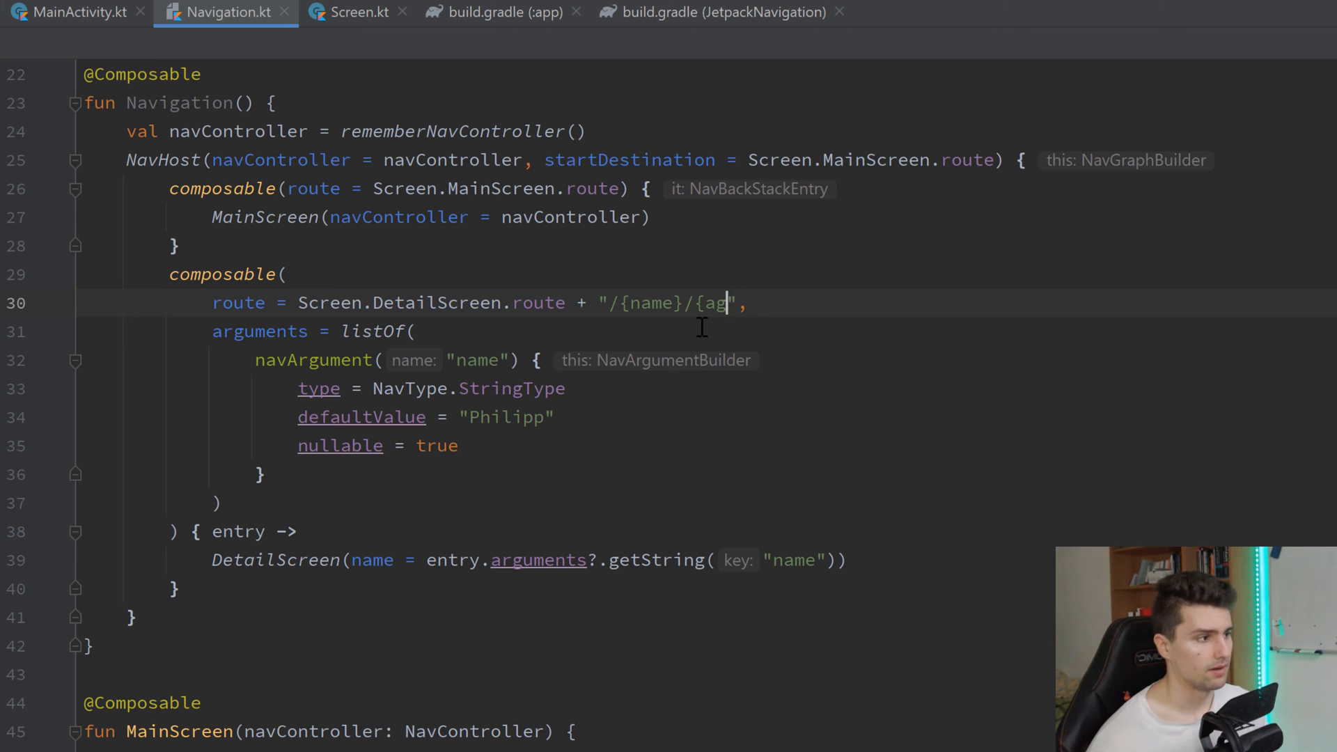
key(BackSpace)
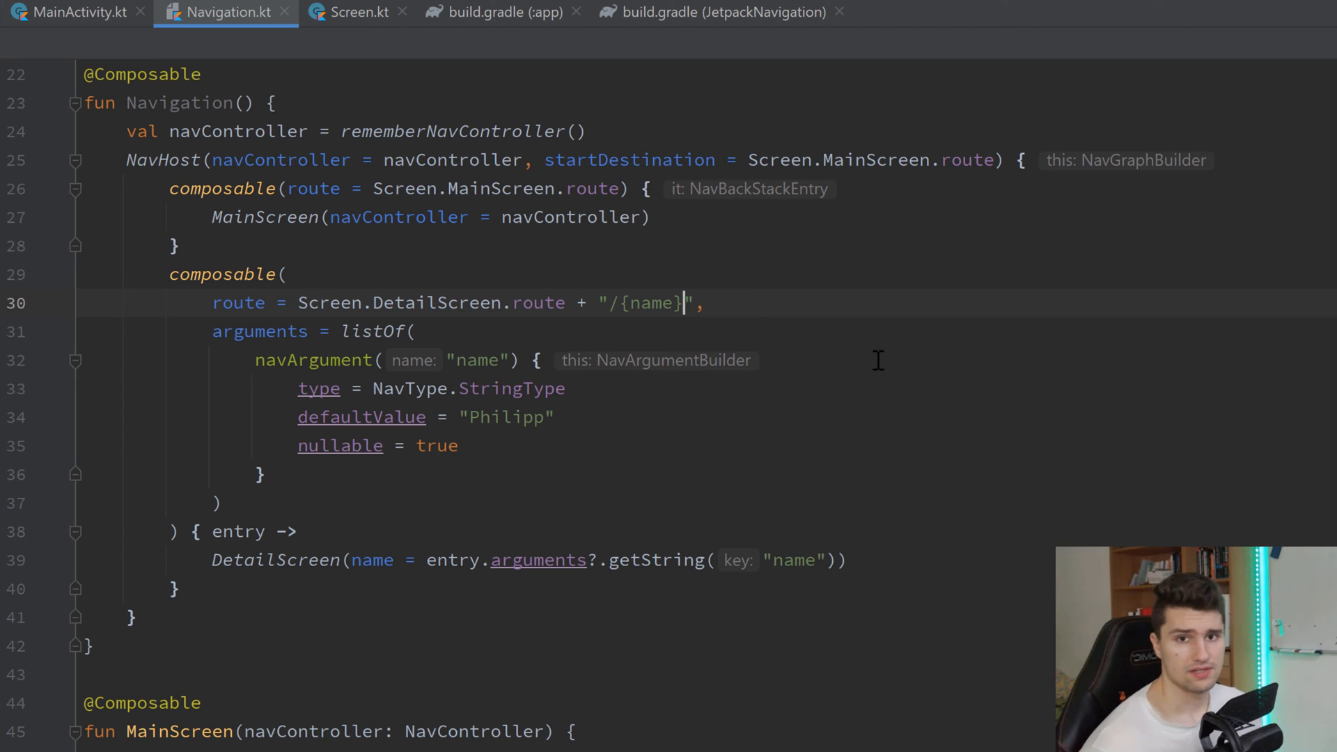
mouse_move(818, 321)
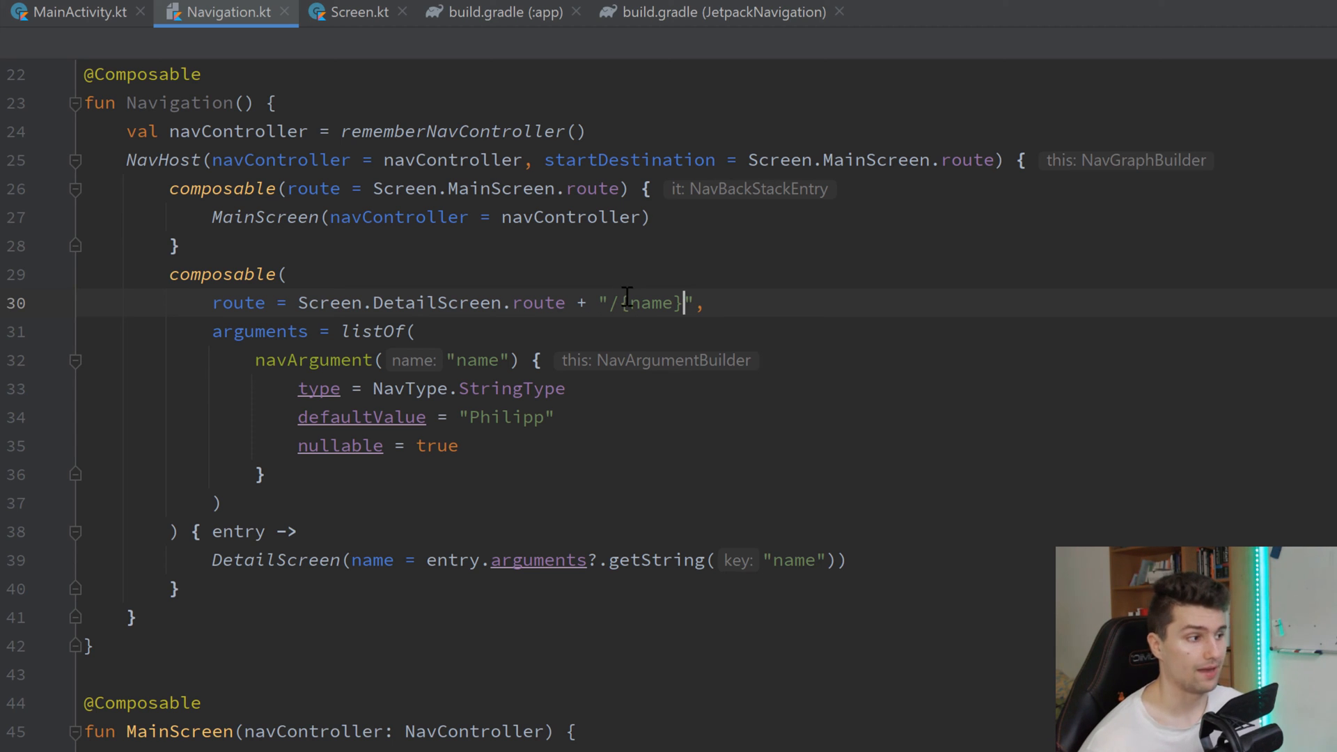
Step: Try the optional "?name={name}" form, point out defaultValue, and revert to a bare "{name}" suffix
click(413, 332)
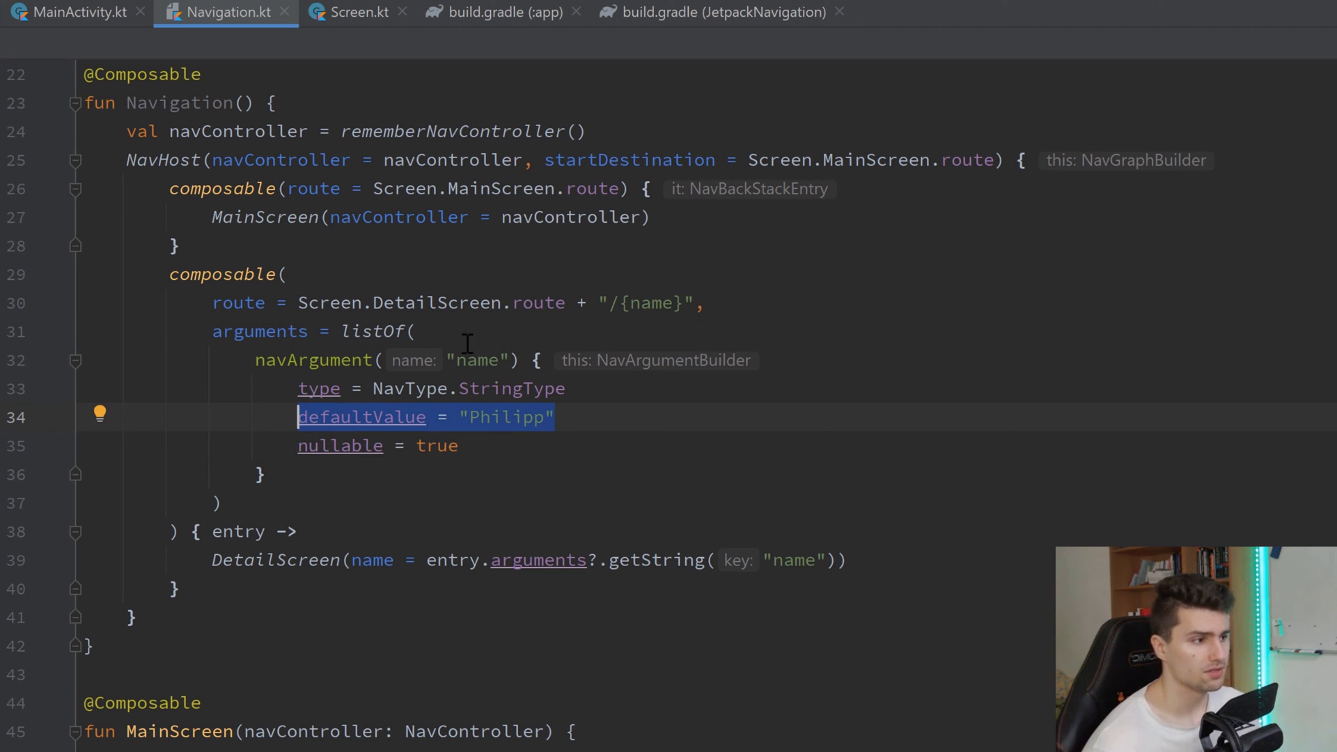
click(617, 303)
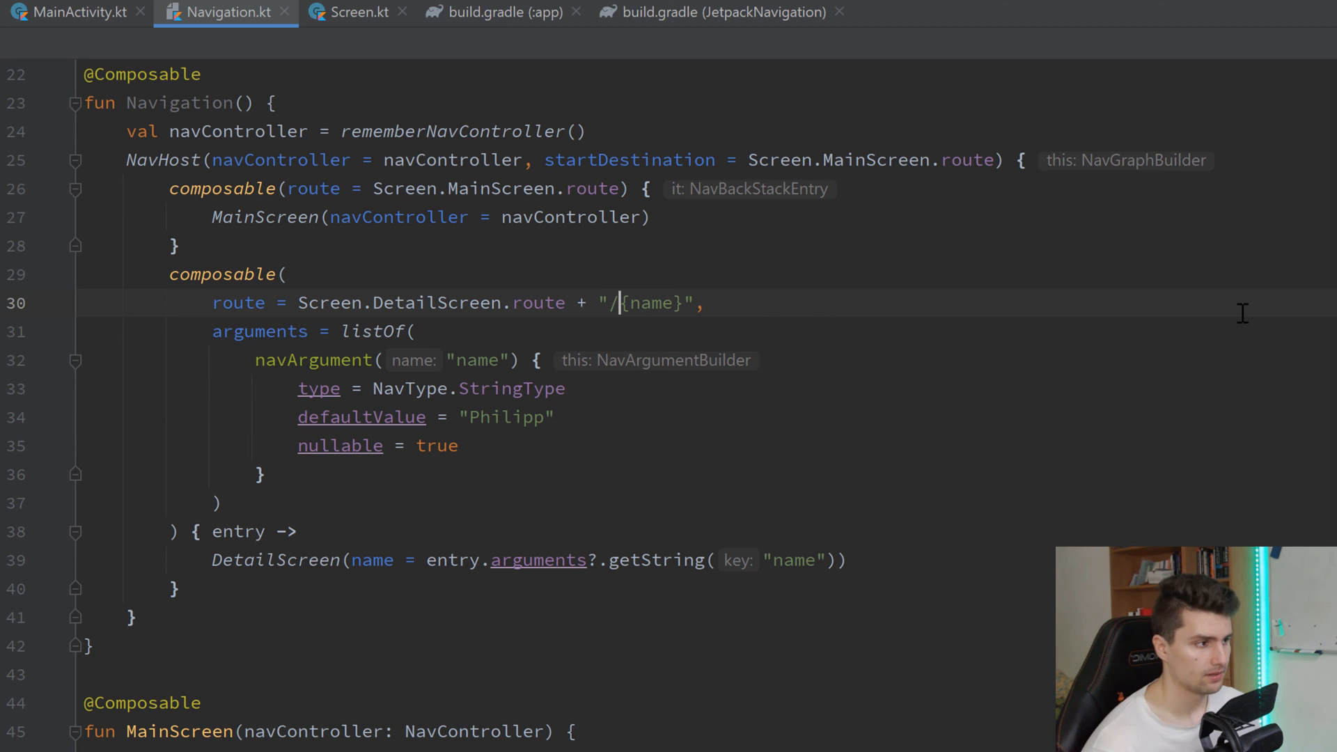
key(Backspace)
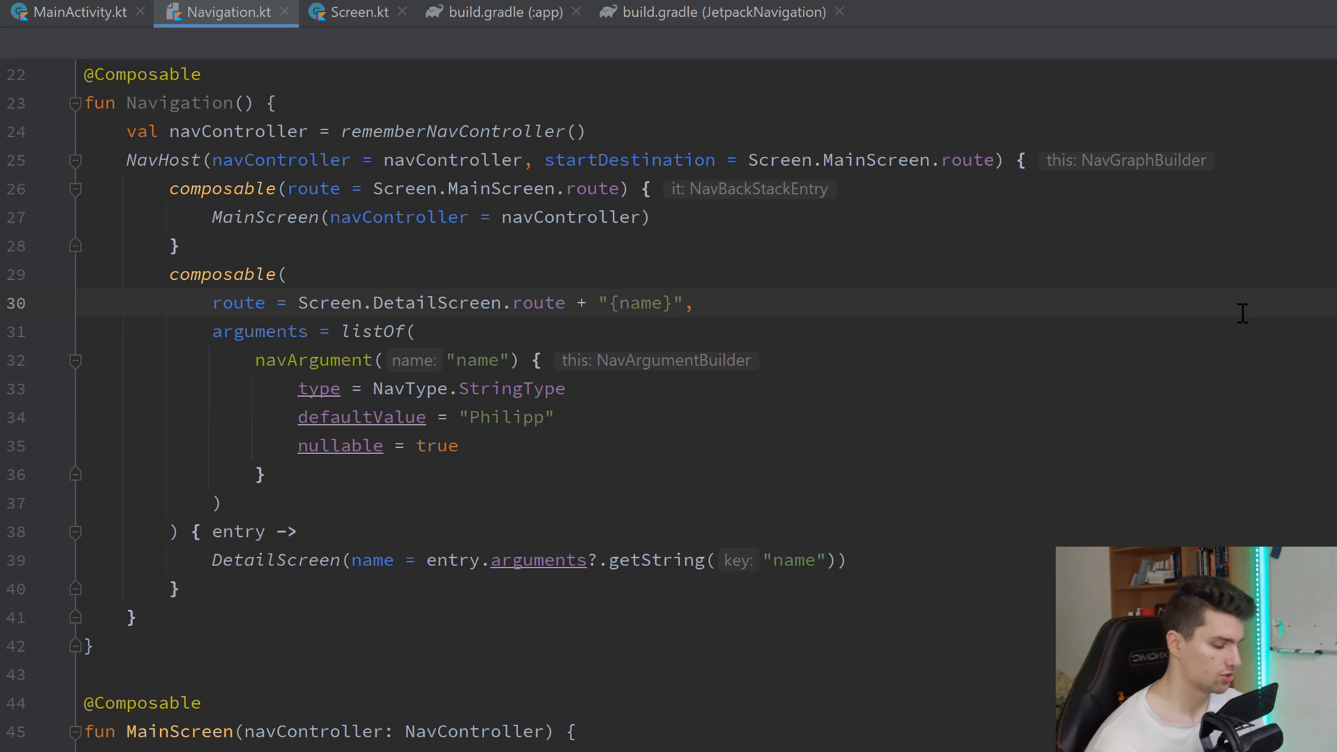
text(?name=)
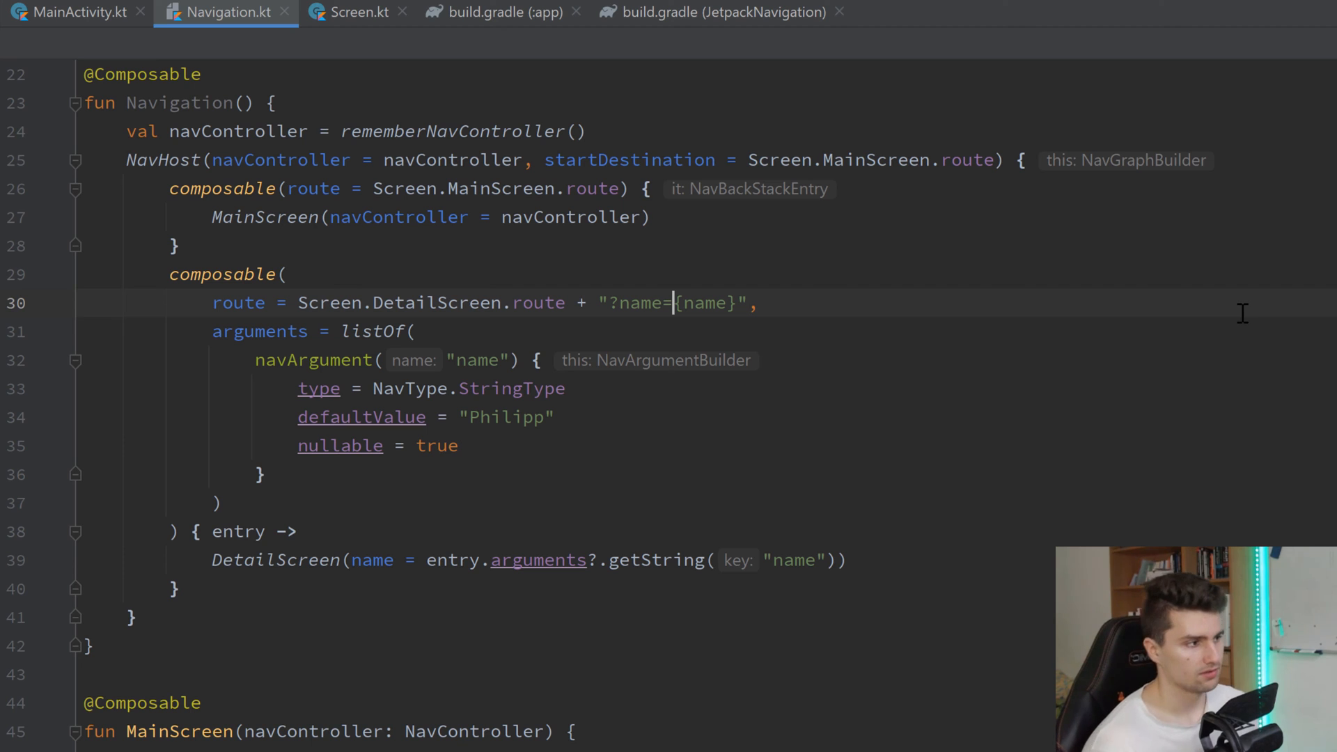
mouse_move(613, 415)
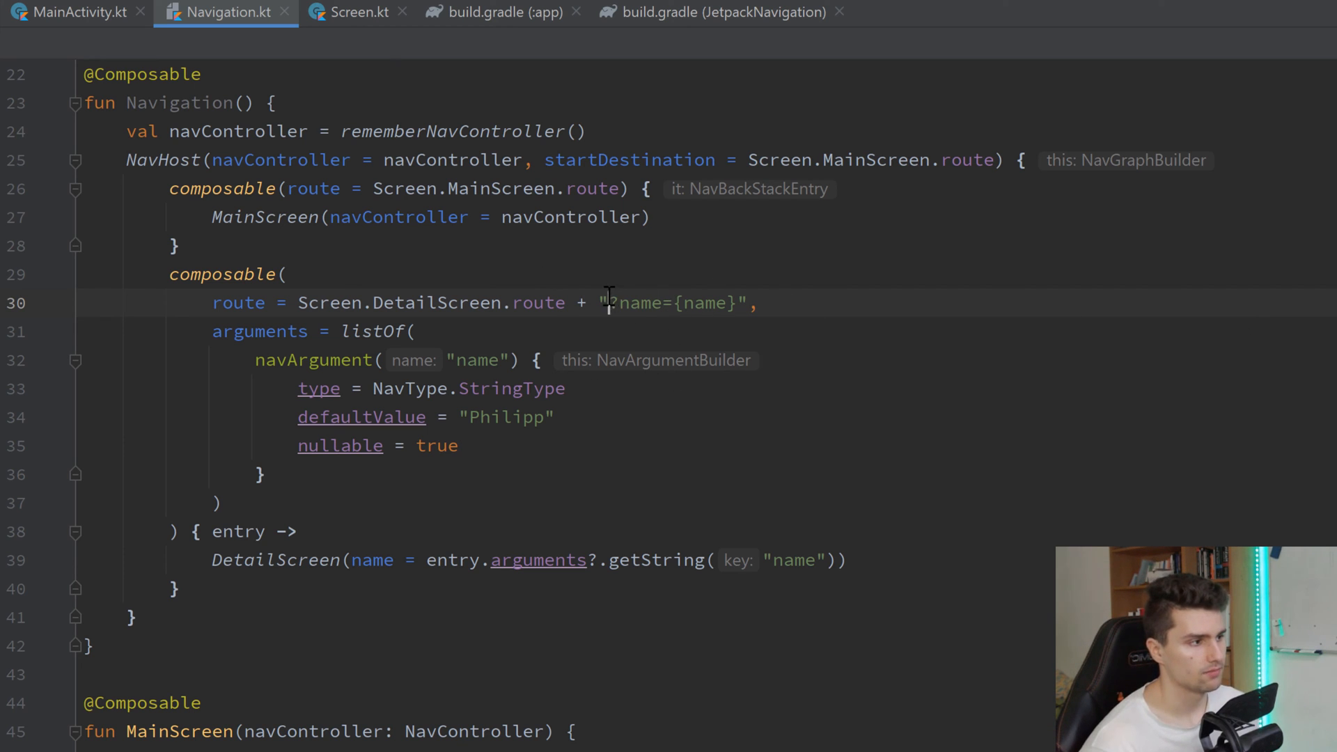
double_click(640, 303)
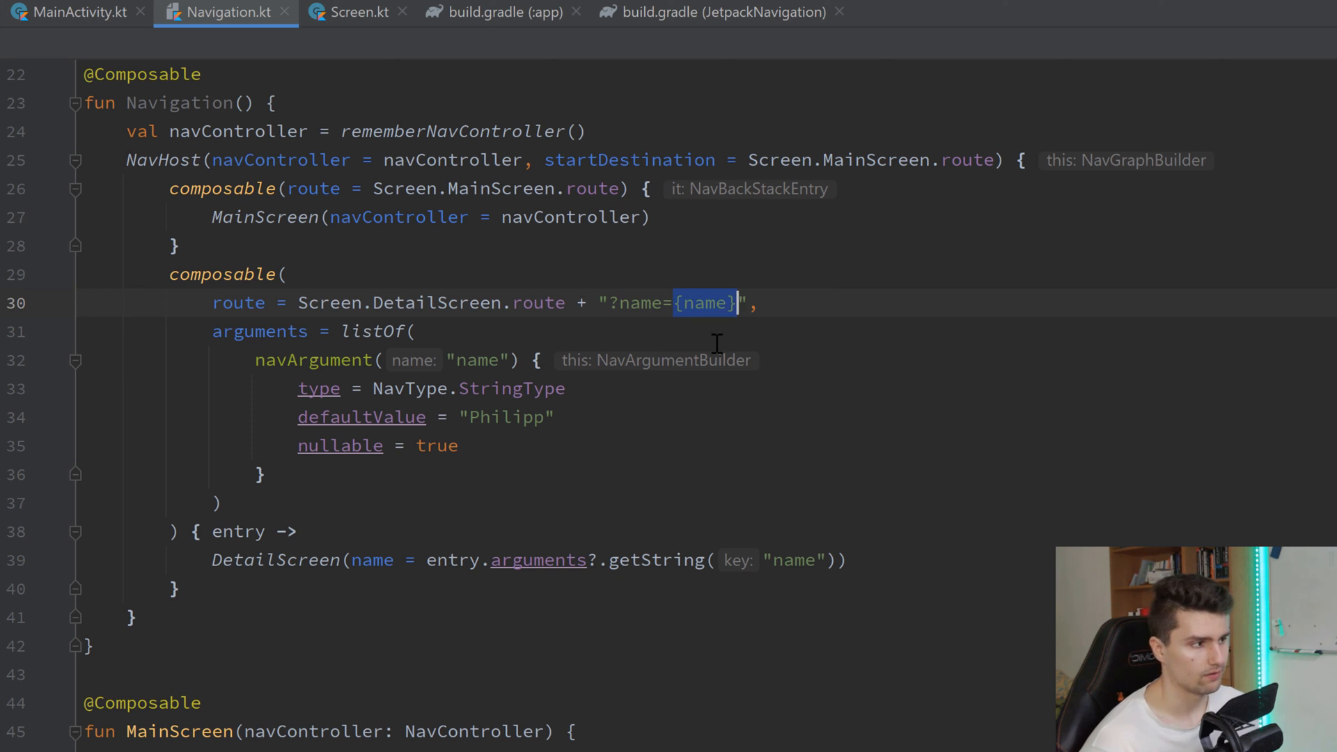
mouse_move(696, 311)
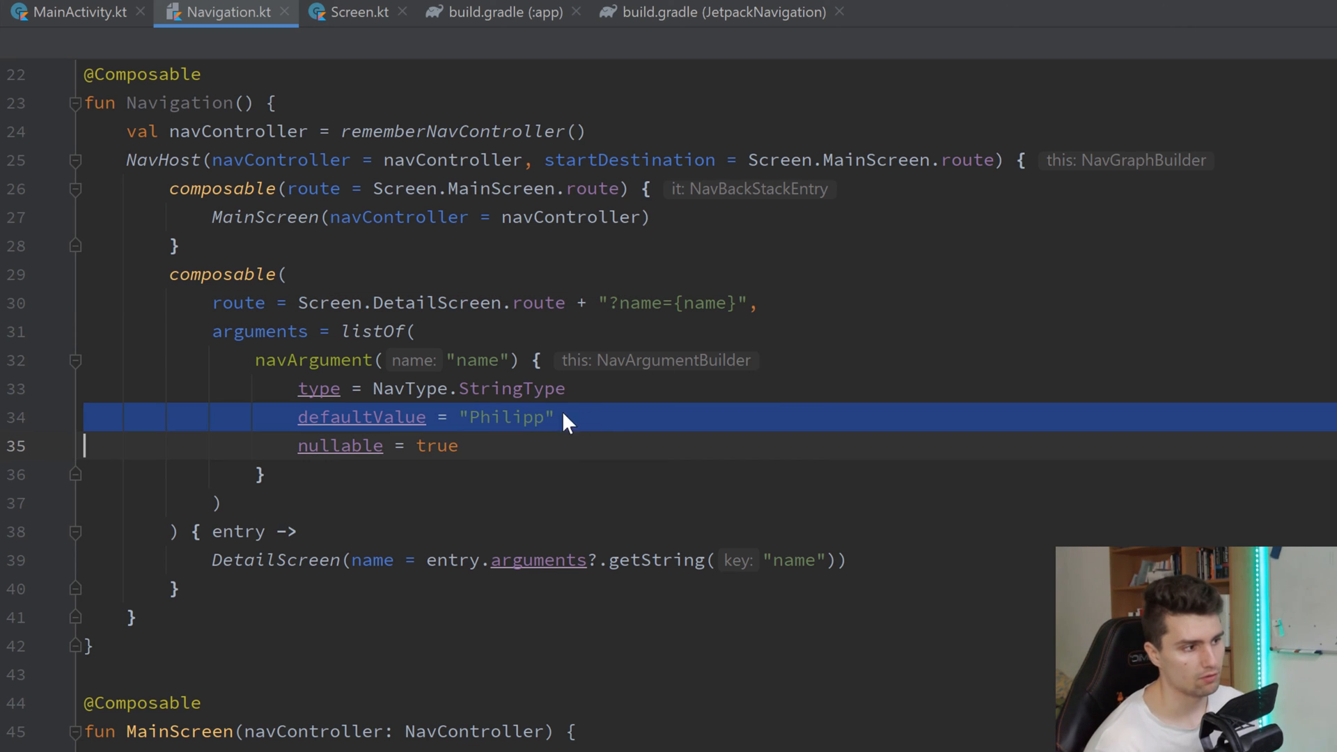
double_click(436, 446)
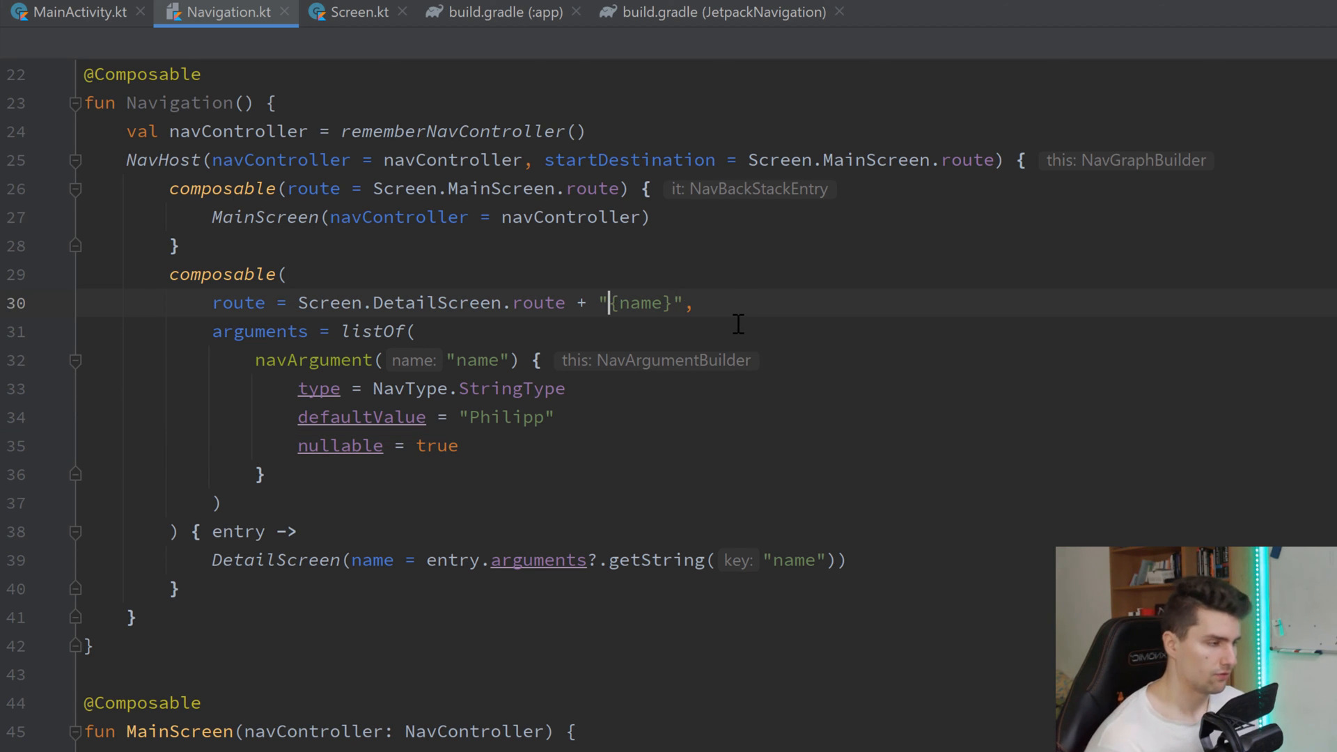
text(/)
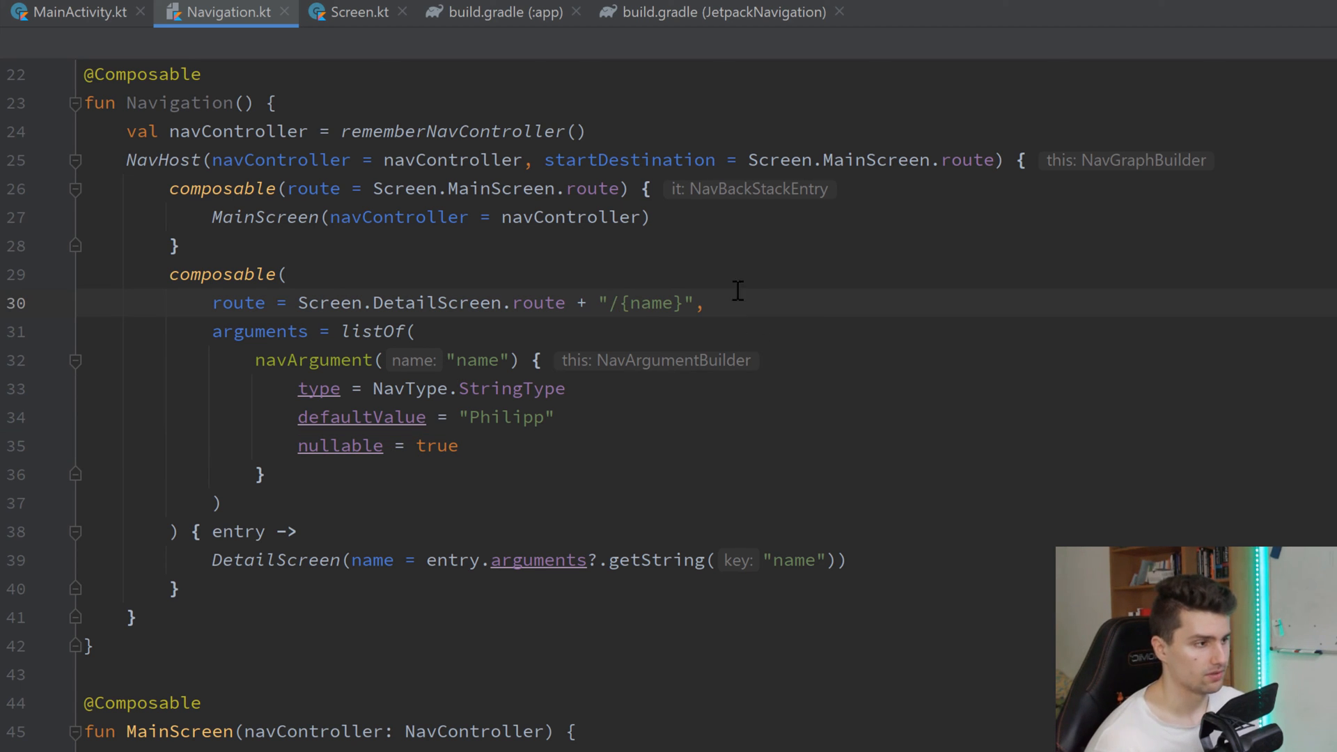
mouse_move(771, 357)
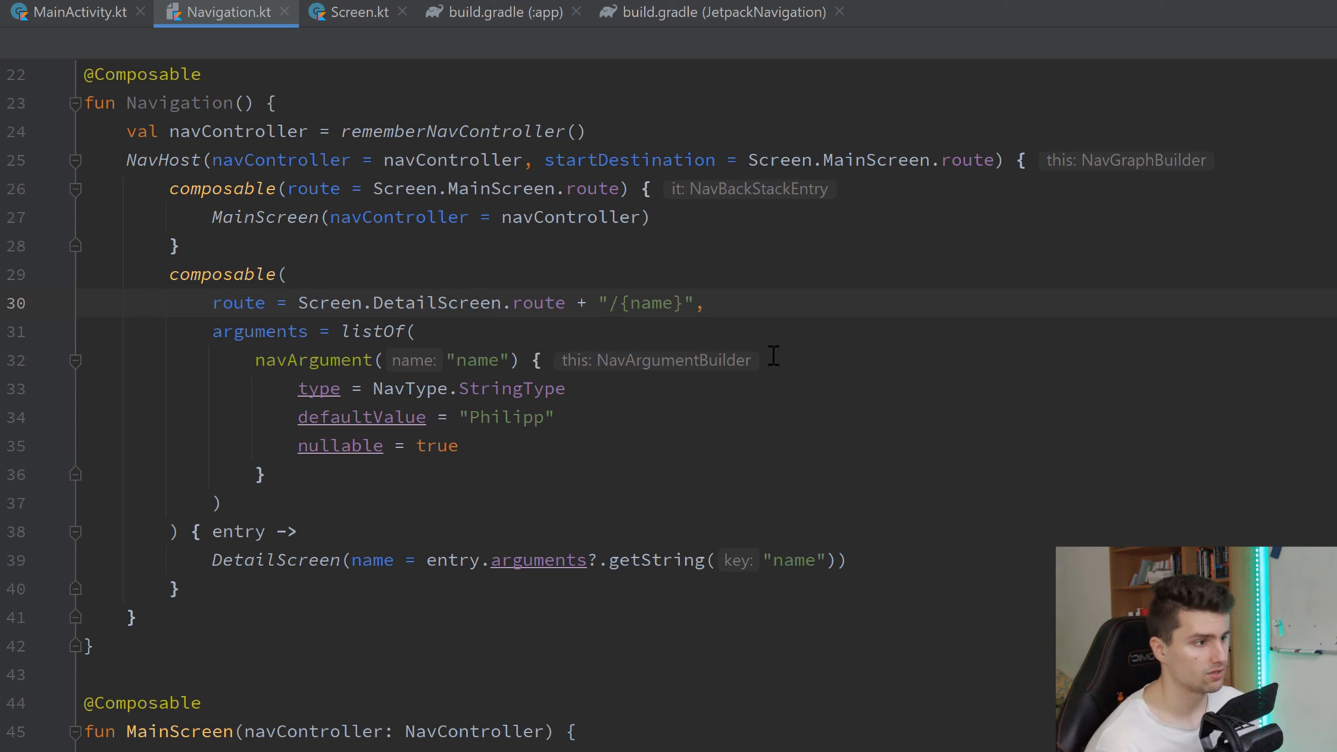
mouse_move(770, 280)
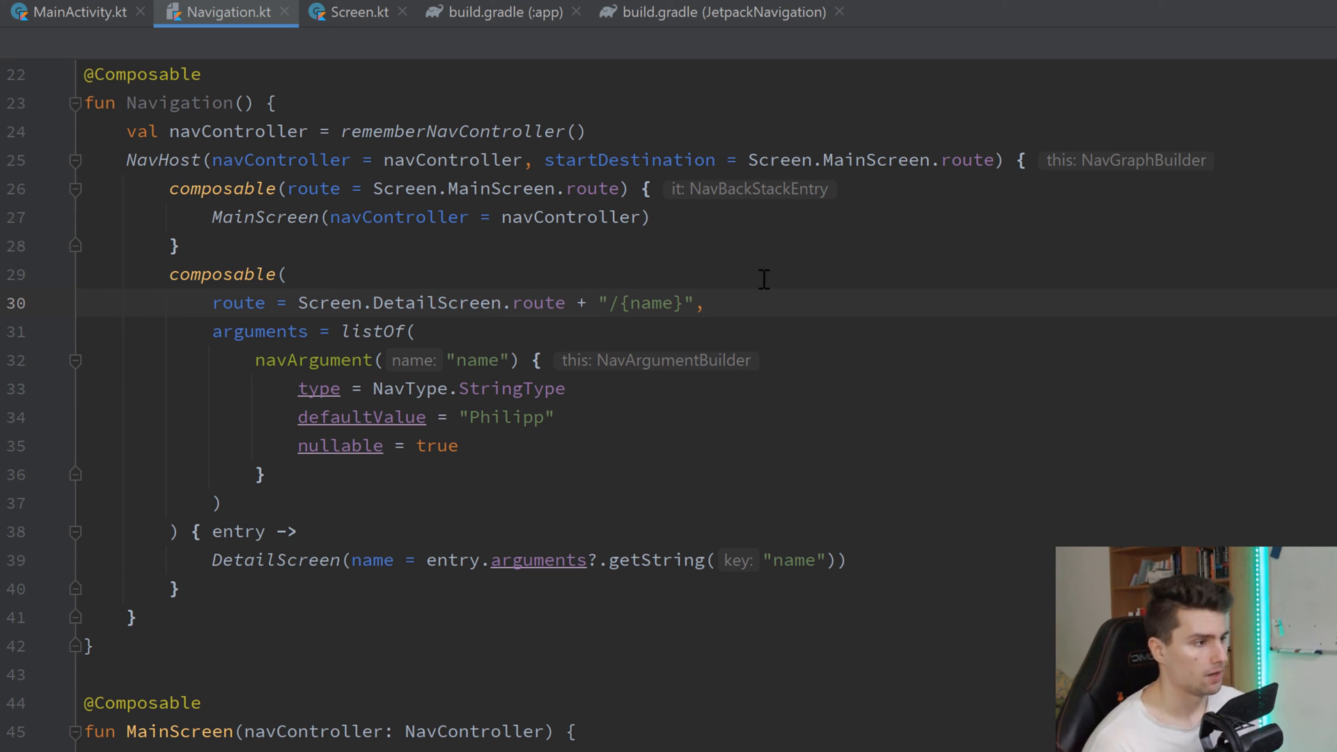
mouse_move(561, 276)
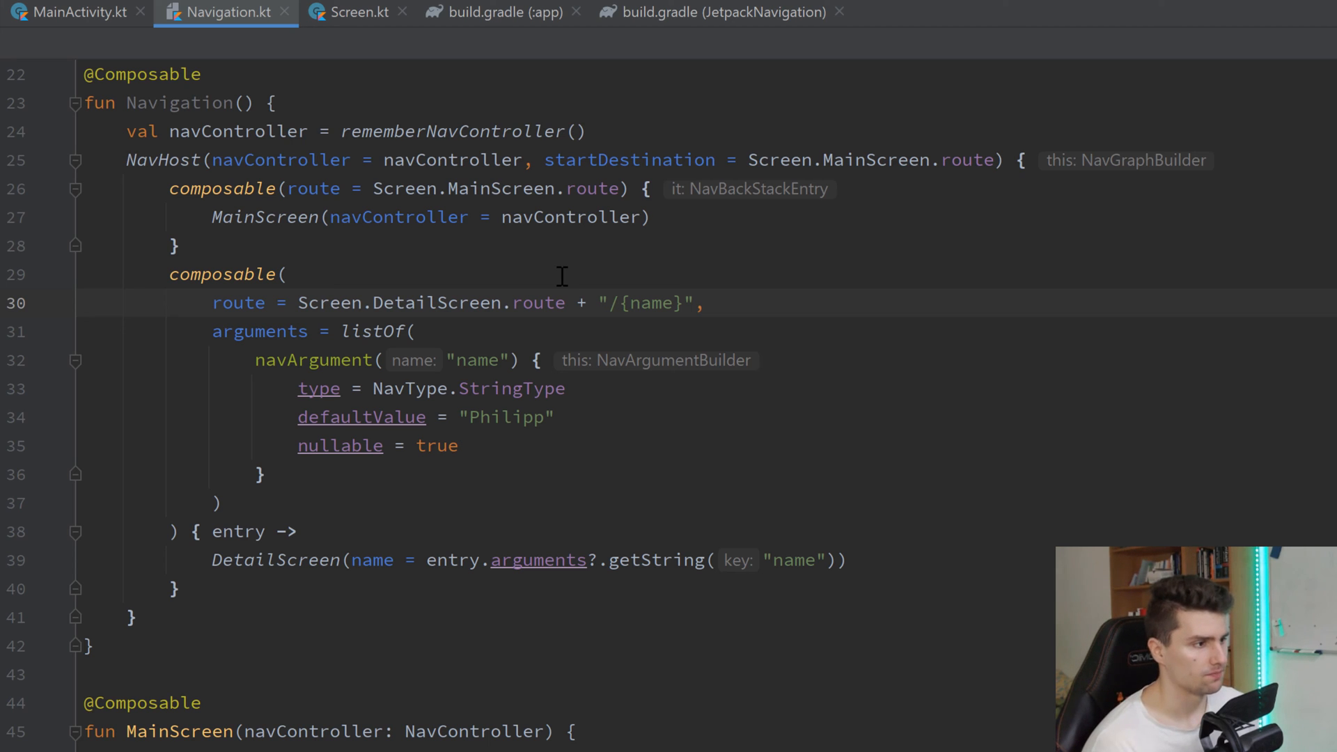
mouse_move(793, 313)
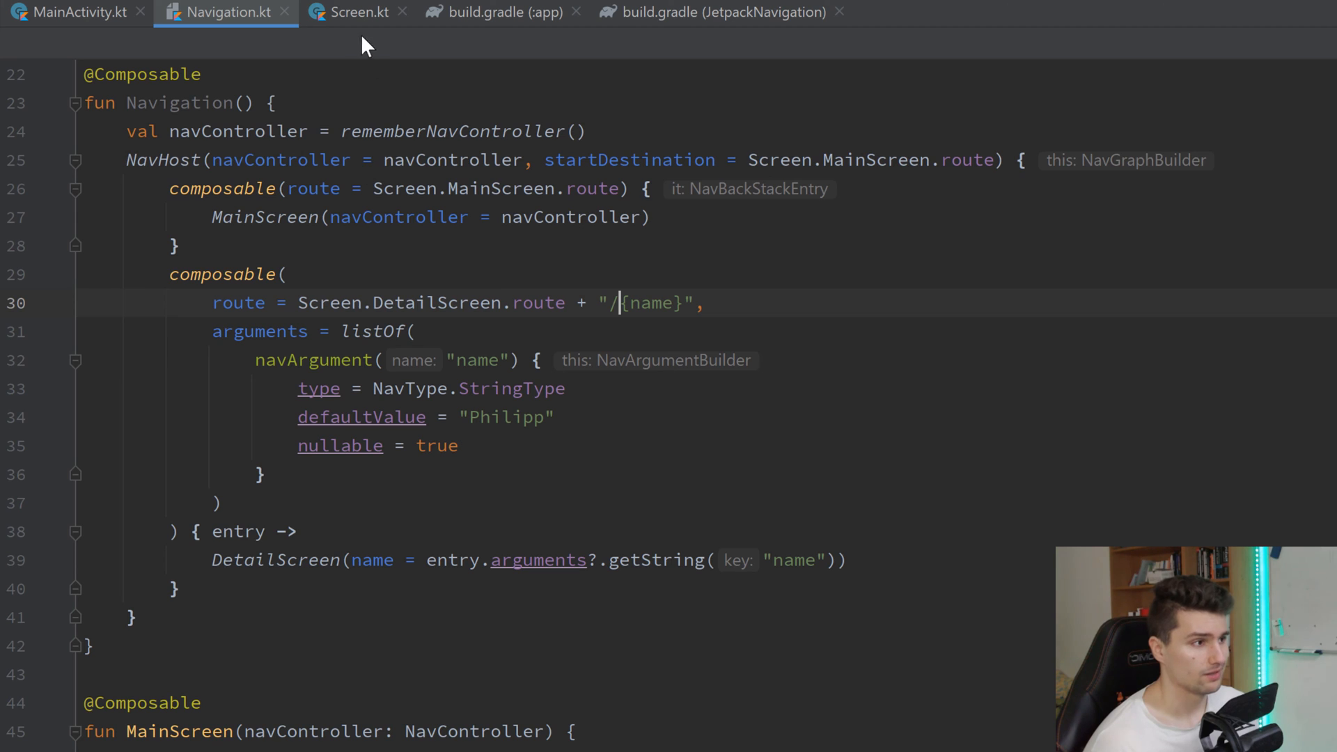
Step: In Screen.kt, declare fun withArgs(vararg args: String): String
click(358, 12)
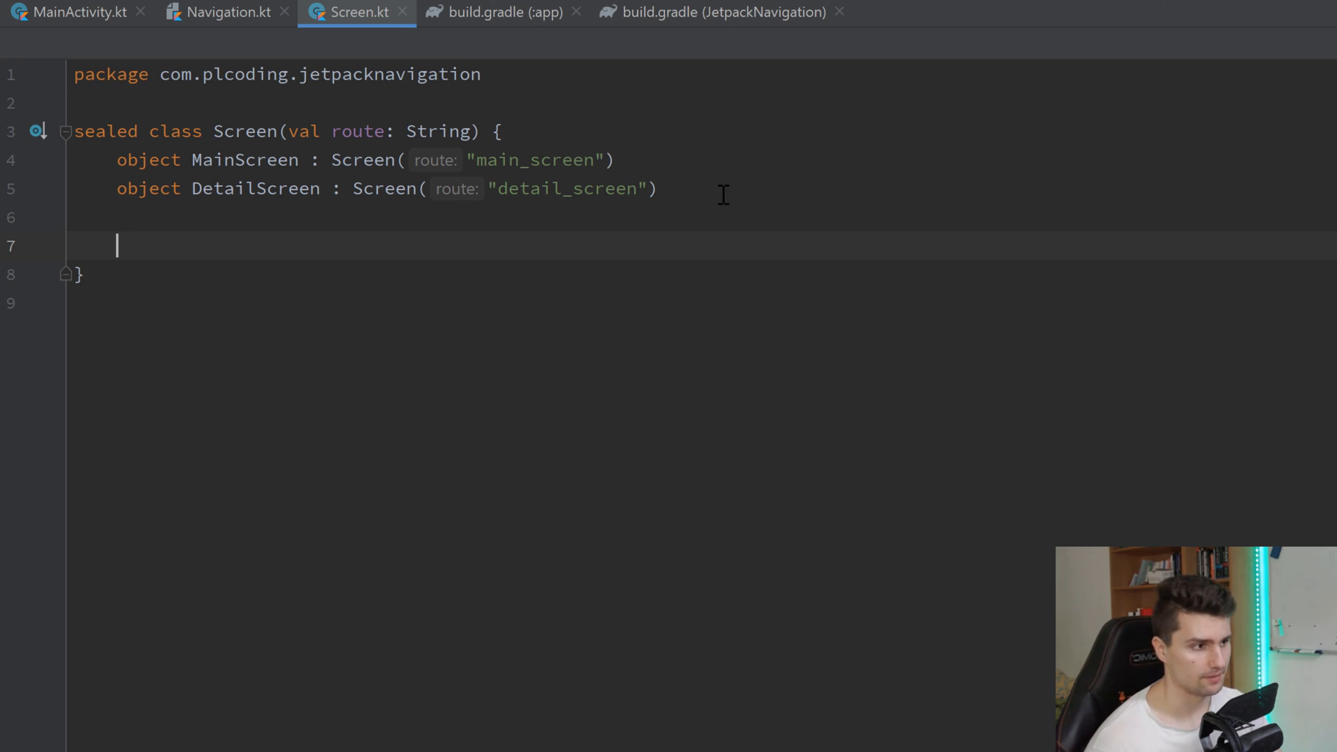
text(fun withArgs(args:)
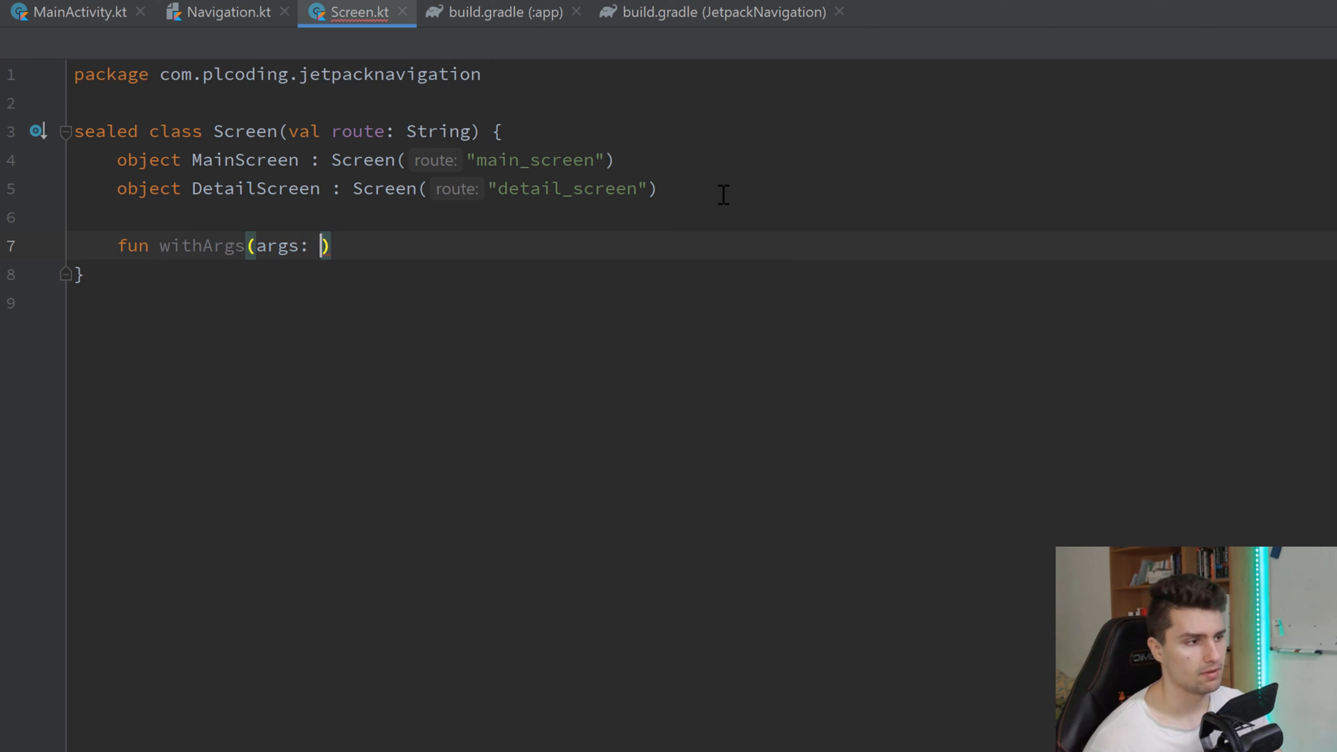
text(String)
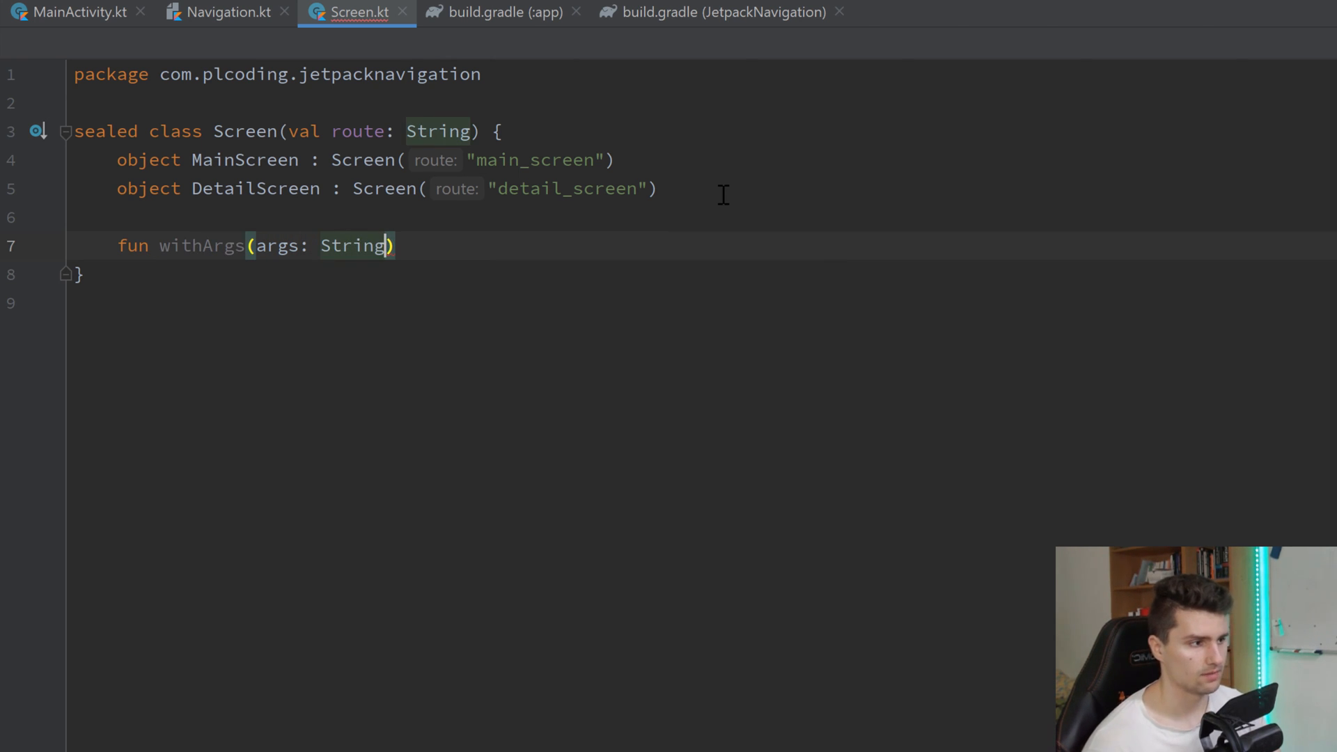
text(varargs)
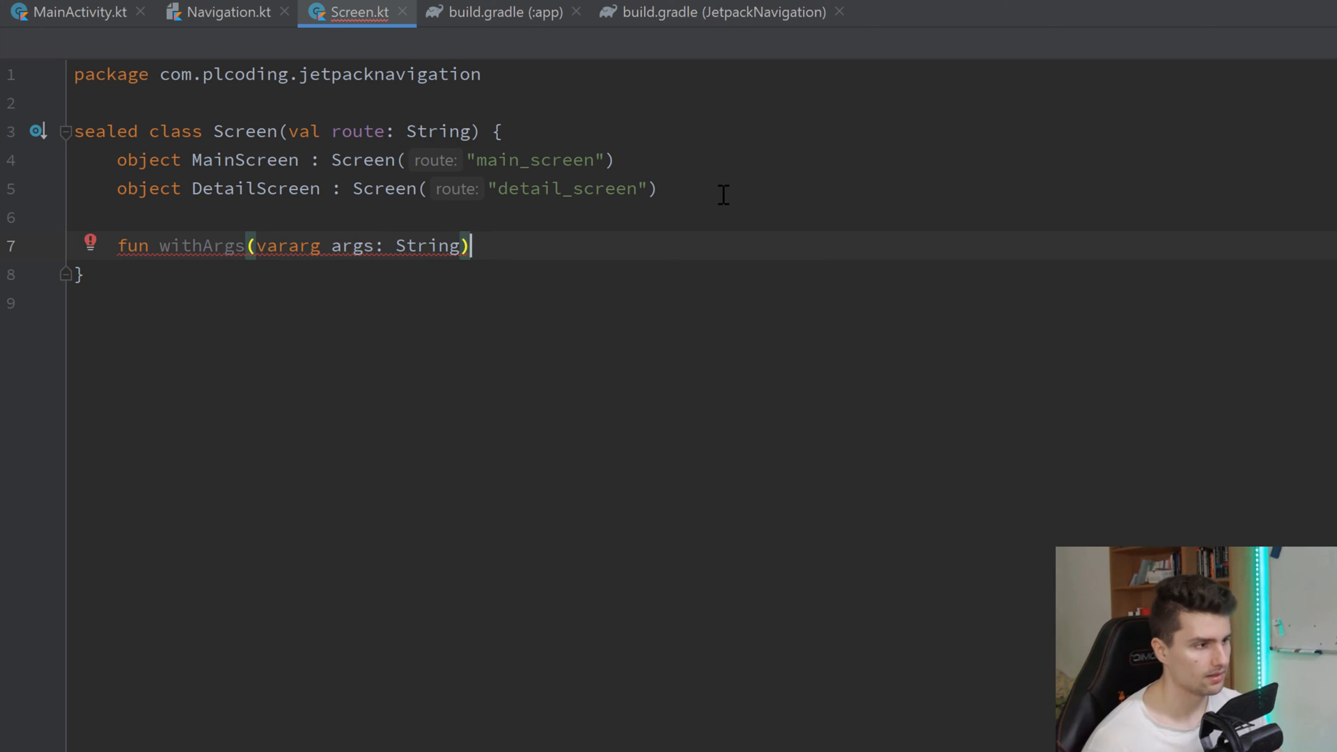
text(: String {)
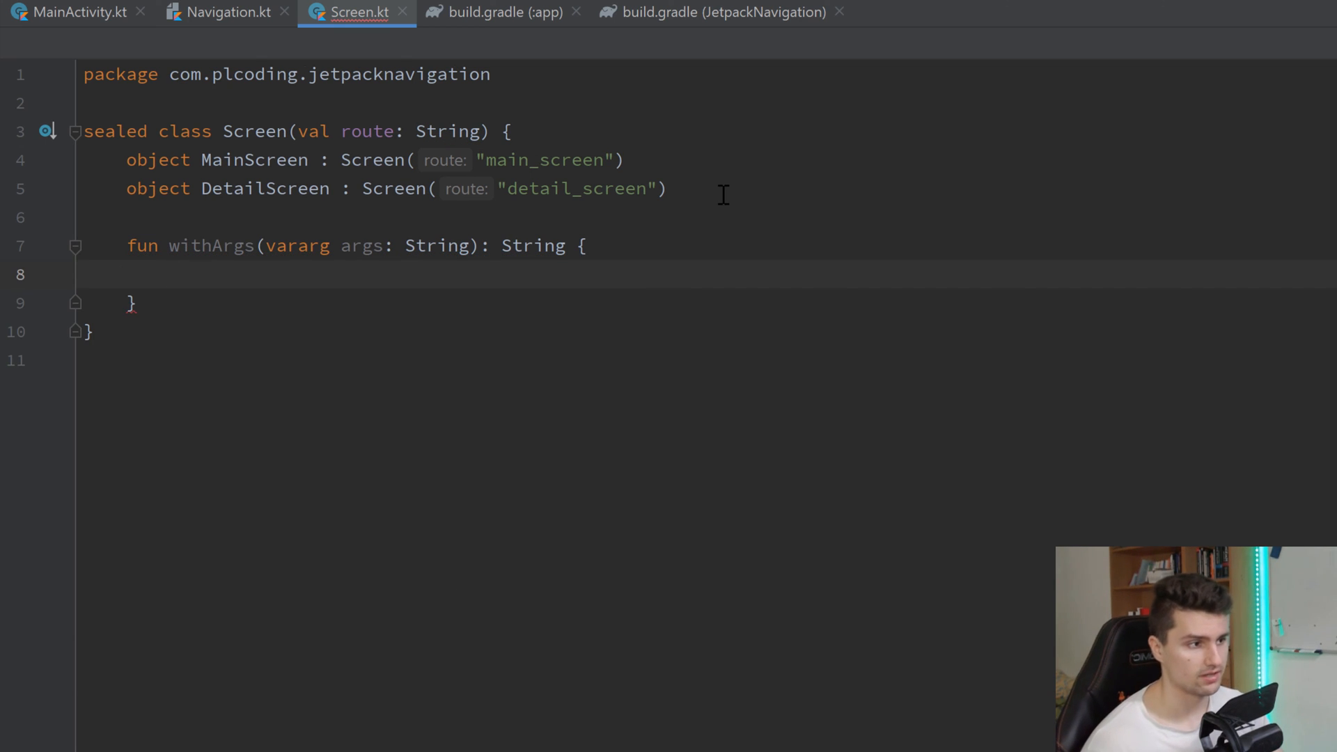
Step: Return buildString that appends route, then "/$arg" for each argument
click(170, 275)
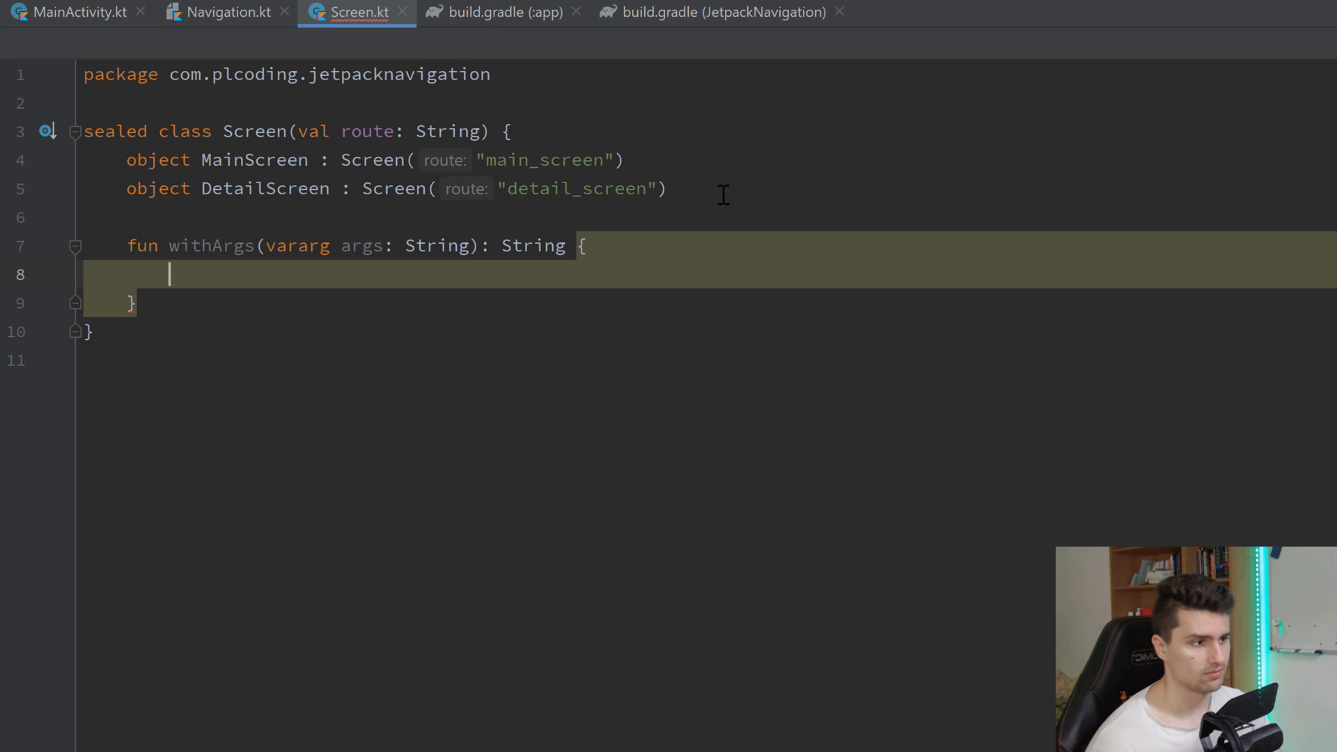
text(return buildString {)
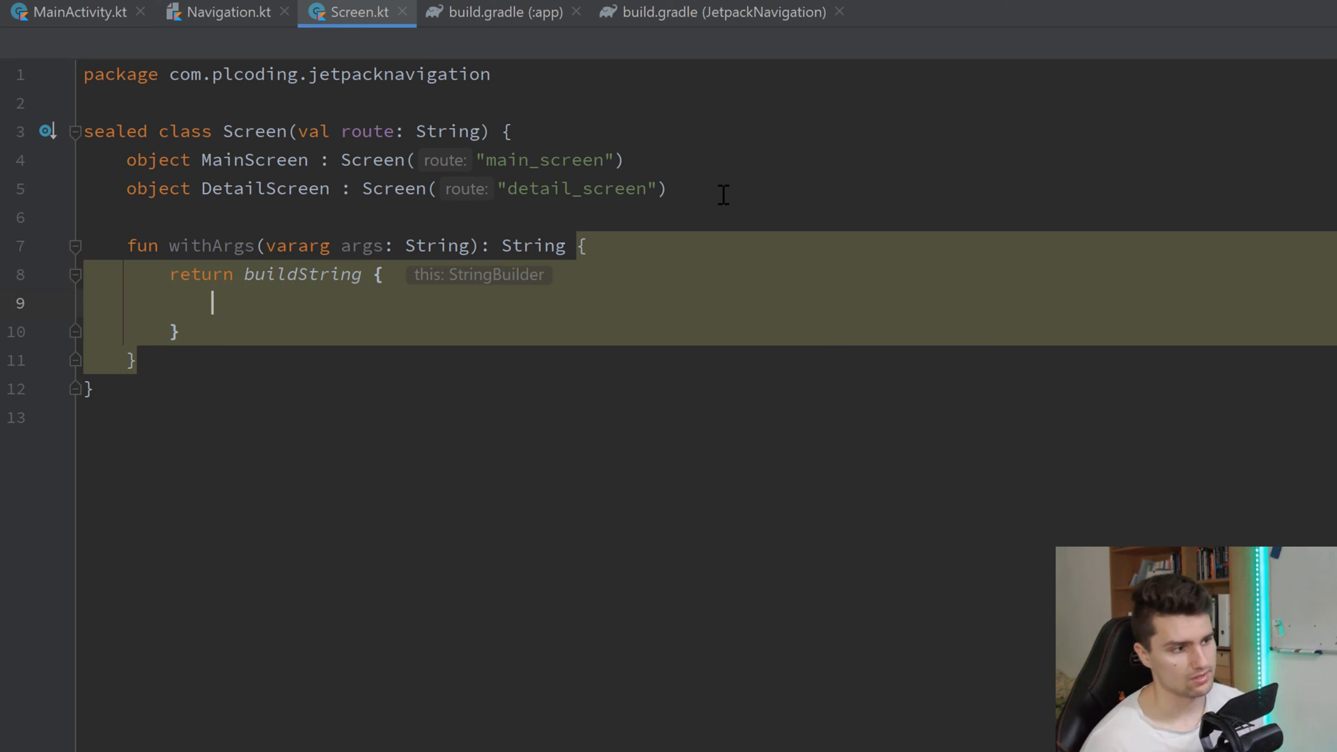
text(append()
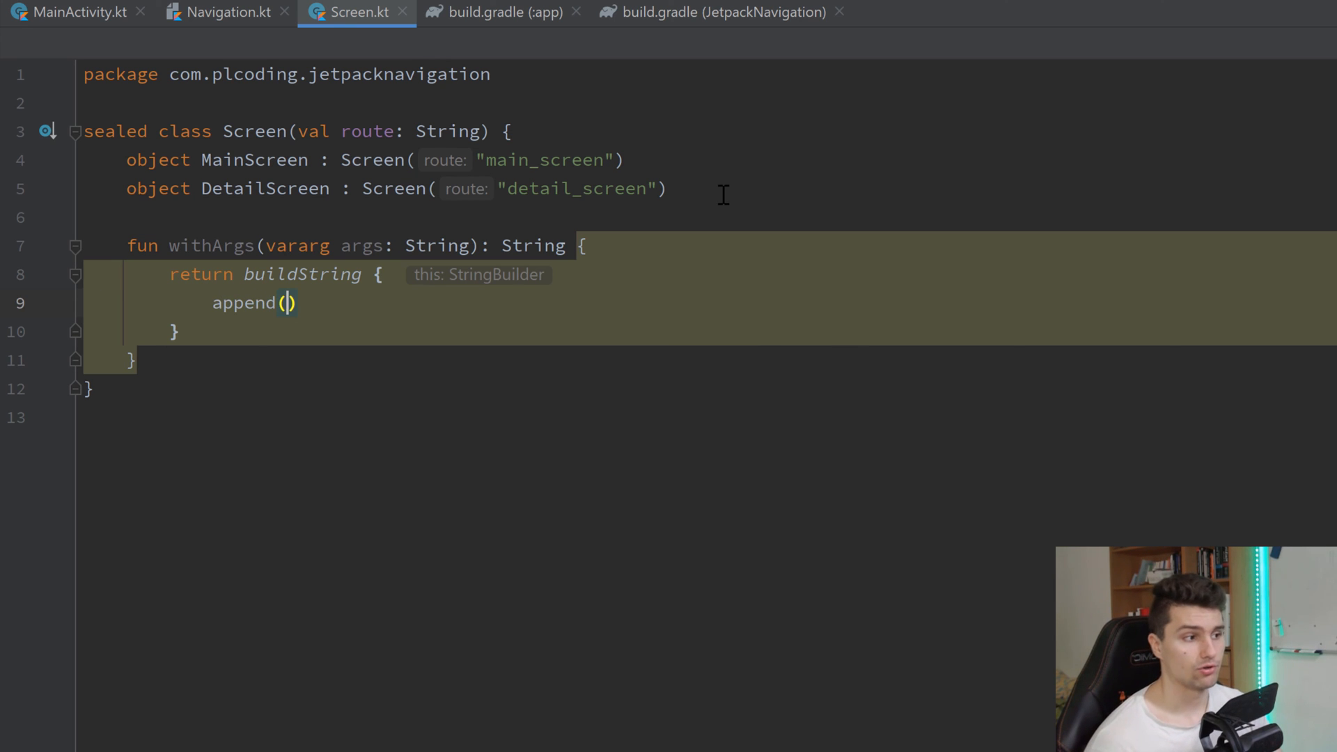
text(route)
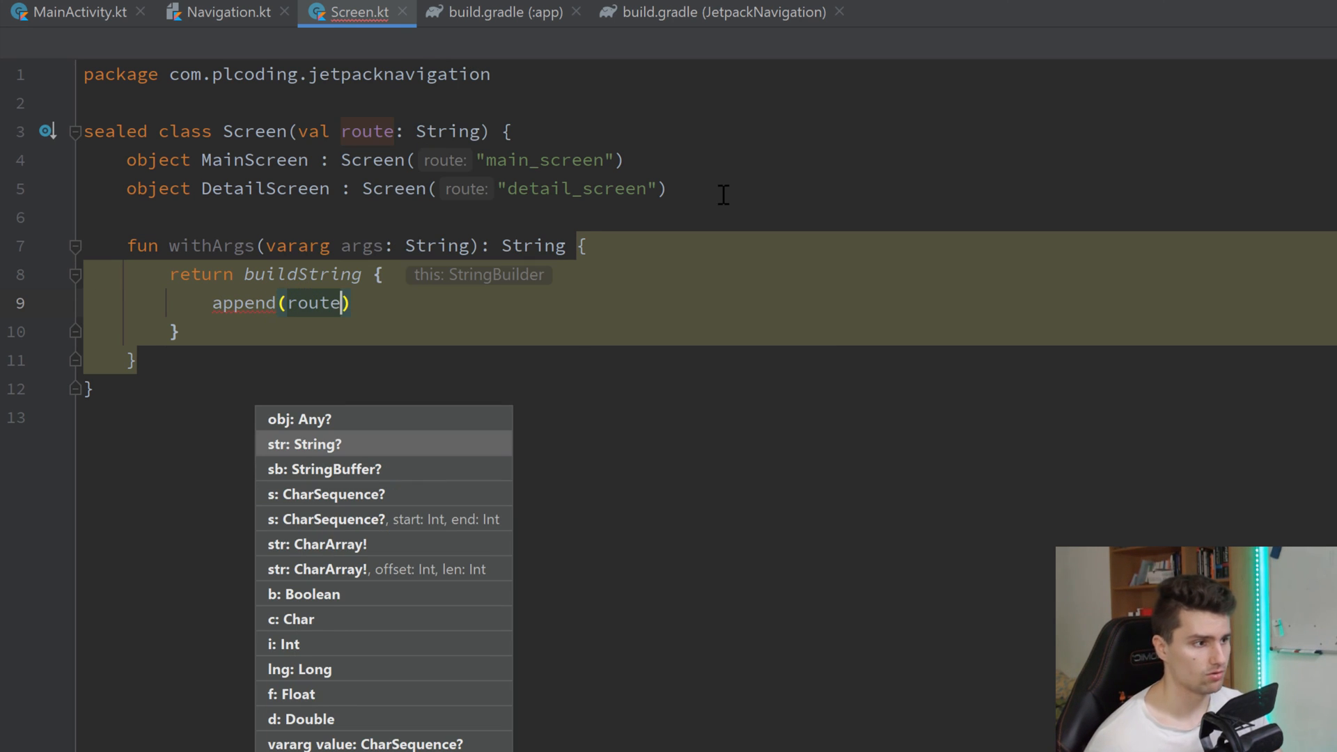
key(Escape)
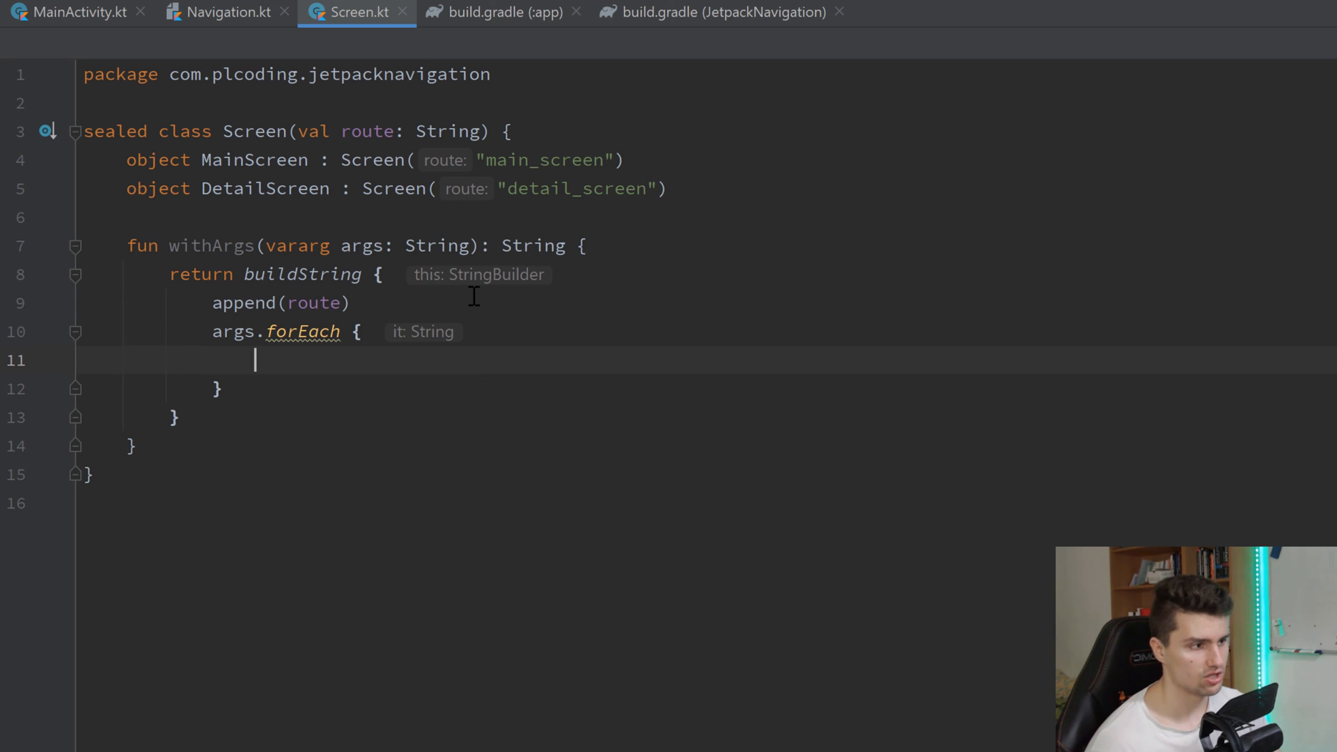
text(append("/)
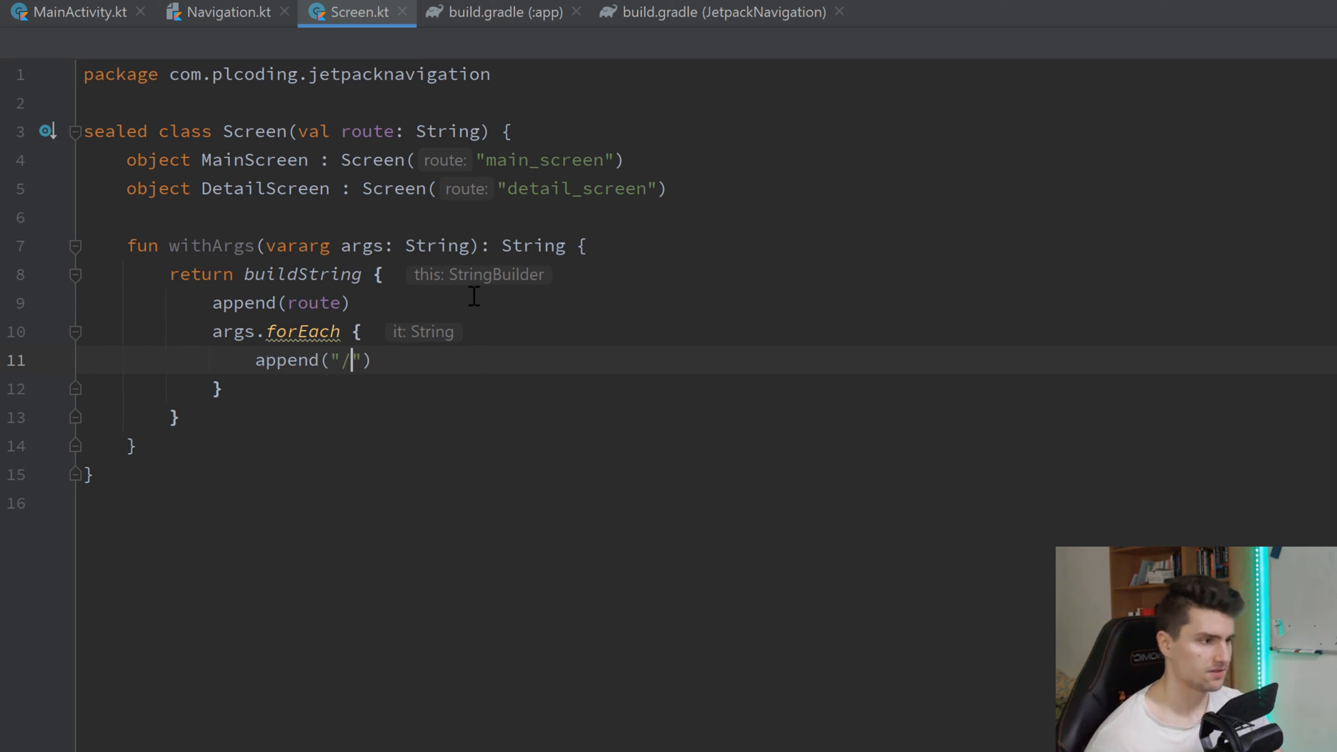
text($)
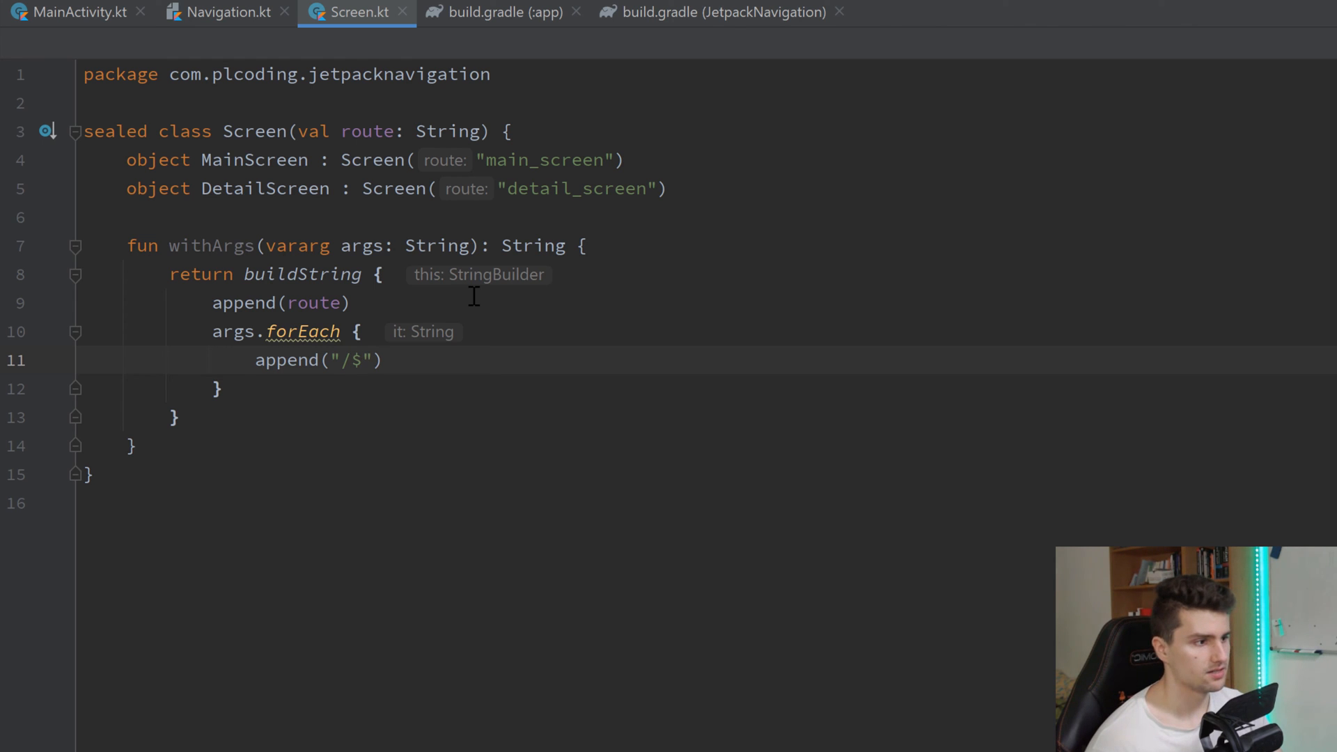
text(arg)
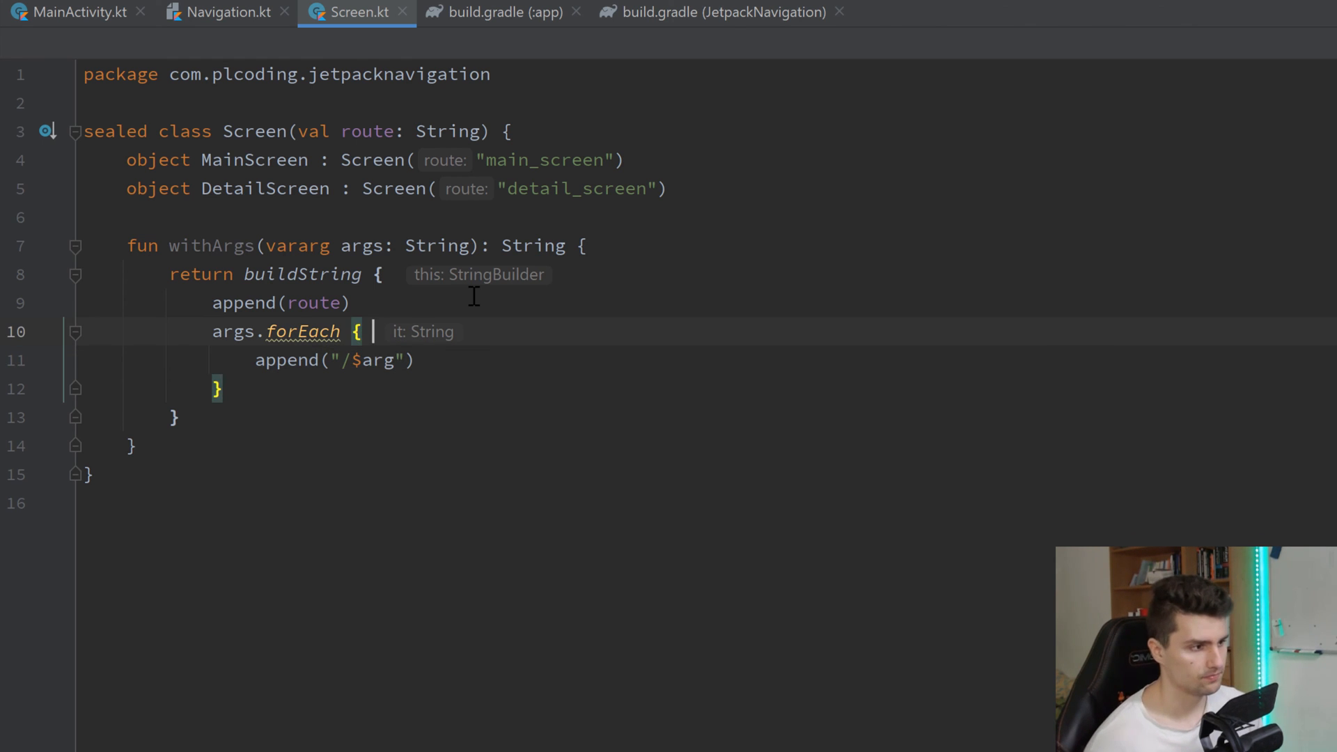
text(arg ->)
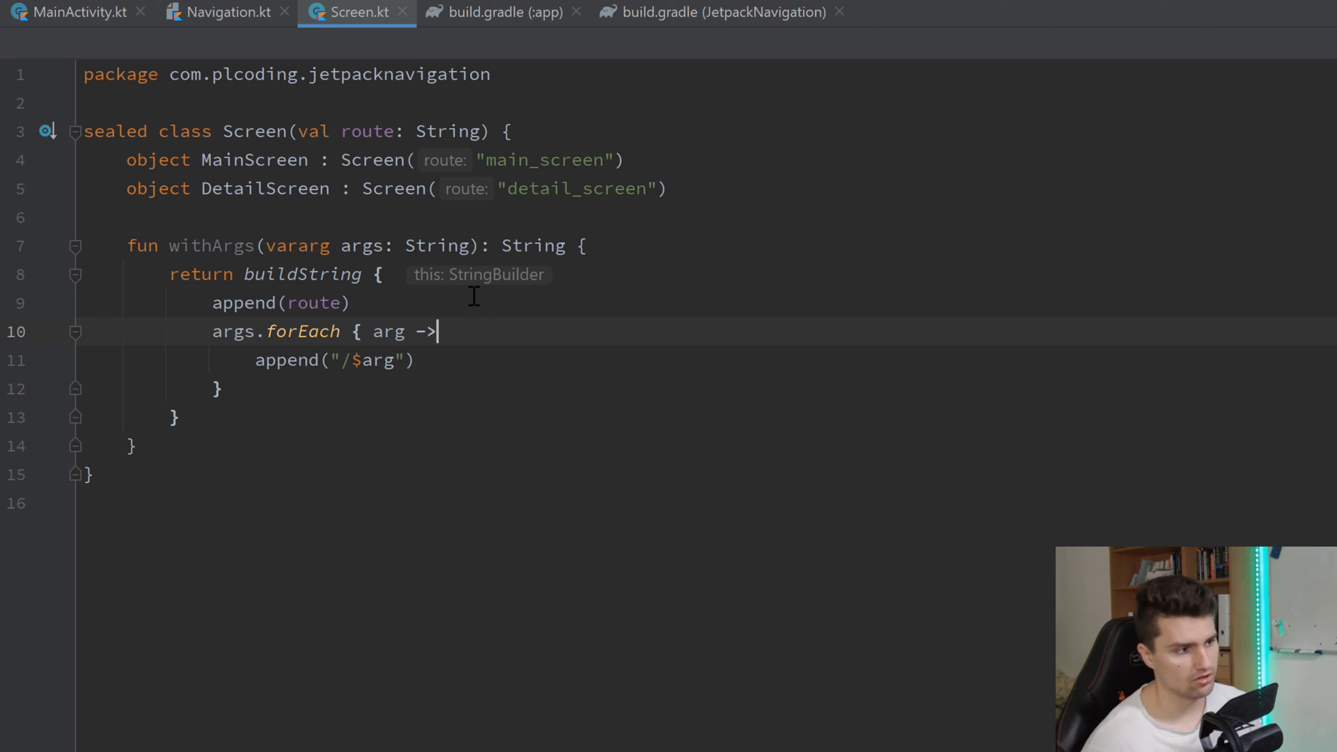
mouse_move(469, 397)
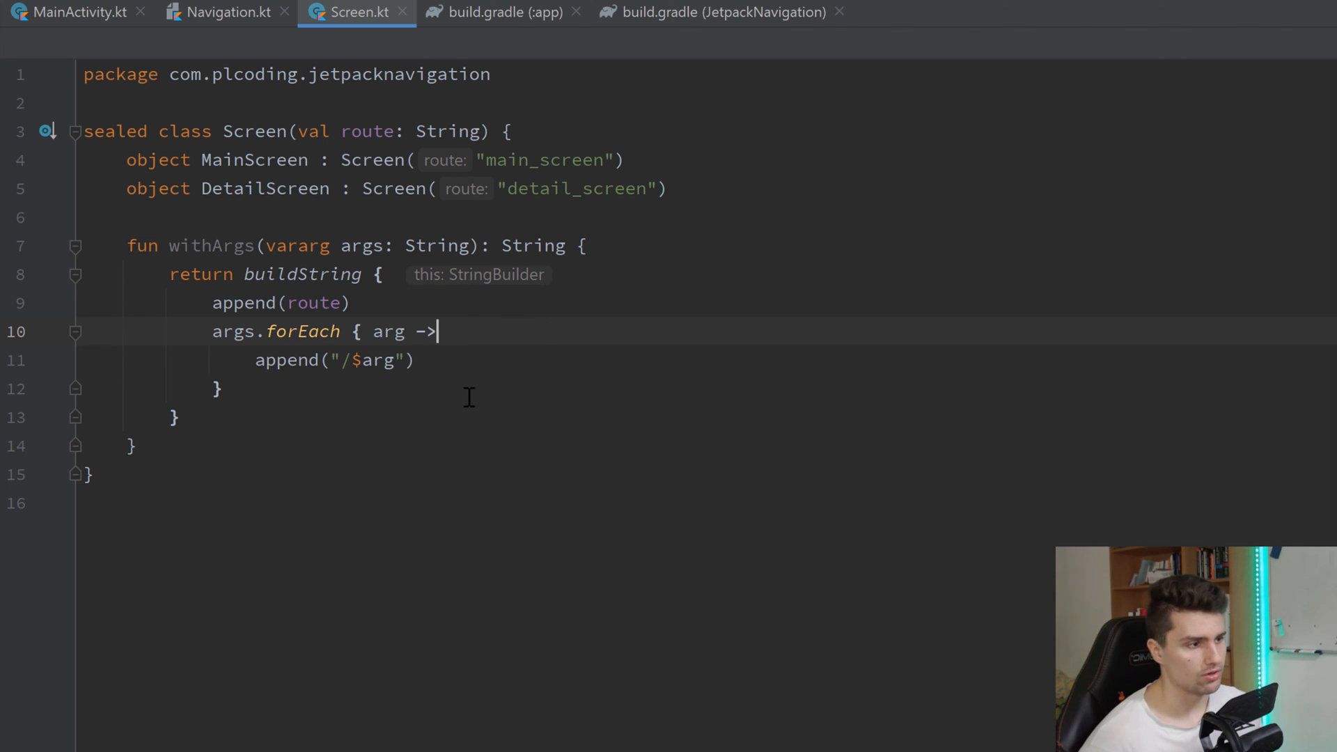
mouse_move(432, 360)
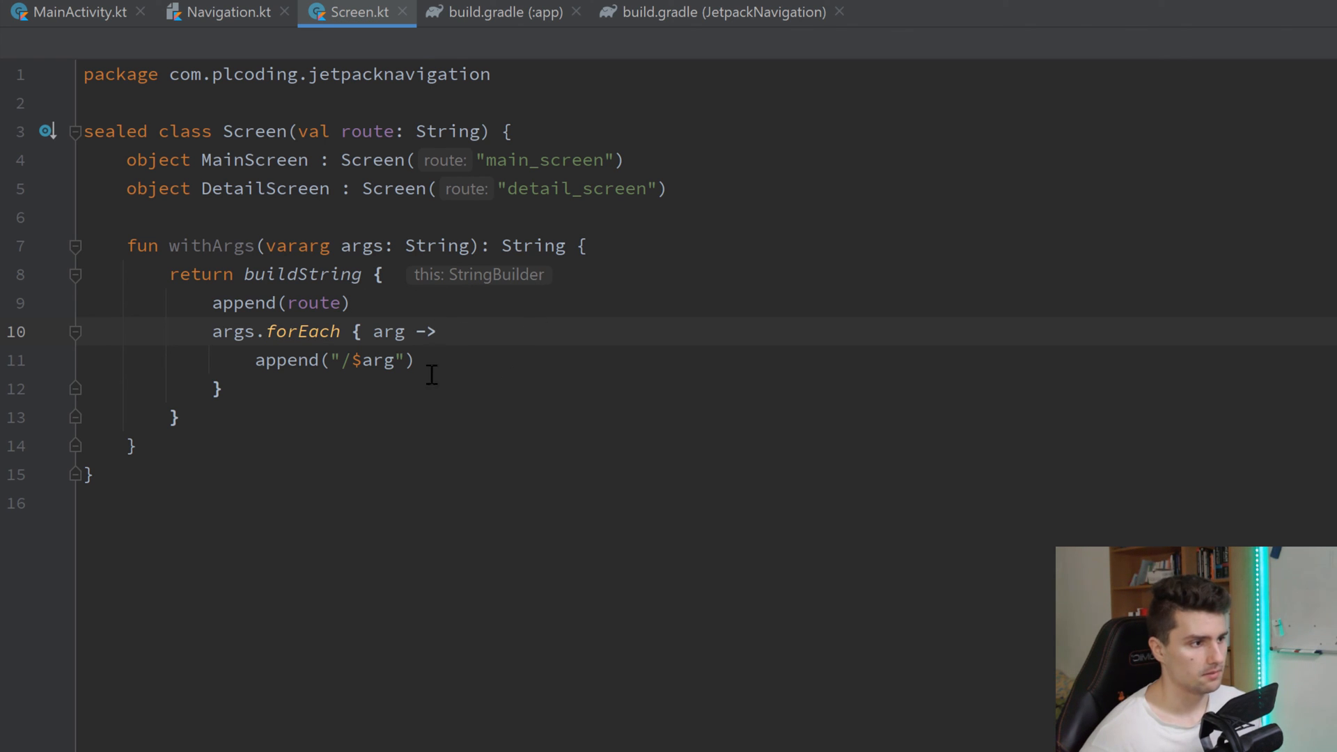
Step: In Navigation.kt, navigate to Screen.DetailScreen.withArgs(text) instead of the plain route
click(224, 12)
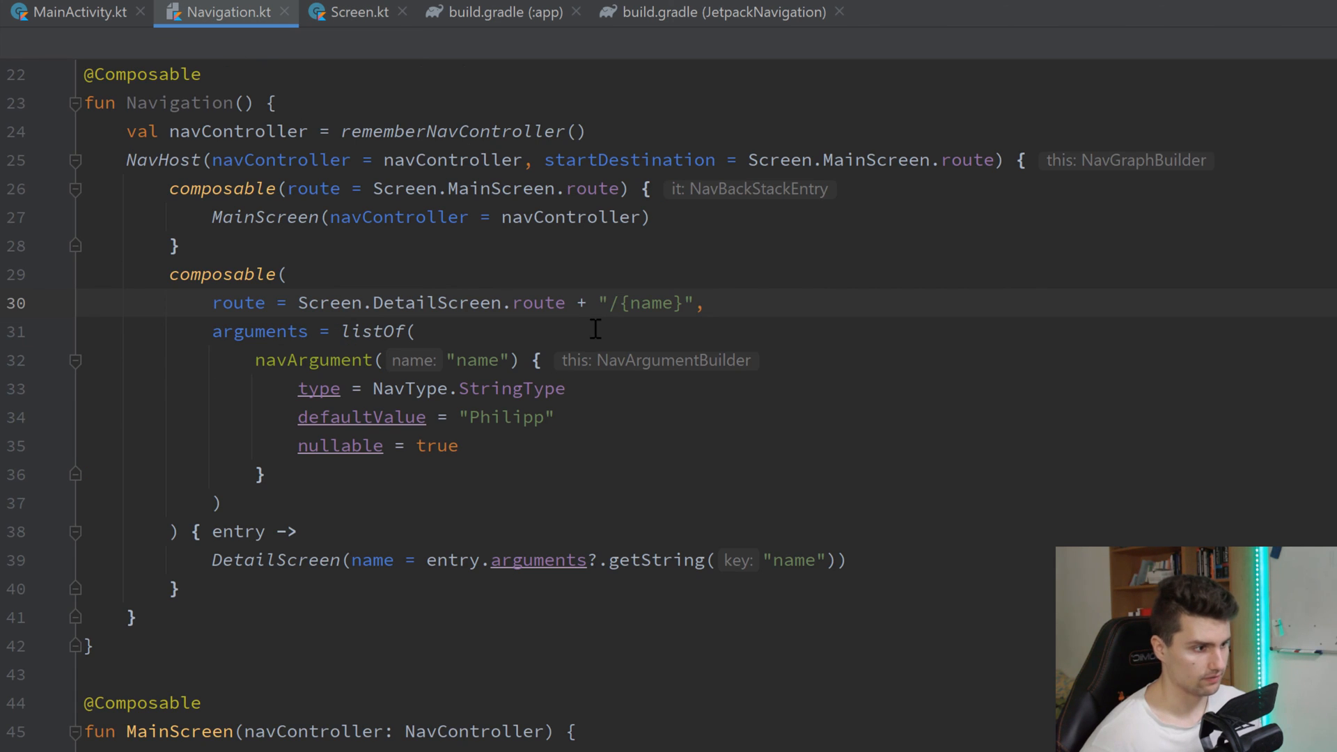
scroll(down, 3)
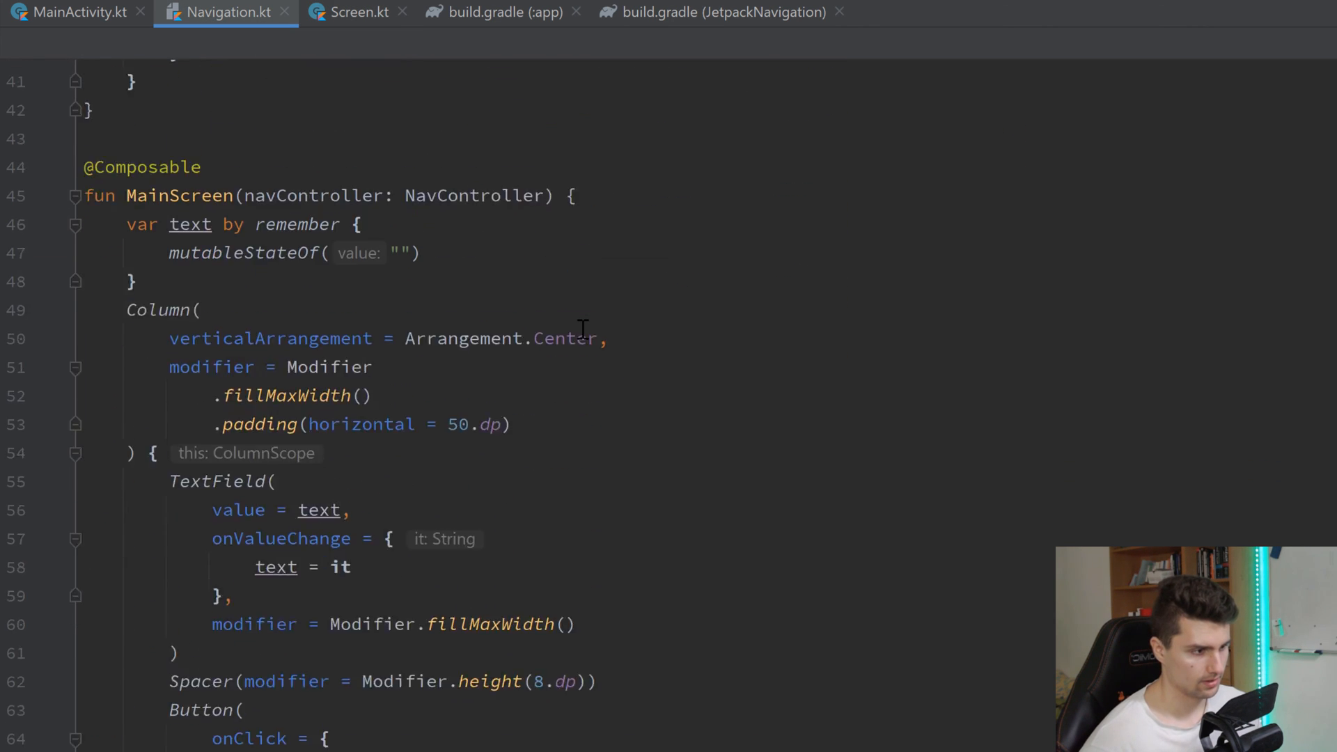
scroll(down, 3)
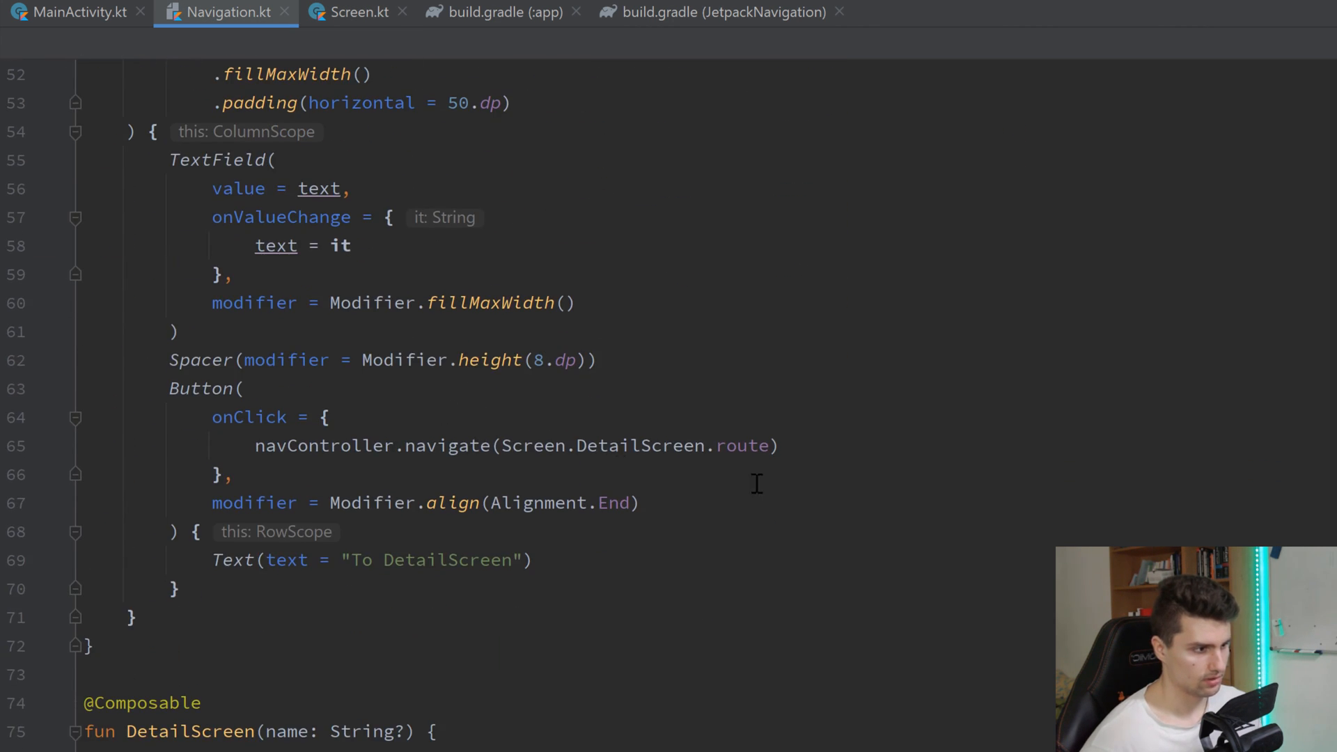
double_click(602, 359)
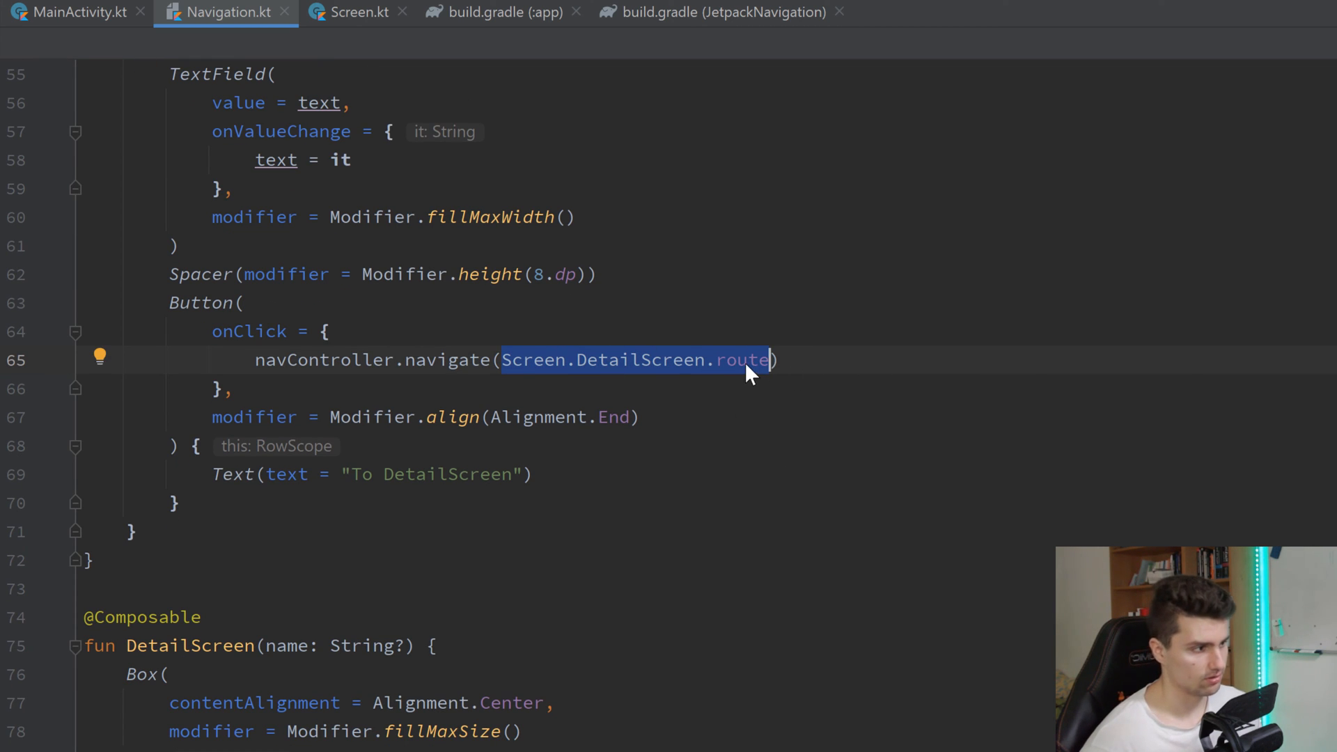
text(withArgs()
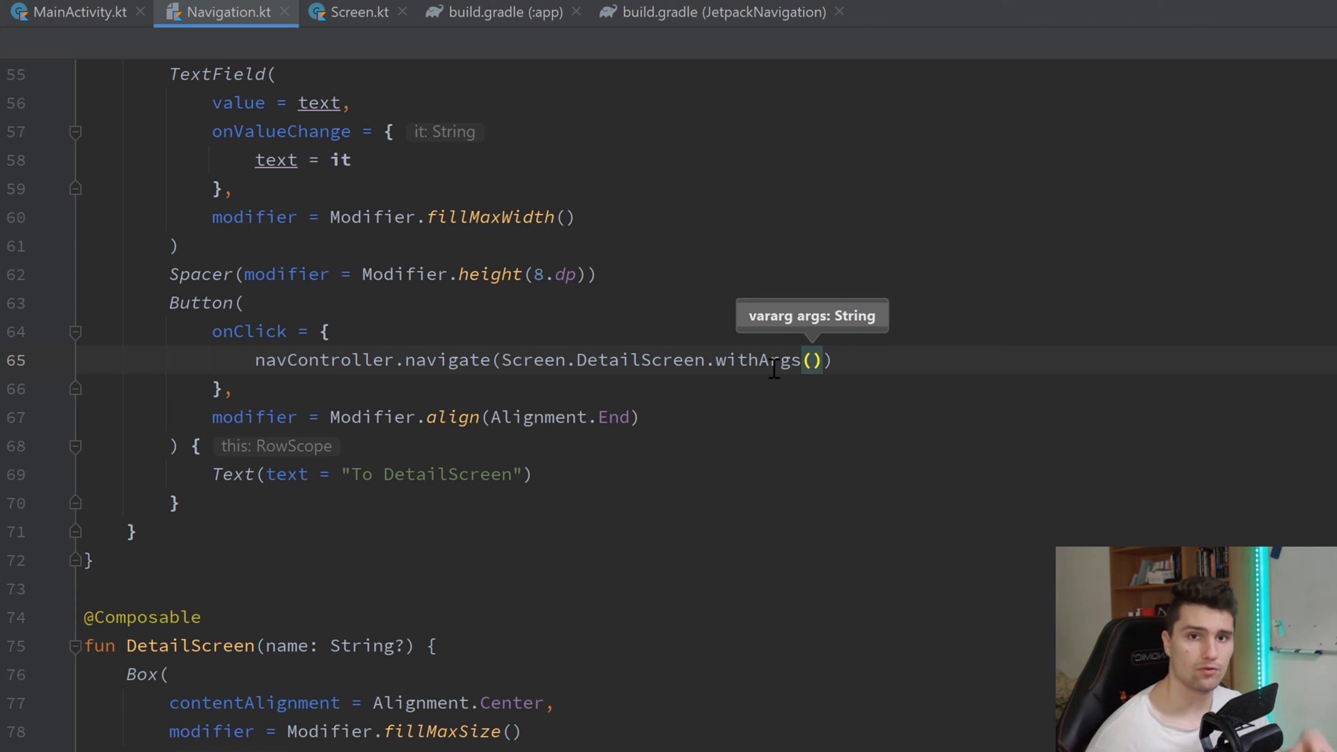
text(text)
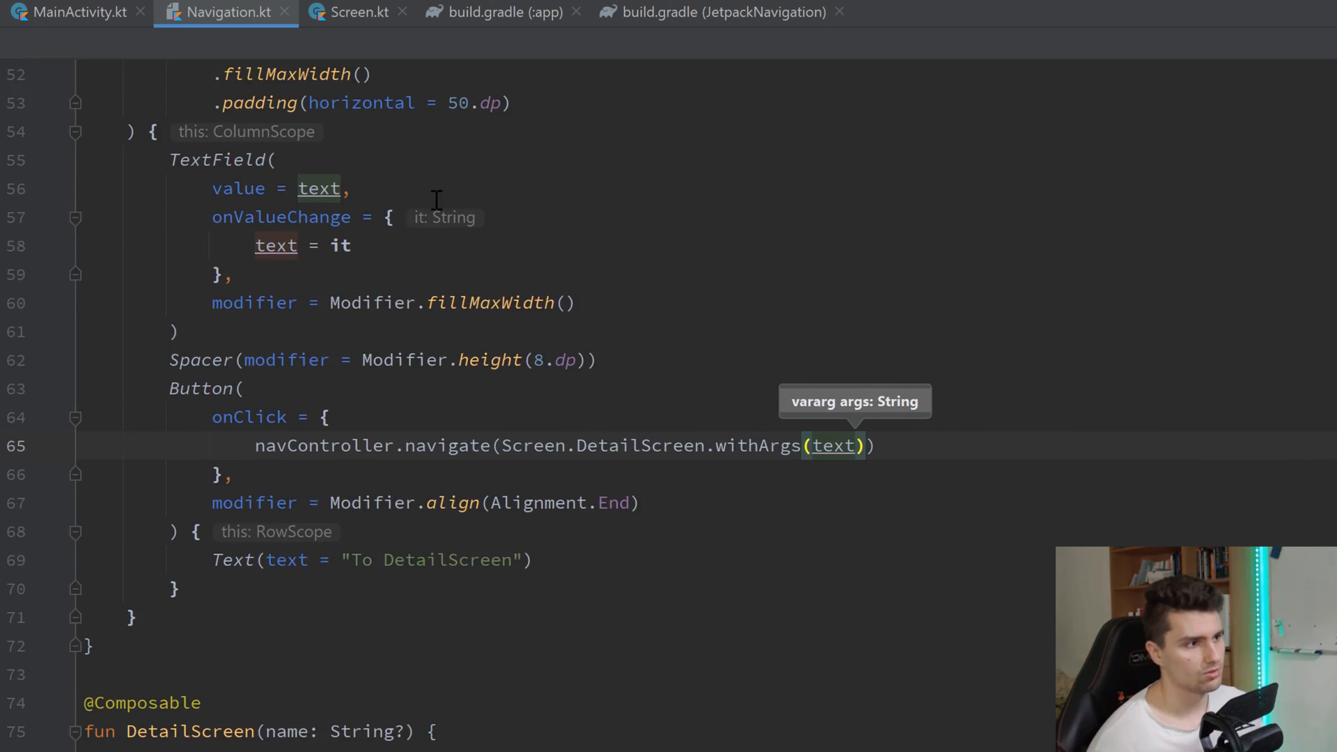
mouse_move(956, 462)
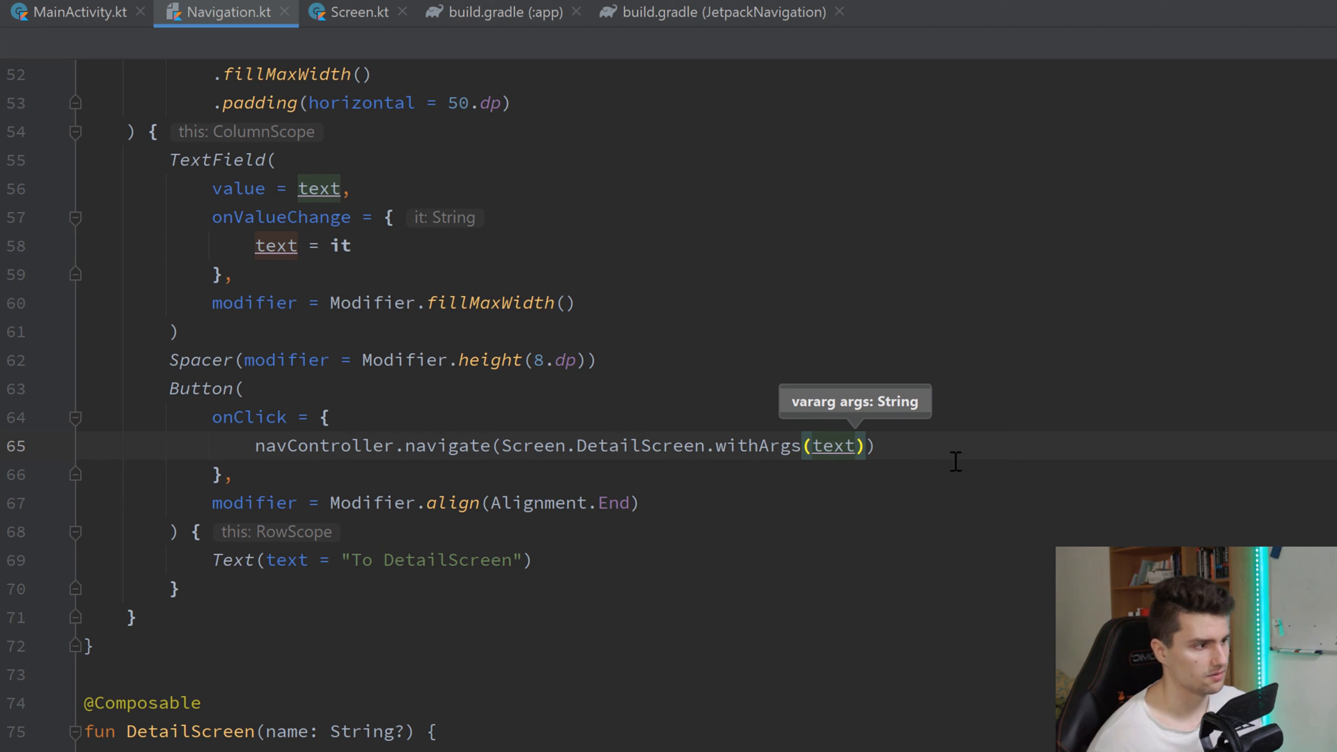
Step: Select the Navigation composable's function name to copy it
scroll(up, 3)
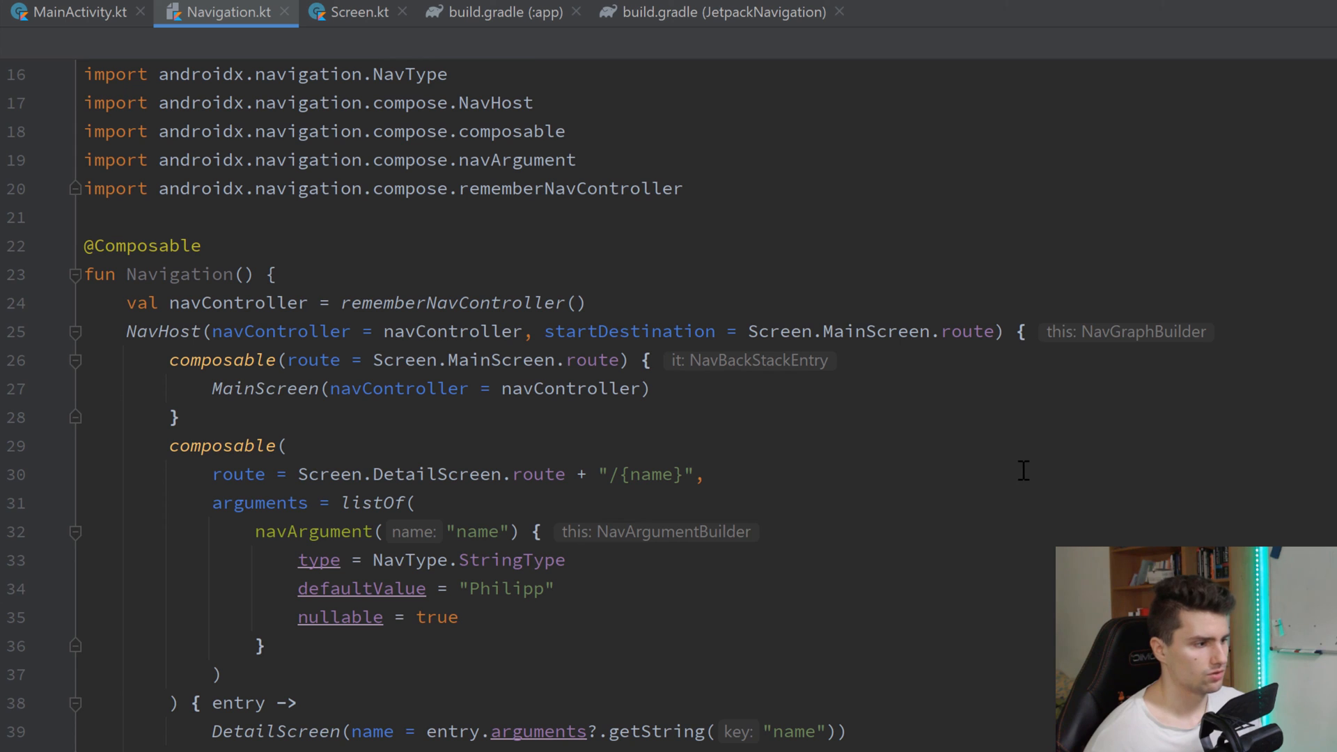
double_click(177, 275)
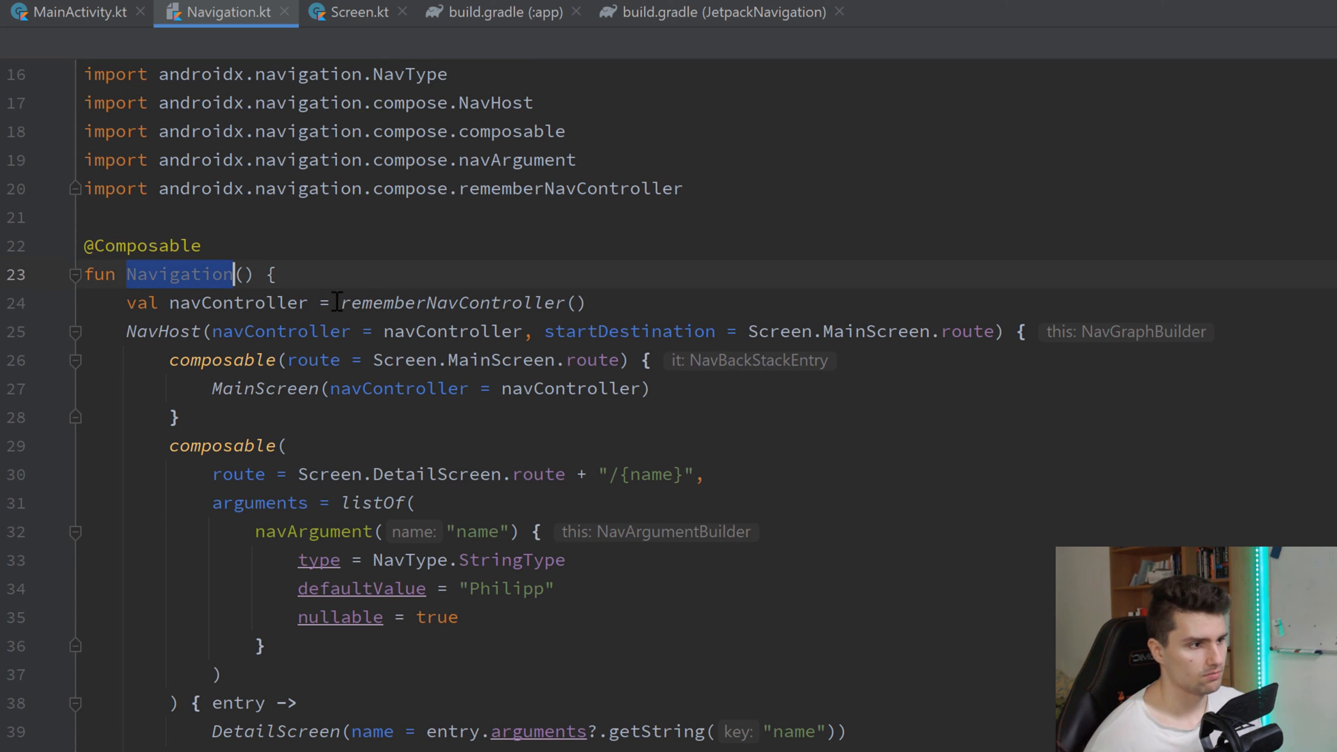
Step: Call Navigation() from MainActivity and run the app, hitting the Compose compiler error
click(75, 13)
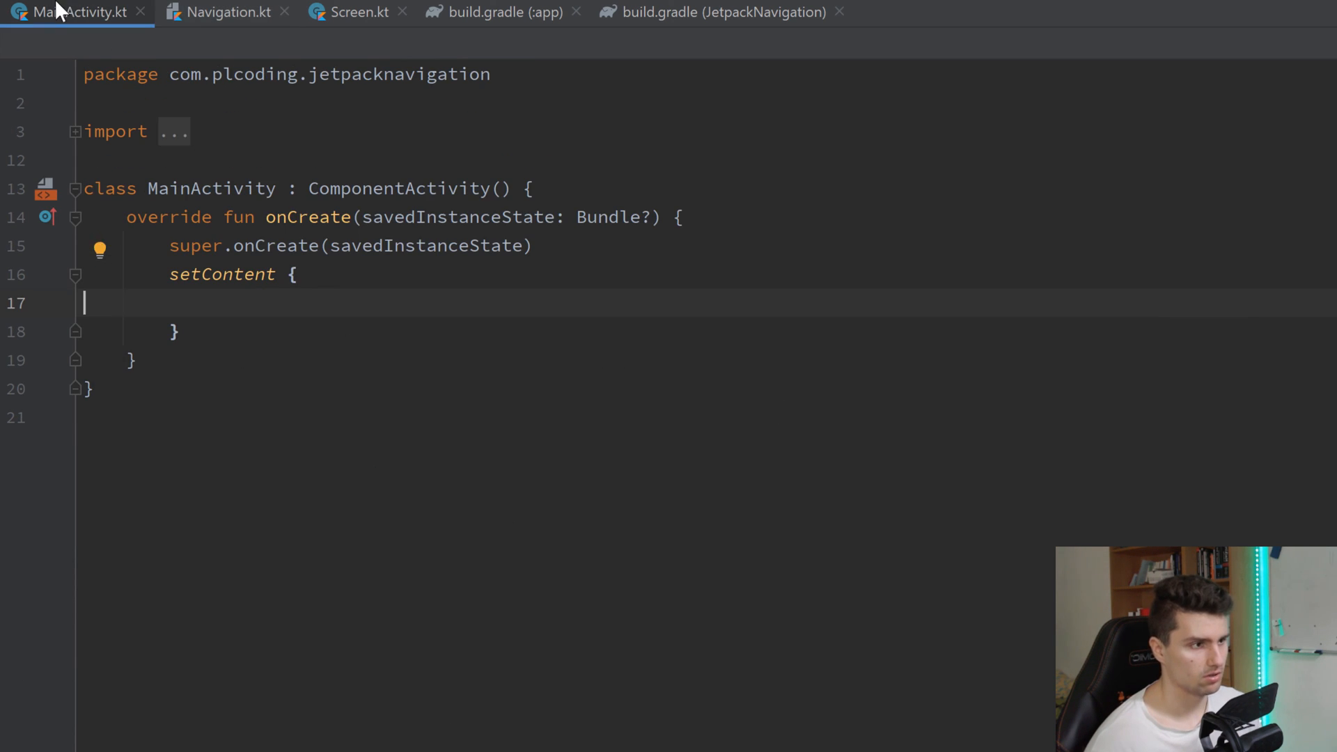
text(Navigation()
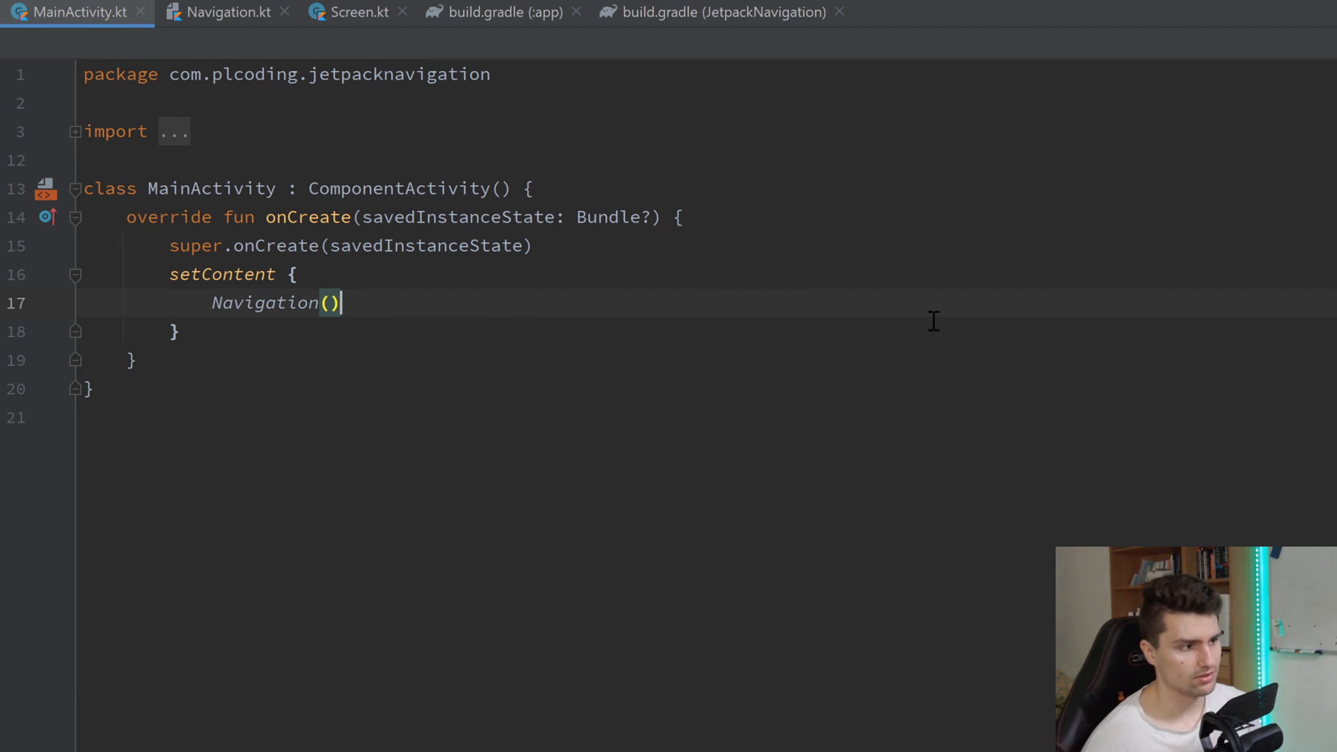
click(226, 13)
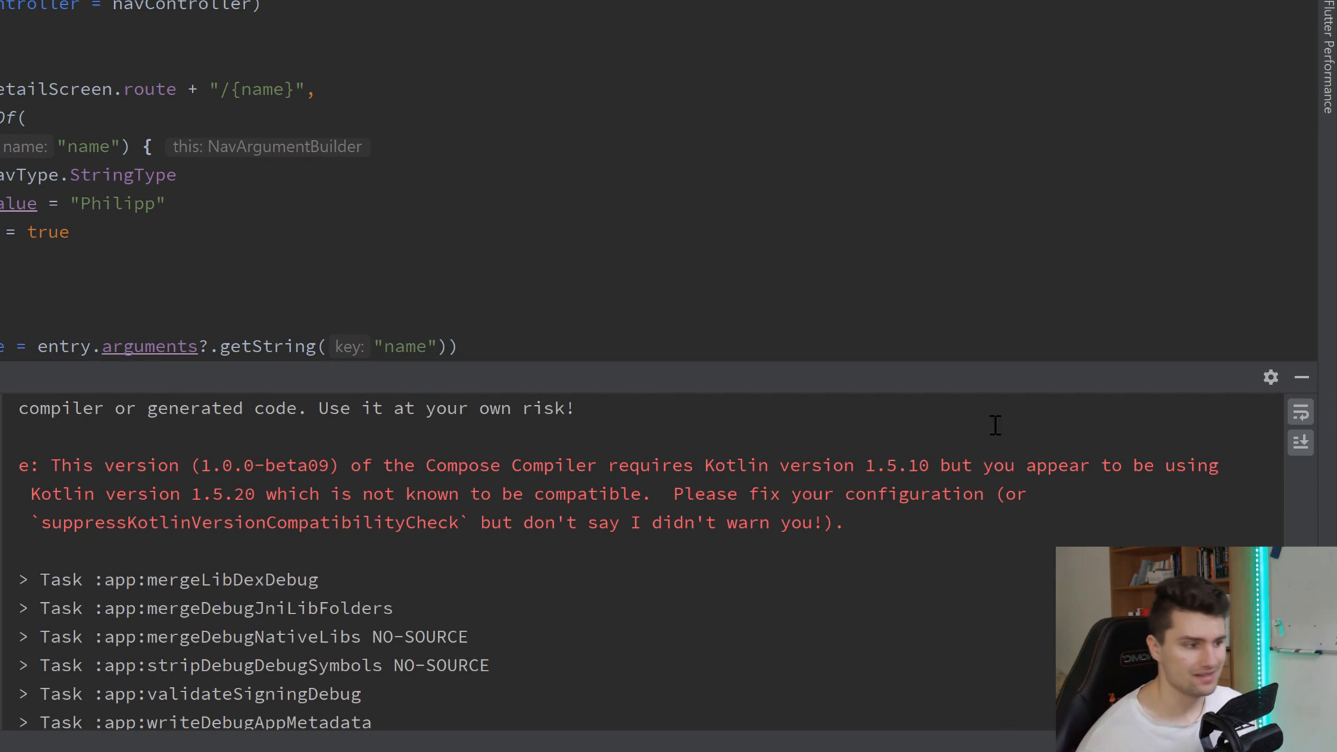
mouse_move(277, 503)
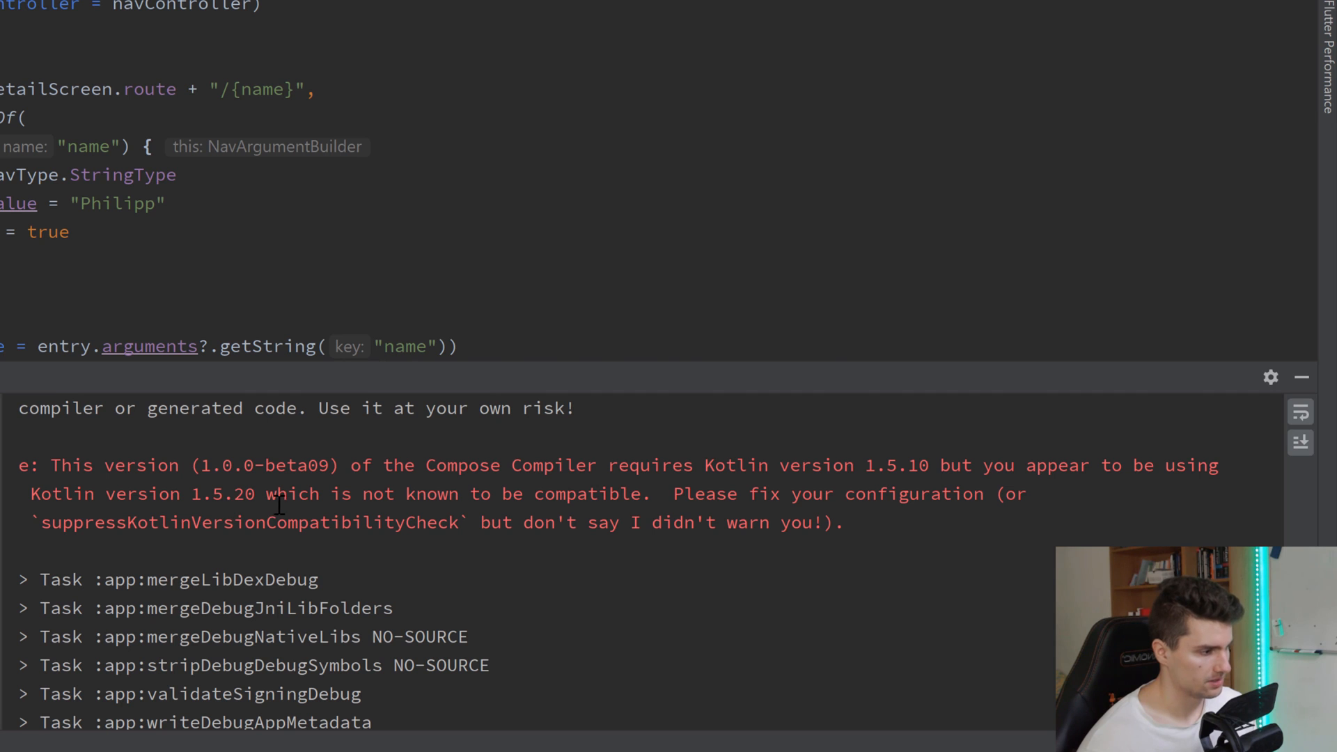
scroll(down, 3)
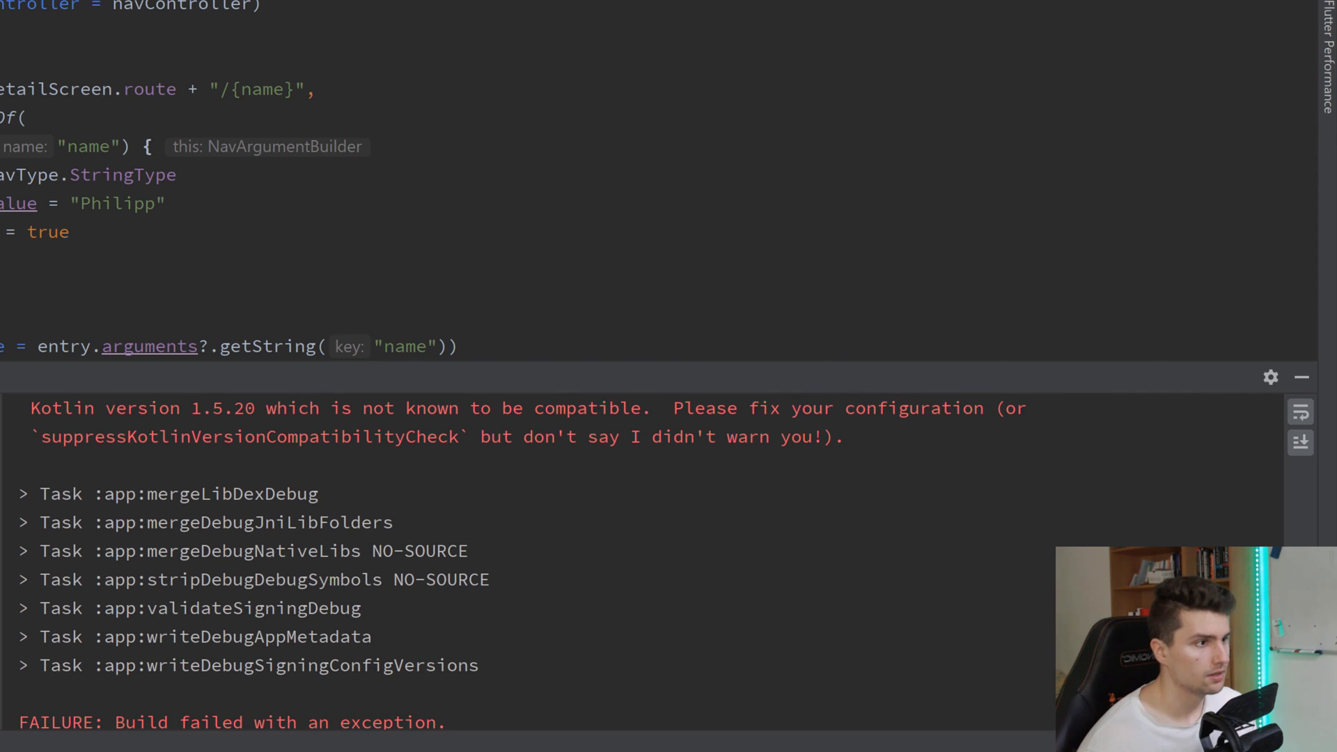
scroll(up, 3)
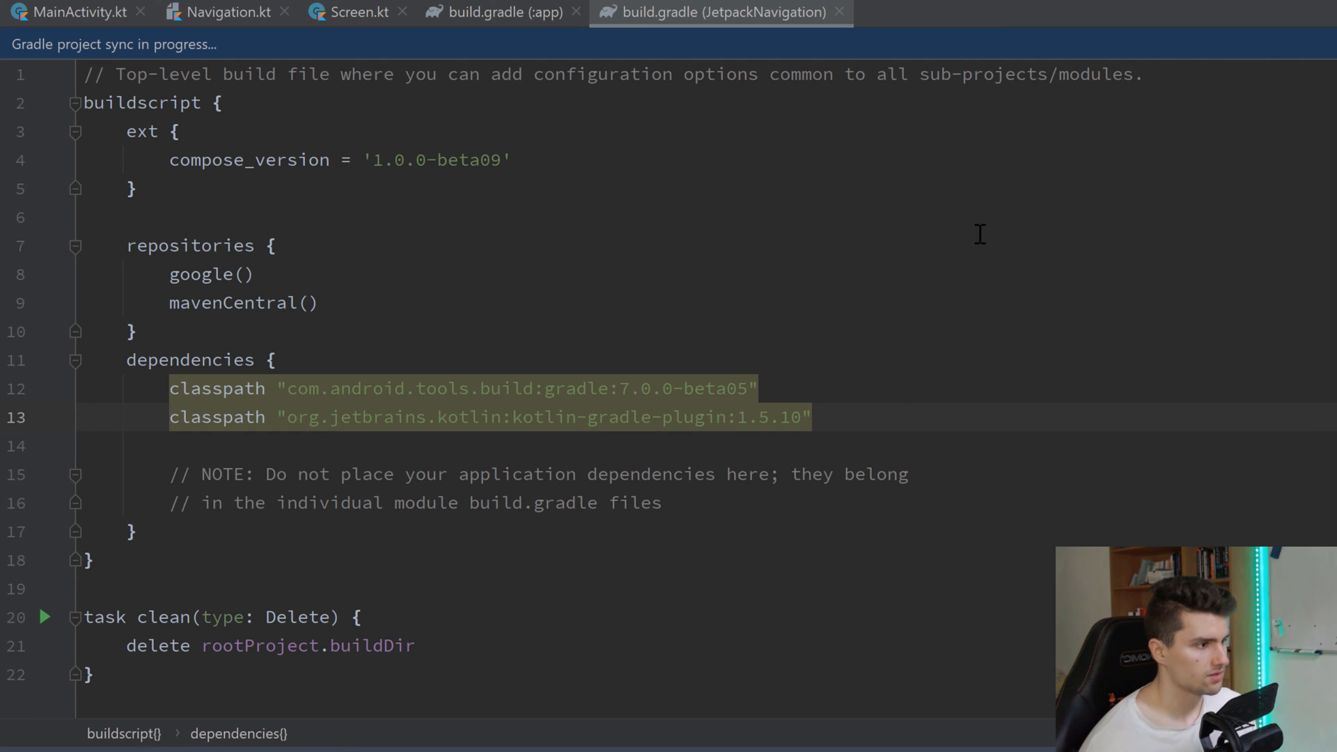
mouse_move(1207, 64)
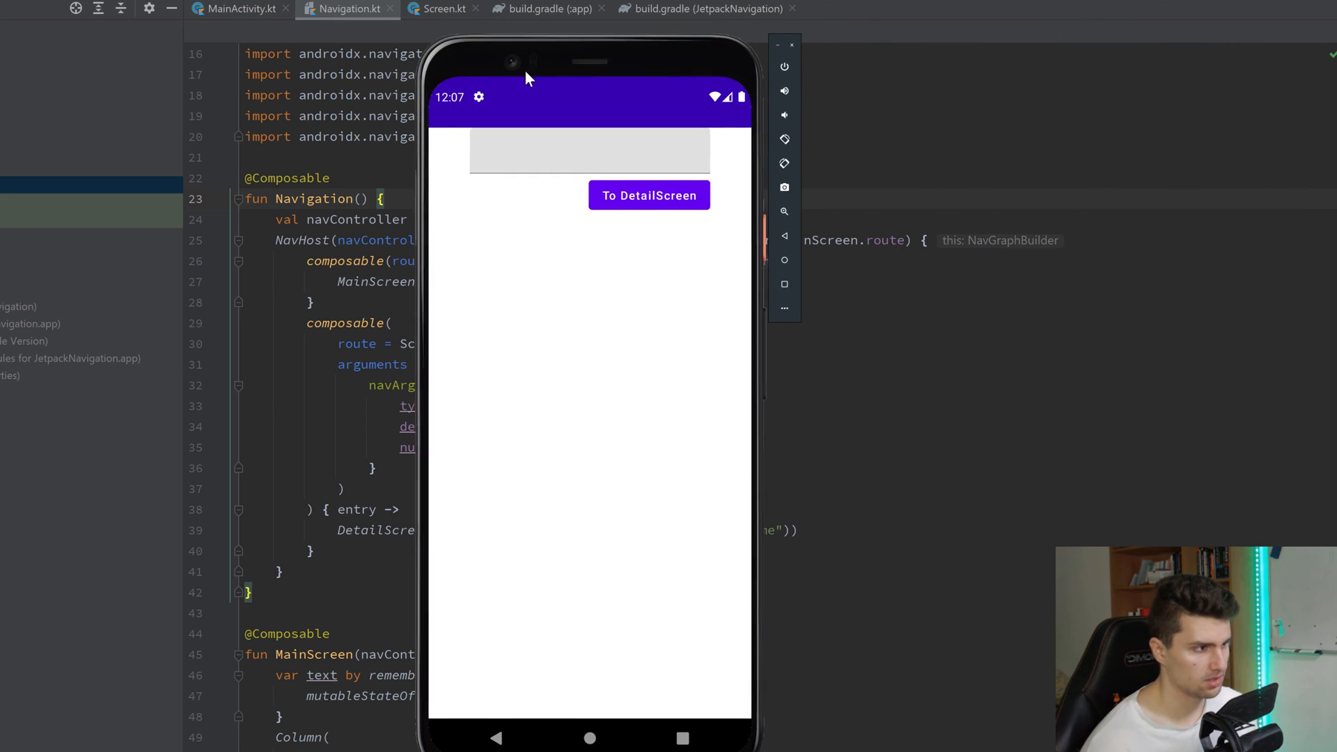
Step: Enter the name Peter and open the detail screen greeting him
click(588, 152)
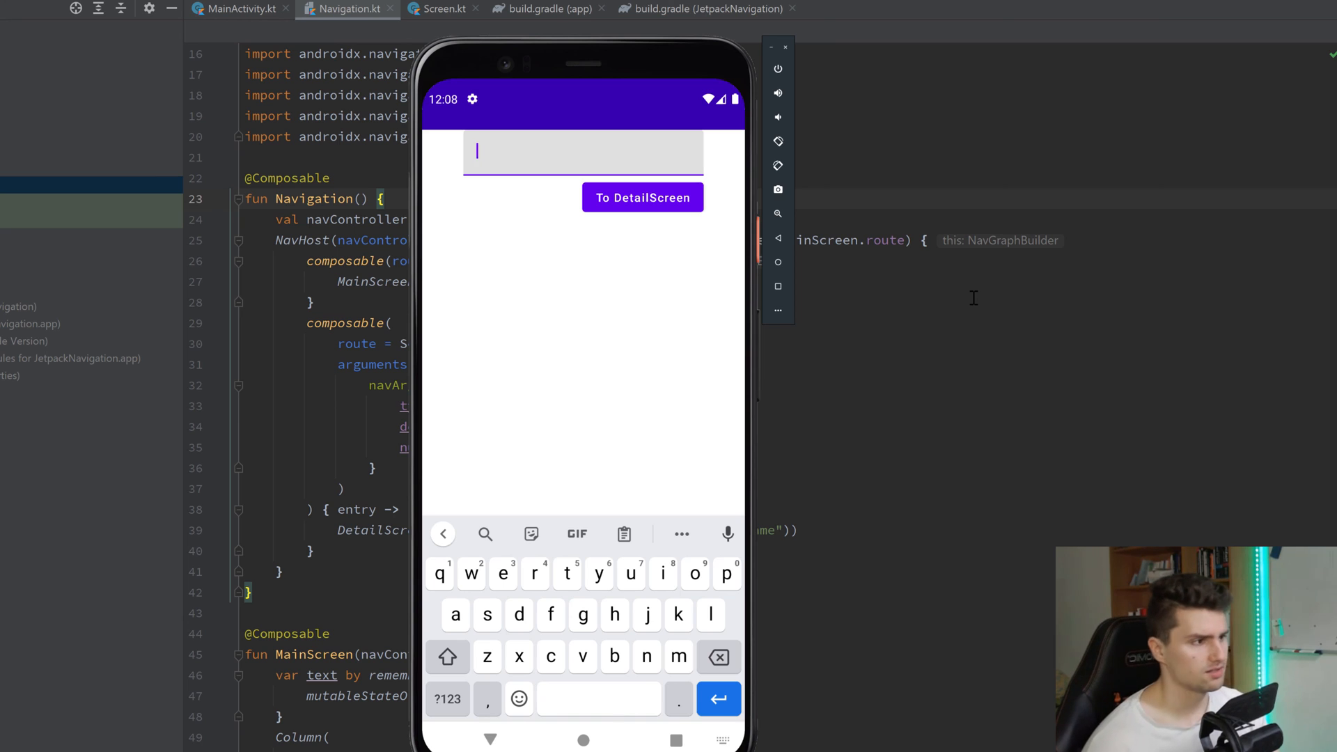
mouse_move(1107, 428)
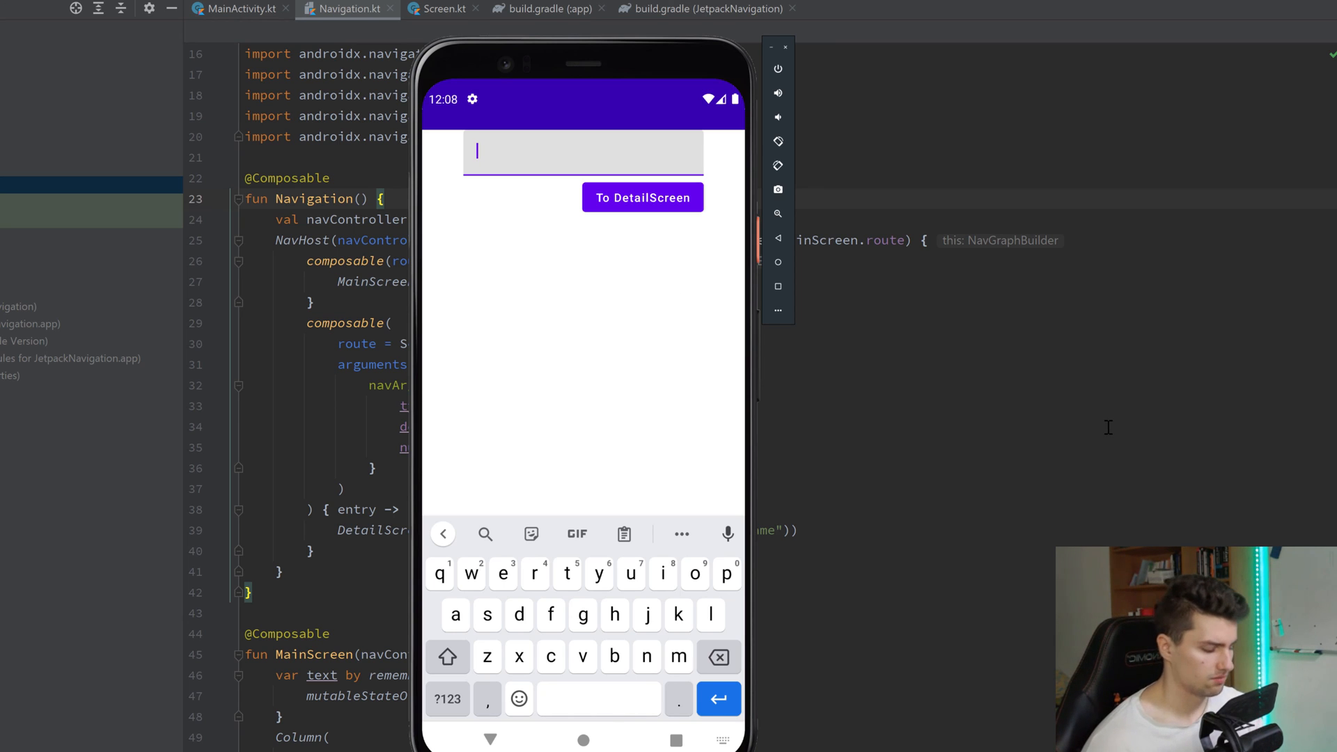
text(H)
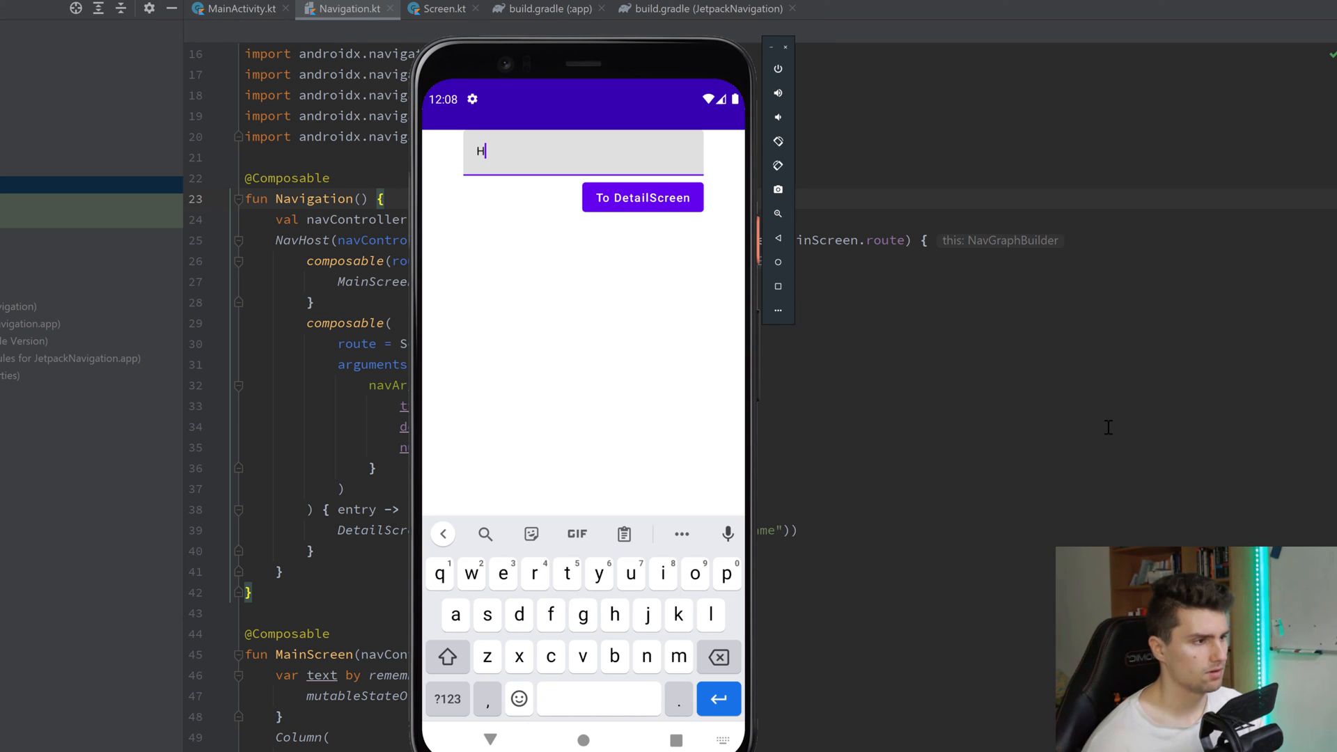
text(eter)
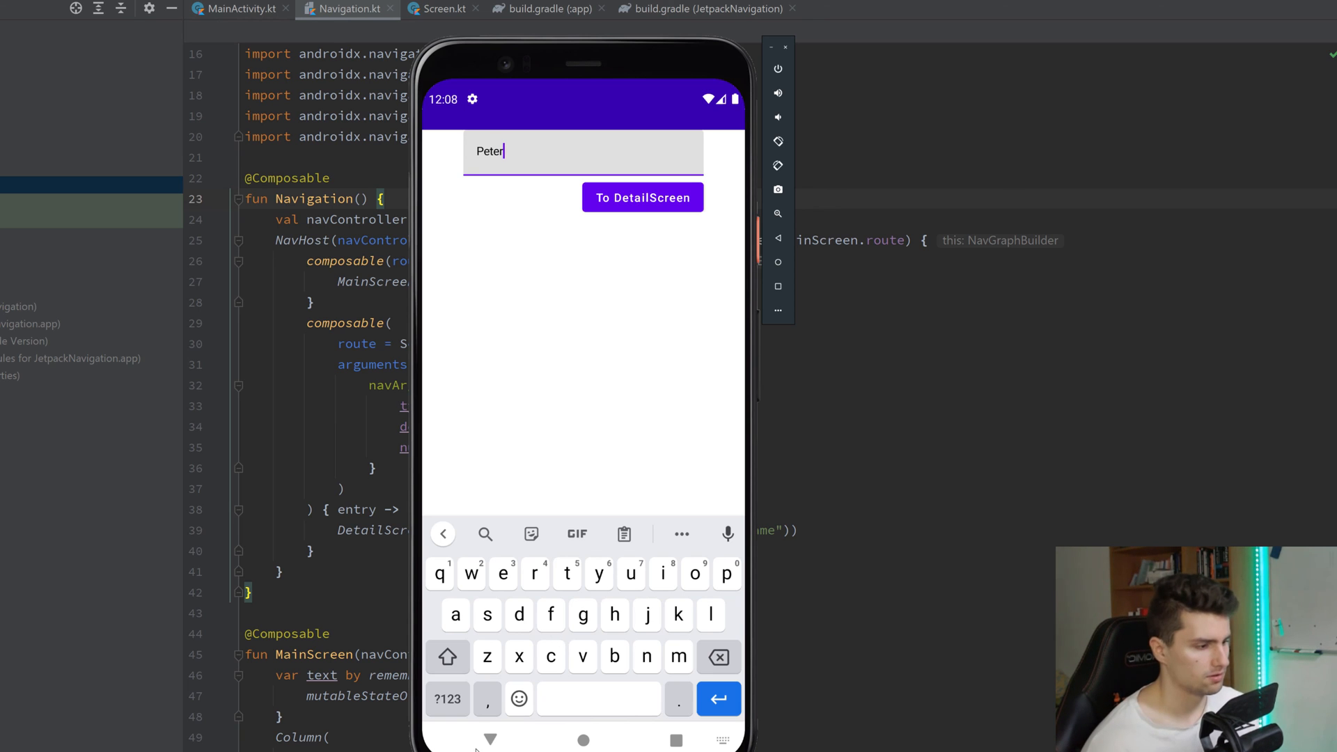
click(642, 197)
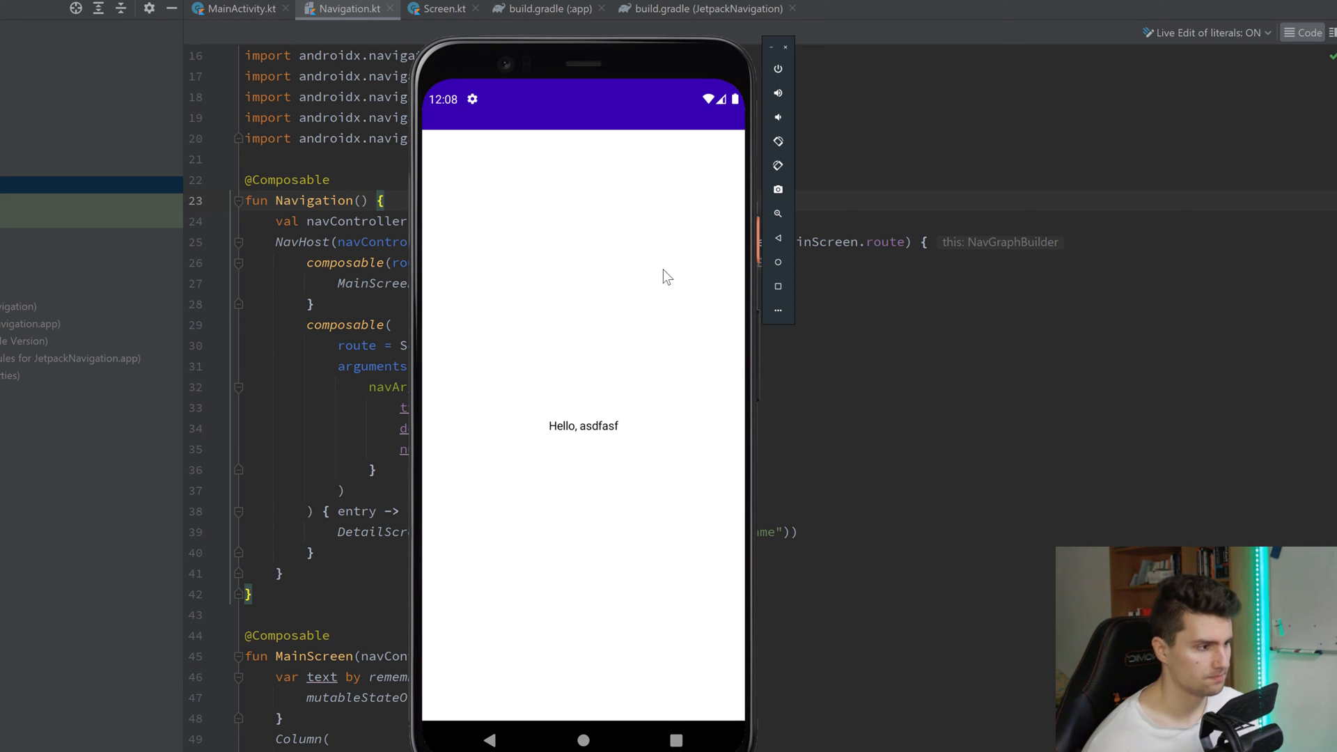
mouse_move(655, 474)
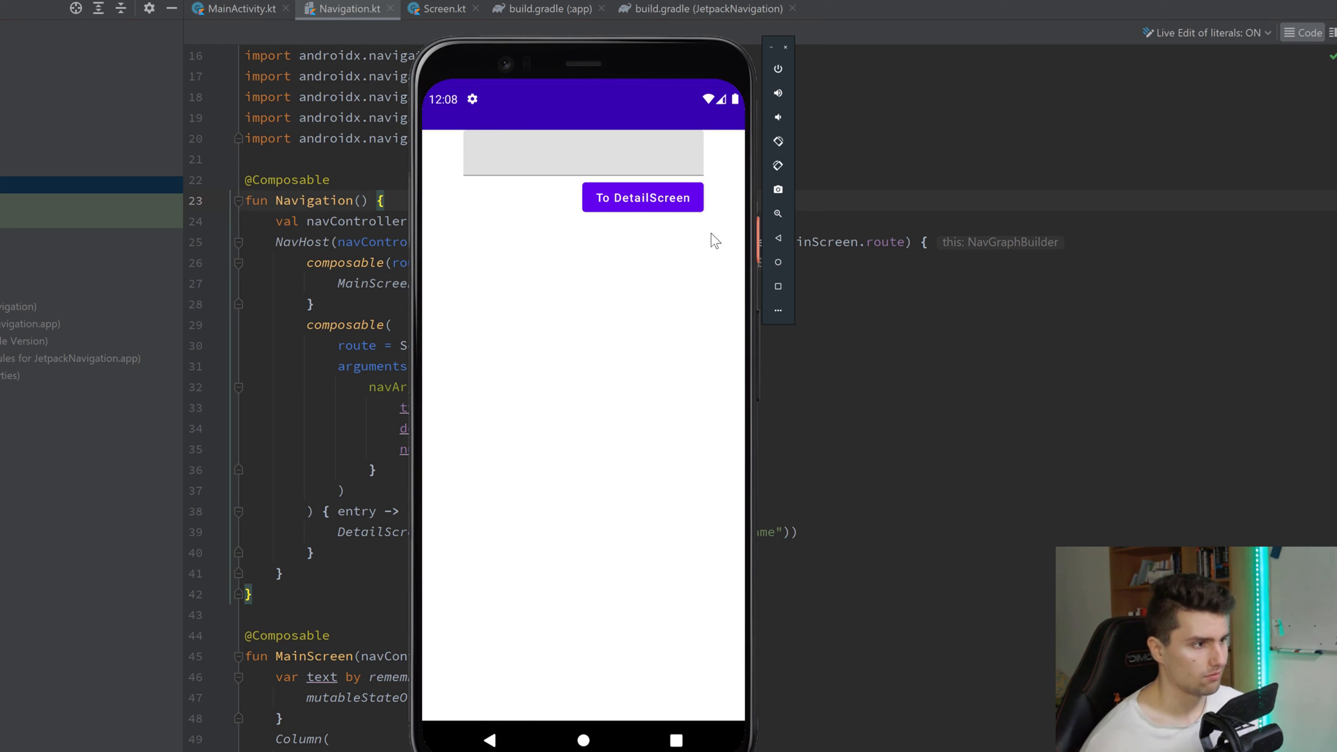
Step: Open the detail screen with an empty field to see the default Welcome, Philipp!
click(643, 197)
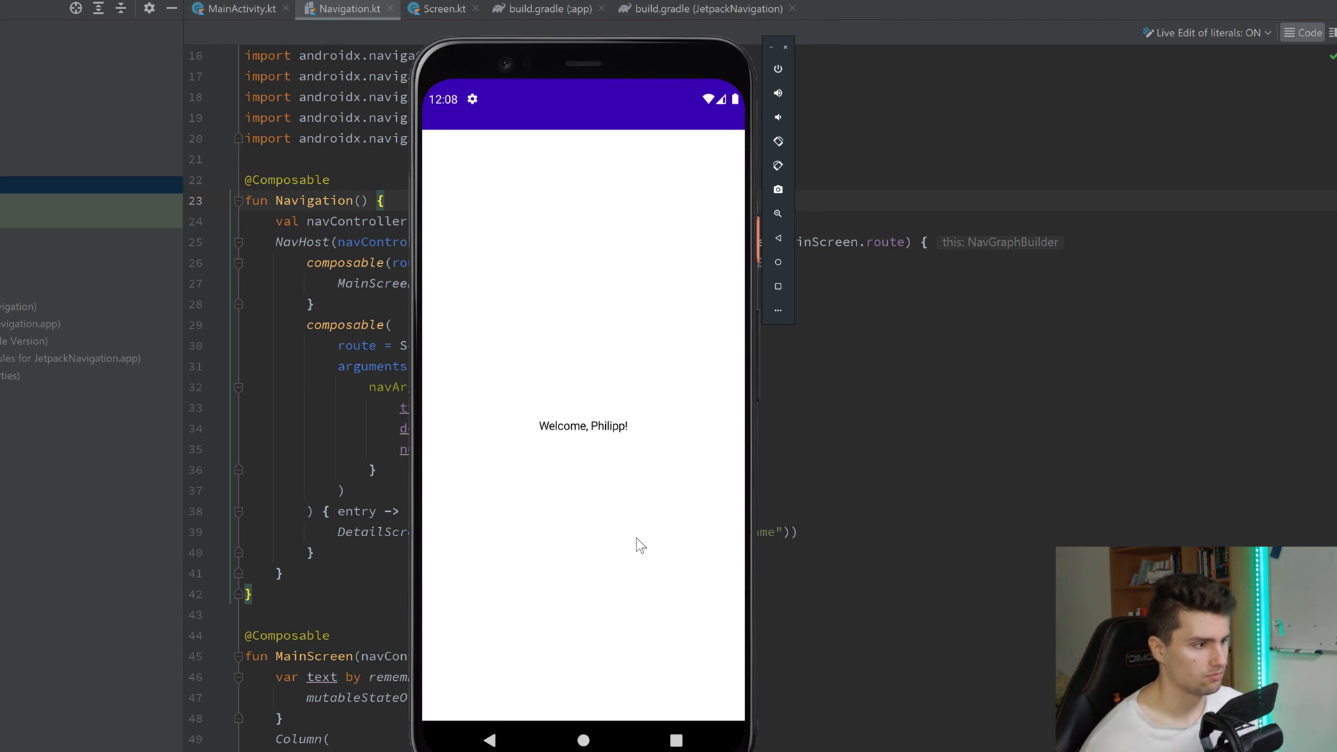
mouse_move(938, 446)
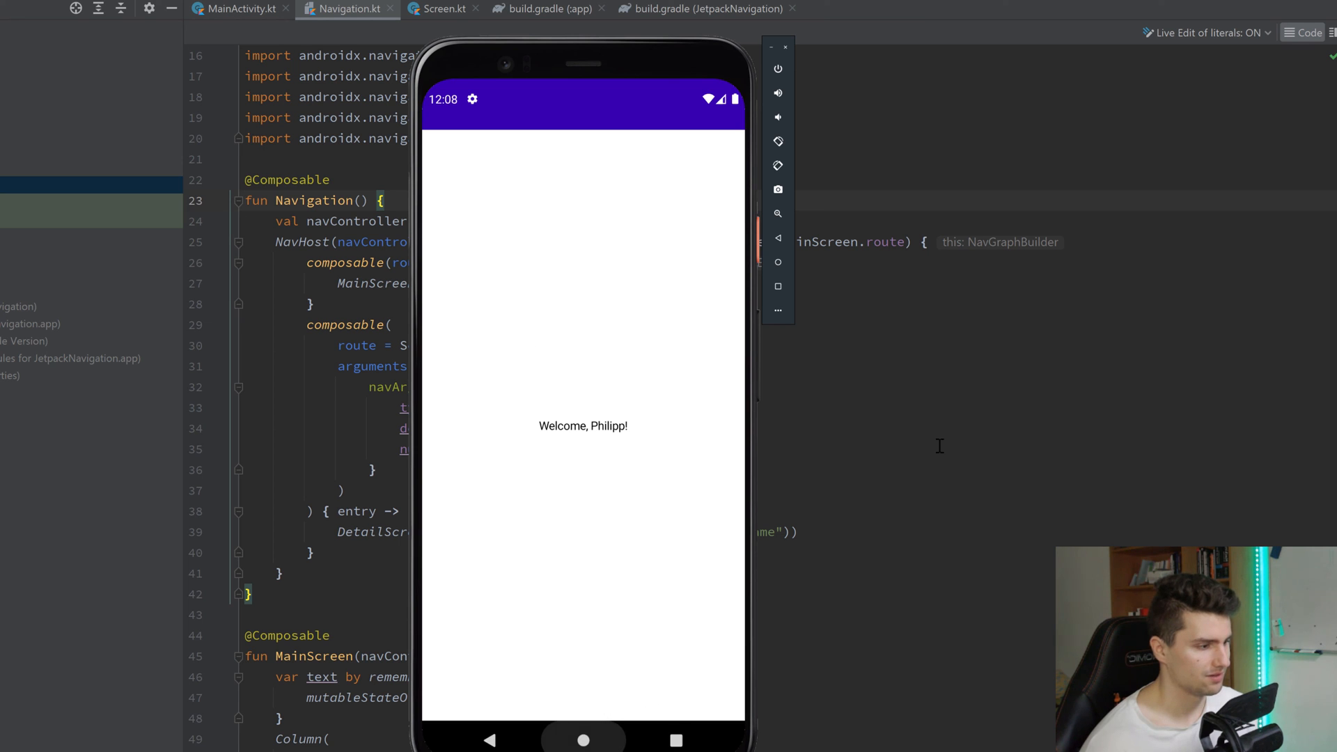
click(583, 740)
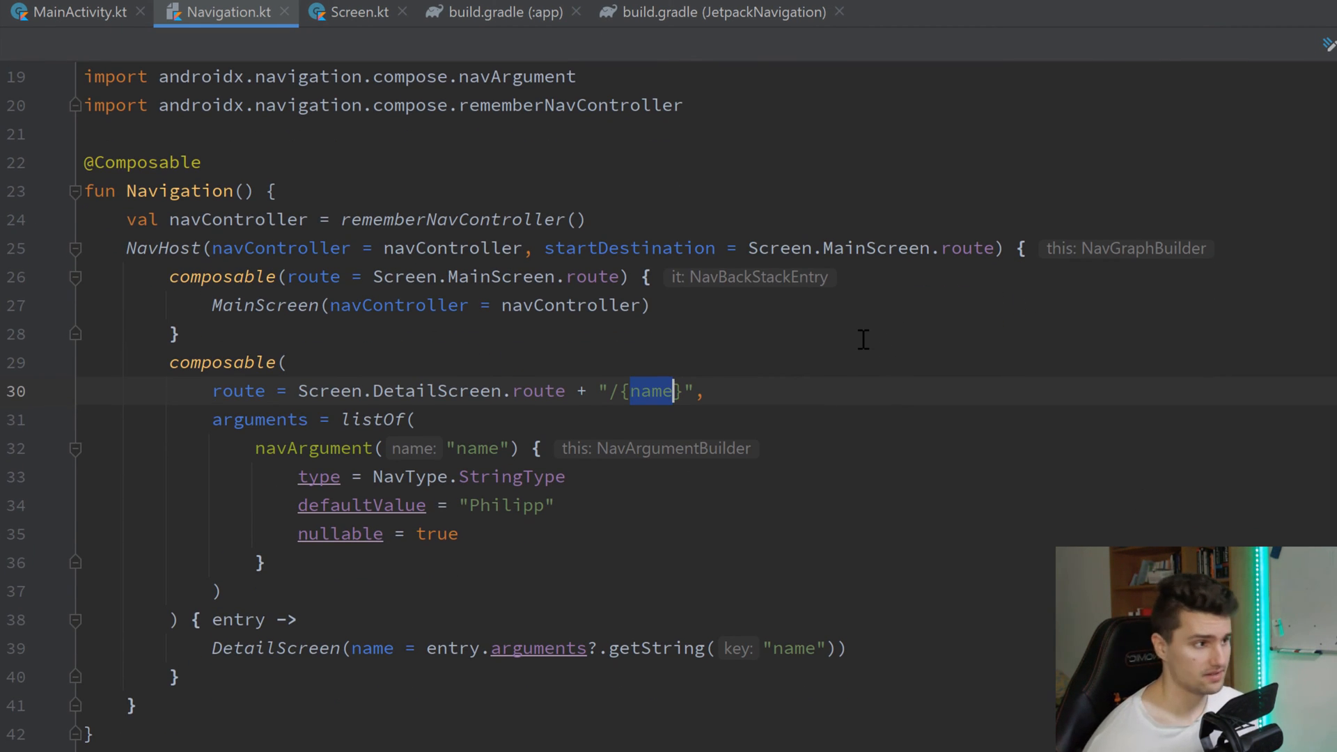
scroll(up, 3)
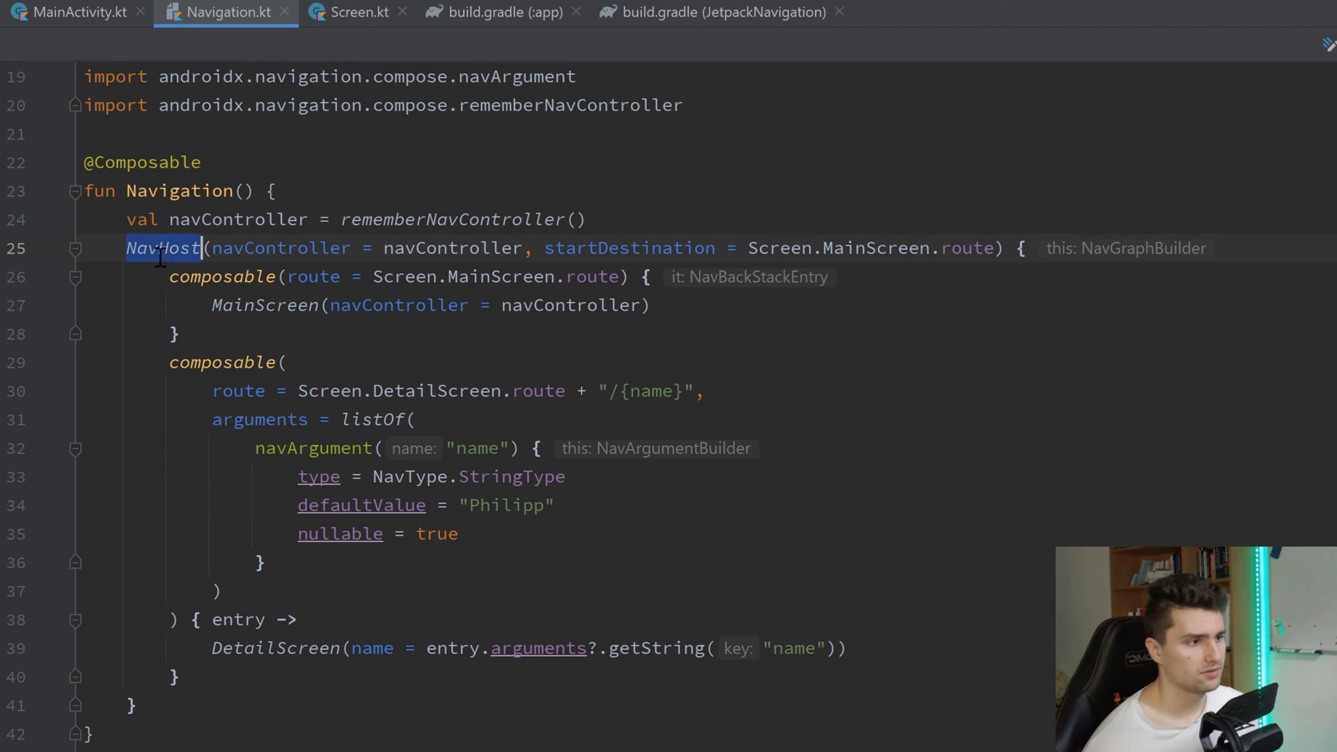
double_click(239, 218)
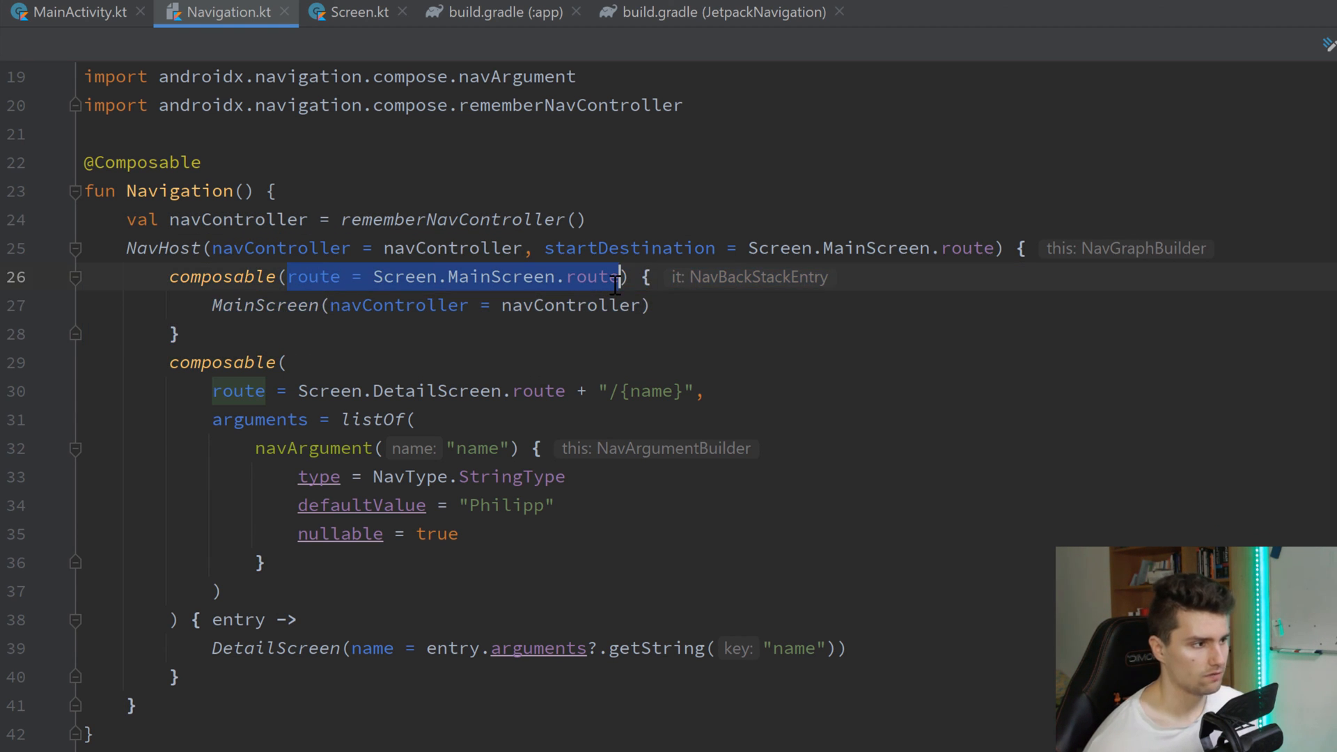
click(354, 12)
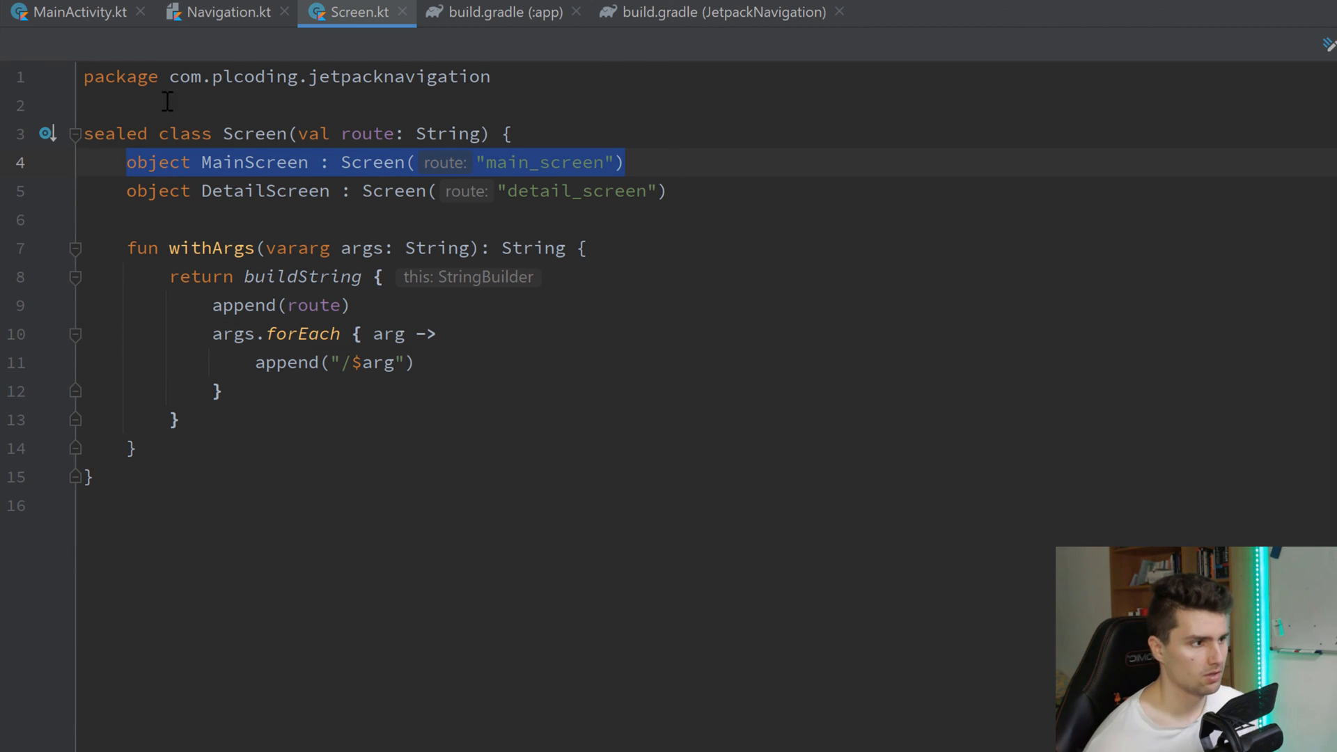
mouse_move(331, 173)
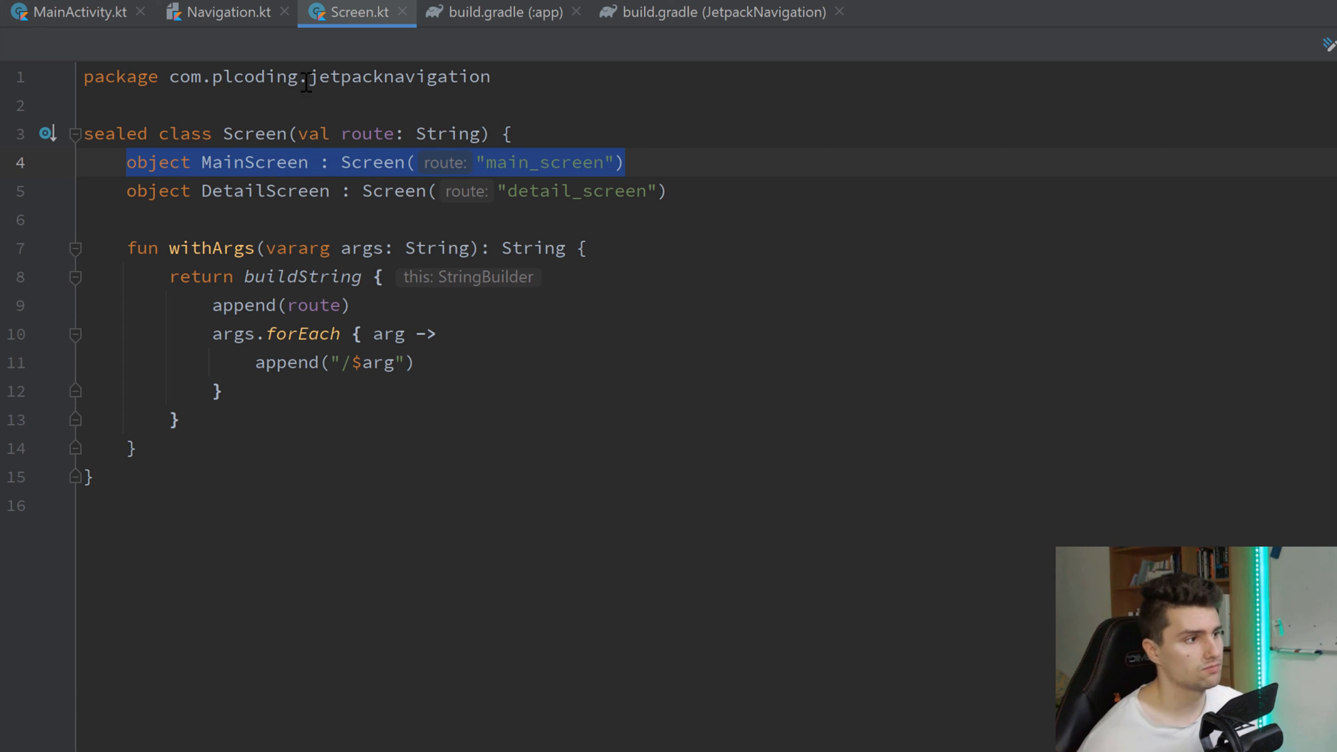
click(225, 12)
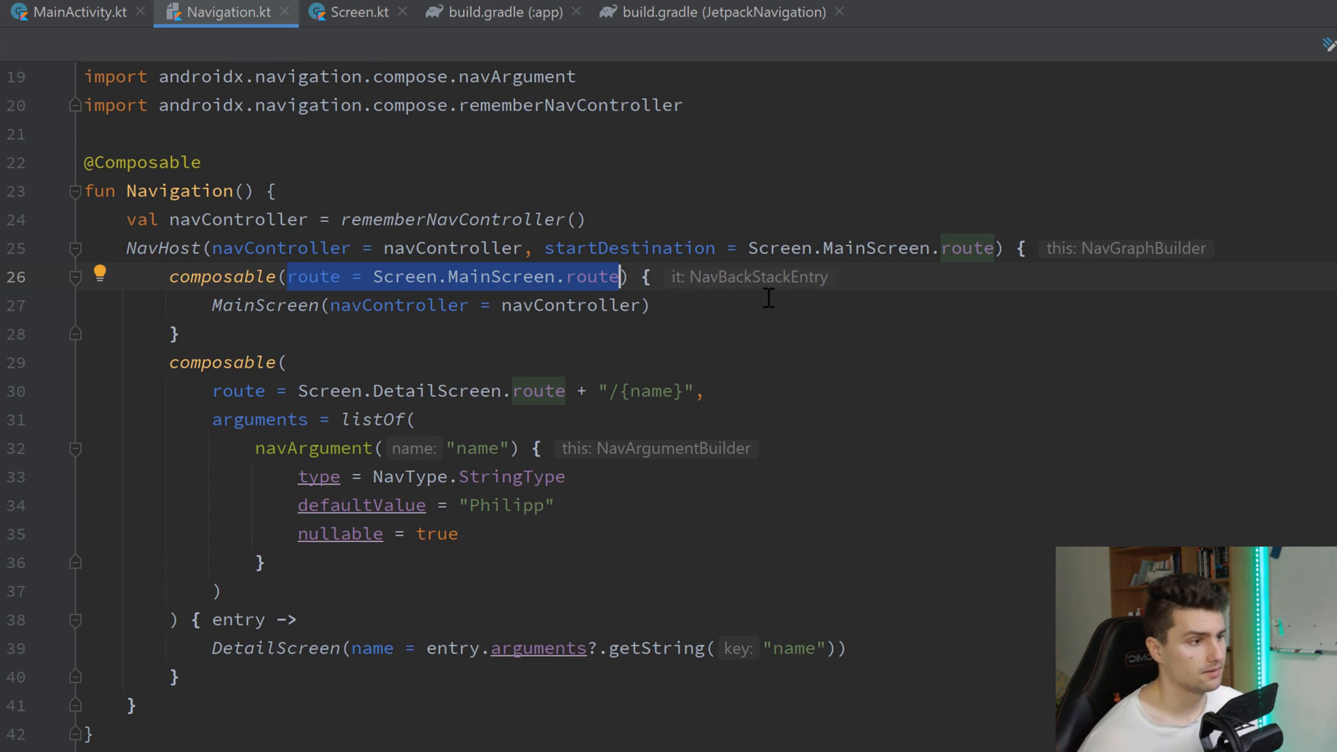
scroll(down, 3)
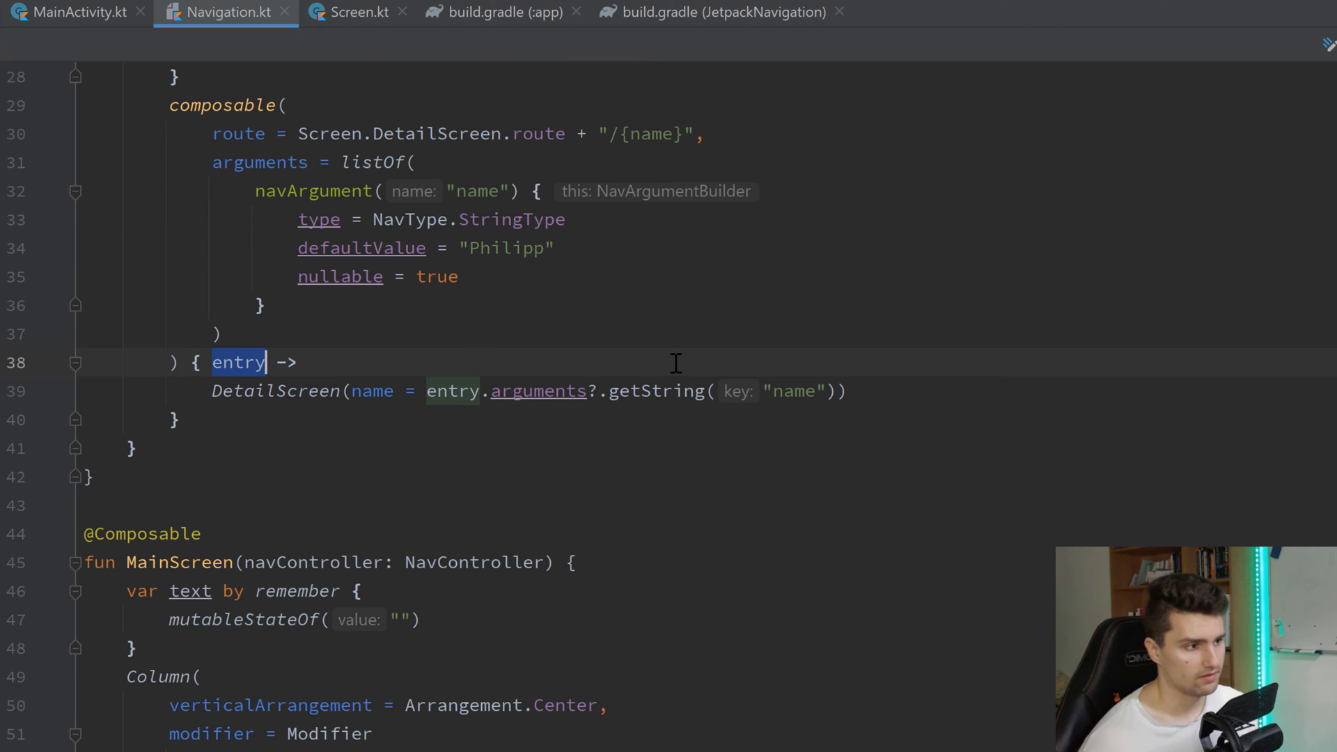
scroll(down, 3)
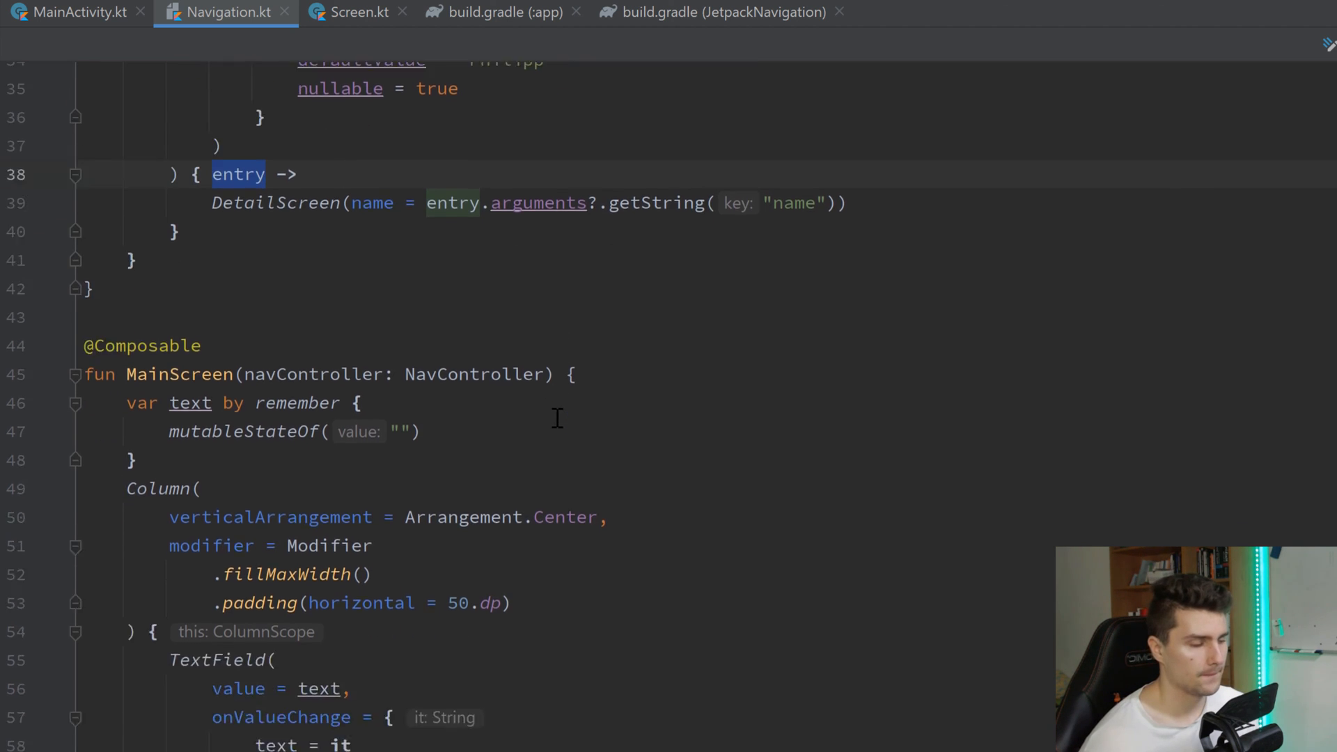
scroll(down, 3)
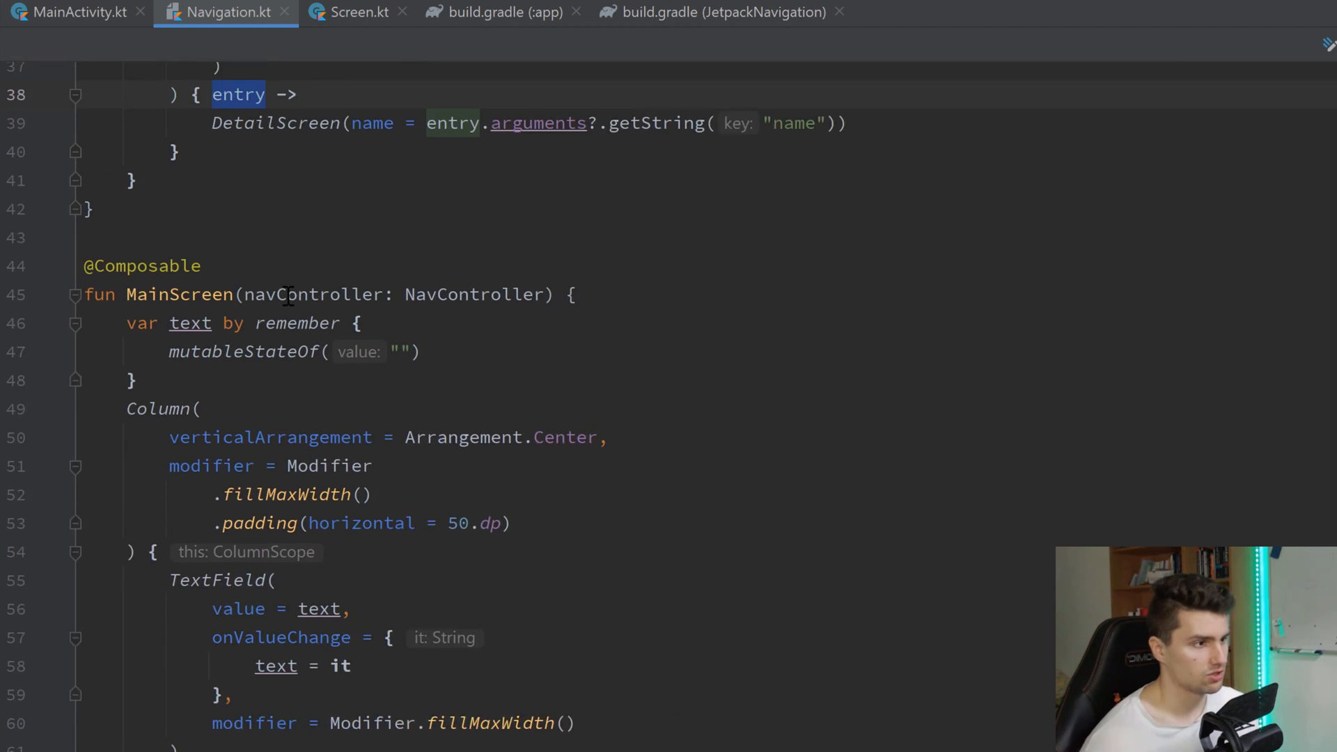
scroll(up, 3)
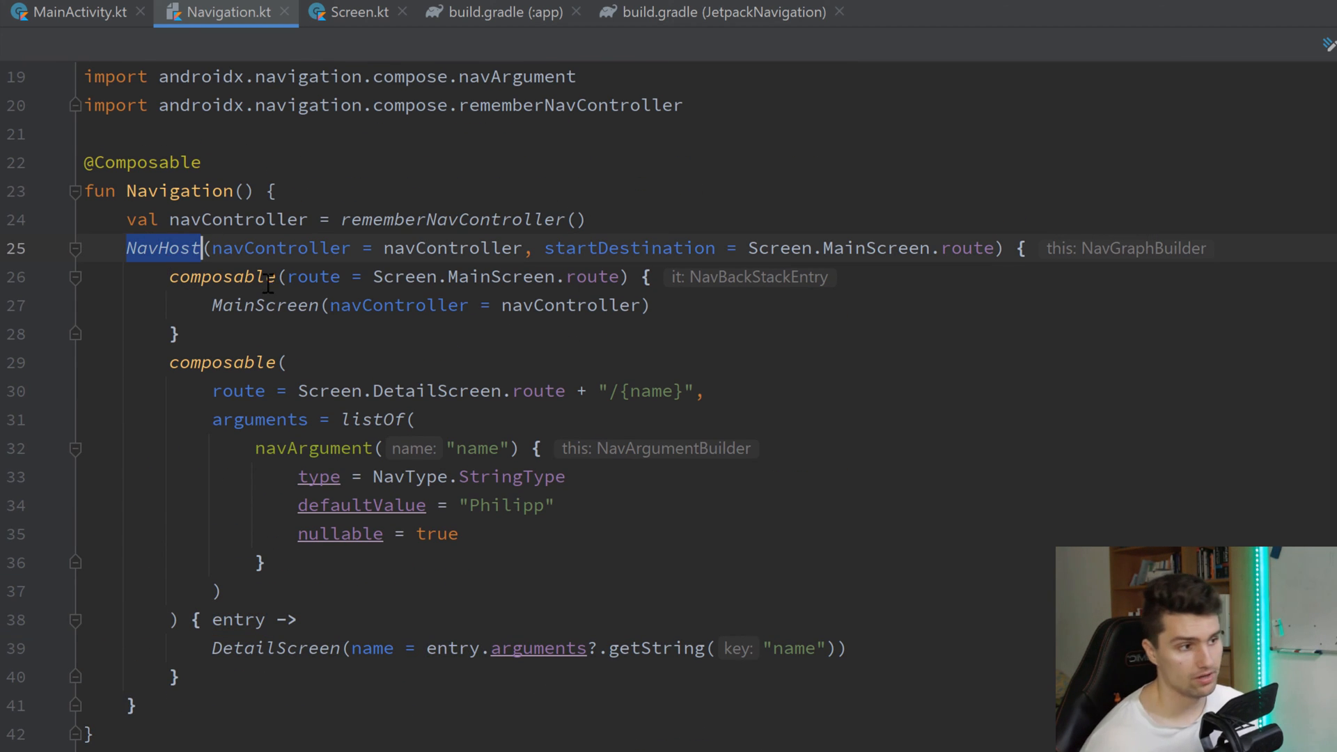